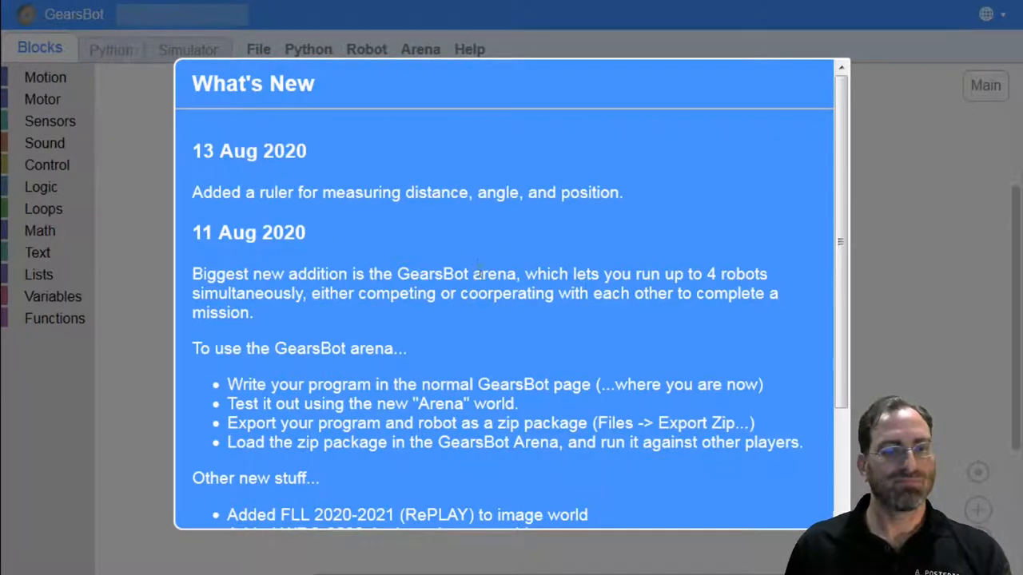
# Dismiss the What's New notice and park the When Started block near the top-left.
pyautogui.scroll(-3)
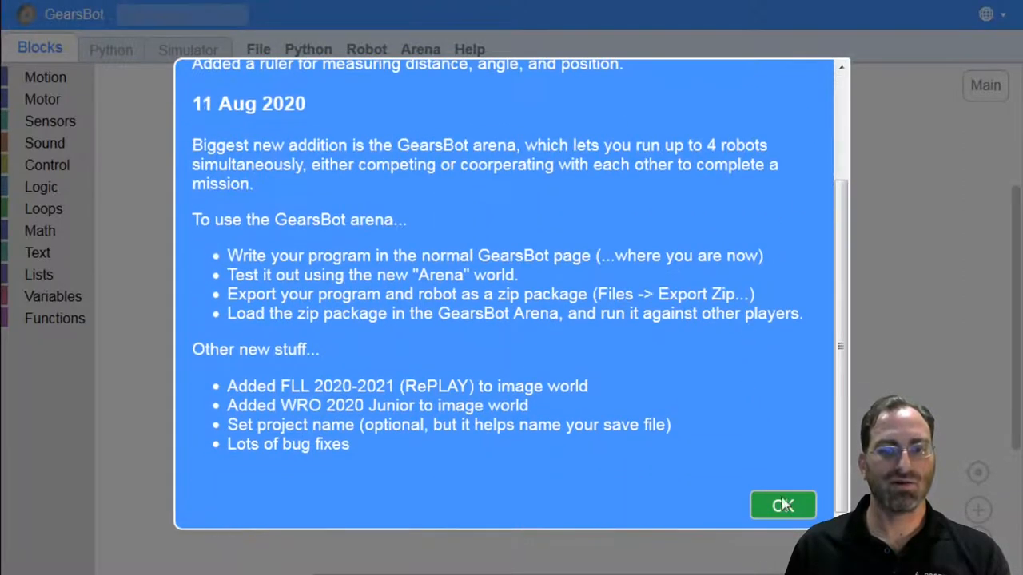
pyautogui.click(783, 505)
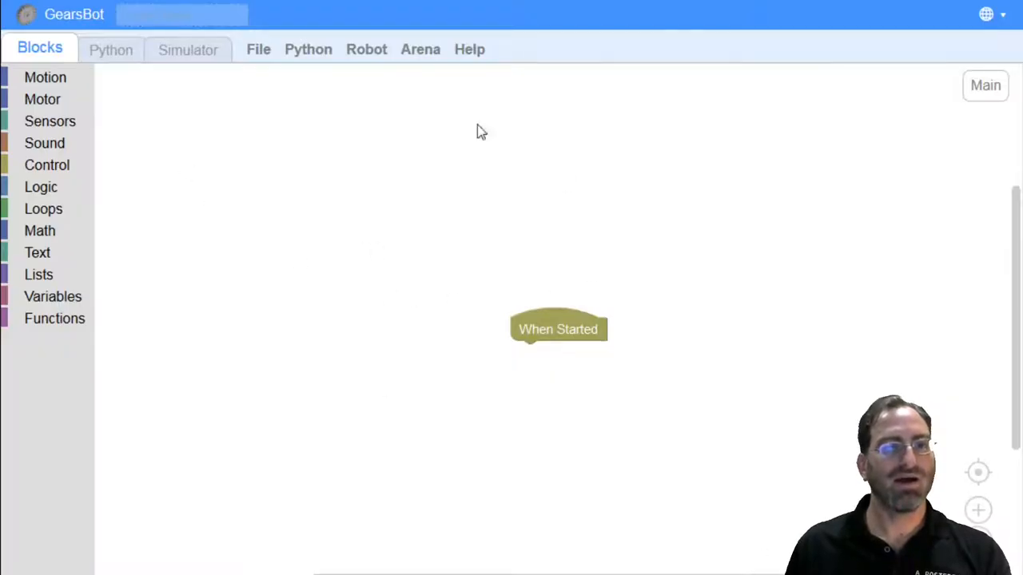
pyautogui.moveTo(558, 329); pyautogui.dragTo(262, 158)
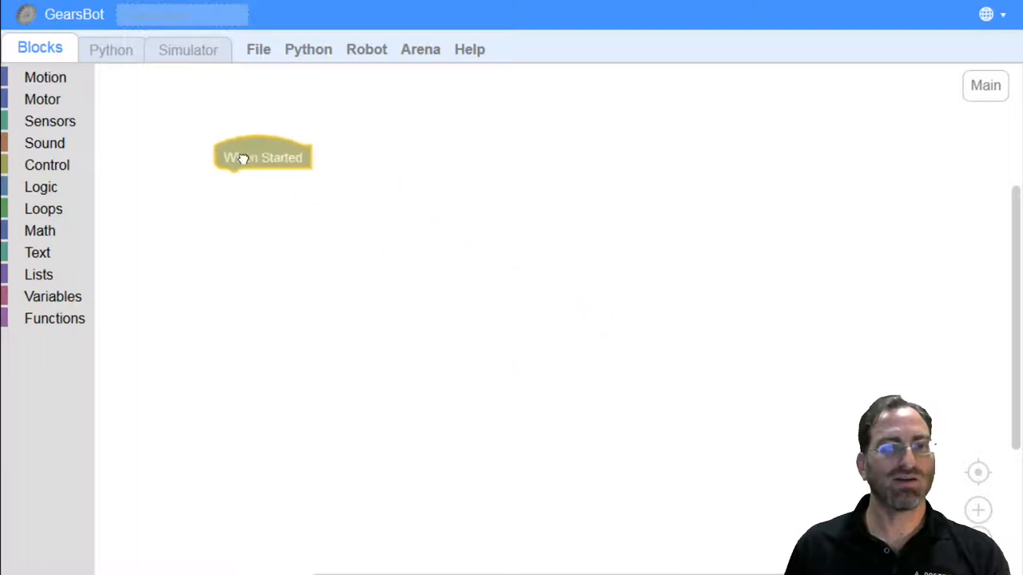
pyautogui.moveTo(263, 158); pyautogui.dragTo(221, 124)
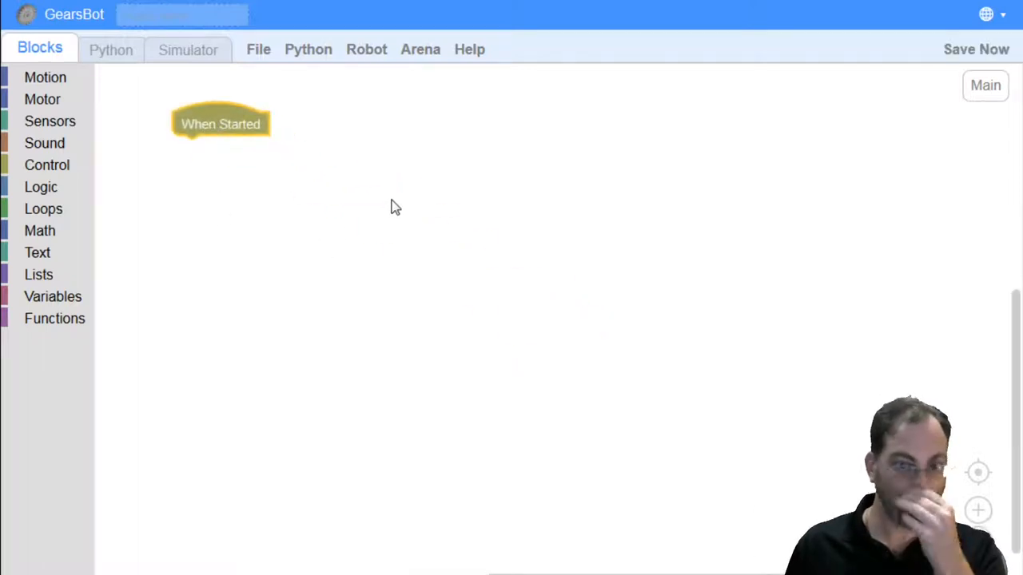
pyautogui.moveTo(272, 176)
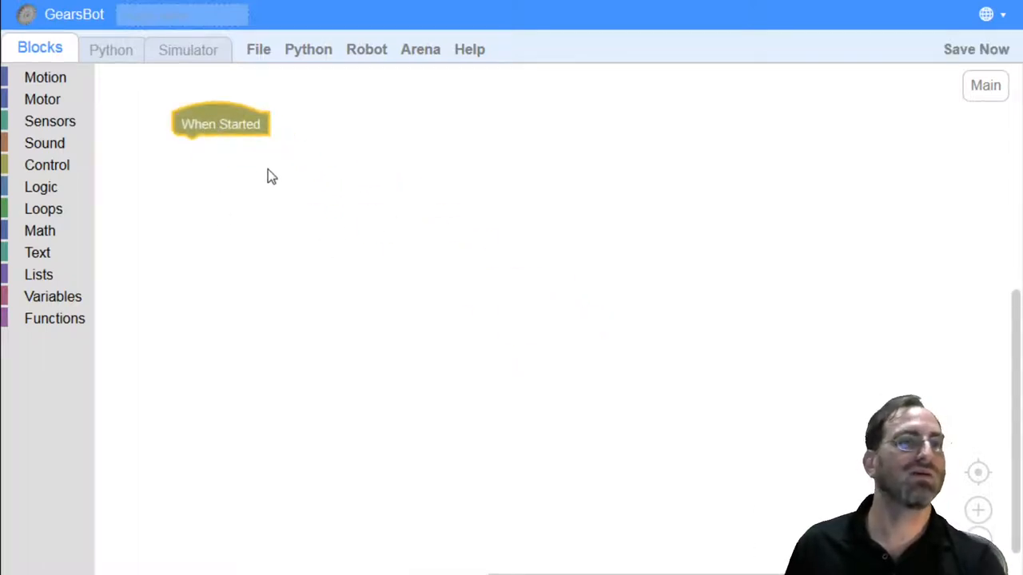
pyautogui.moveTo(745, 35)
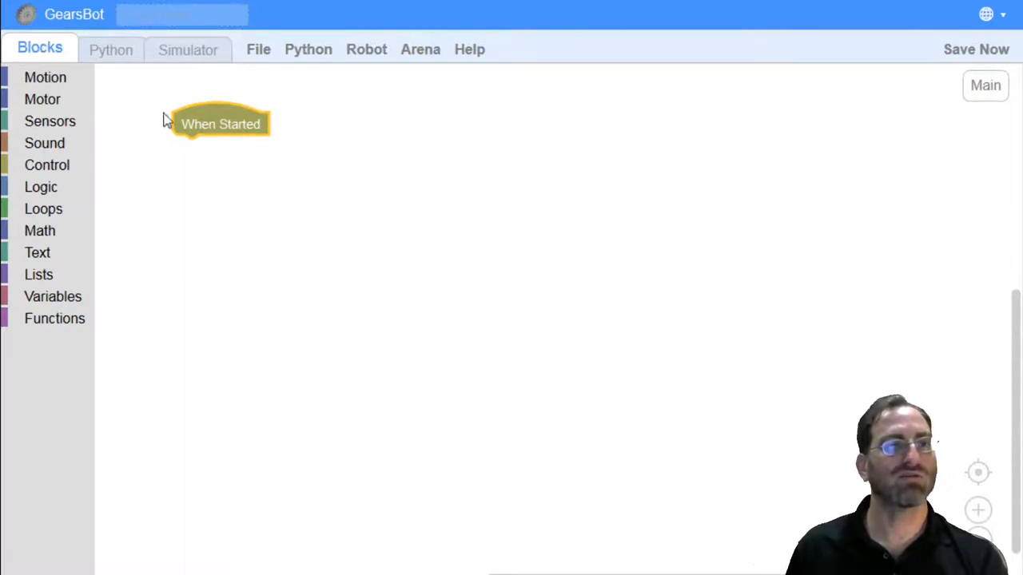
pyautogui.moveTo(336, 266)
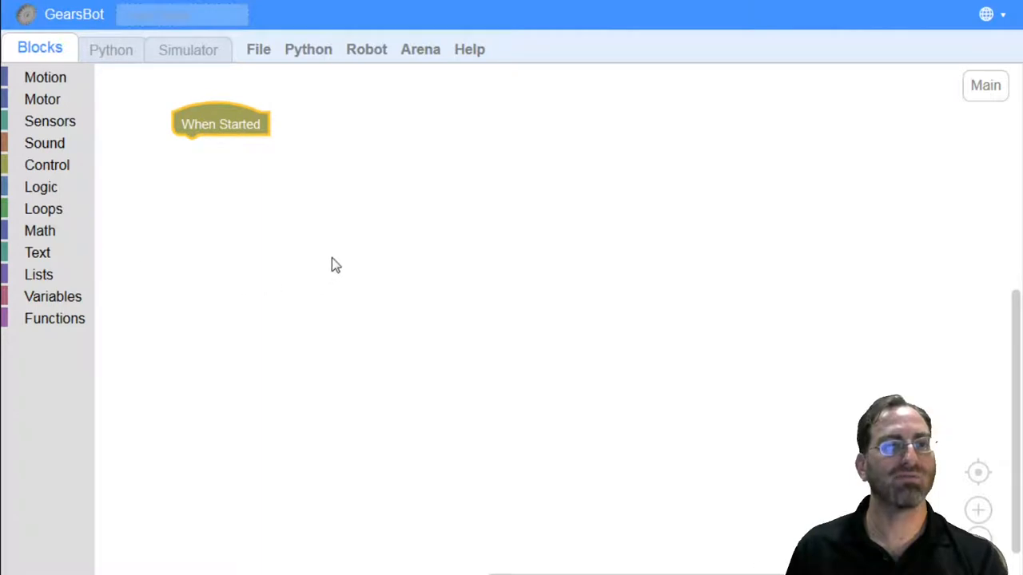
pyautogui.moveTo(45, 77)
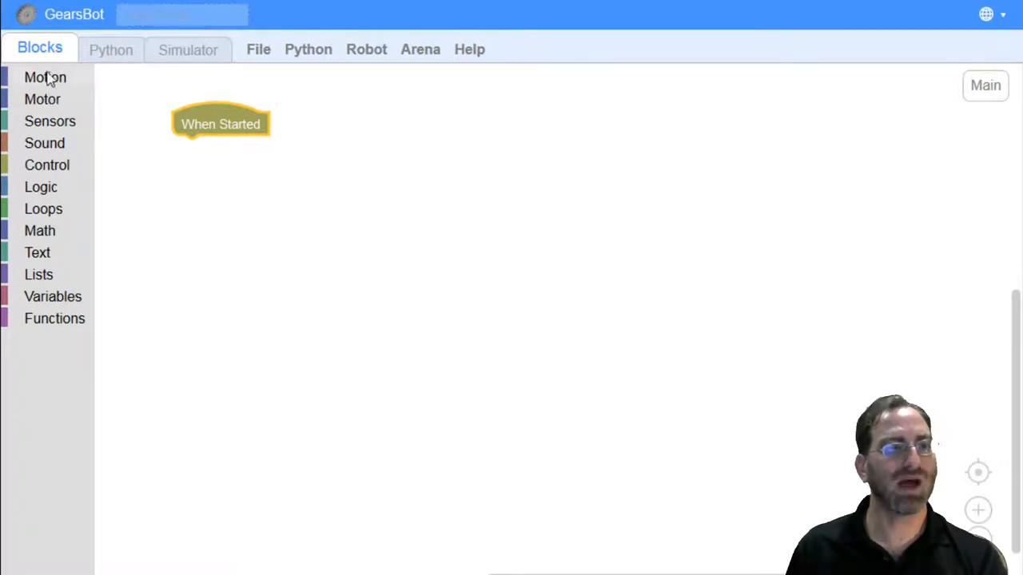
pyautogui.click(42, 99)
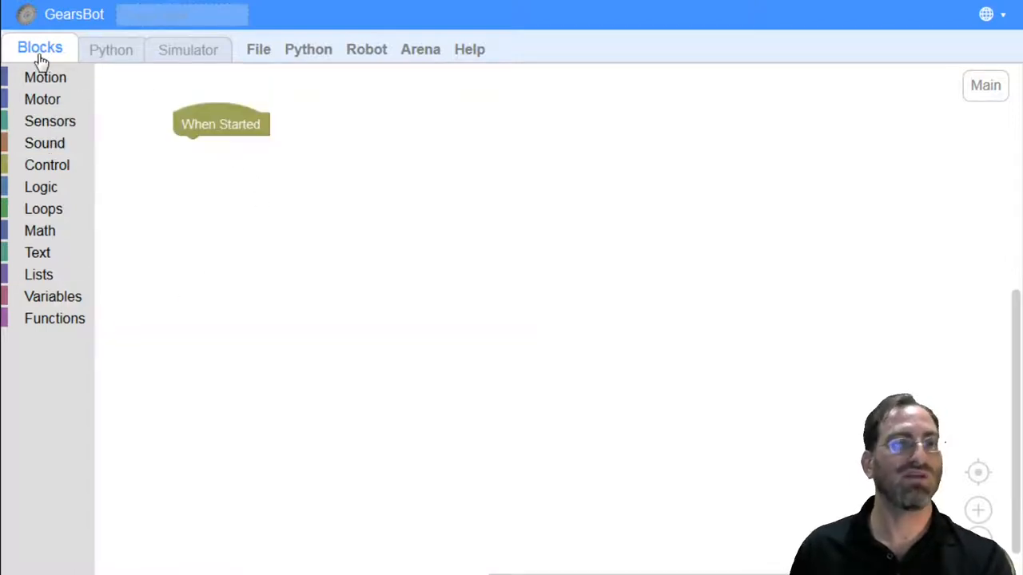
pyautogui.moveTo(123, 150)
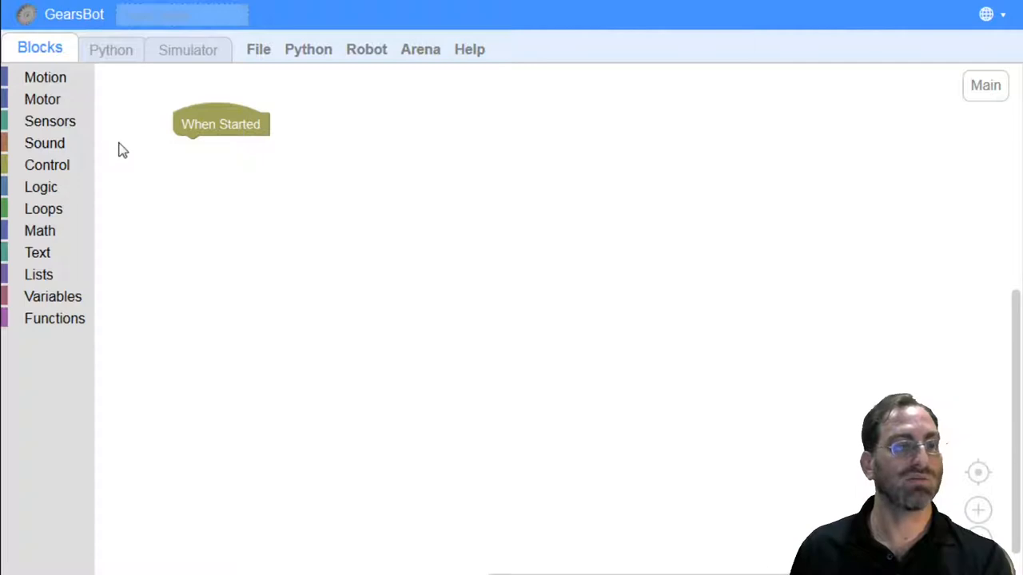
pyautogui.moveTo(106, 134)
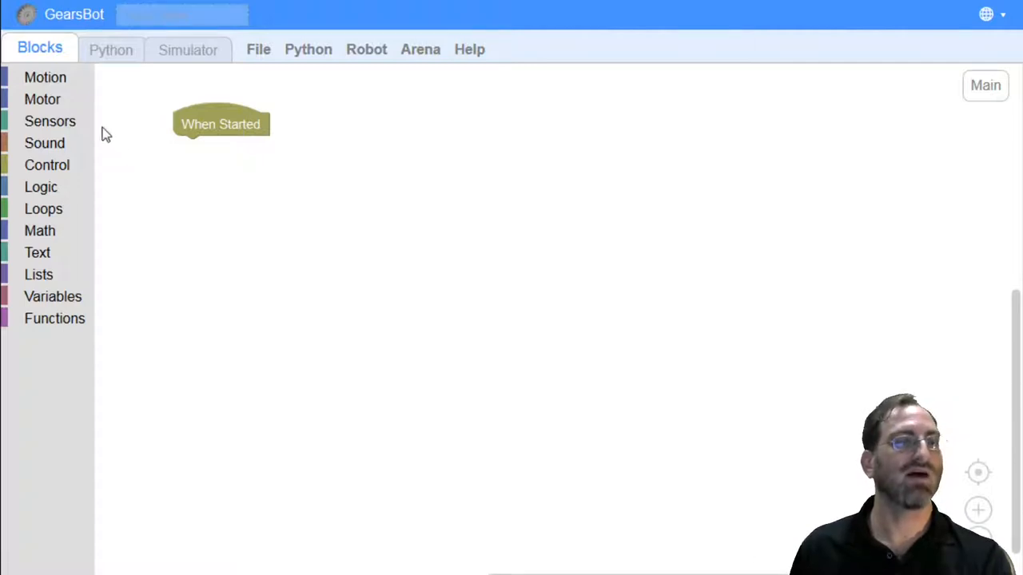
pyautogui.moveTo(50, 233)
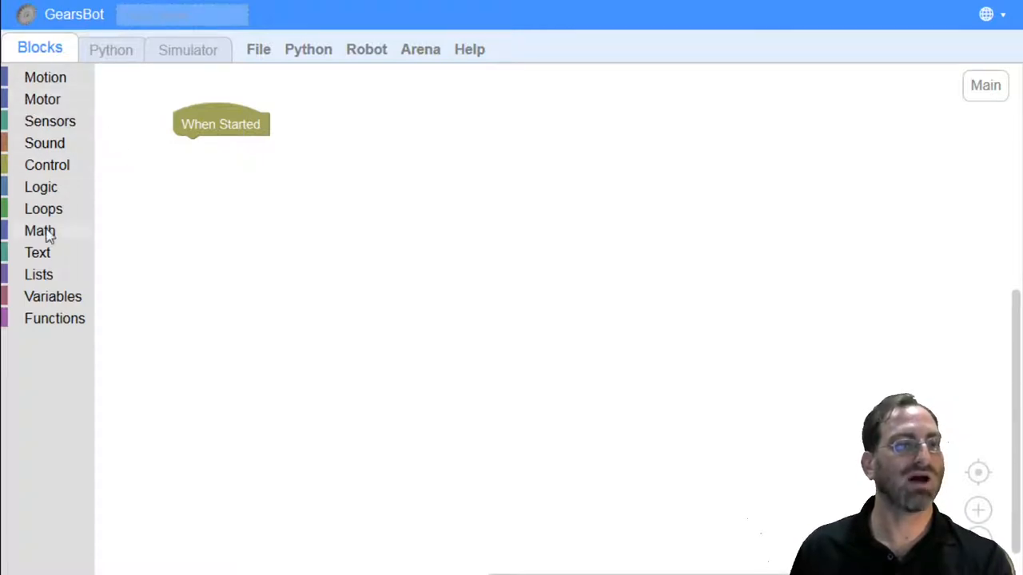
pyautogui.moveTo(20, 115)
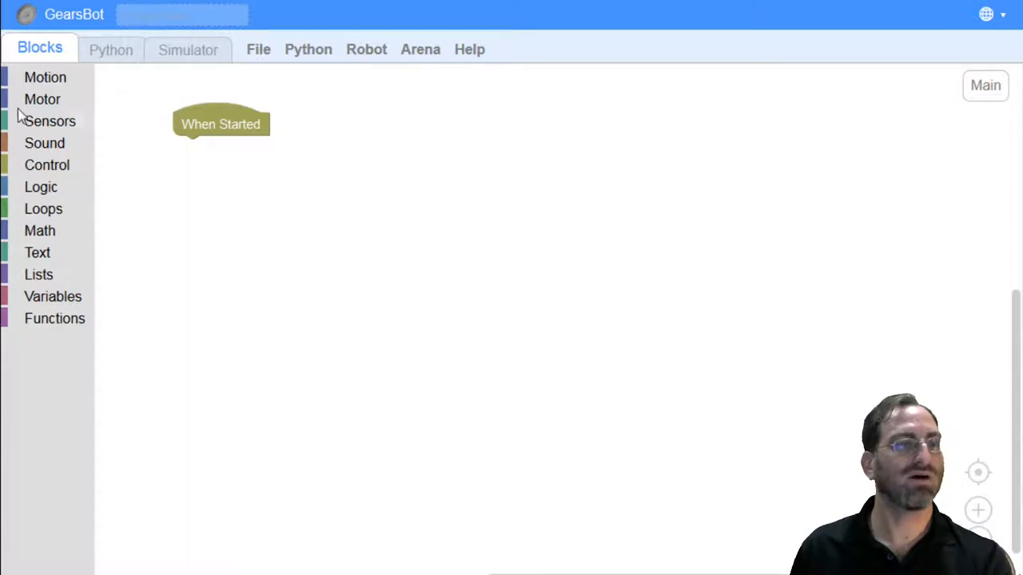
pyautogui.moveTo(45, 77)
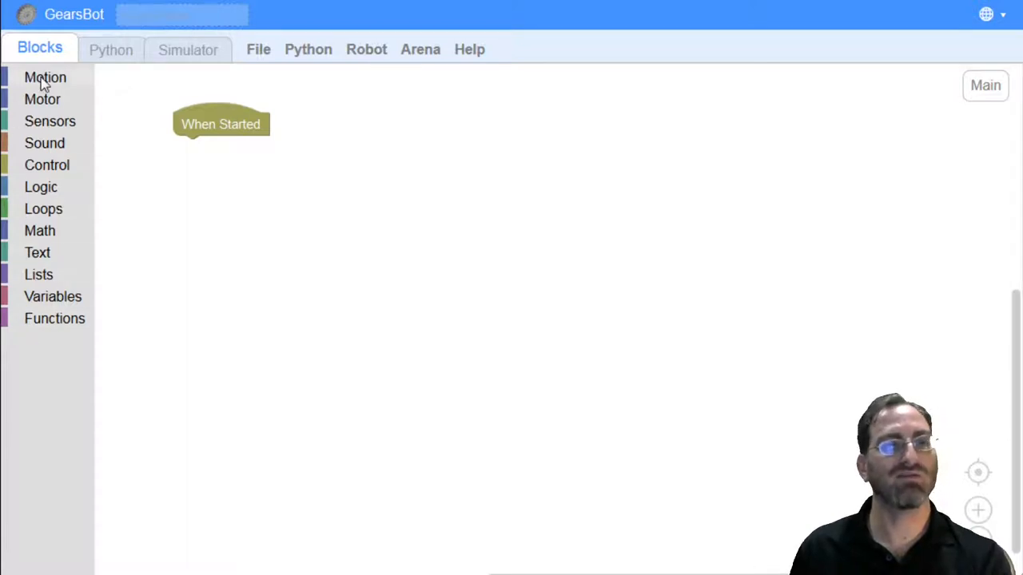
pyautogui.moveTo(45, 174)
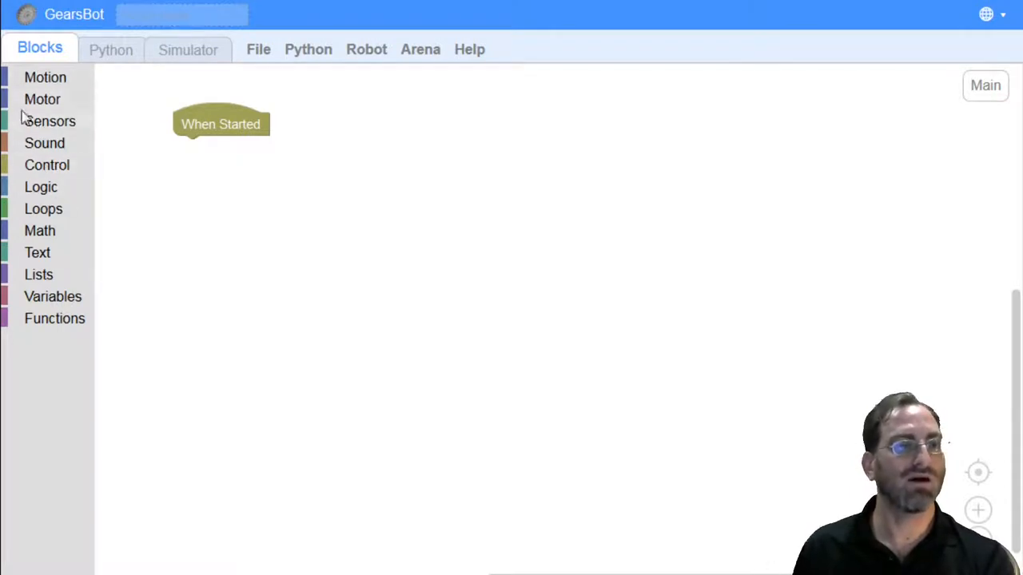
pyautogui.moveTo(40, 83)
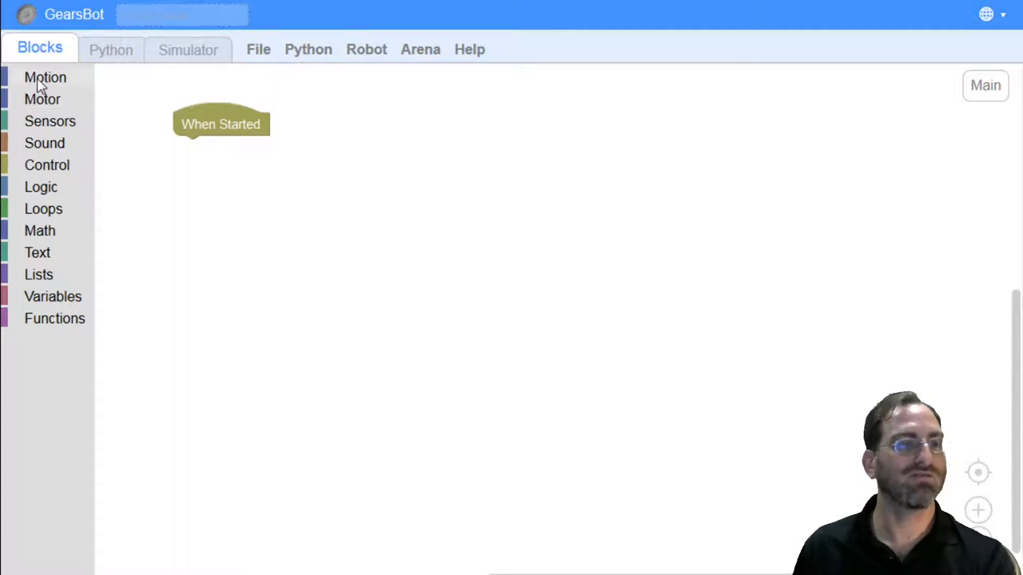
pyautogui.moveTo(54, 243)
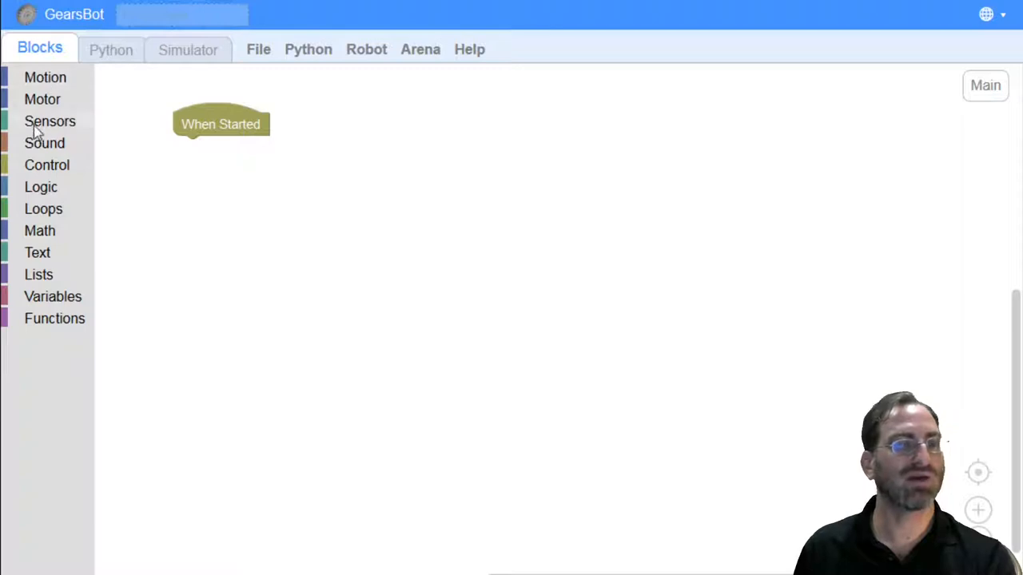
pyautogui.click(44, 76)
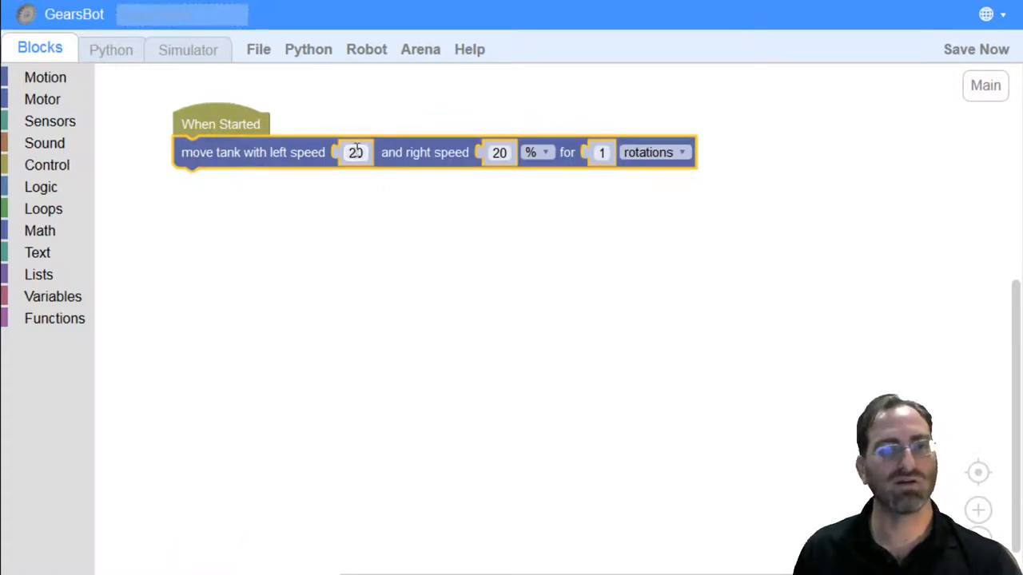
pyautogui.write('123')
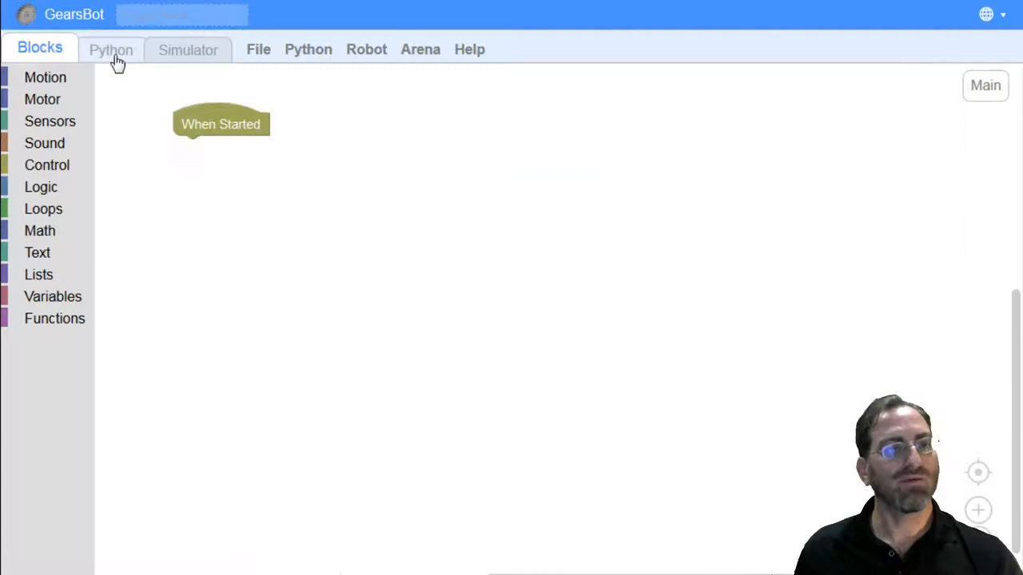
# Review the generated Python code for the program, then return to the blocks.
pyautogui.click(112, 48)
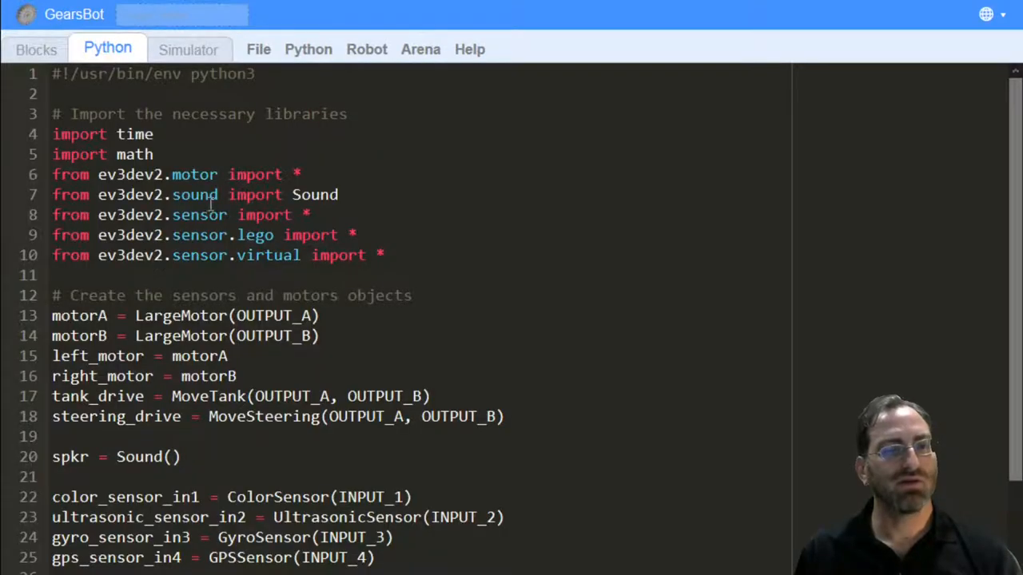
pyautogui.scroll(-3)
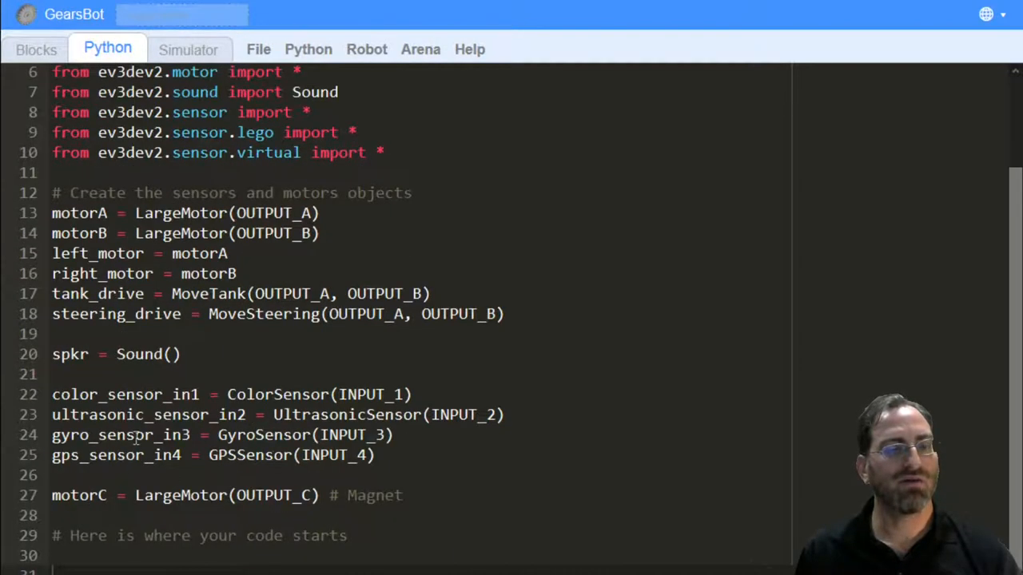
pyautogui.scroll(3)
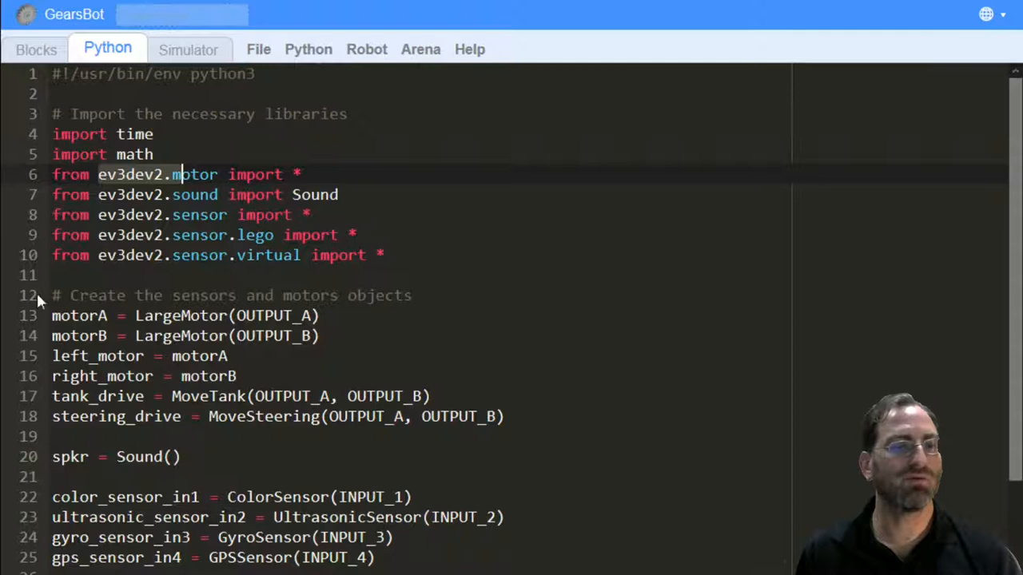
pyautogui.scroll(-3)
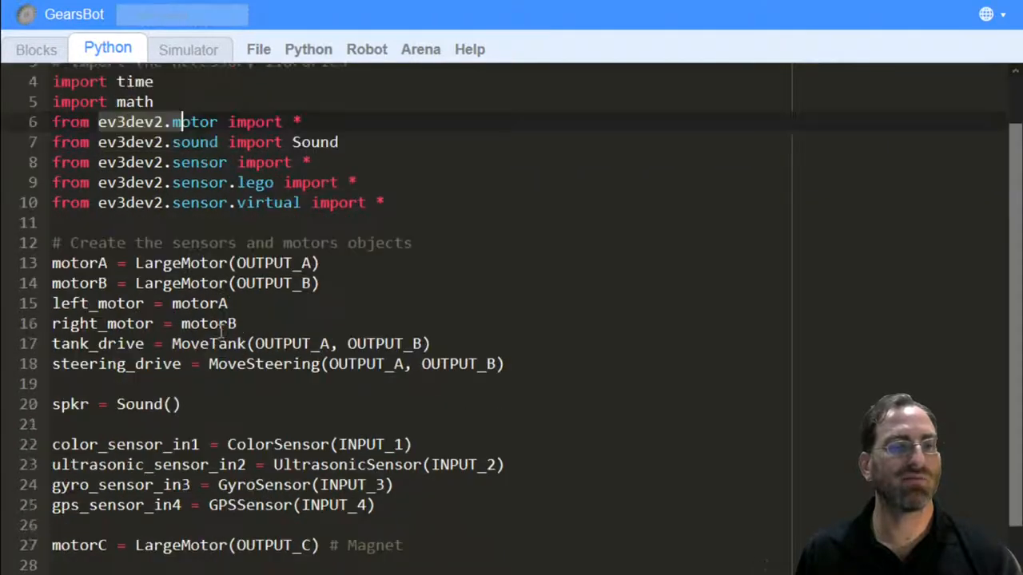
pyautogui.scroll(3)
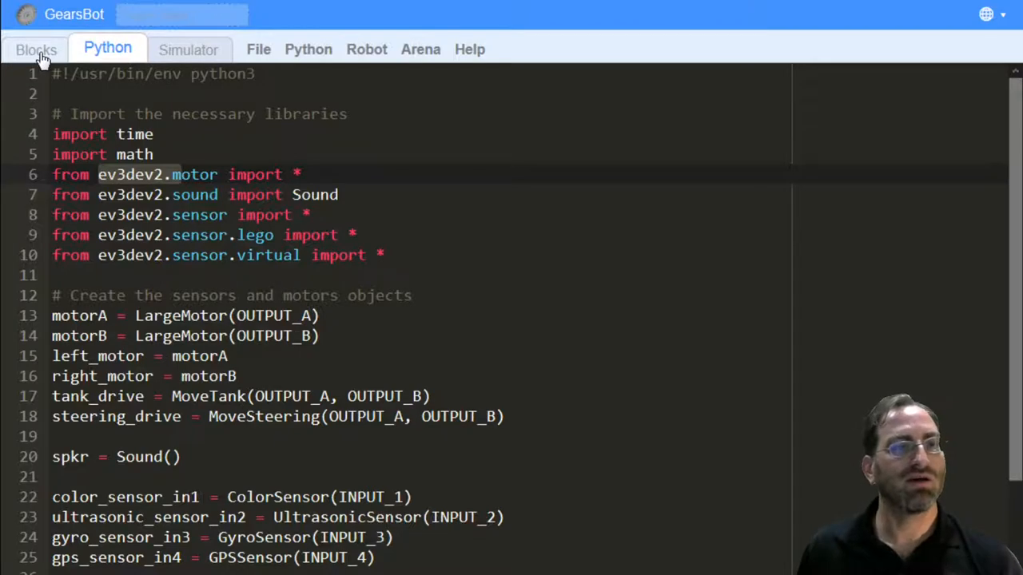
pyautogui.click(35, 48)
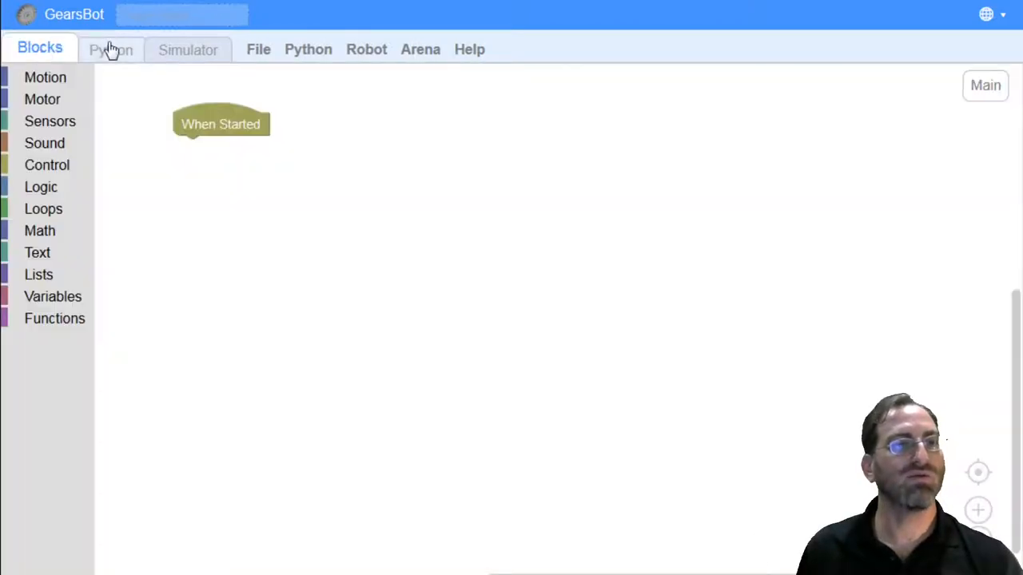
# Flip between the Python and Blocks views to compare the tank-move program with its code.
pyautogui.click(108, 47)
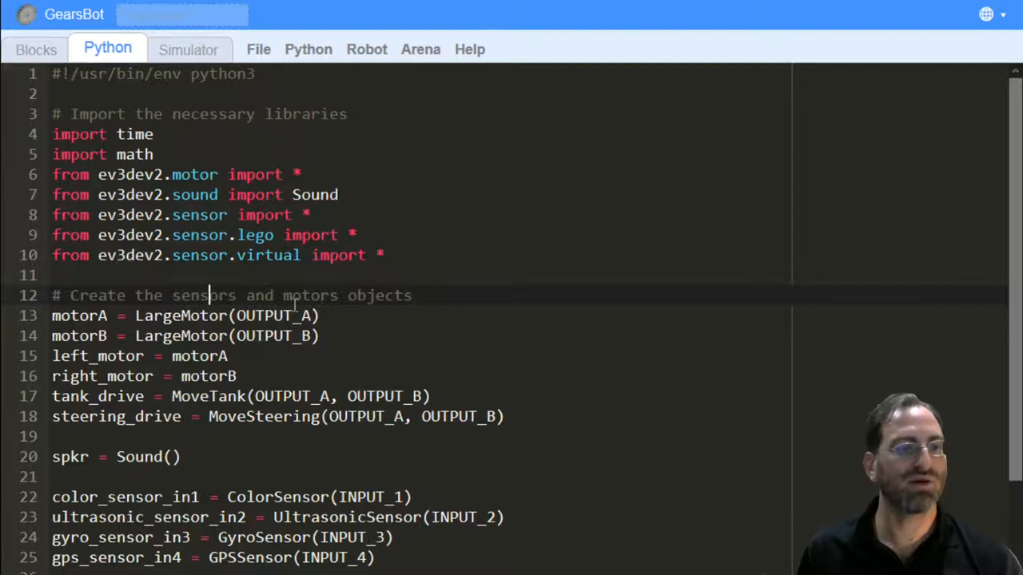
pyautogui.click(35, 48)
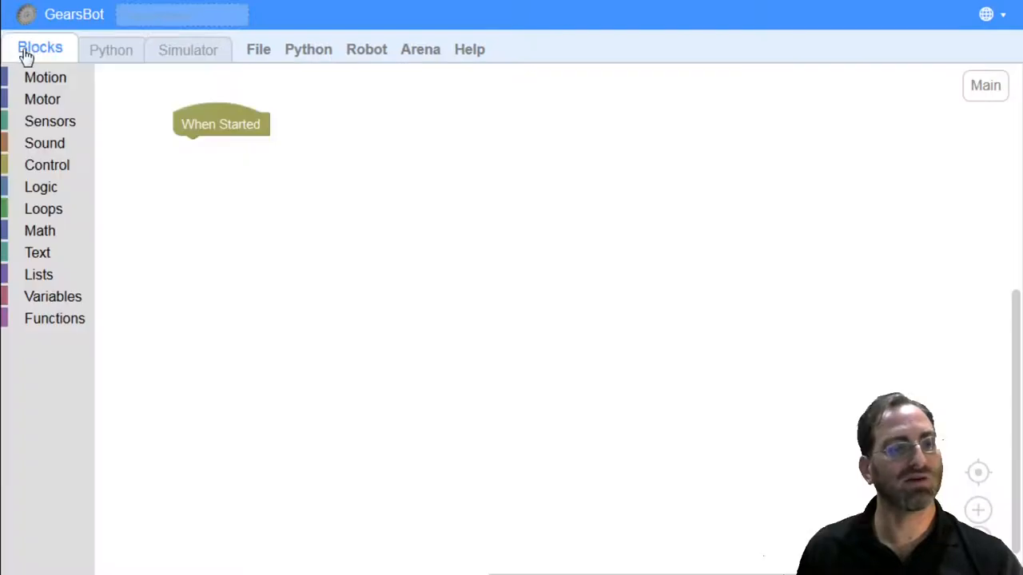
pyautogui.moveTo(291, 391)
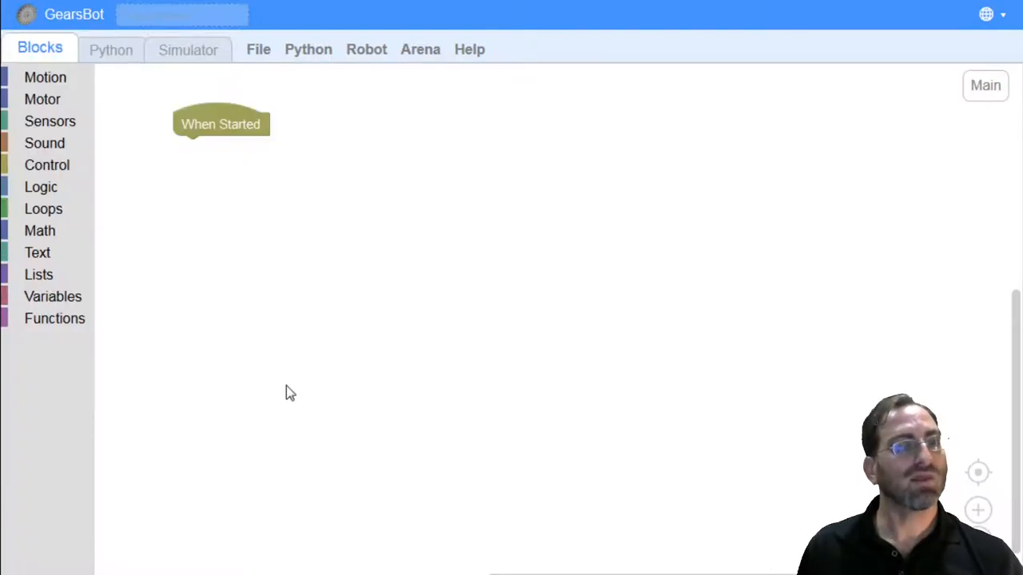
pyautogui.click(107, 48)
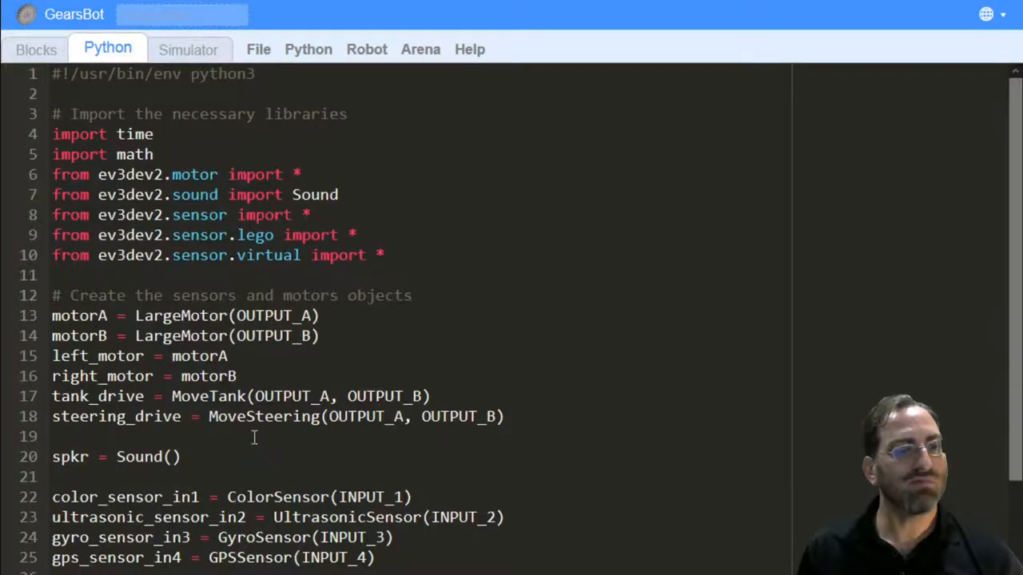
pyautogui.click(35, 47)
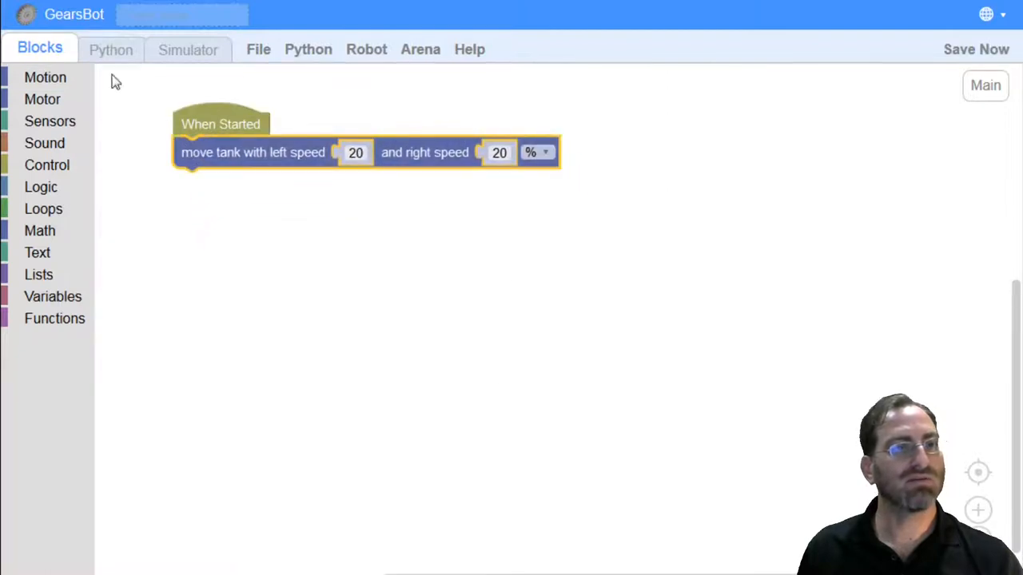
# Switch to the Python editor ending in tank_drive.on(20, 20), accepting that blocks mode is disabled.
pyautogui.click(109, 48)
pyautogui.write('sfdghj')
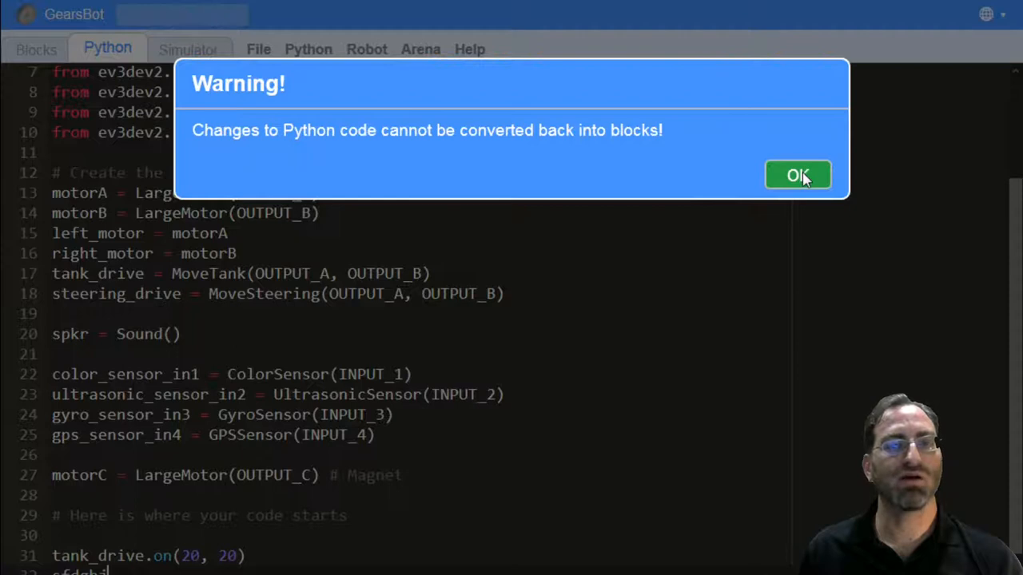
pyautogui.click(796, 174)
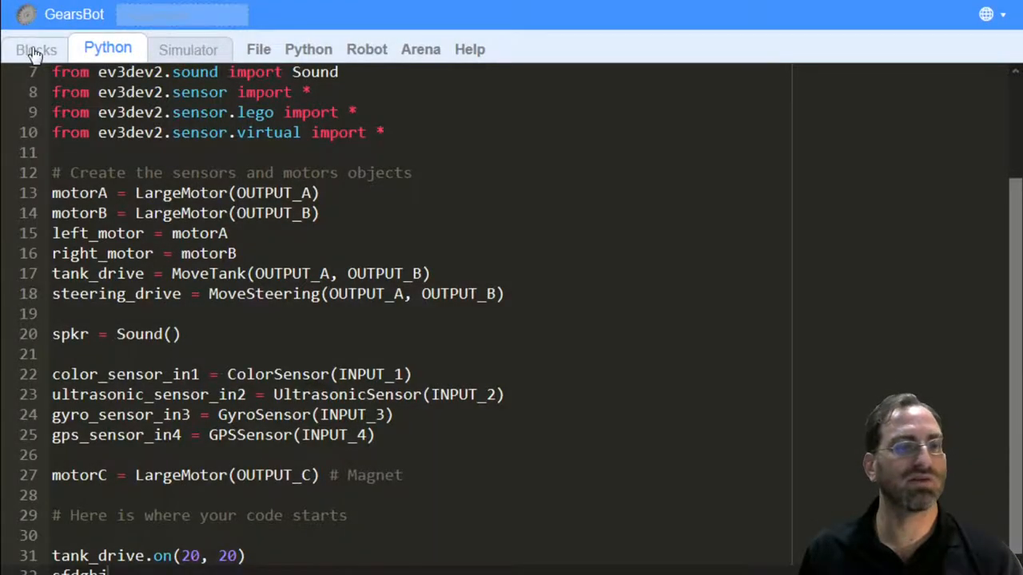
pyautogui.click(35, 48)
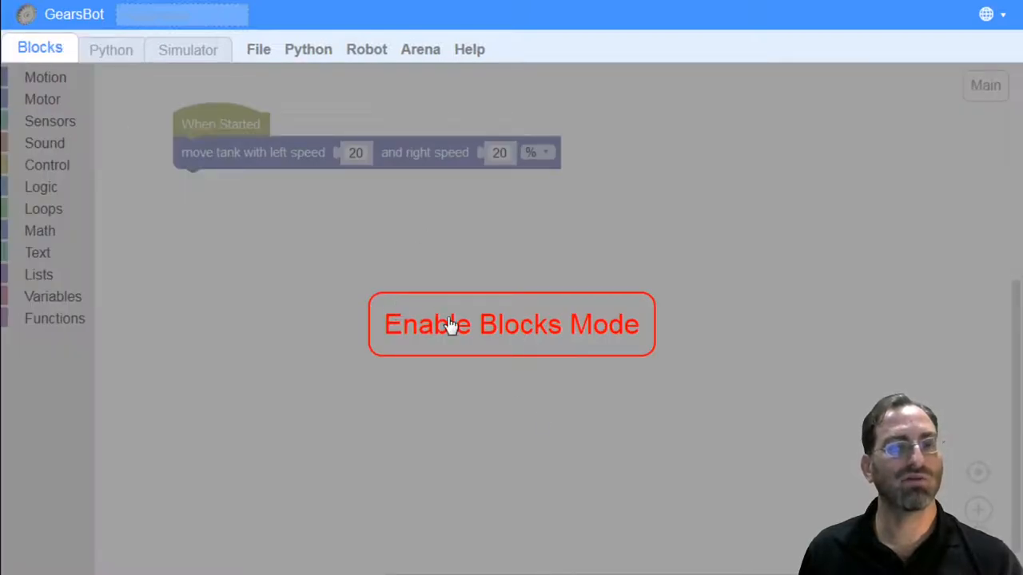
pyautogui.click(511, 323)
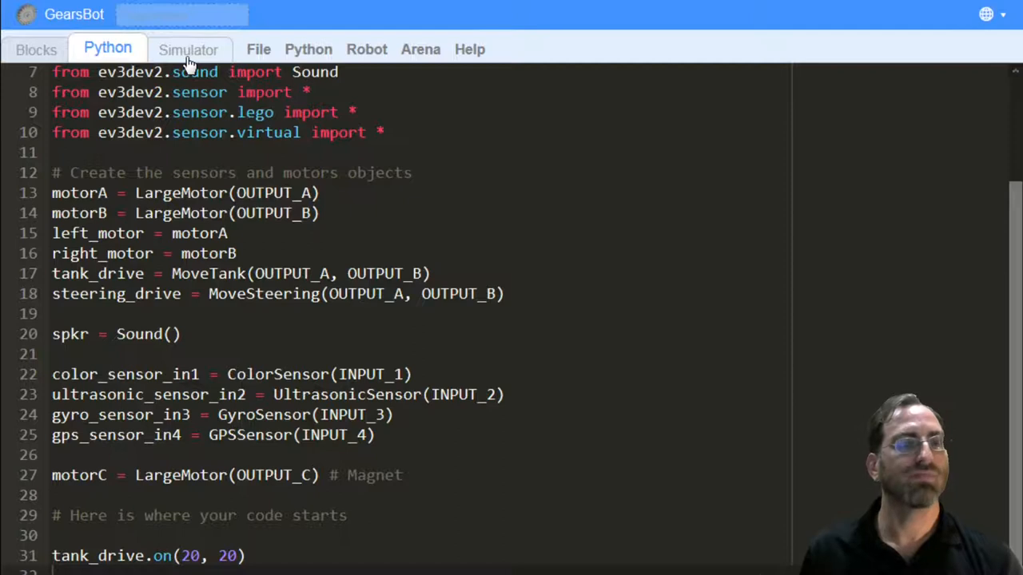
# Switch to the 3D simulator showing the robot in the arena.
pyautogui.click(188, 49)
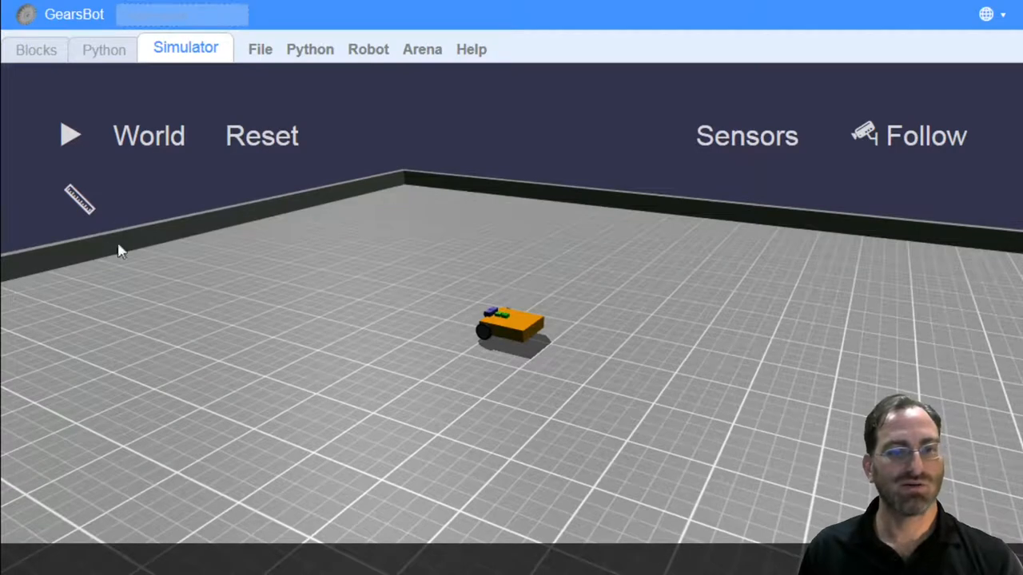
pyautogui.moveTo(451, 280)
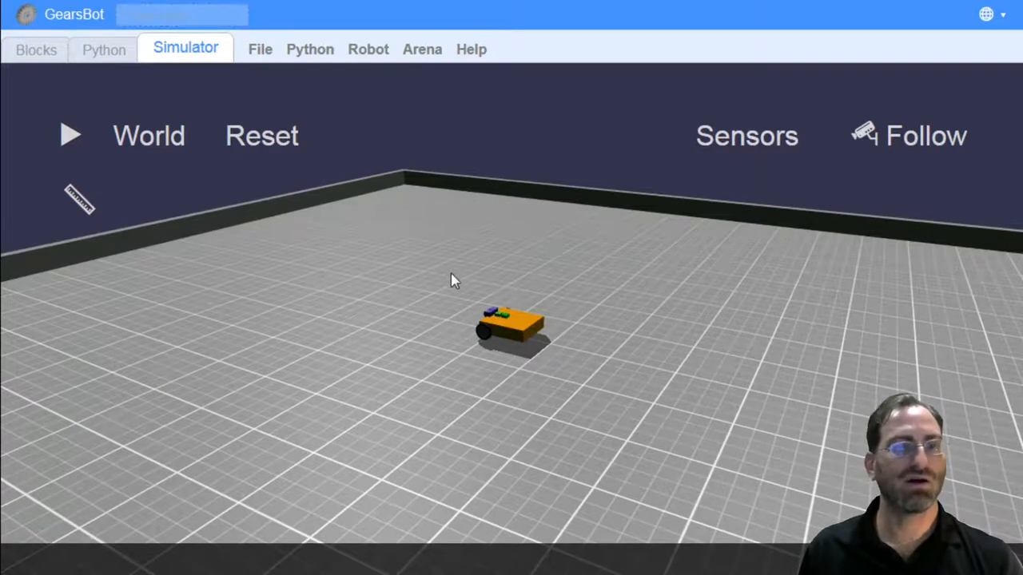
pyautogui.moveTo(260, 48)
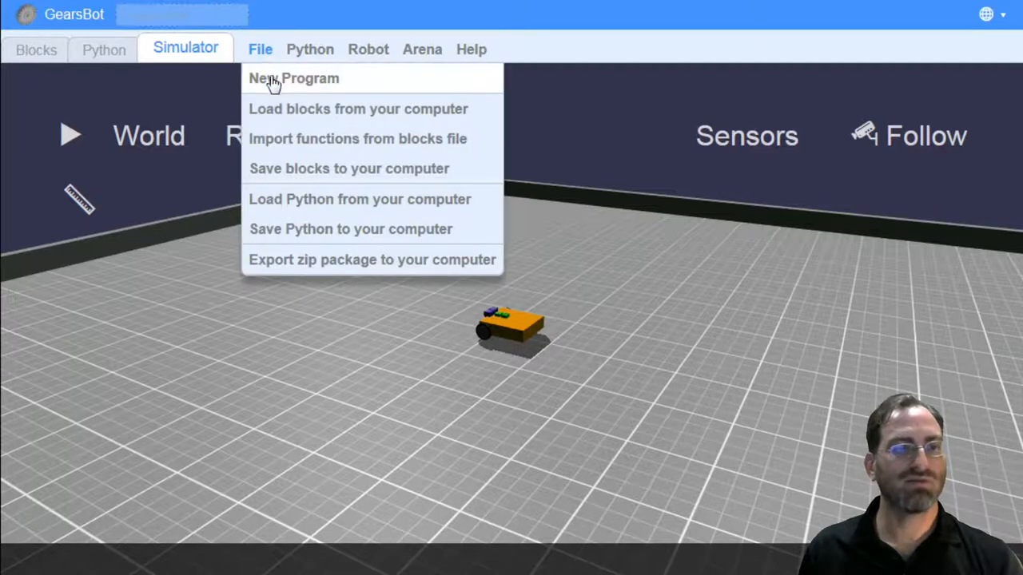
pyautogui.moveTo(296, 168)
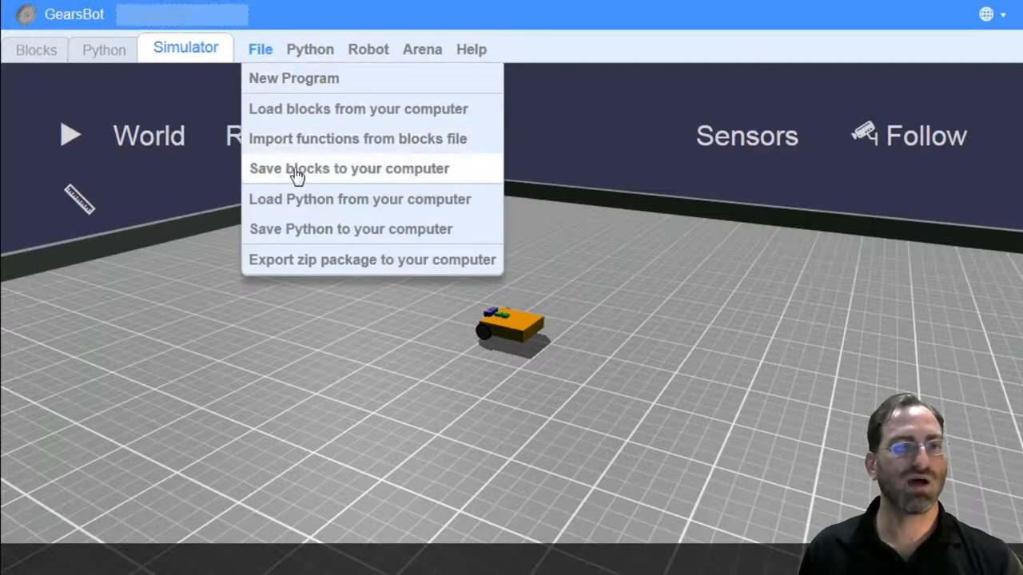
pyautogui.moveTo(297, 233)
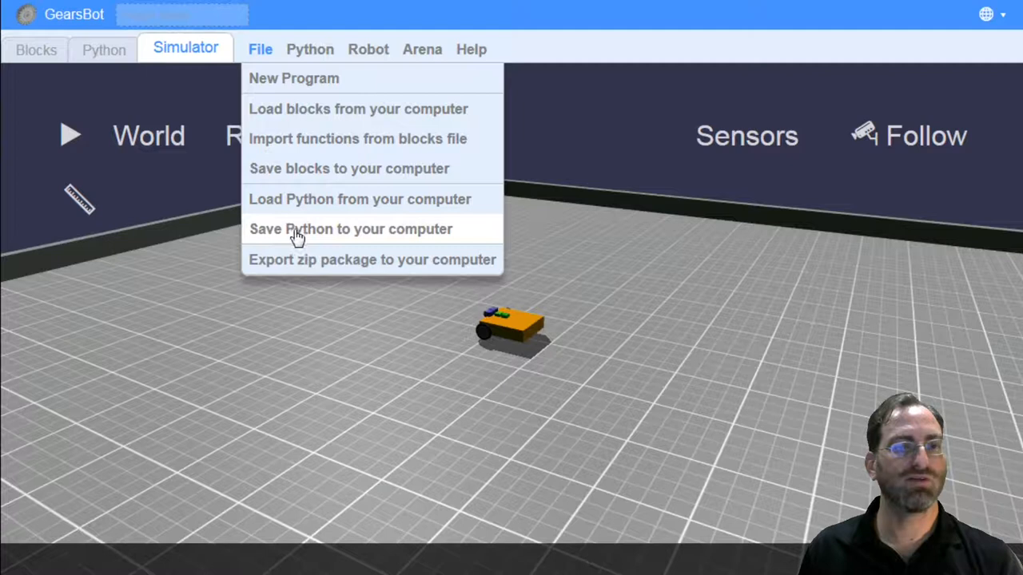
pyautogui.moveTo(275, 199)
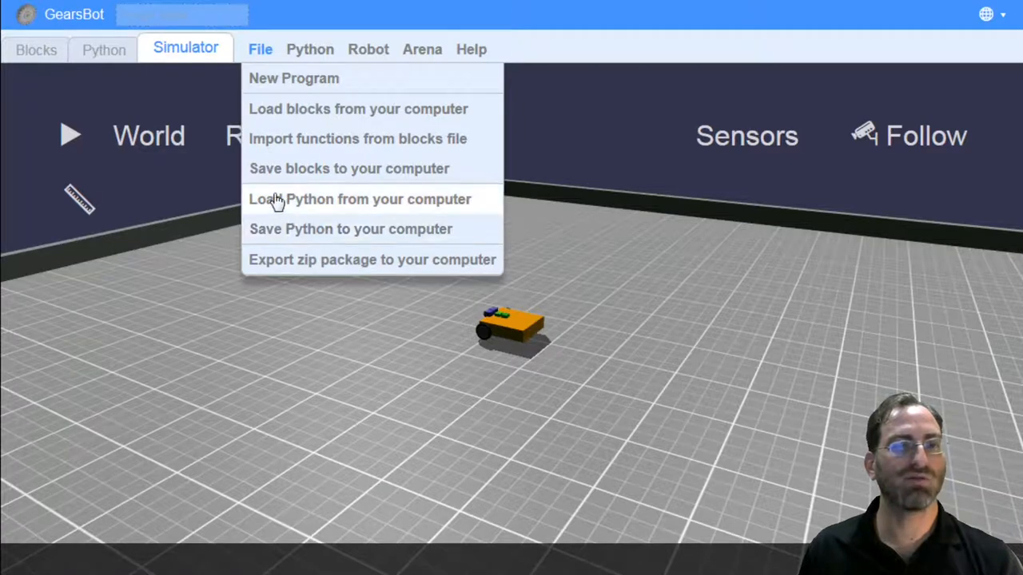
pyautogui.moveTo(357, 78)
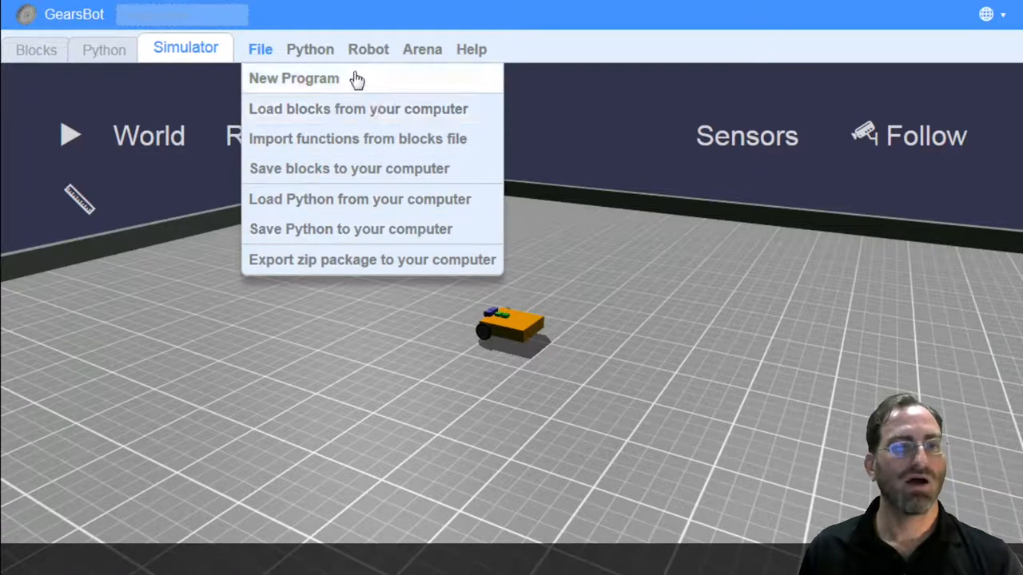
pyautogui.moveTo(296, 240)
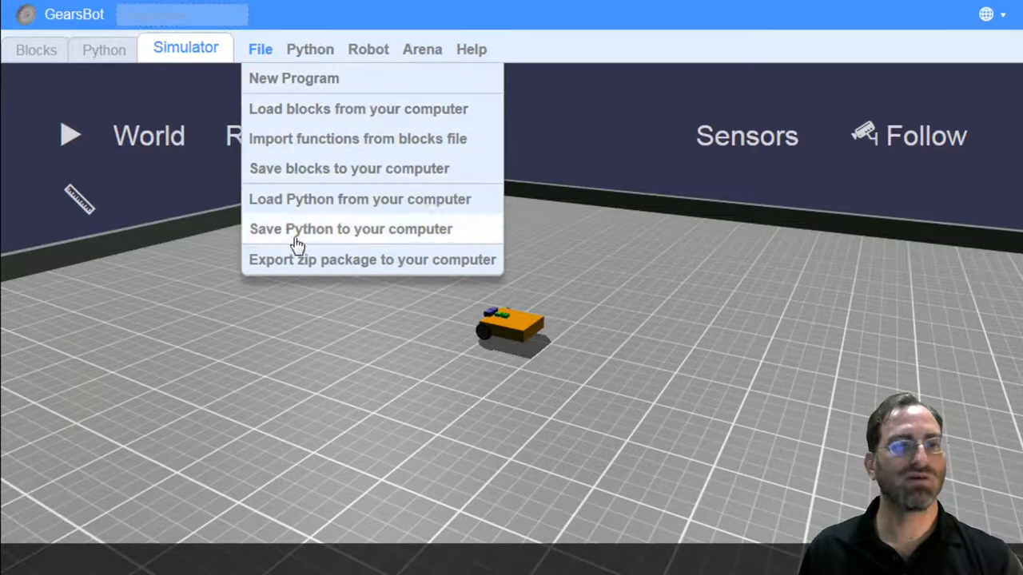
pyautogui.moveTo(290, 268)
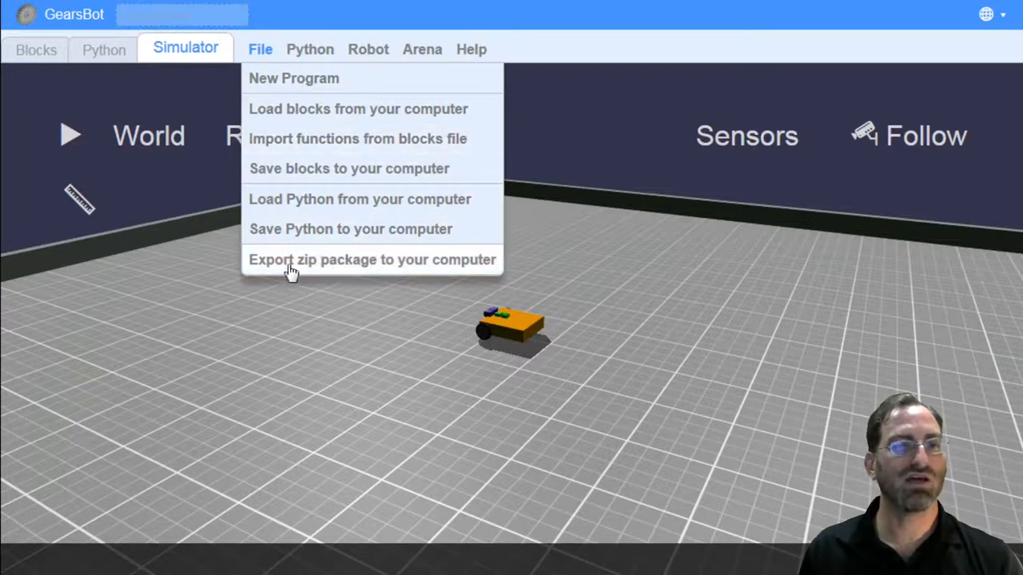
pyautogui.moveTo(454, 272)
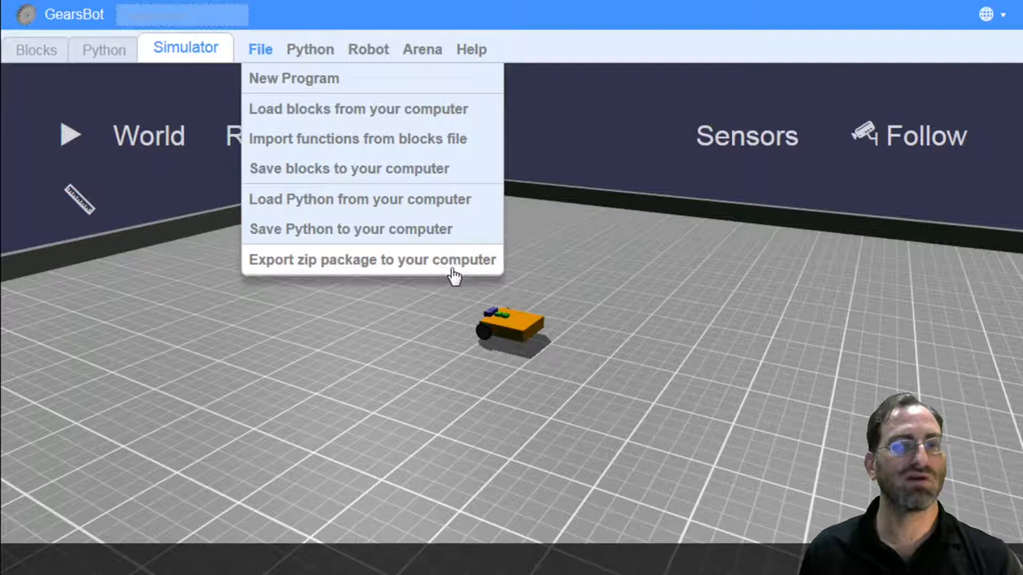
pyautogui.moveTo(336, 265)
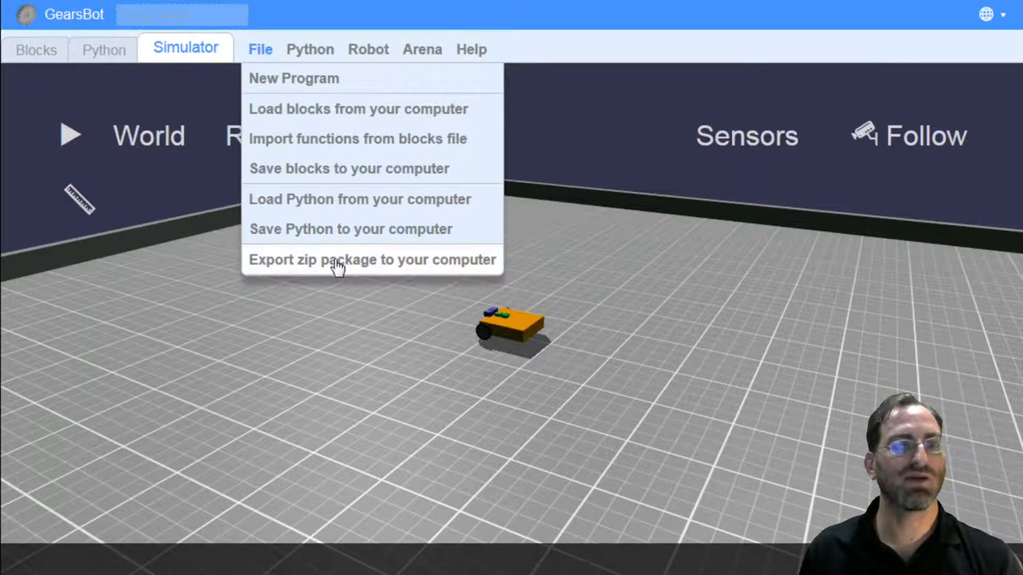
# Start a new program, discard unsaved work, and place When Started at the top-left in Blocks view.
pyautogui.click(294, 77)
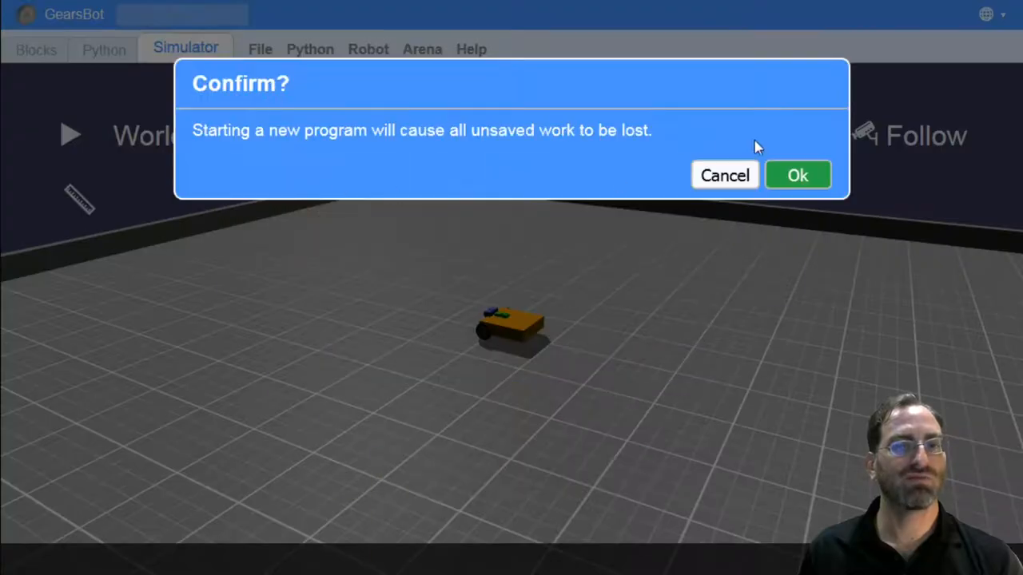
pyautogui.click(796, 175)
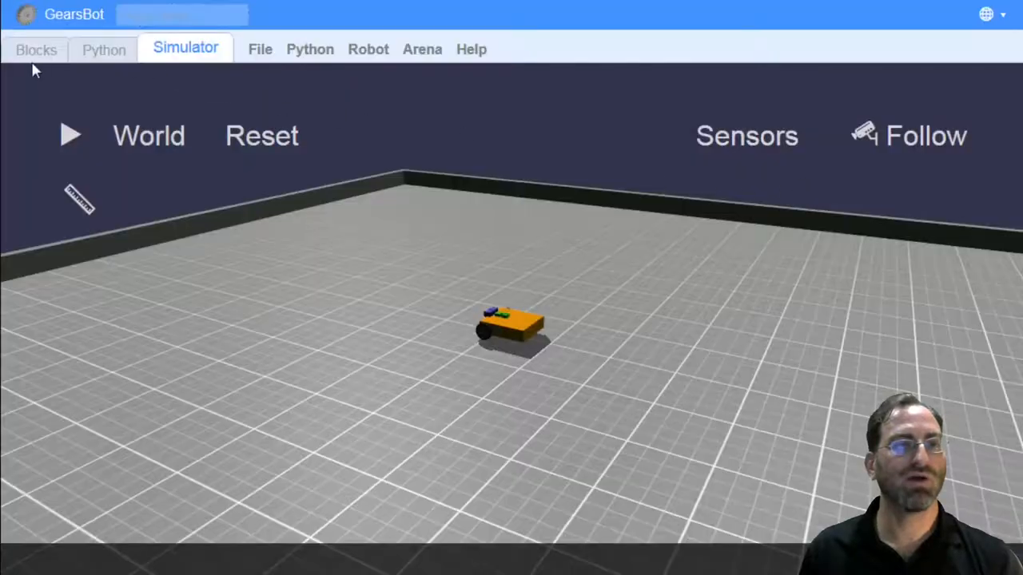
pyautogui.click(107, 48)
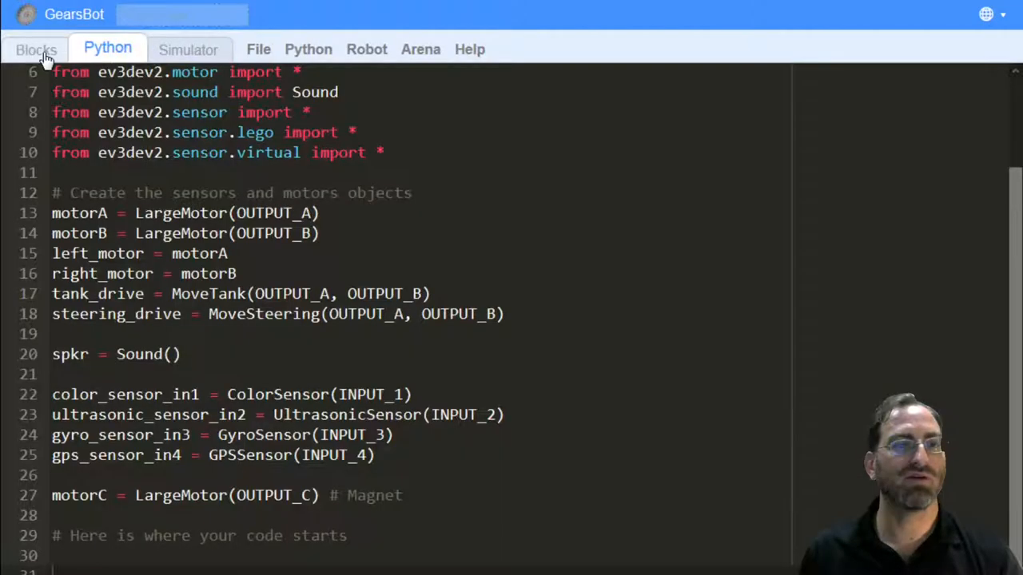
pyautogui.click(36, 48)
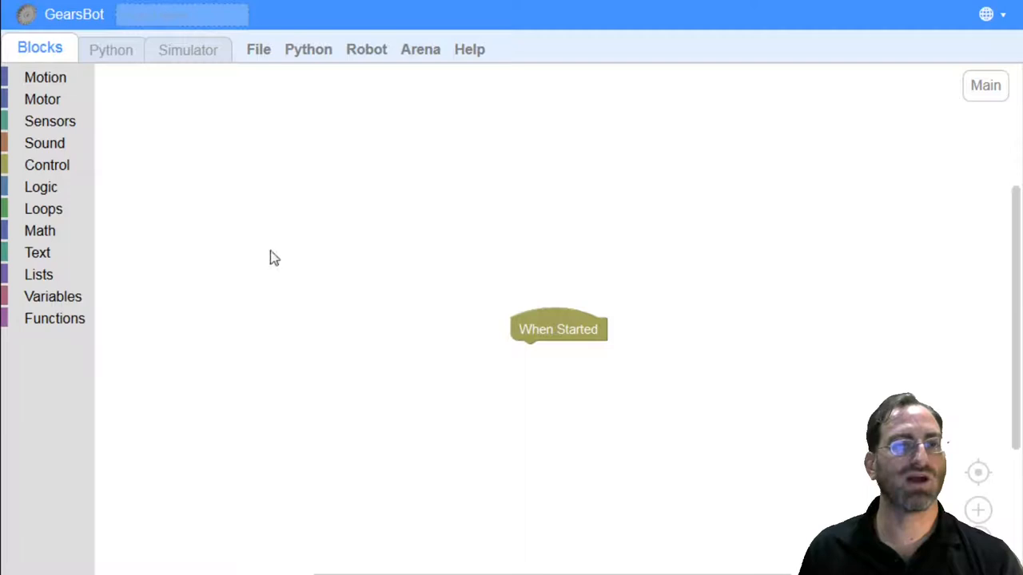
pyautogui.moveTo(558, 329); pyautogui.dragTo(239, 153)
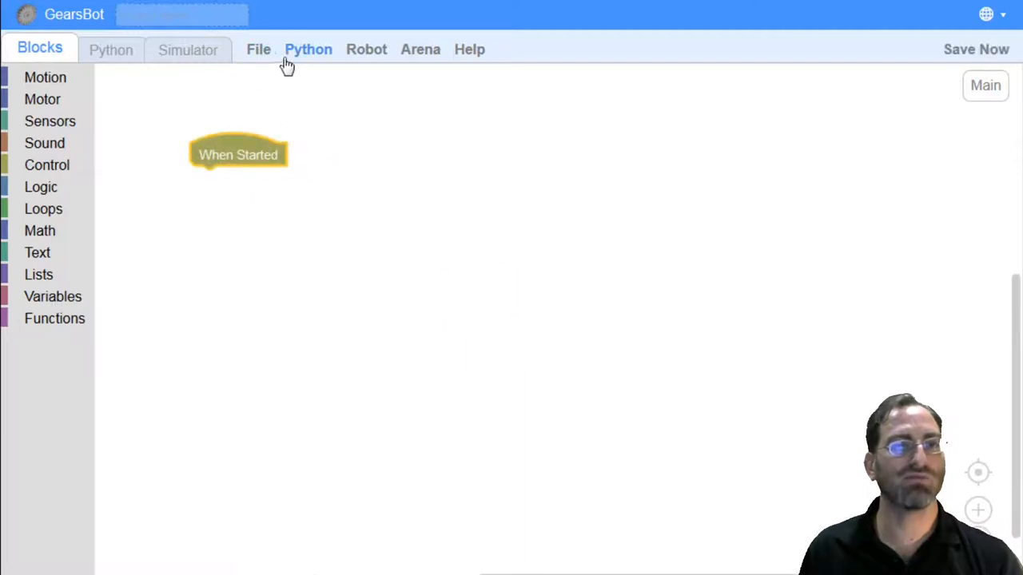
pyautogui.click(307, 48)
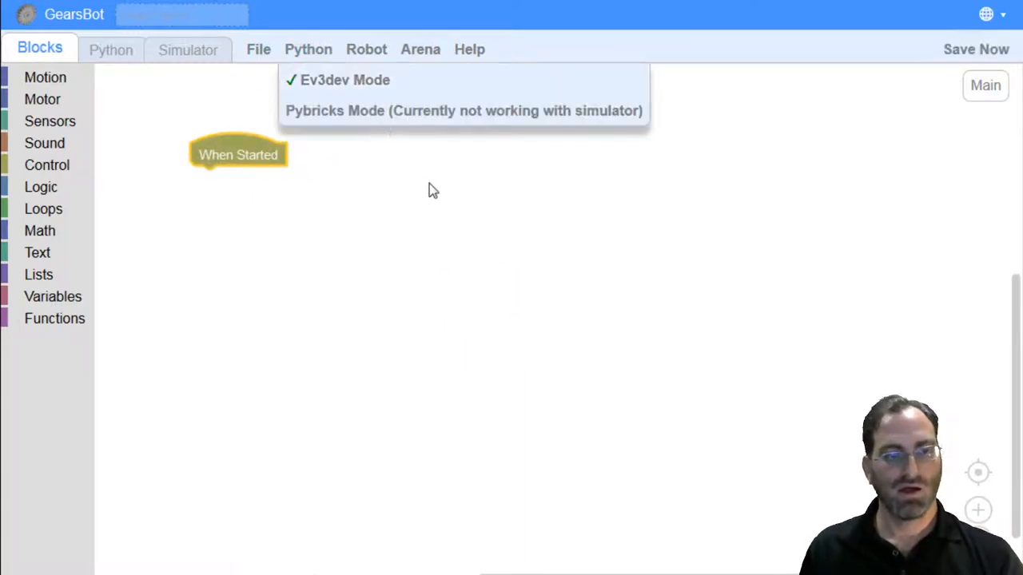
pyautogui.moveTo(384, 158)
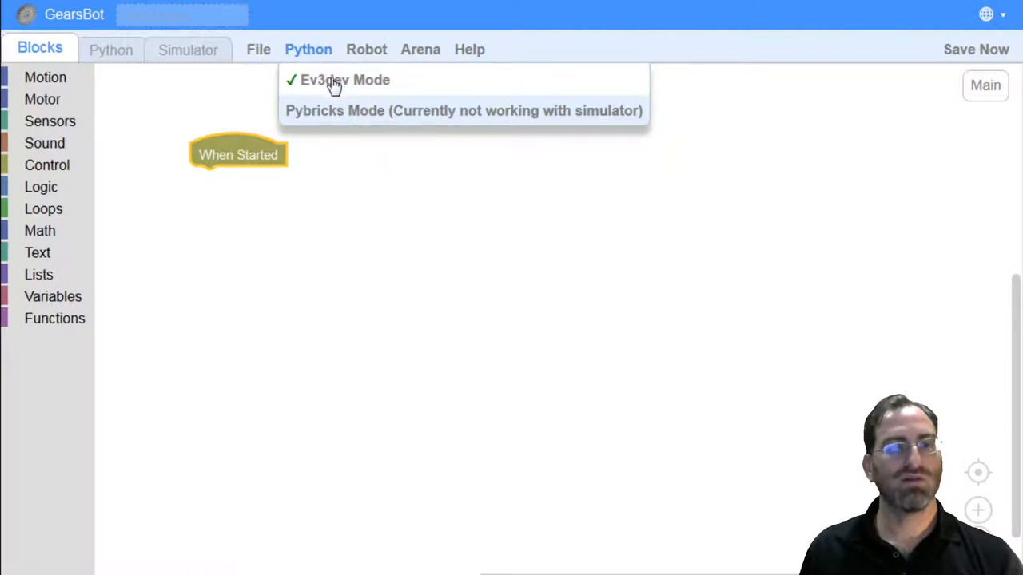
pyautogui.moveTo(345, 125)
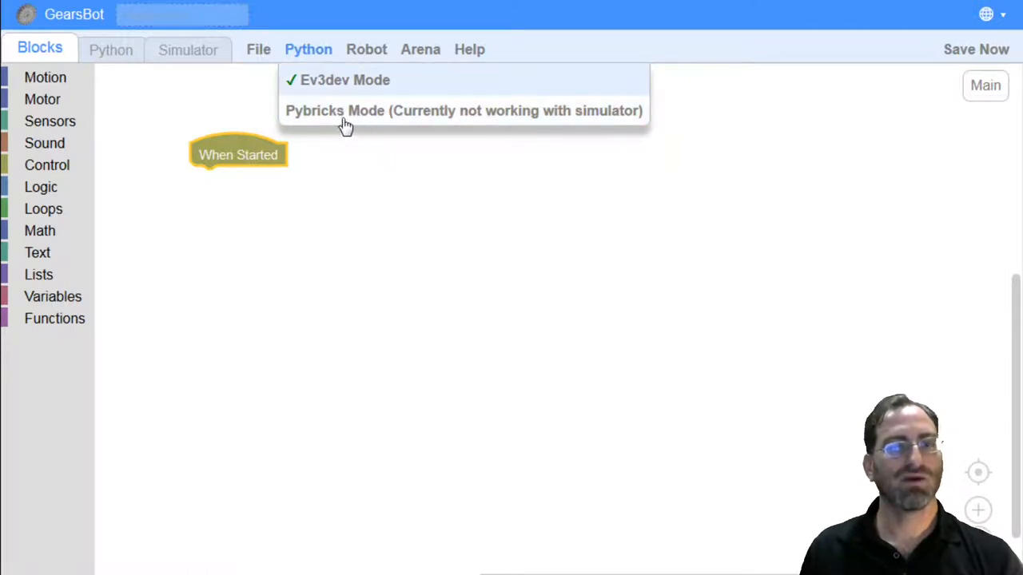
pyautogui.moveTo(336, 124)
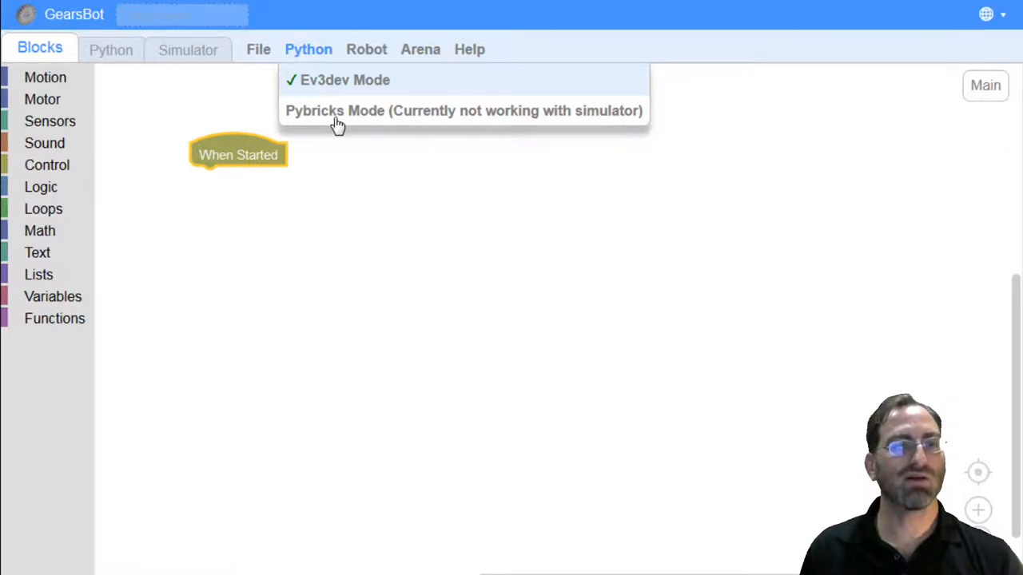
pyautogui.moveTo(269, 115)
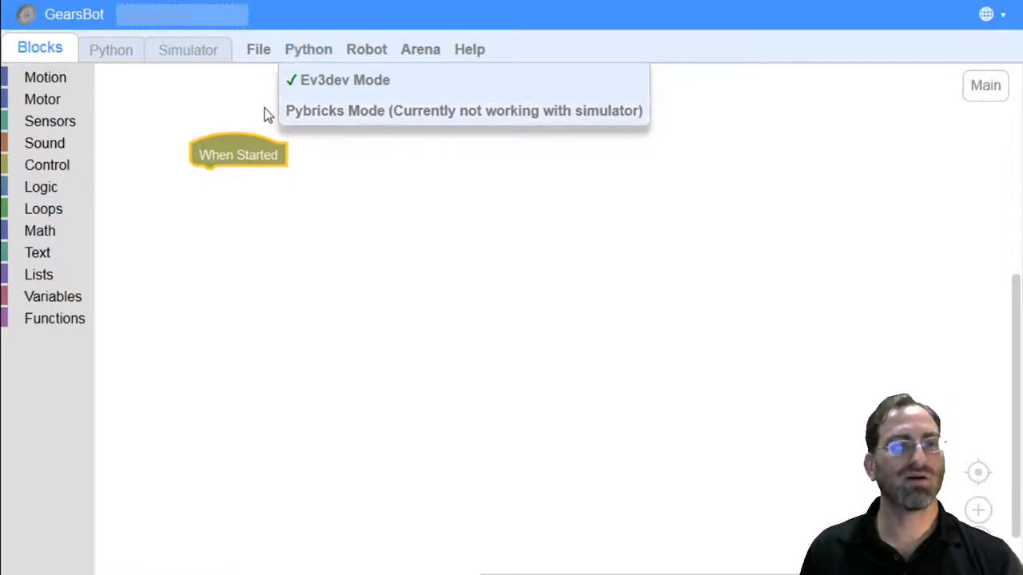
pyautogui.moveTo(441, 128)
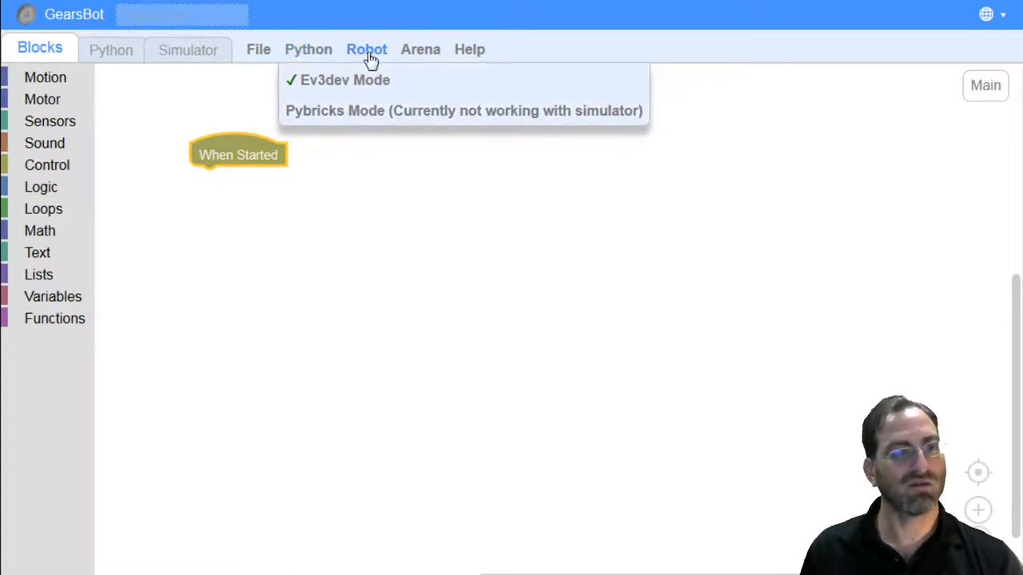
pyautogui.moveTo(342, 96)
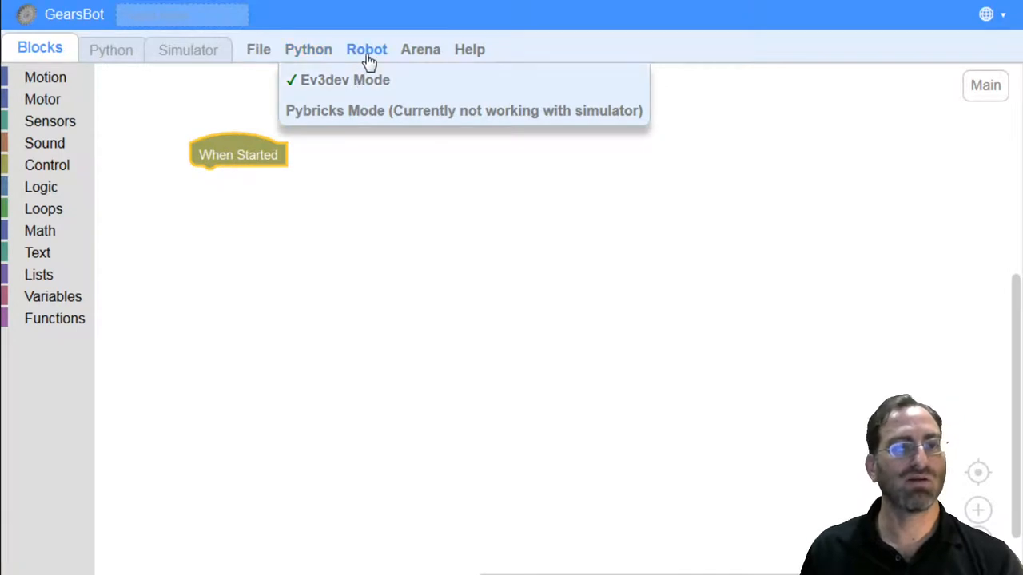
pyautogui.click(366, 48)
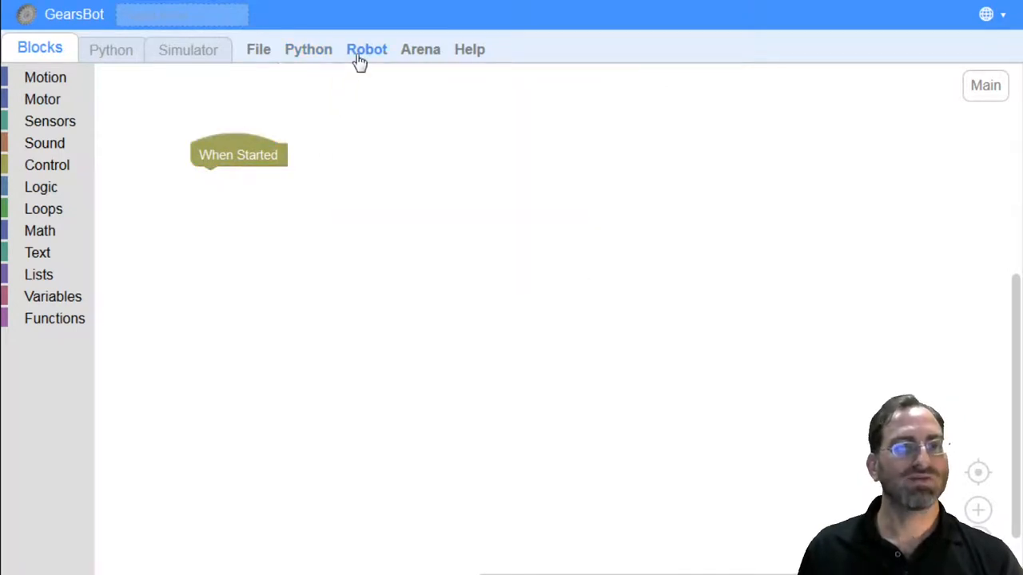
# Browse robot models such as Paintball and Maze Runner, then cancel without changing the robot.
pyautogui.click(366, 48)
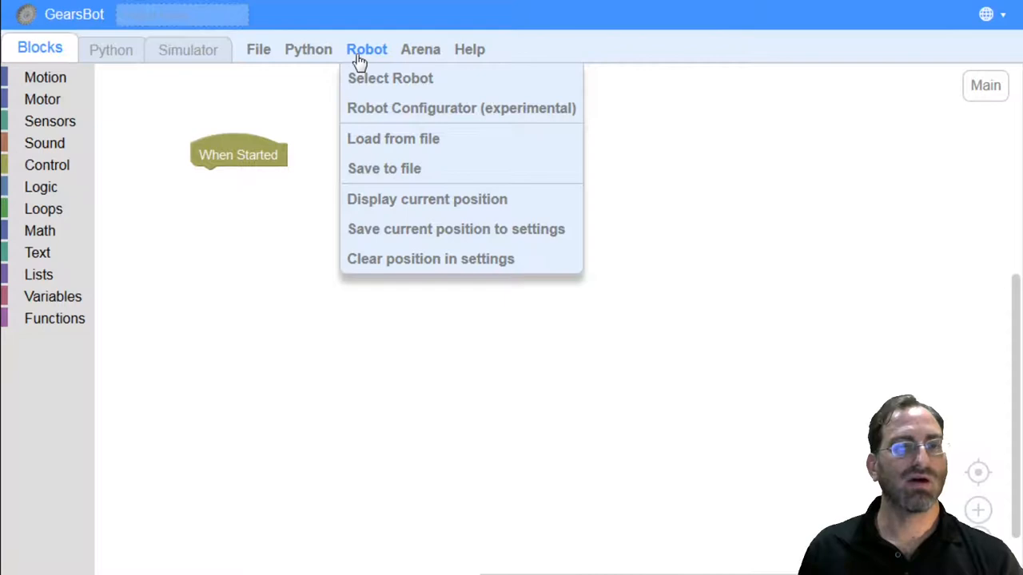
pyautogui.click(400, 83)
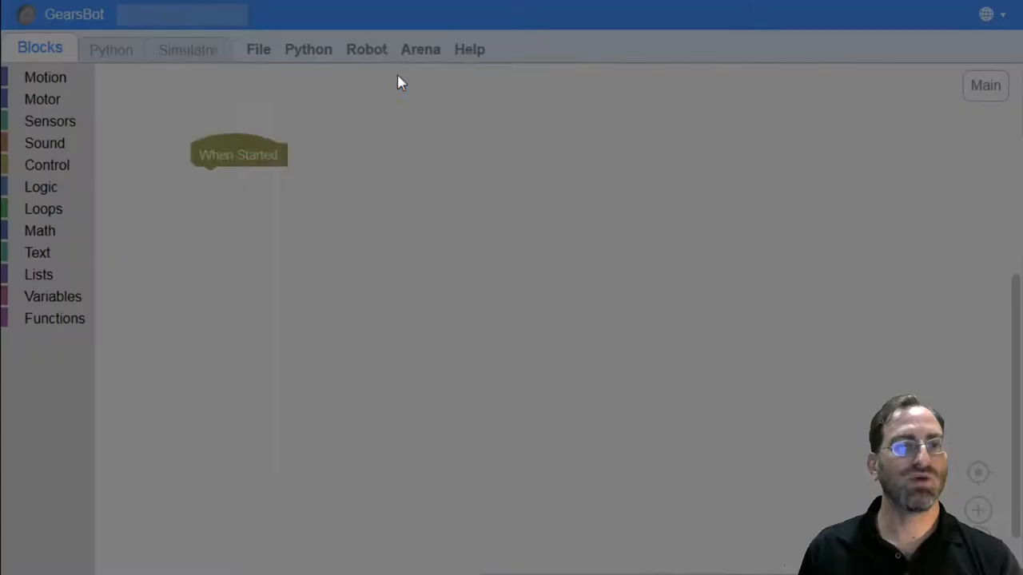
pyautogui.click(367, 48)
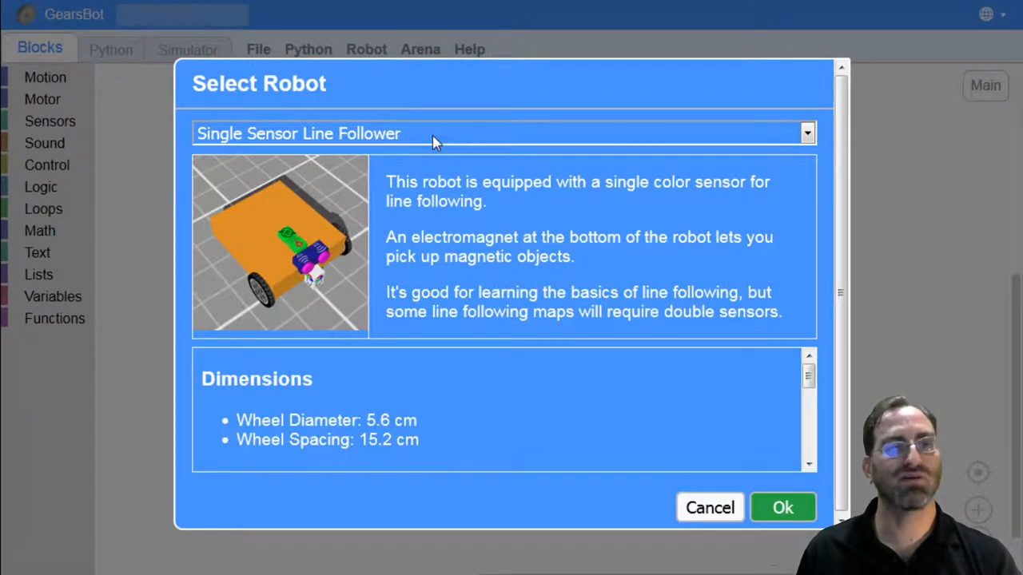
pyautogui.moveTo(348, 163)
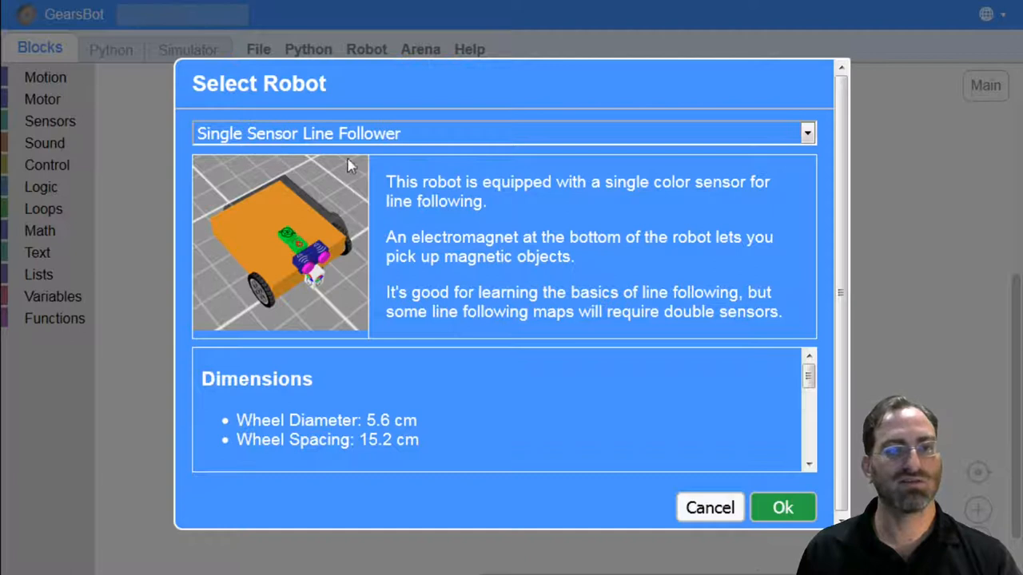
pyautogui.moveTo(311, 275)
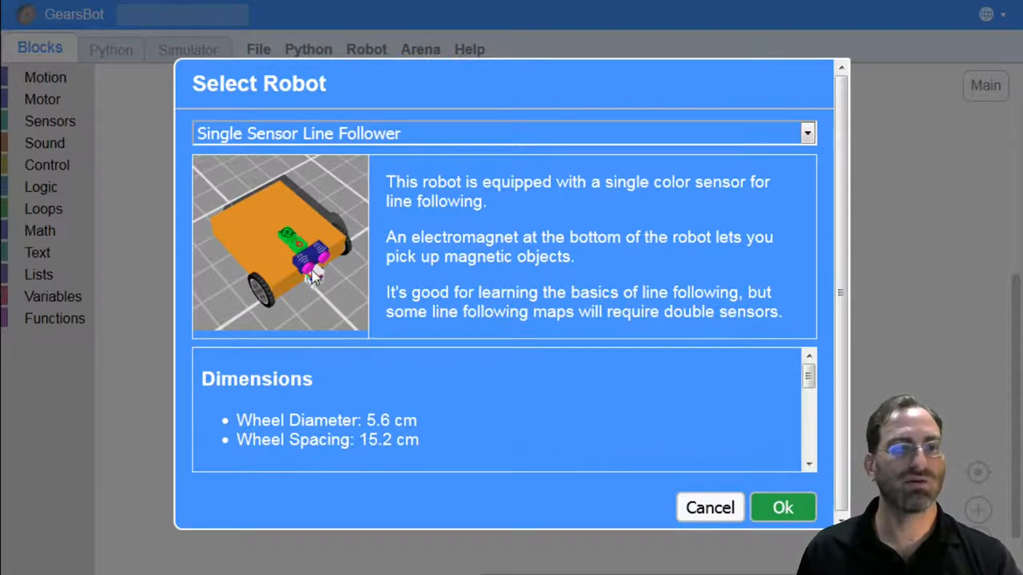
pyautogui.moveTo(382, 150)
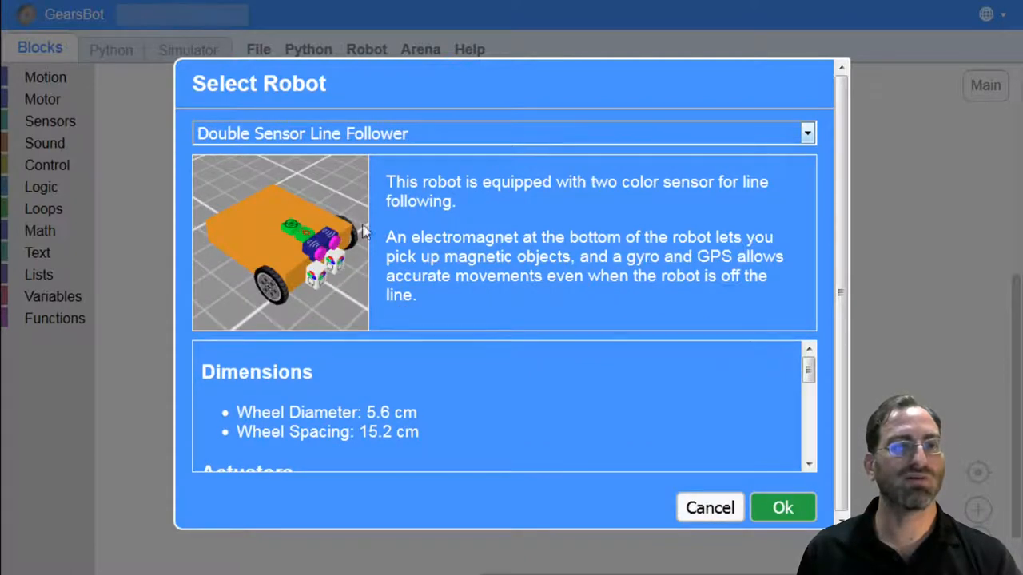
pyautogui.click(503, 132)
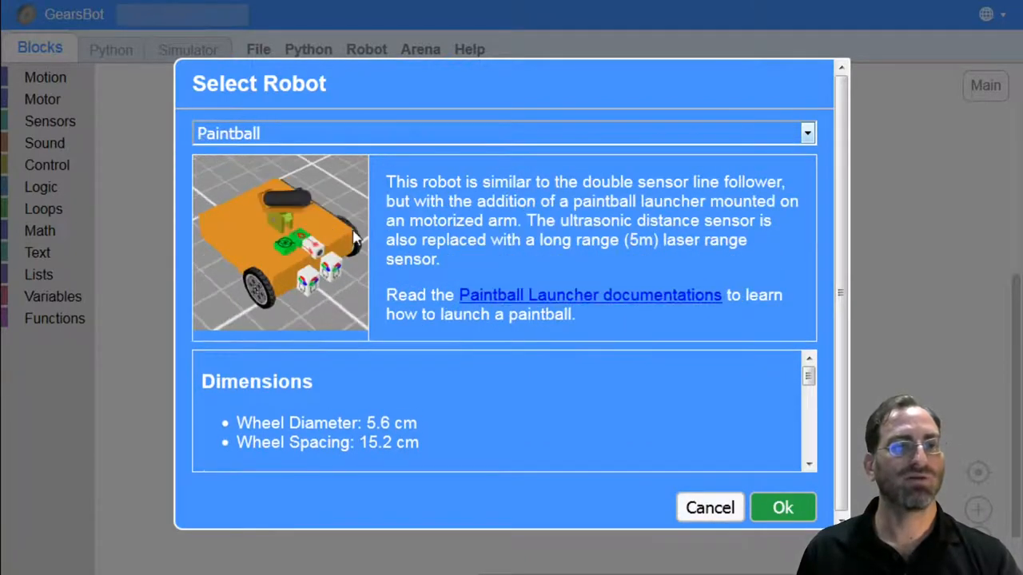
pyautogui.moveTo(275, 222)
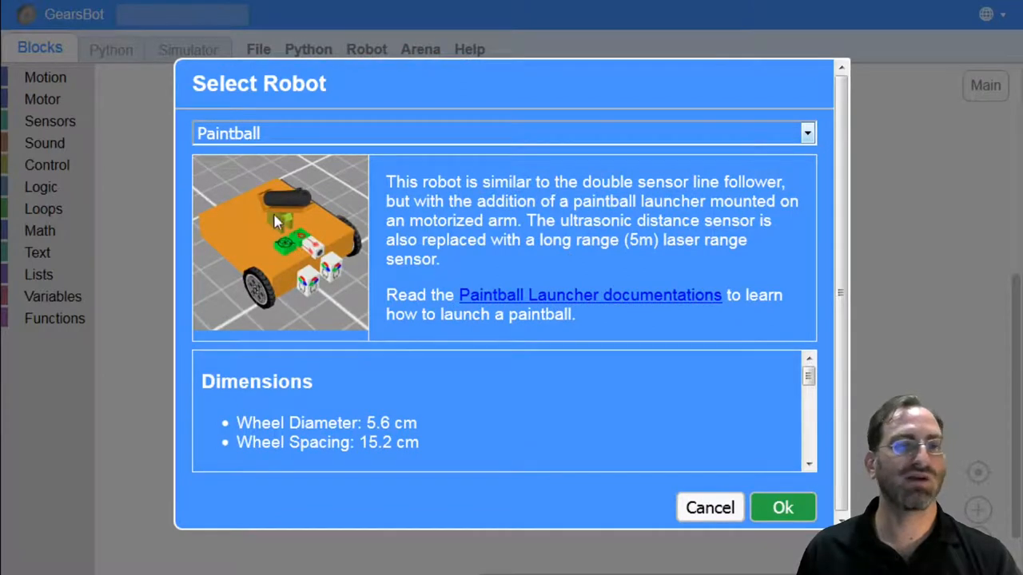
pyautogui.moveTo(358, 144)
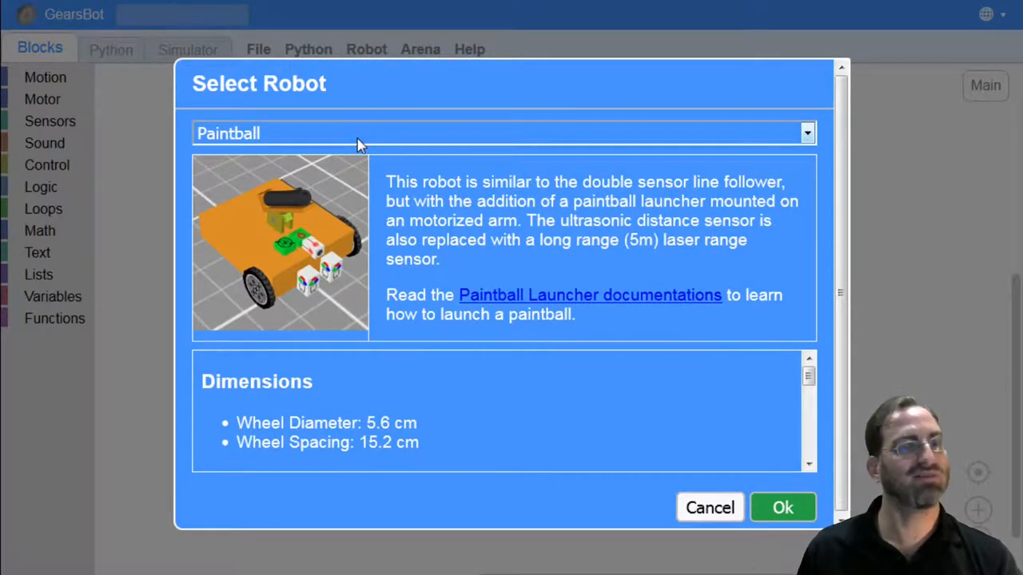
pyautogui.click(503, 134)
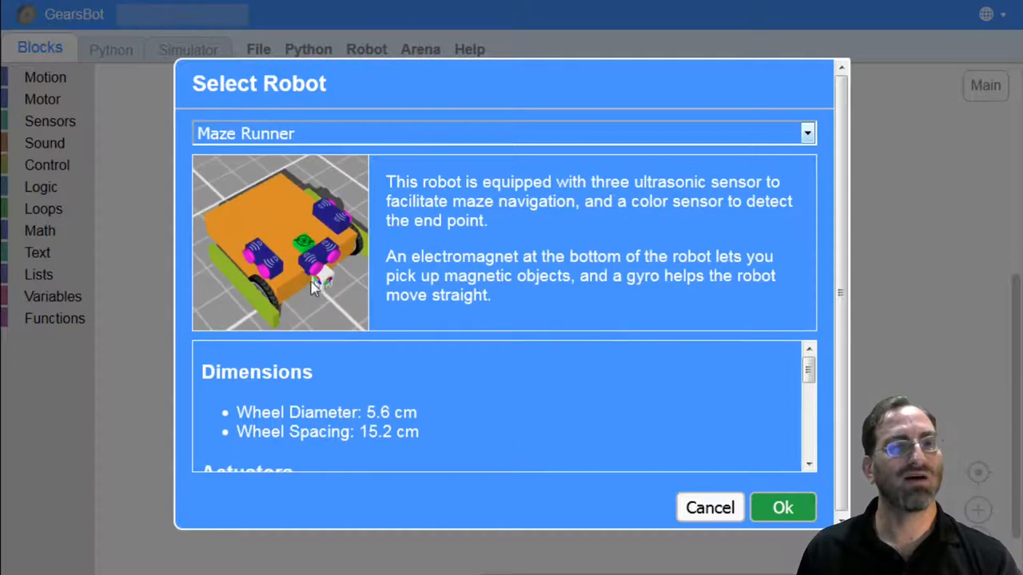
pyautogui.moveTo(269, 232)
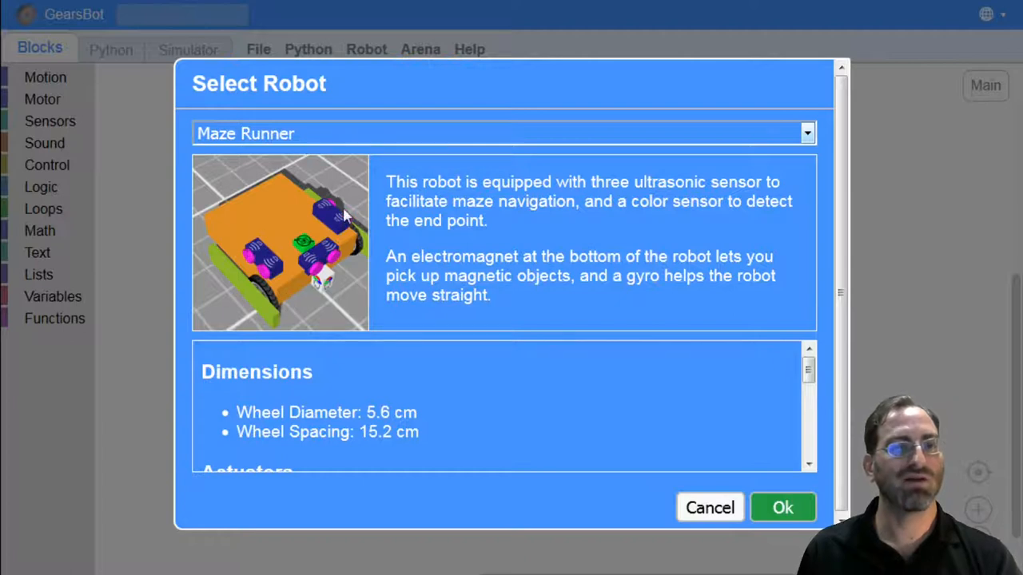
pyautogui.moveTo(312, 310)
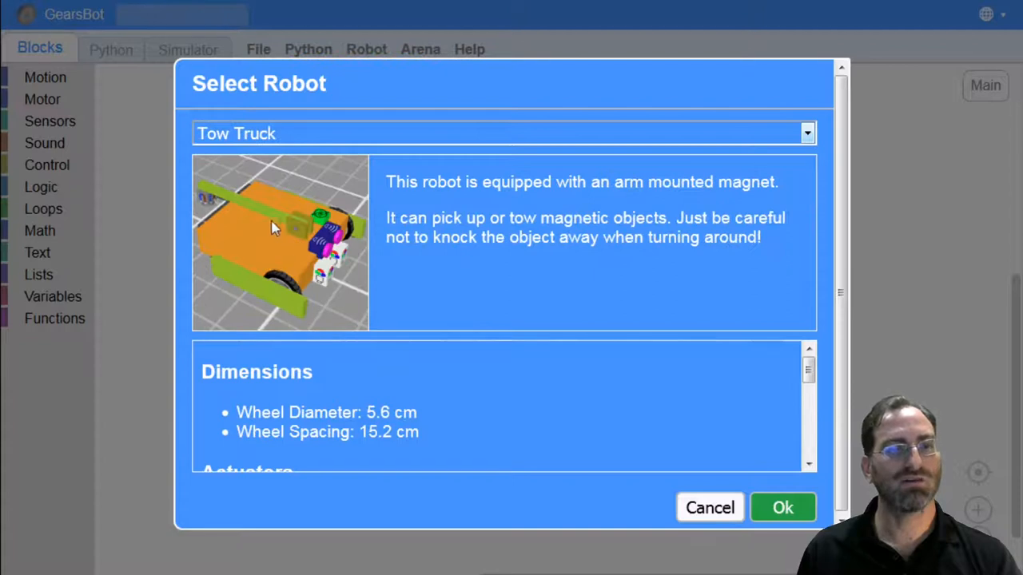
pyautogui.moveTo(297, 136)
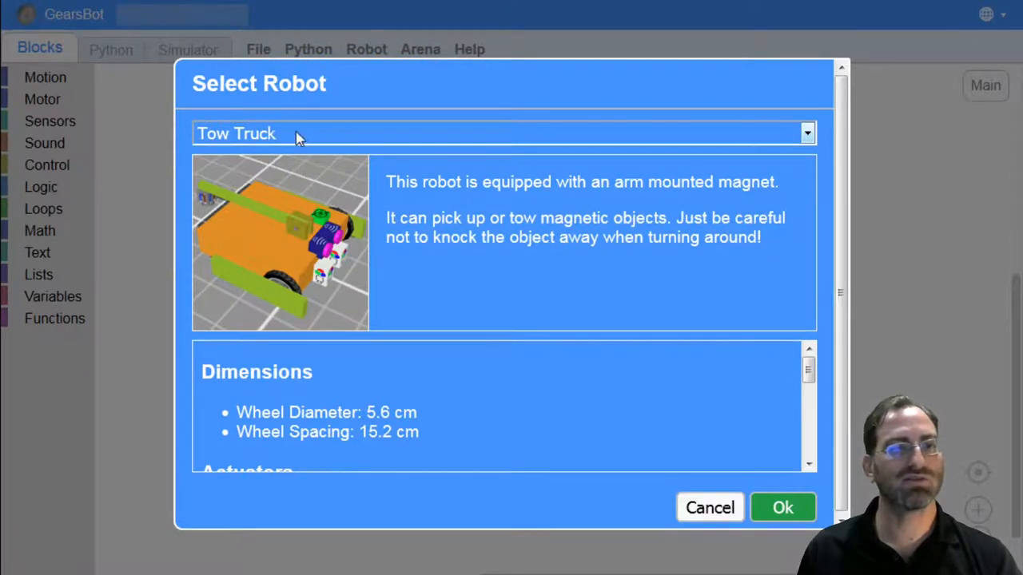
pyautogui.click(807, 135)
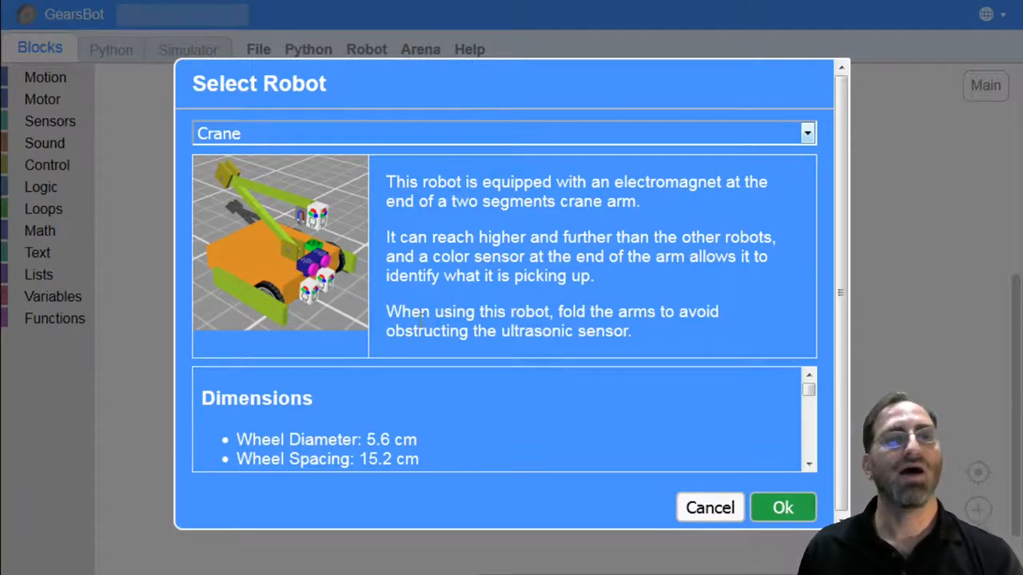
pyautogui.moveTo(413, 375)
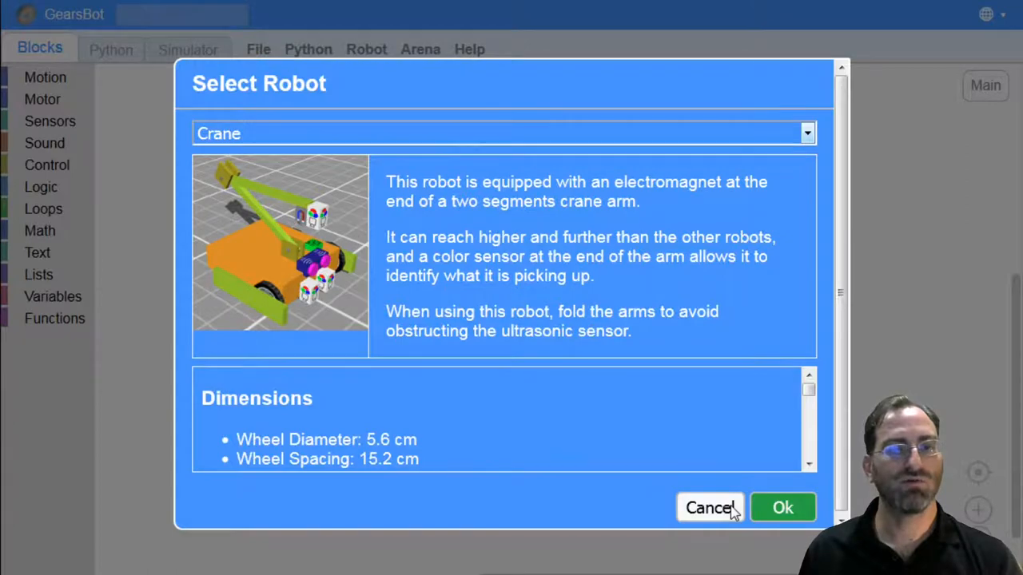
pyautogui.click(784, 508)
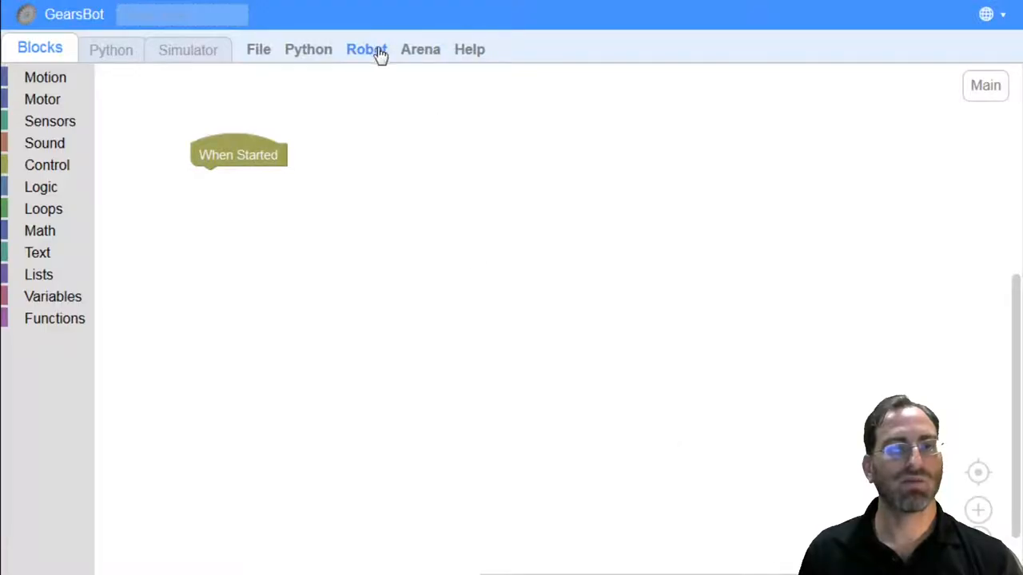
# Enter the Robot Configurator from the Robot menu.
pyautogui.click(366, 48)
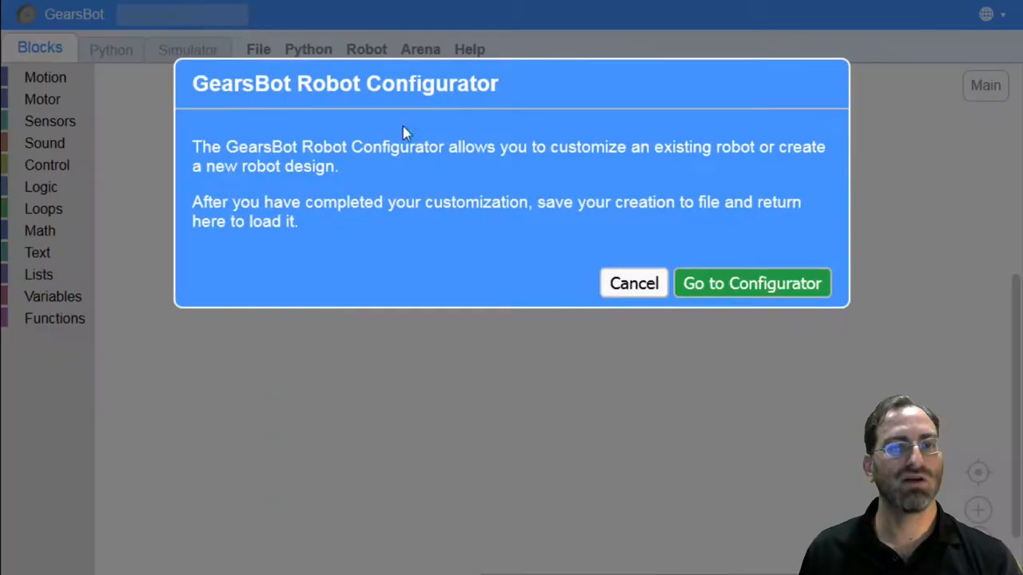
pyautogui.click(751, 283)
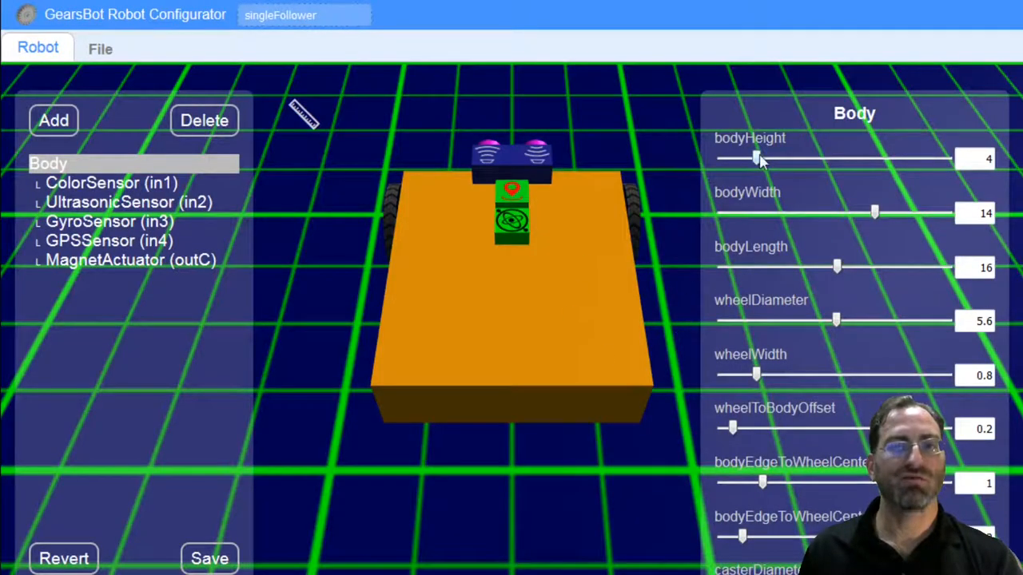
# Set the body width to 10 and length to 21.5, leaving height at 4.
pyautogui.moveTo(754, 159); pyautogui.dragTo(791, 158)
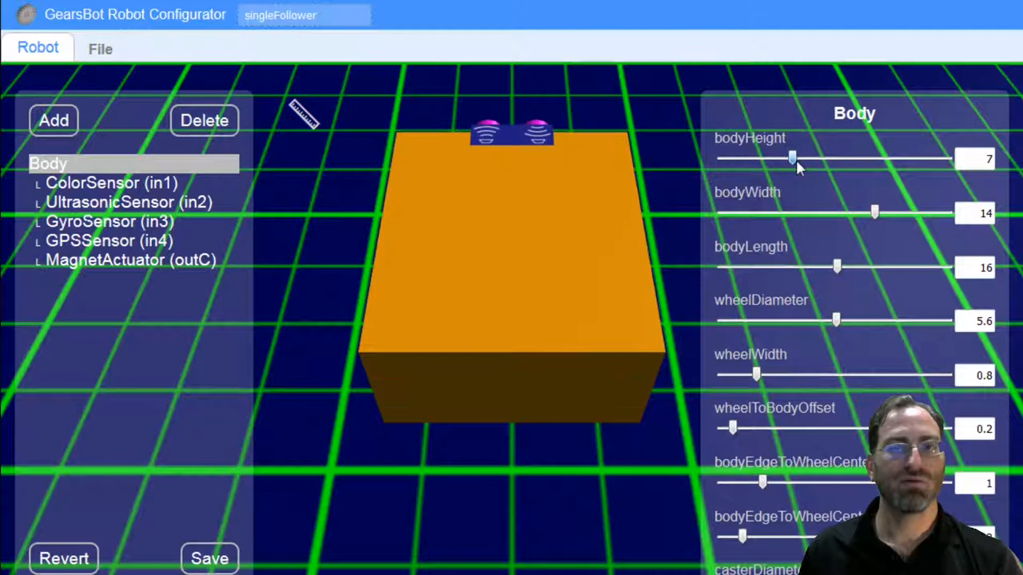
pyautogui.moveTo(791, 158); pyautogui.dragTo(760, 158)
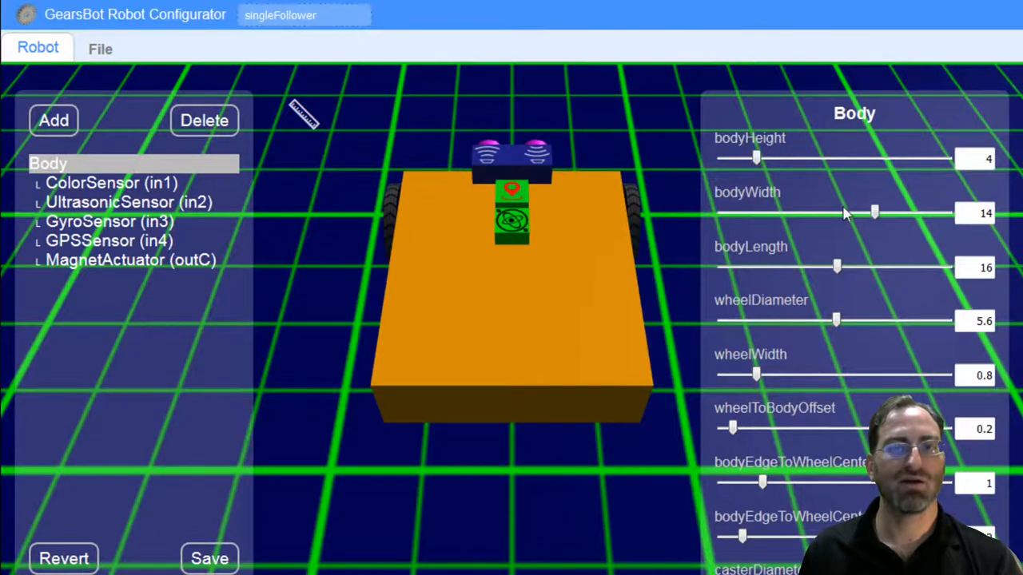
pyautogui.moveTo(874, 212); pyautogui.dragTo(828, 212)
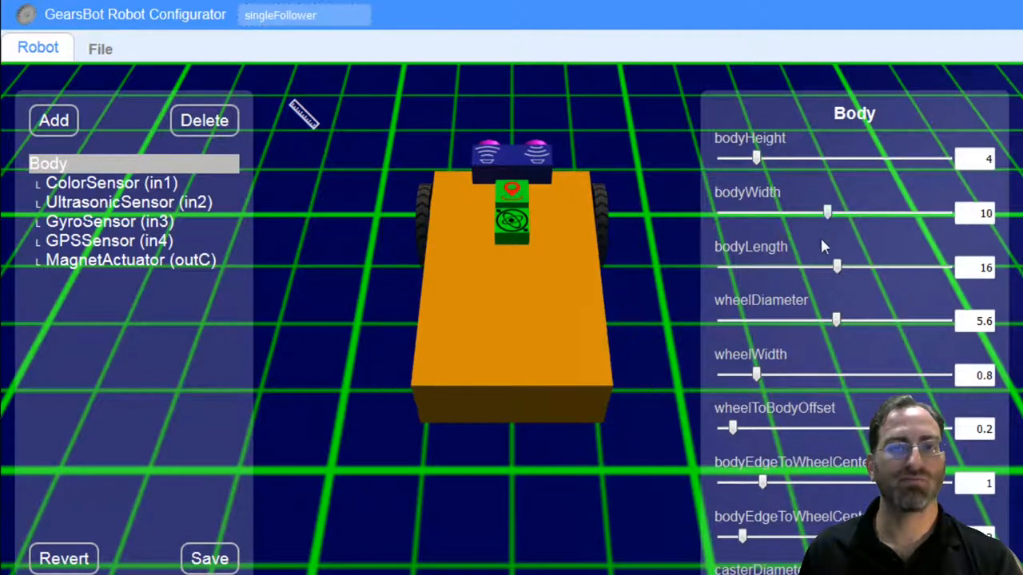
pyautogui.moveTo(838, 268); pyautogui.dragTo(879, 269)
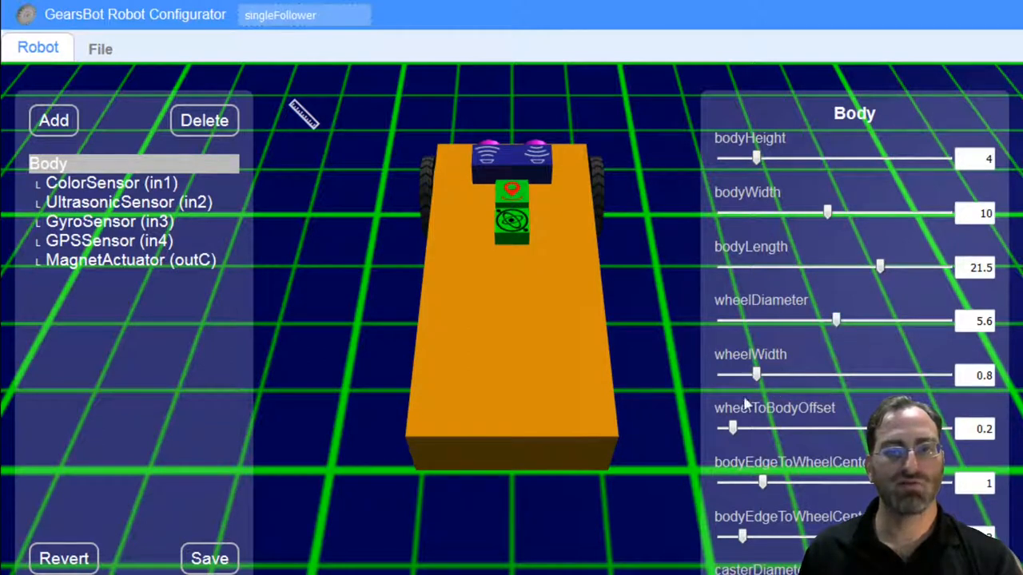
pyautogui.moveTo(339, 235)
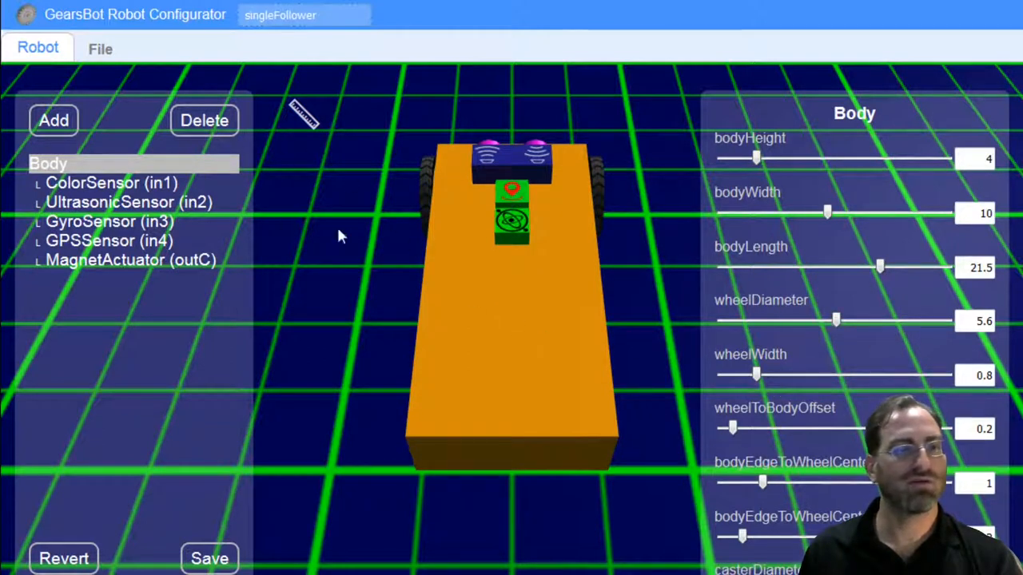
pyautogui.moveTo(981, 345)
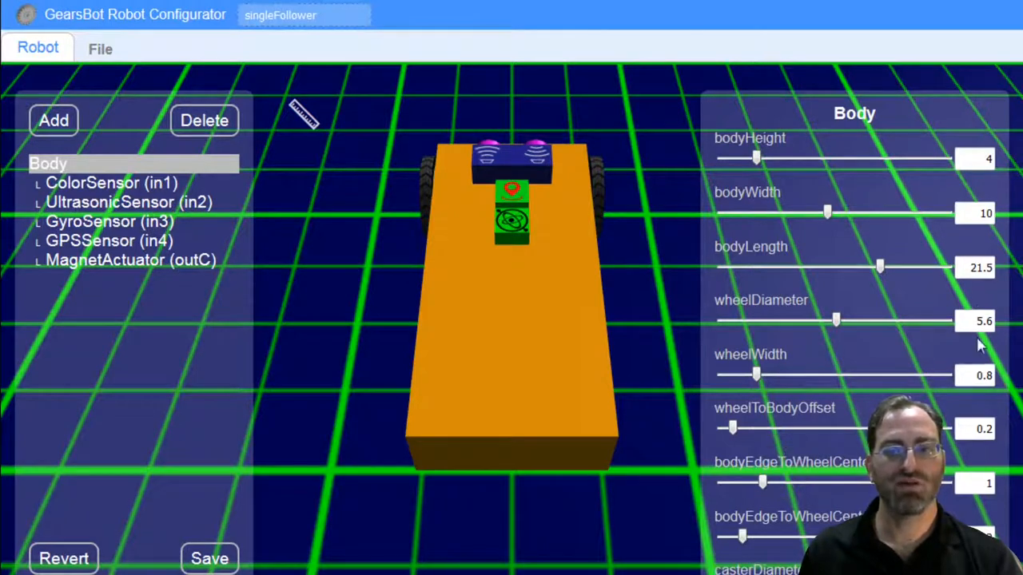
pyautogui.moveTo(198, 154)
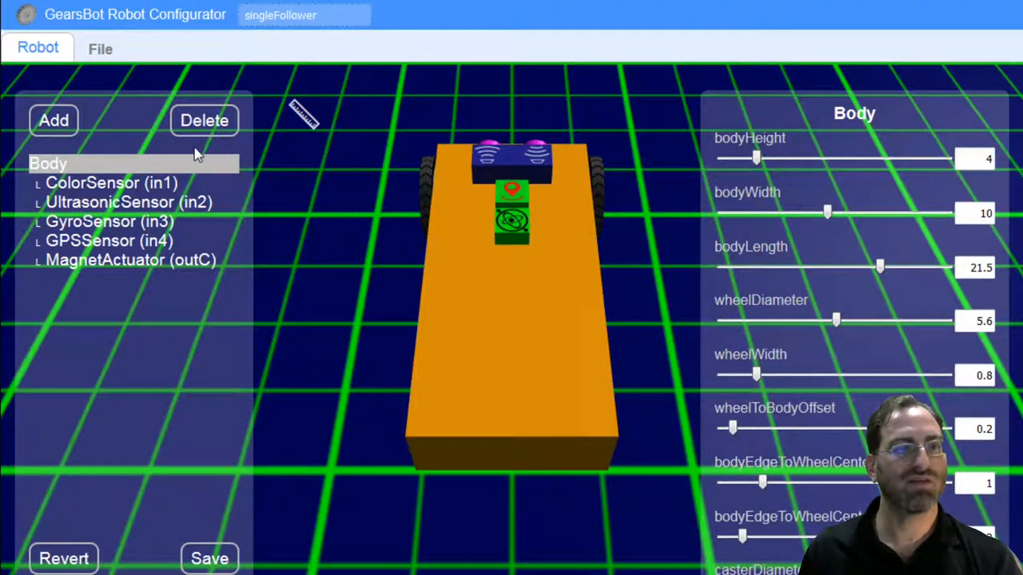
pyautogui.moveTo(64, 131)
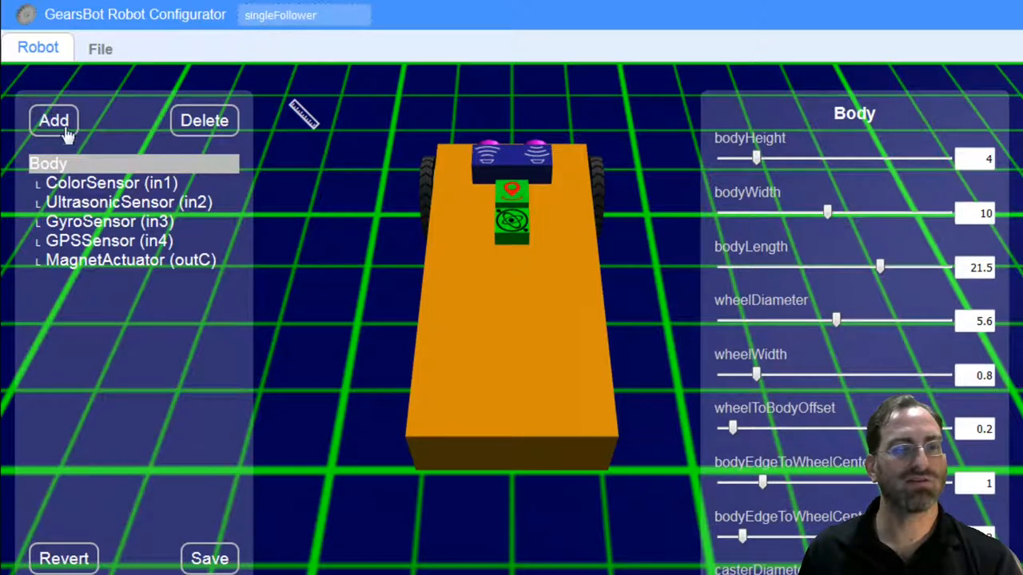
pyautogui.moveTo(141, 136)
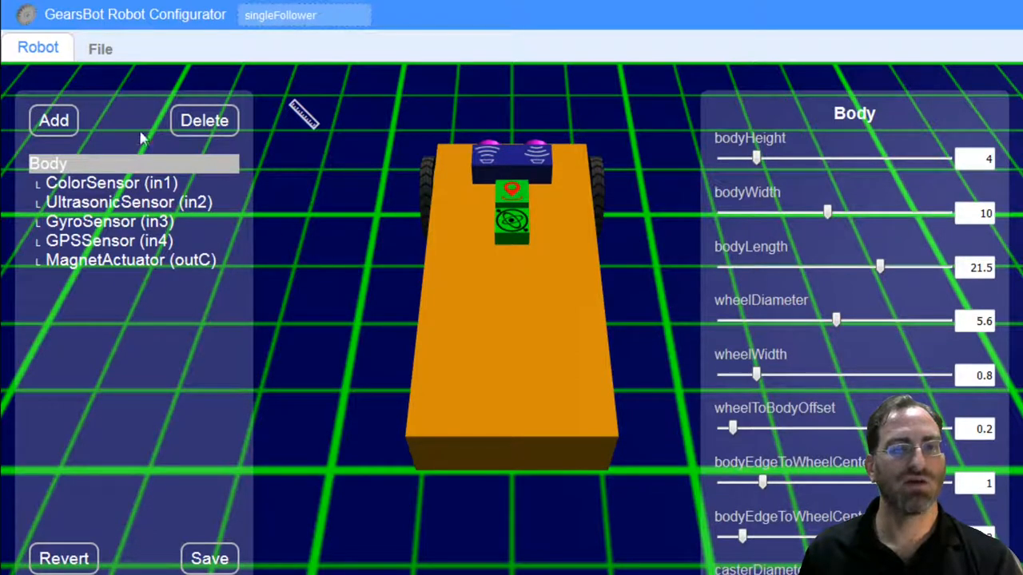
# Add an ArmActuator component on outD and view the arm from an angle.
pyautogui.click(54, 120)
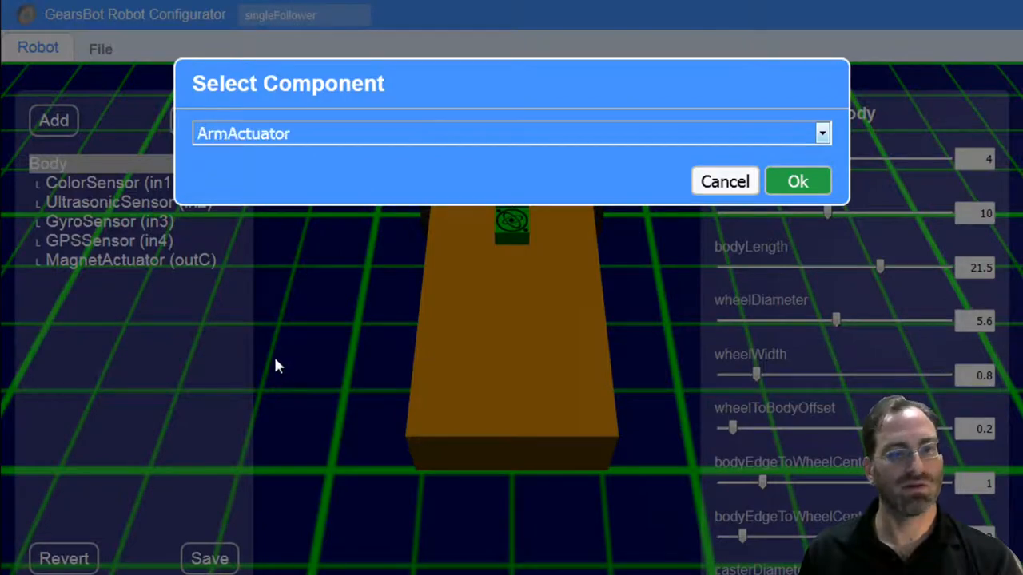
pyautogui.click(796, 182)
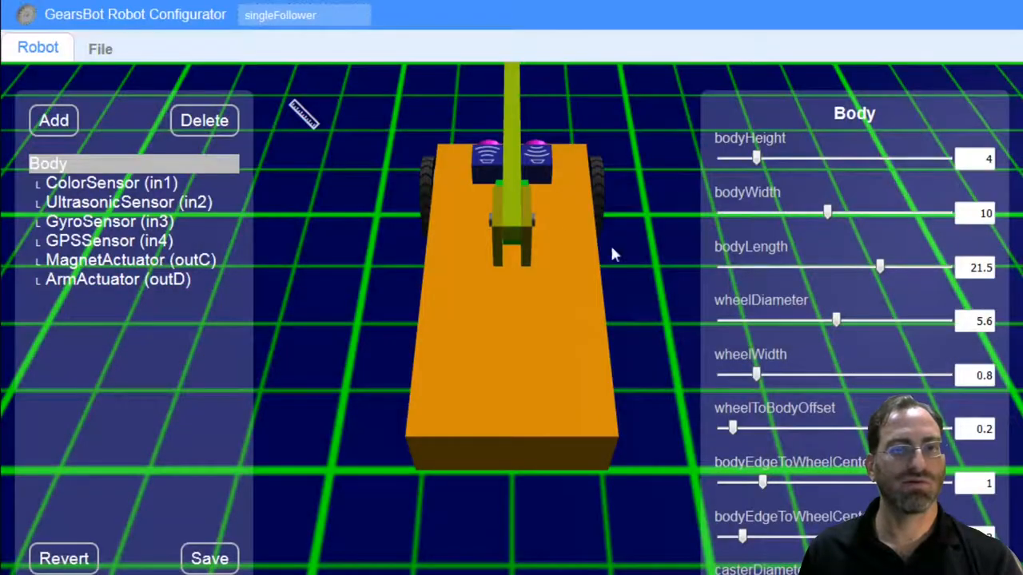
pyautogui.moveTo(615, 254); pyautogui.dragTo(647, 160)
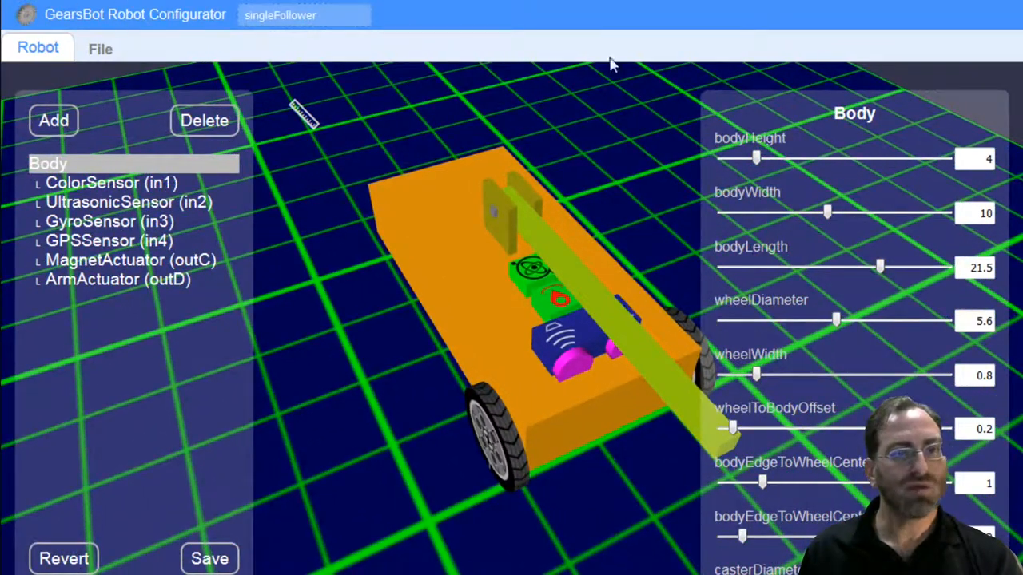
# Show the configurator's File commands for selecting or loading a robot.
pyautogui.click(101, 48)
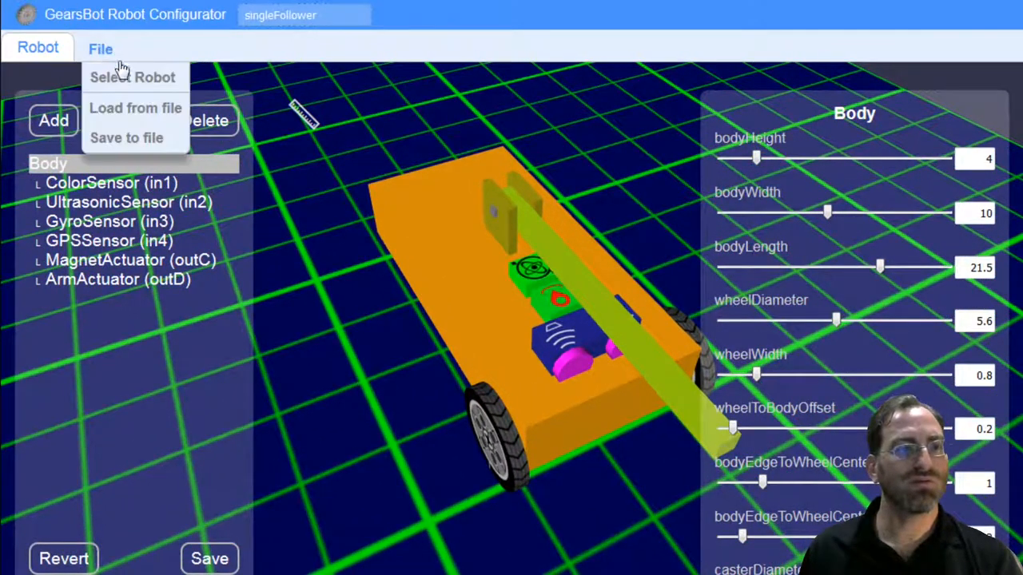
pyautogui.moveTo(131, 128)
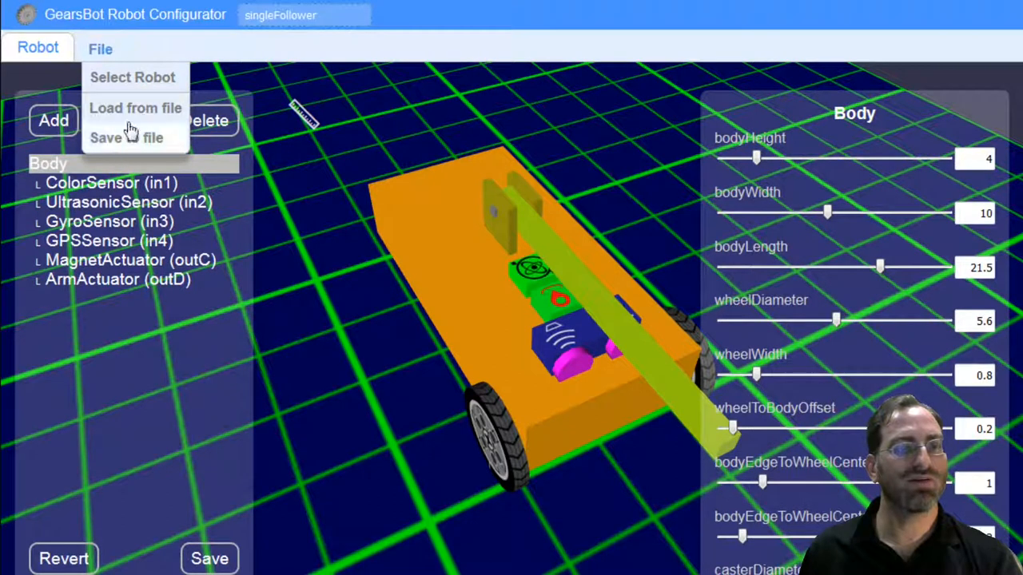
pyautogui.moveTo(156, 77)
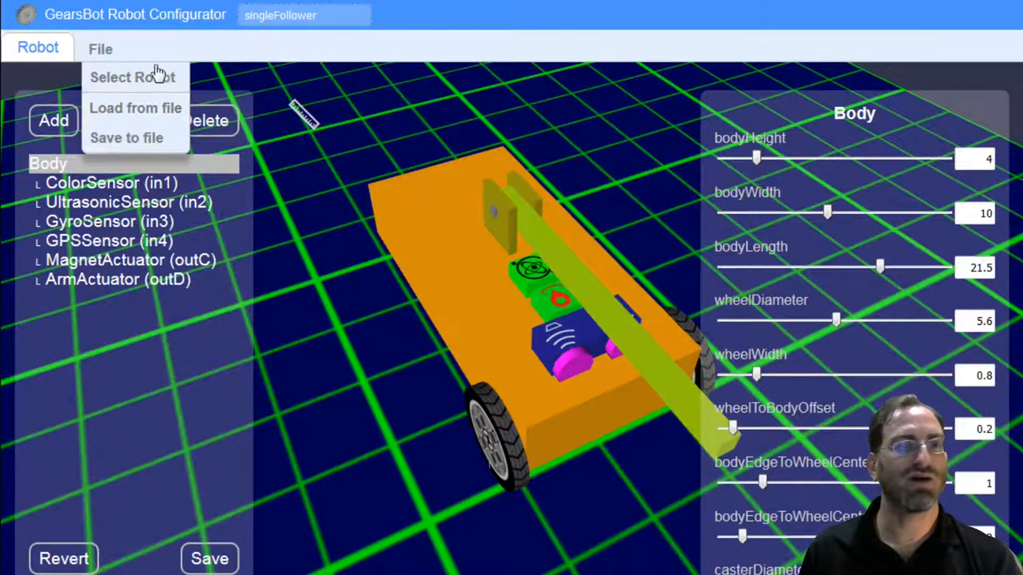
pyautogui.moveTo(232, 147)
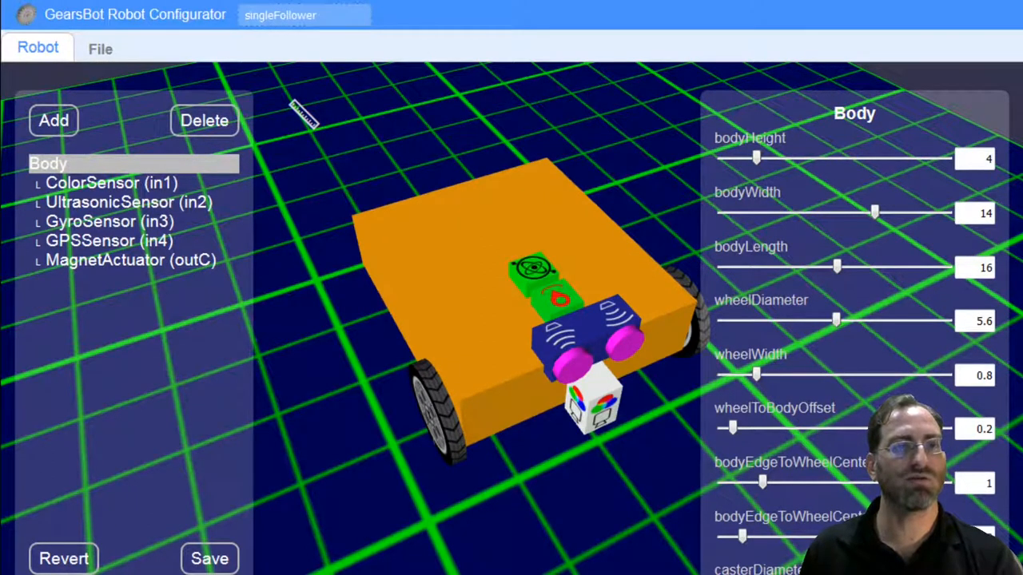
# Select the Single Sensor Line Follower, checking its Port 1 Color Sensor, and confirm it.
pyautogui.click(366, 48)
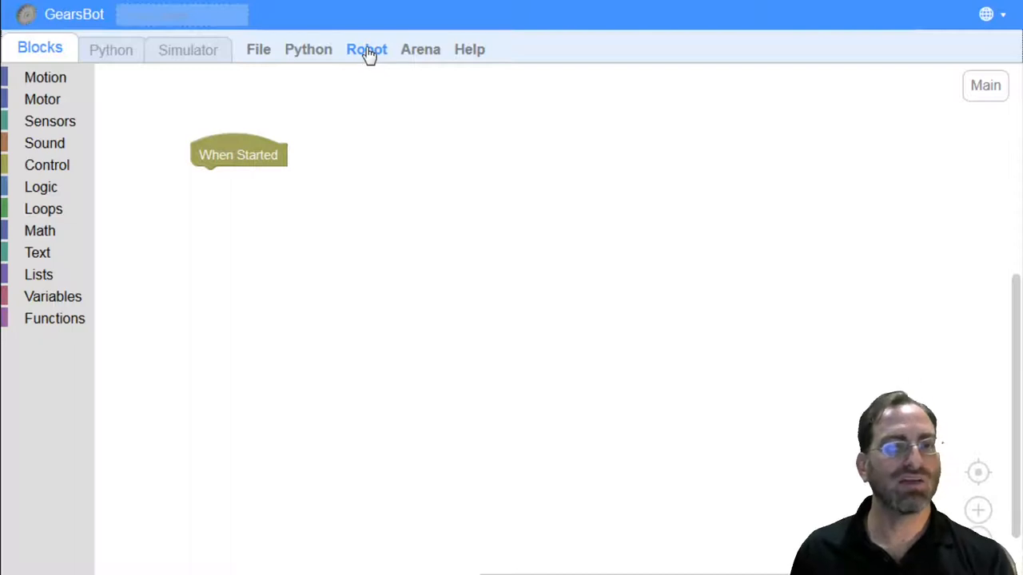
pyautogui.click(366, 48)
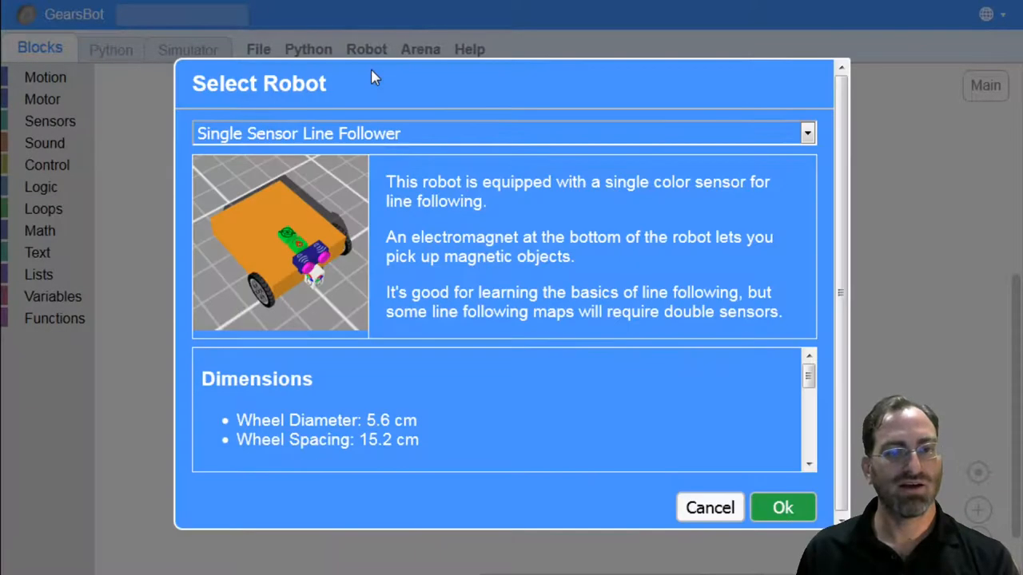
pyautogui.moveTo(399, 146)
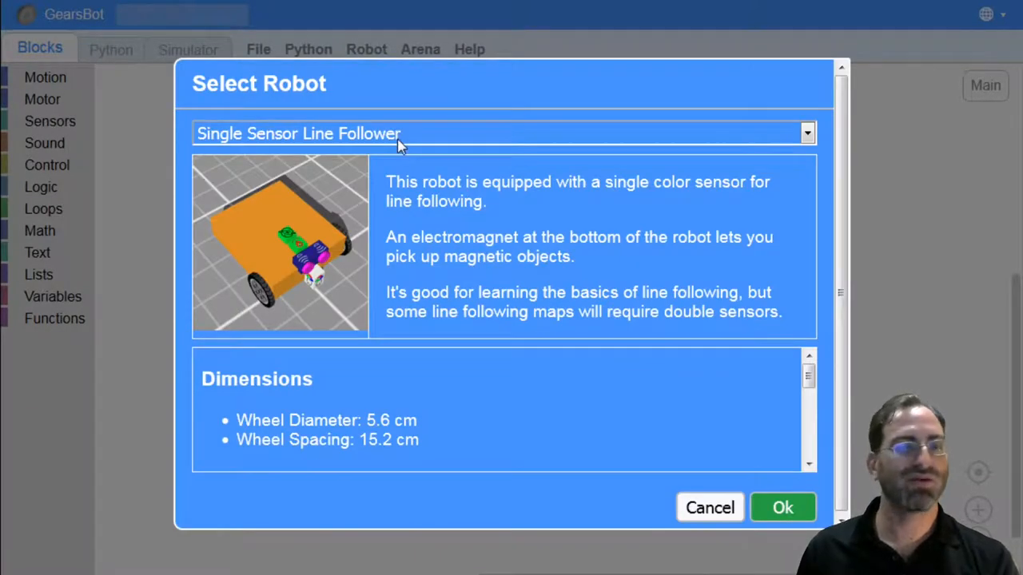
pyautogui.moveTo(387, 174)
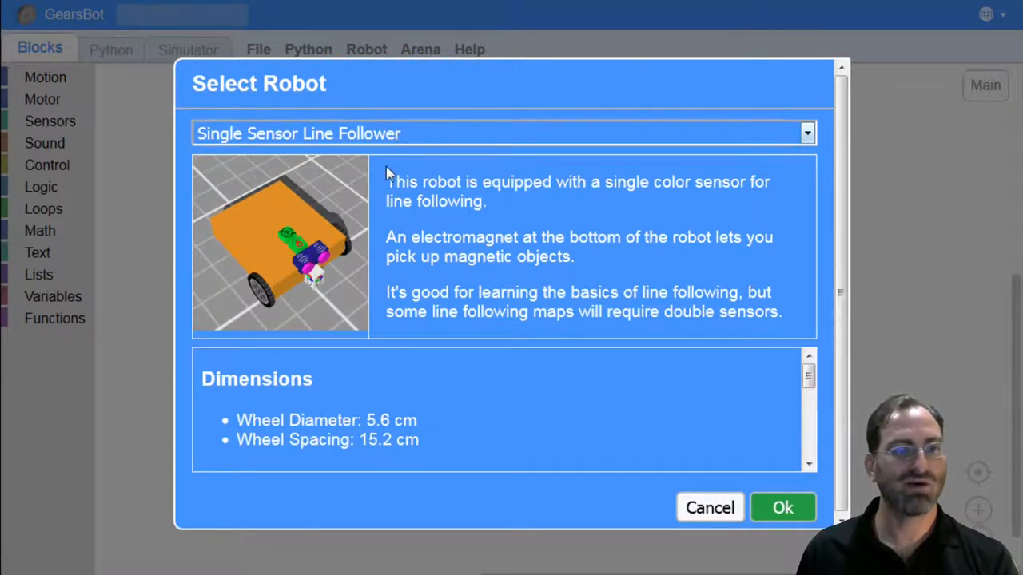
pyautogui.moveTo(670, 249)
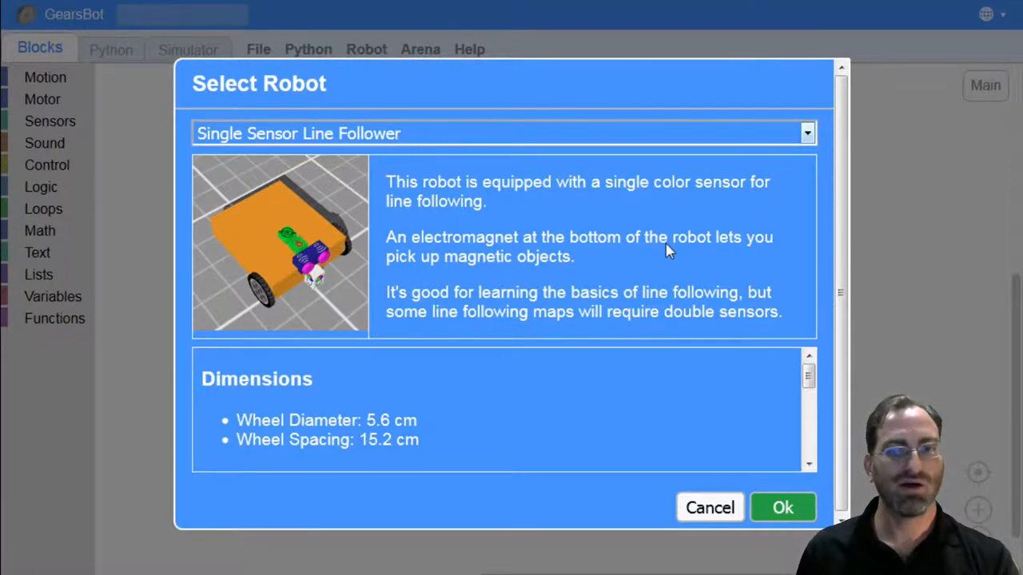
pyautogui.moveTo(528, 131)
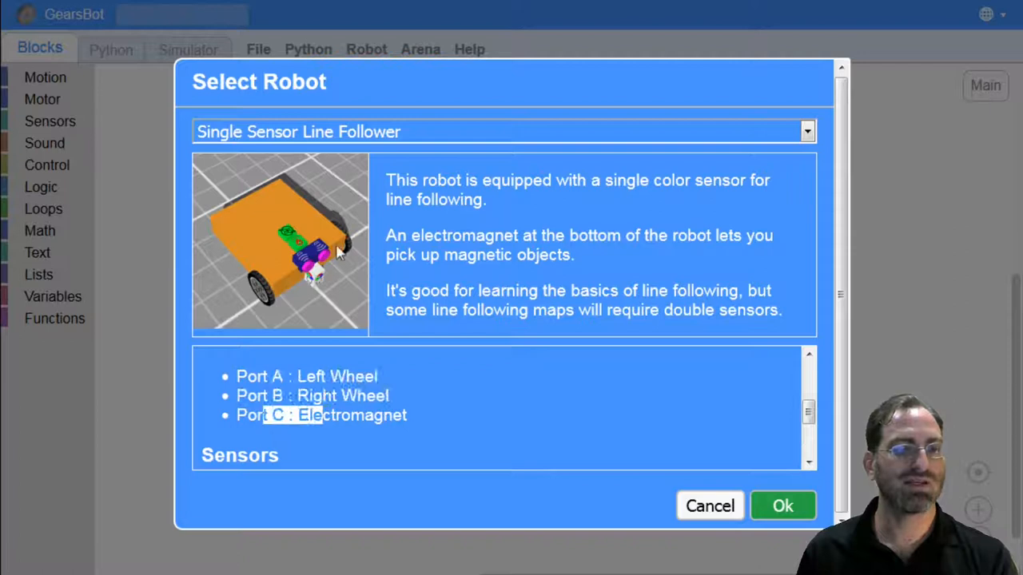
pyautogui.moveTo(343, 456)
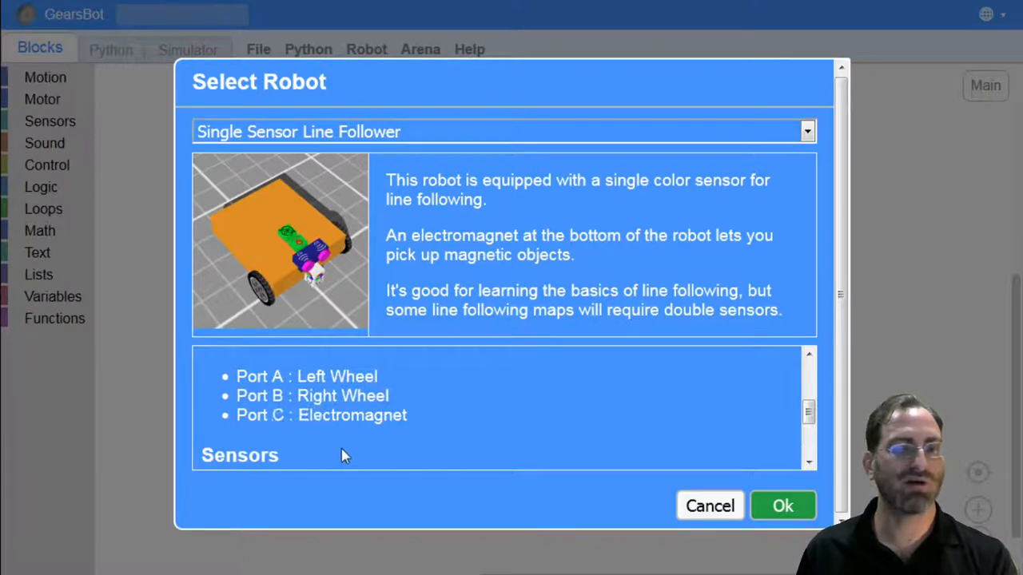
pyautogui.scroll(-3)
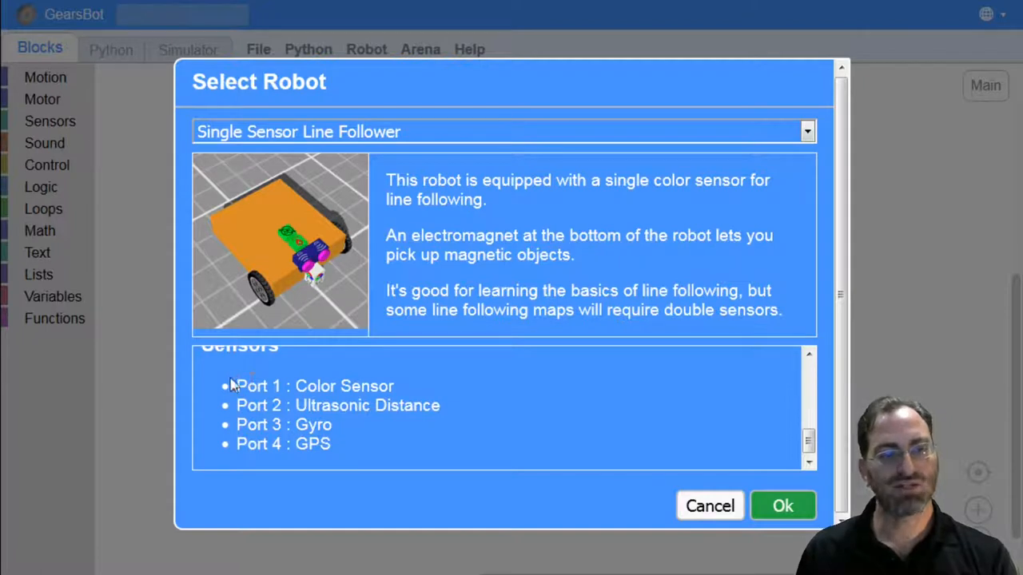
pyautogui.doubleClick(313, 385)
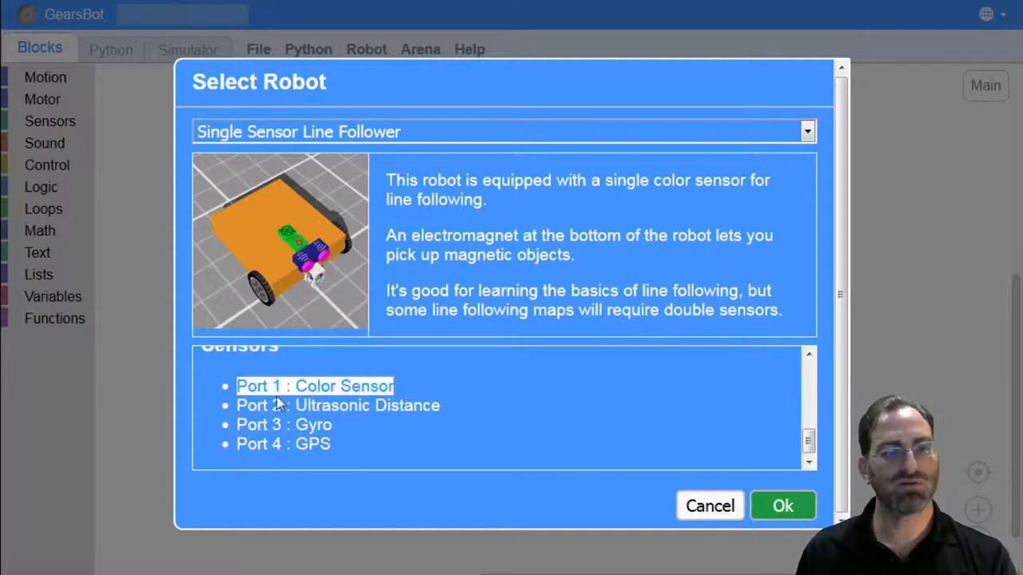
pyautogui.moveTo(304, 259)
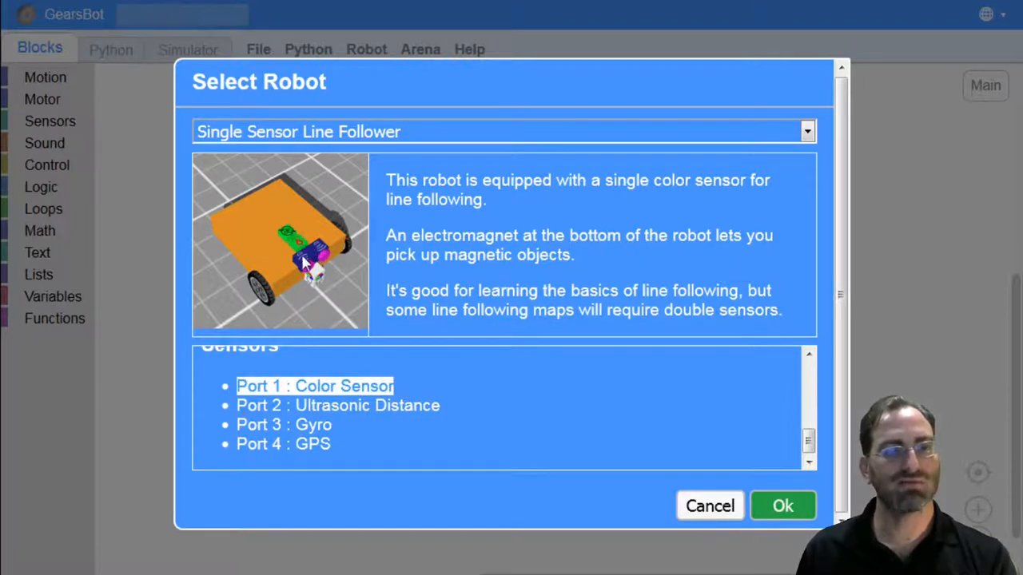
pyautogui.moveTo(295, 285)
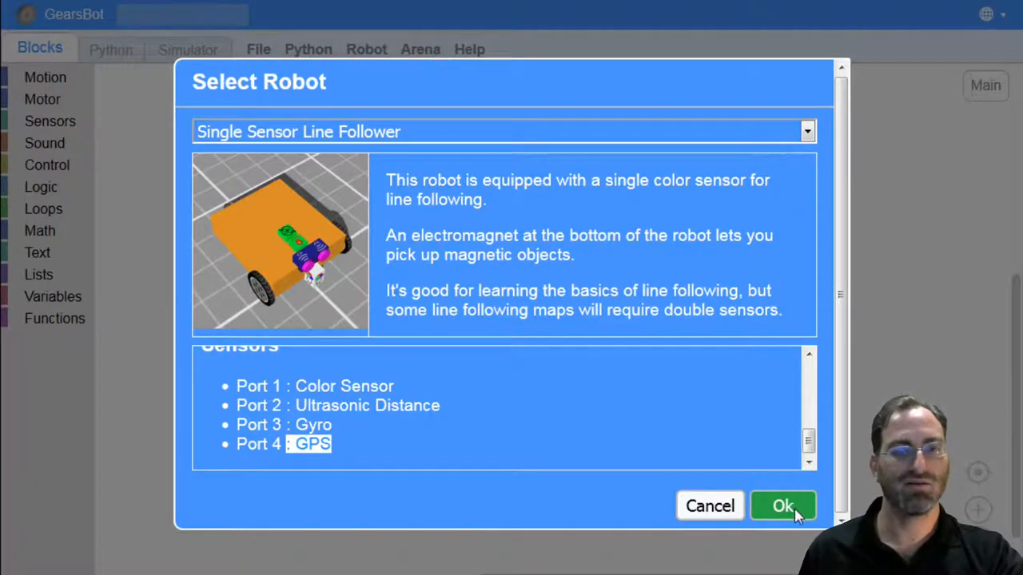
pyautogui.click(783, 505)
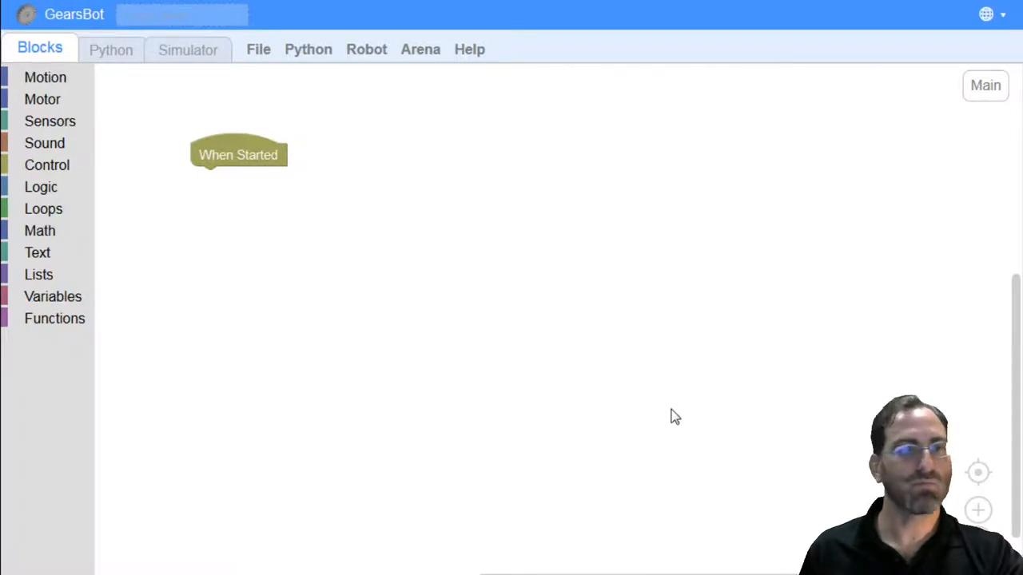
pyautogui.moveTo(419, 72)
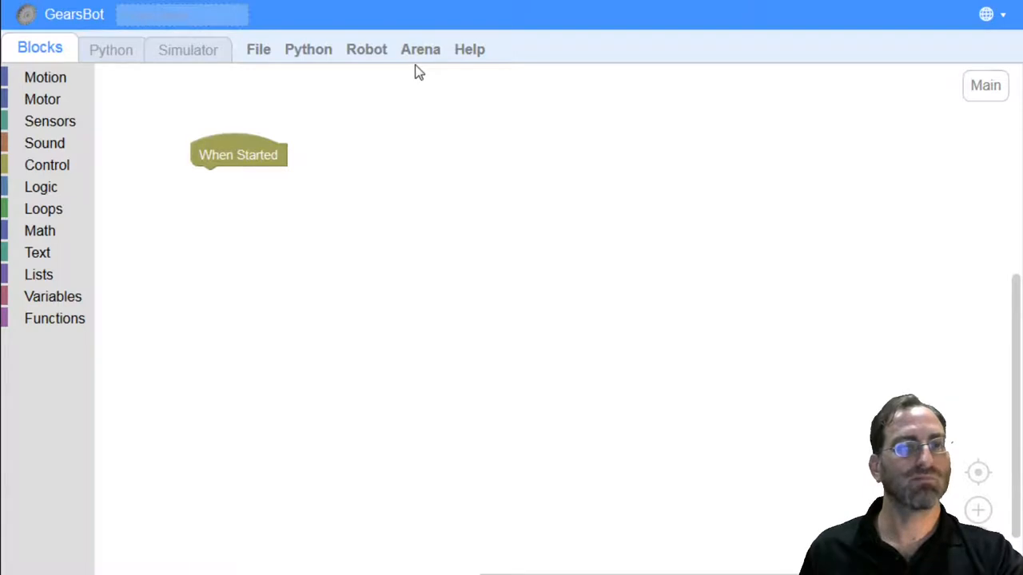
pyautogui.click(366, 48)
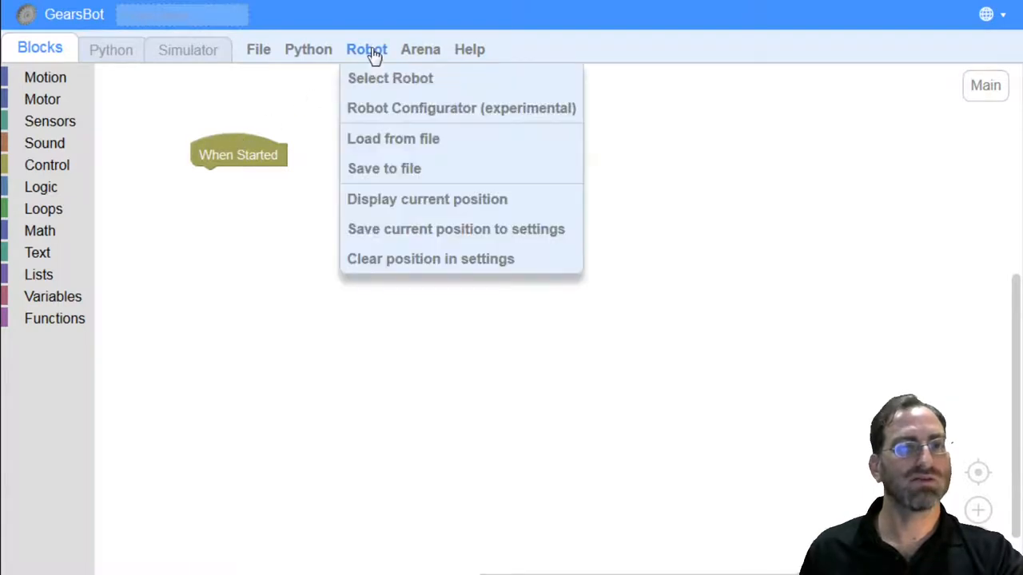
pyautogui.moveTo(419, 56)
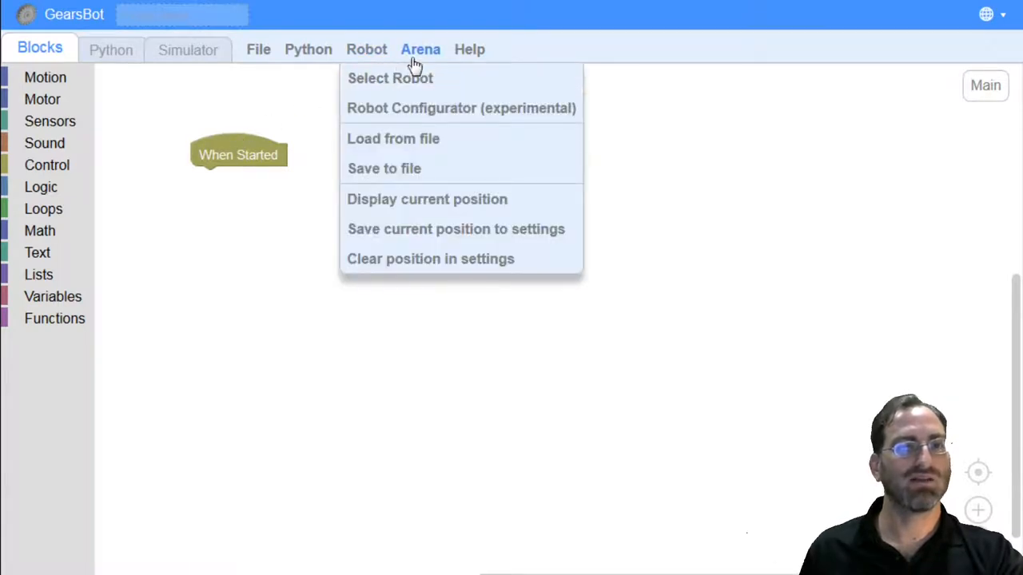
pyautogui.moveTo(431, 51)
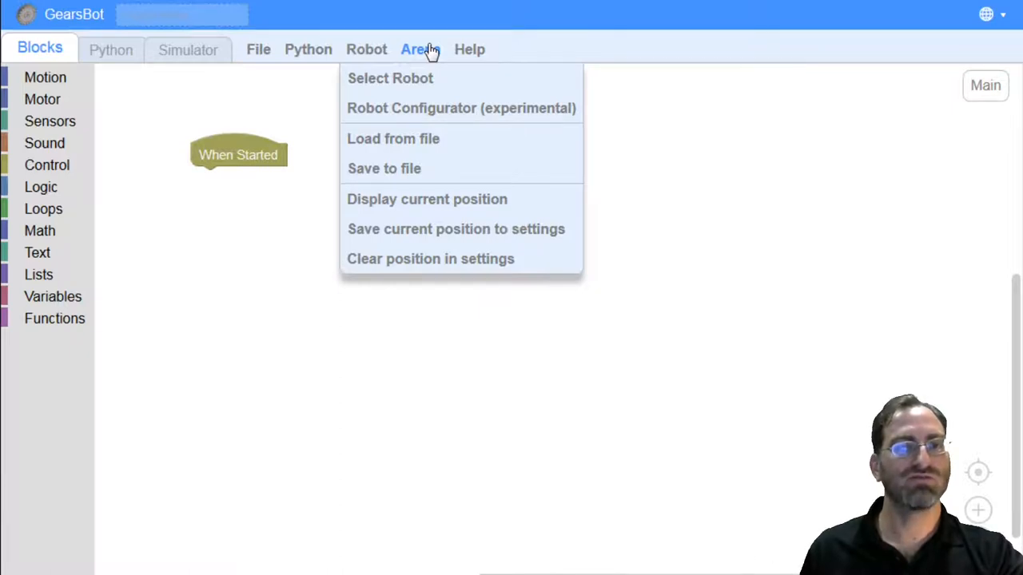
pyautogui.click(419, 48)
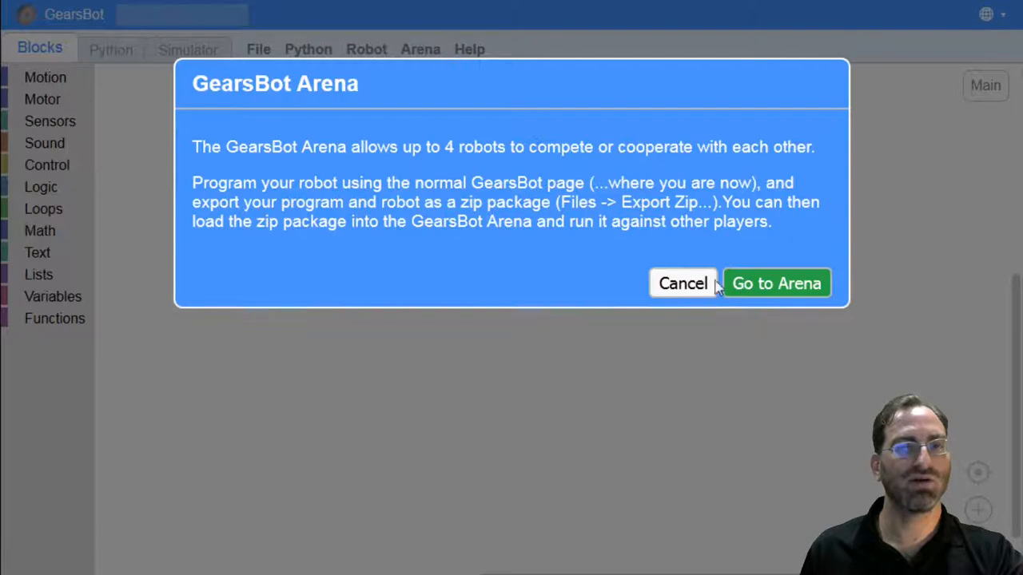
pyautogui.click(684, 283)
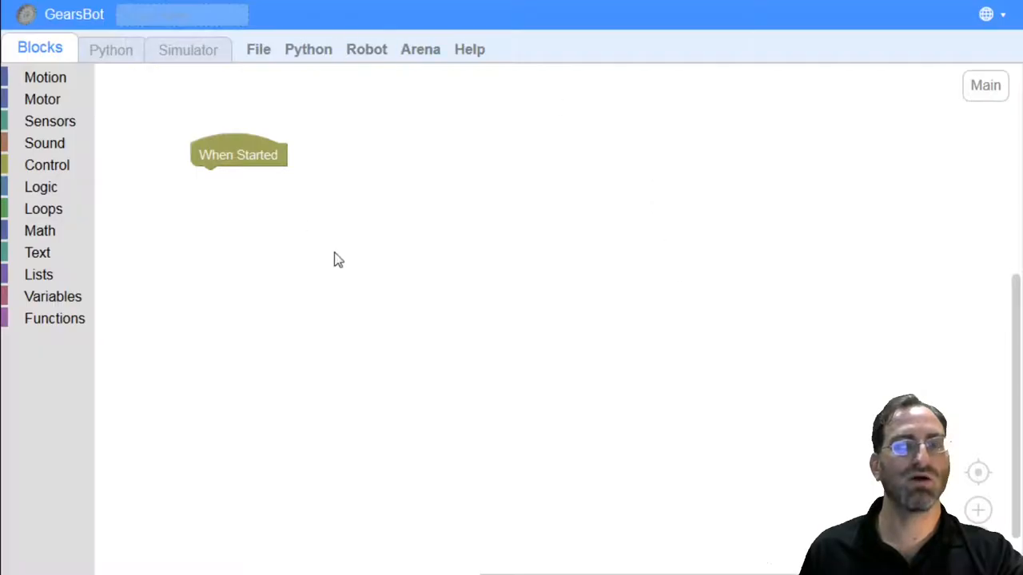
pyautogui.moveTo(519, 189)
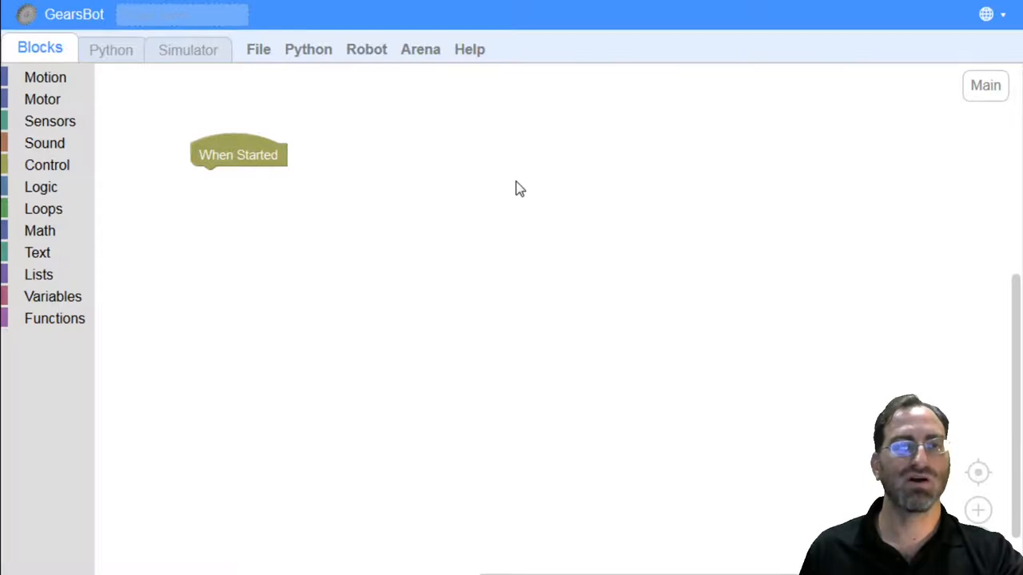
pyautogui.moveTo(112, 118)
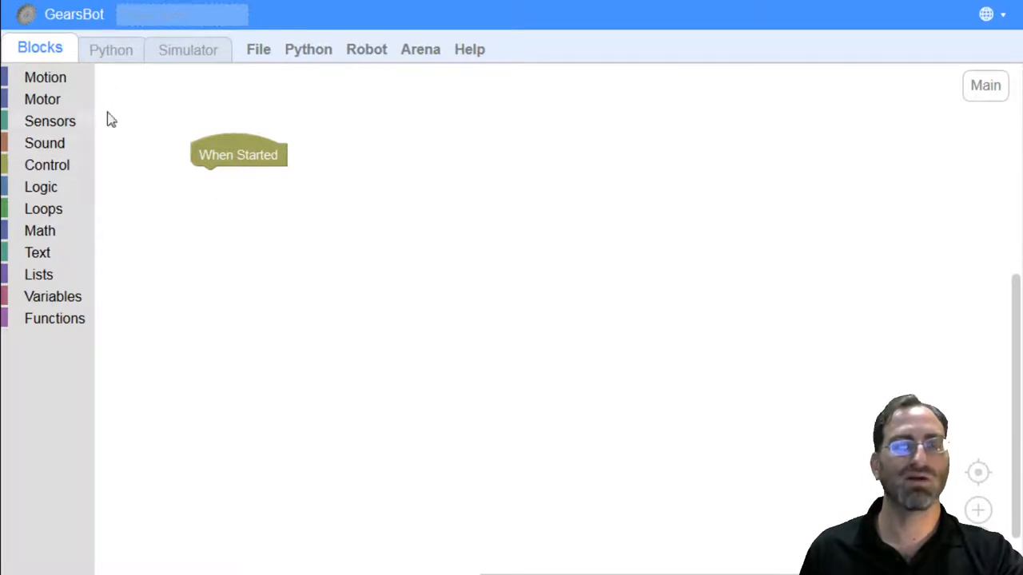
pyautogui.moveTo(392, 76)
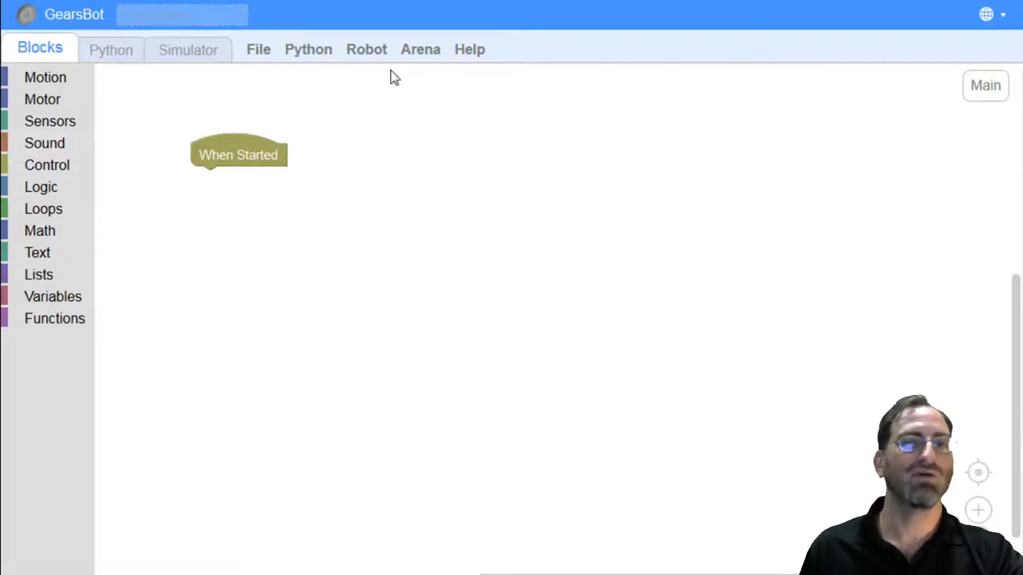
pyautogui.click(419, 48)
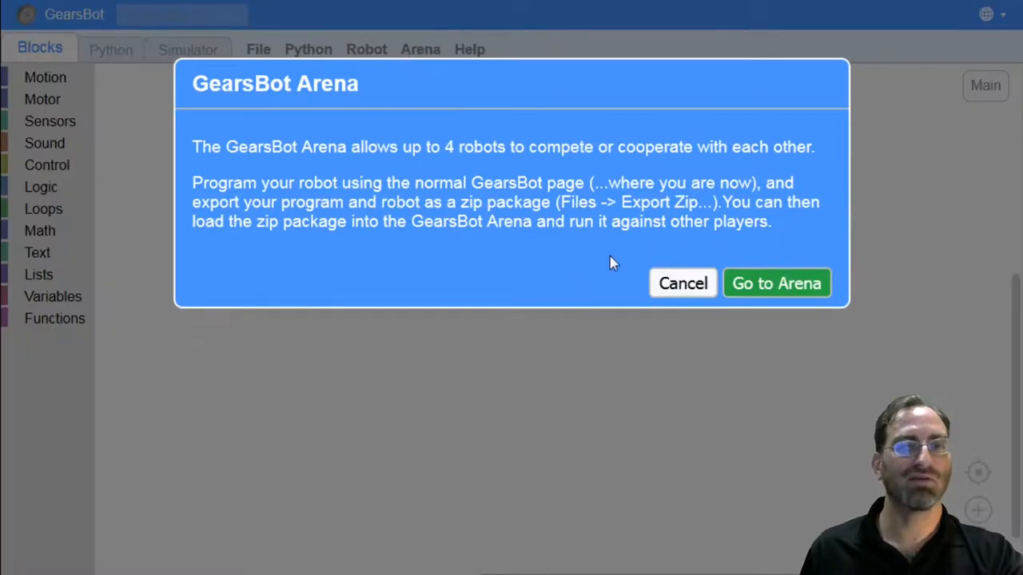
pyautogui.click(682, 283)
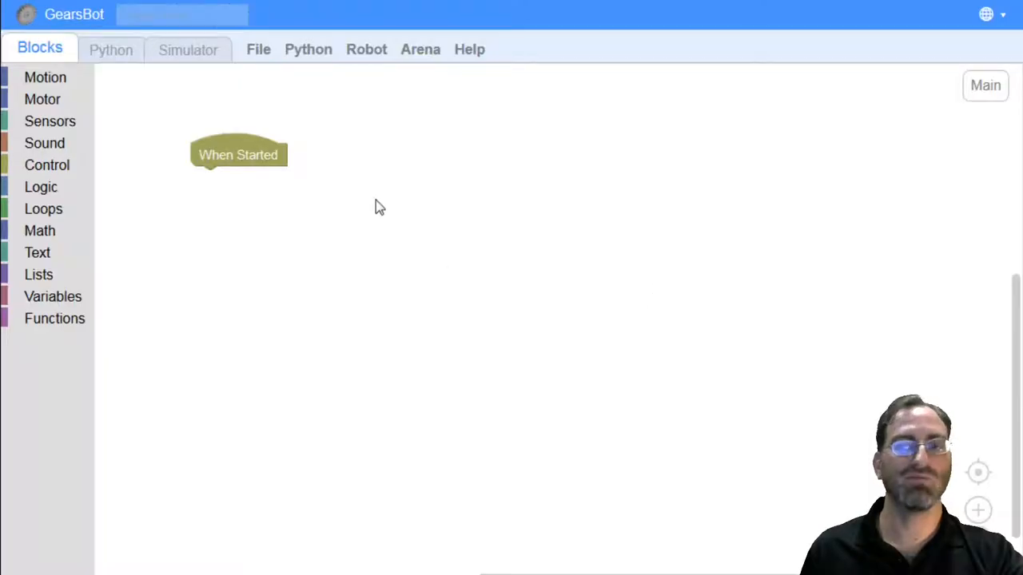
pyautogui.moveTo(467, 149)
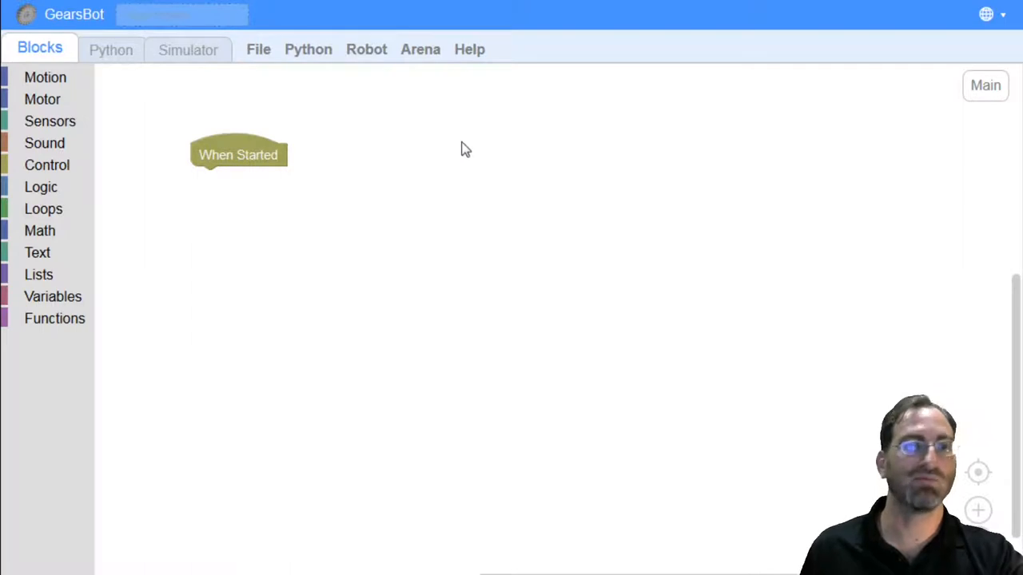
pyautogui.moveTo(239, 155); pyautogui.dragTo(256, 134)
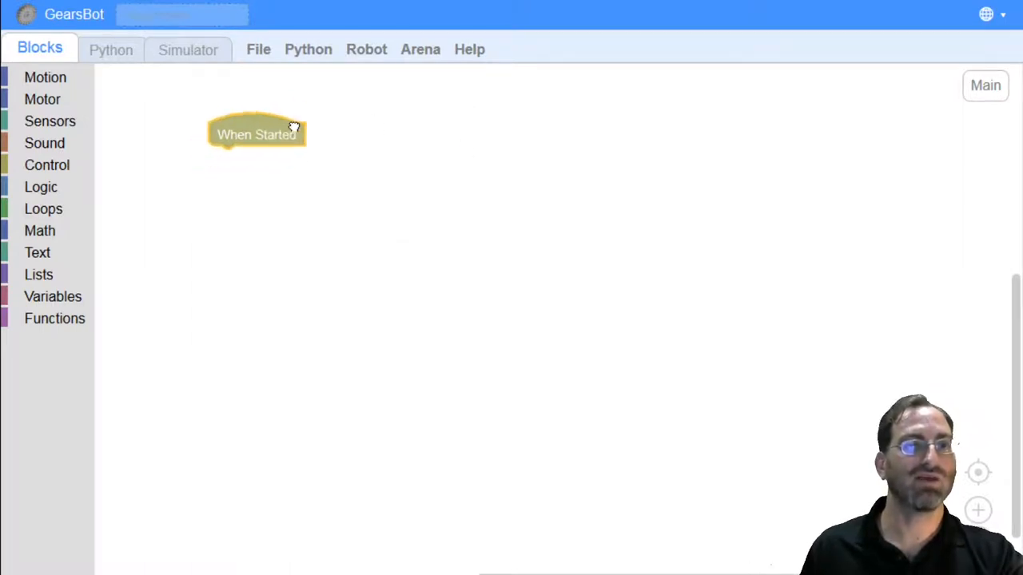
pyautogui.moveTo(256, 135); pyautogui.dragTo(224, 125)
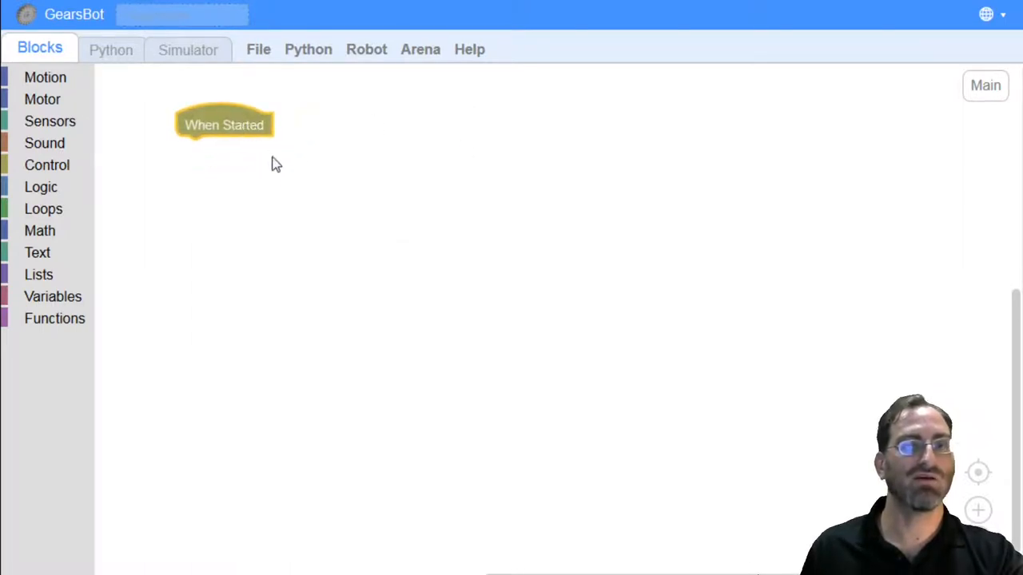
pyautogui.moveTo(297, 184)
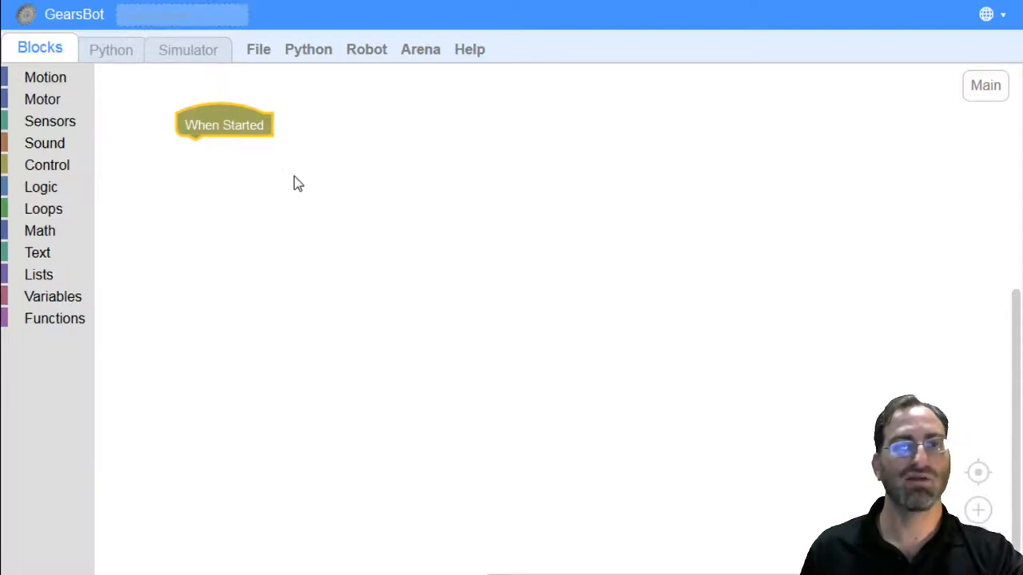
pyautogui.moveTo(318, 198)
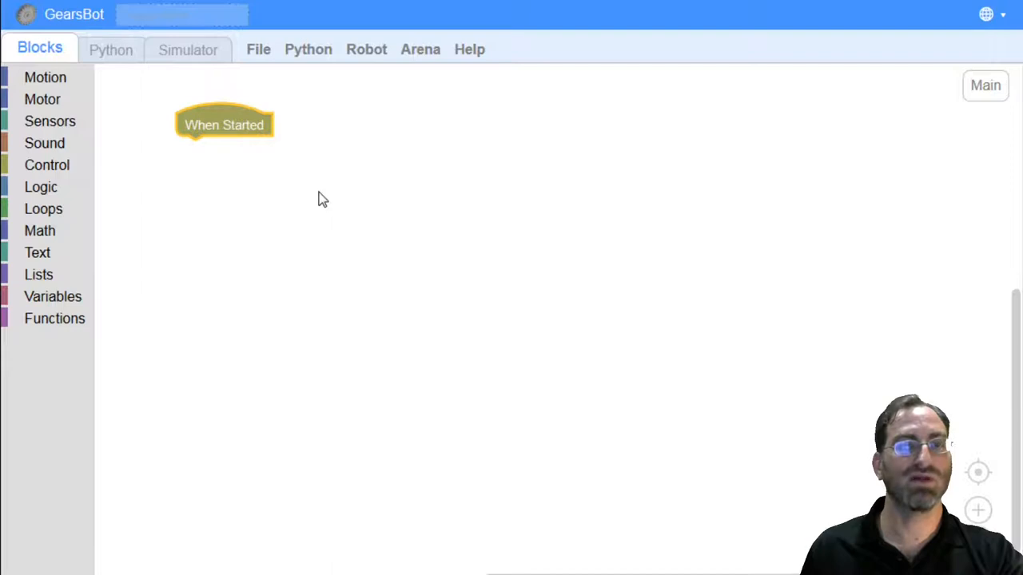
pyautogui.moveTo(188, 49)
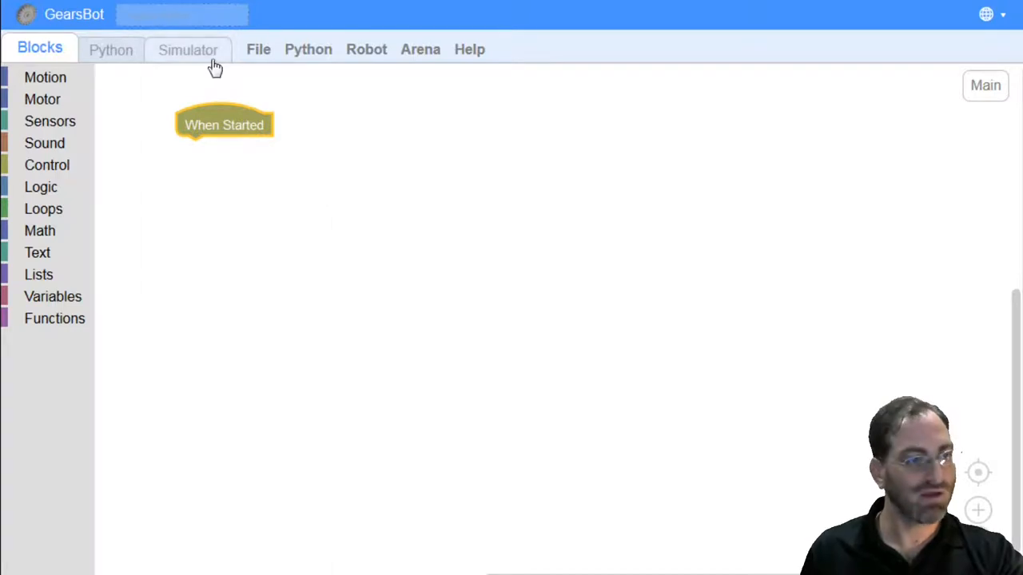
# Switch to the simulator and bring the camera closer to the single-sensor robot.
pyautogui.click(188, 49)
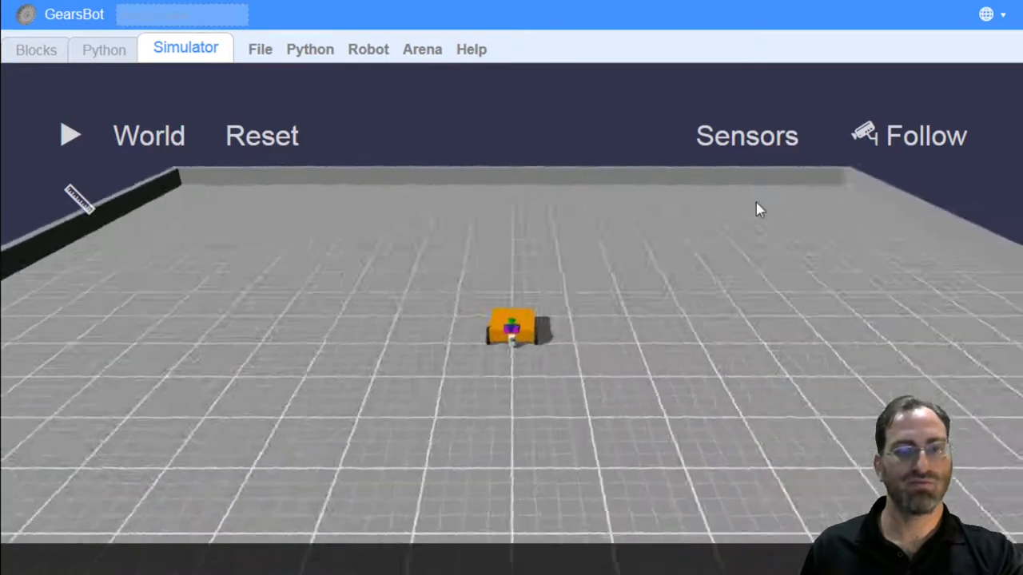
pyautogui.click(70, 135)
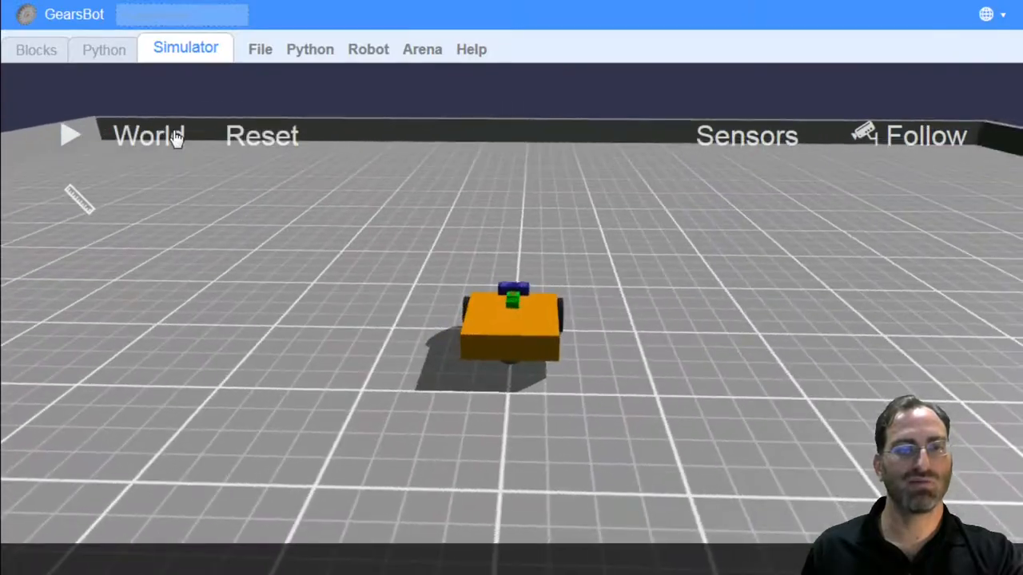
# Browse the world list, previewing several worlds including the Paintball Challenges option.
pyautogui.click(149, 135)
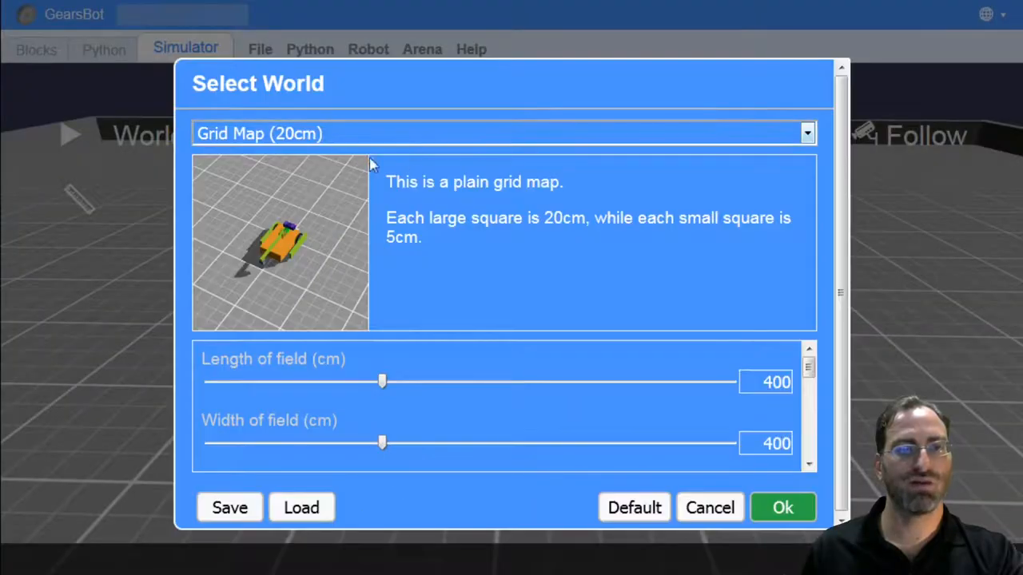
pyautogui.click(504, 134)
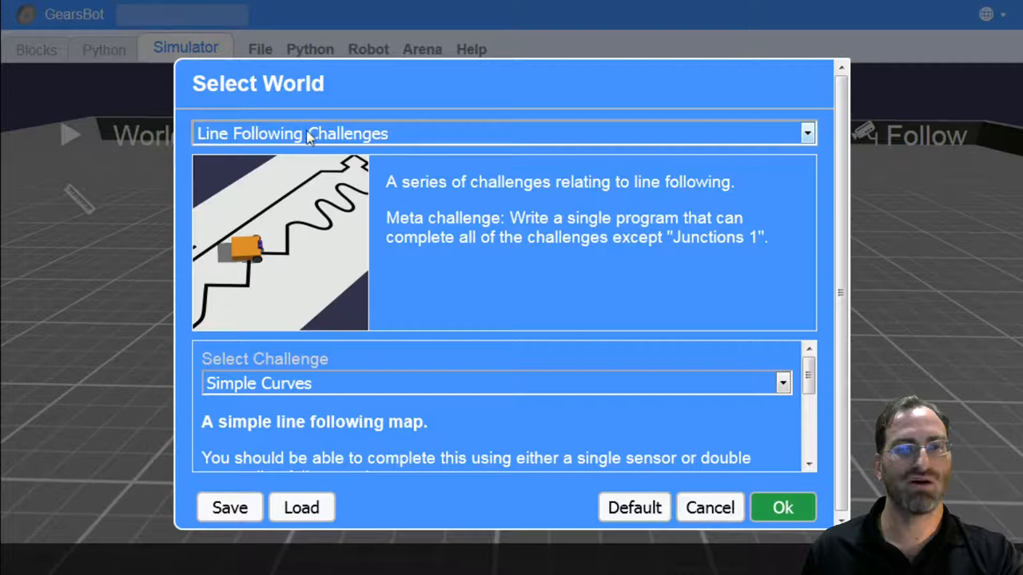
pyautogui.moveTo(270, 238)
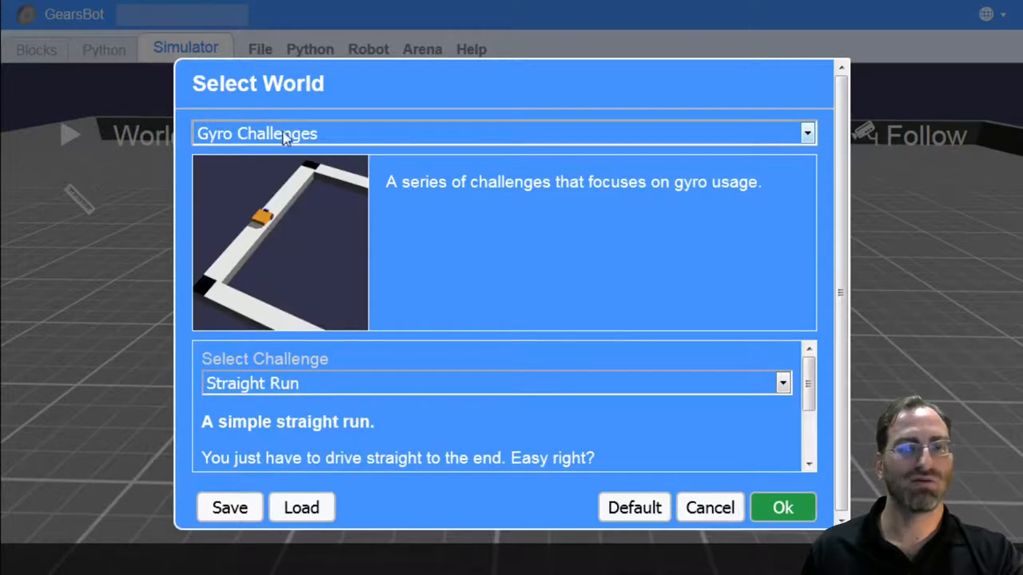
pyautogui.moveTo(291, 200)
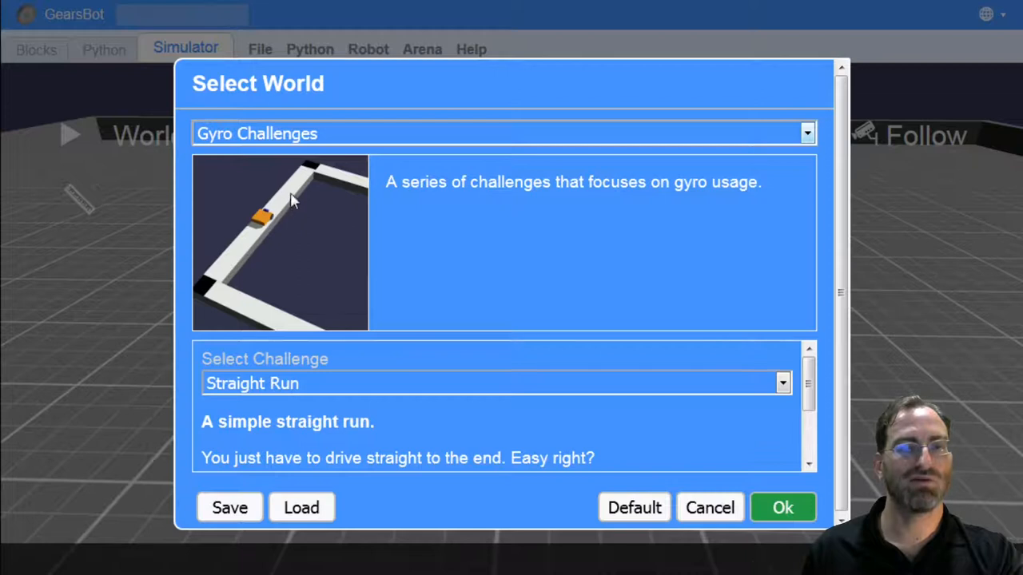
pyautogui.moveTo(284, 147)
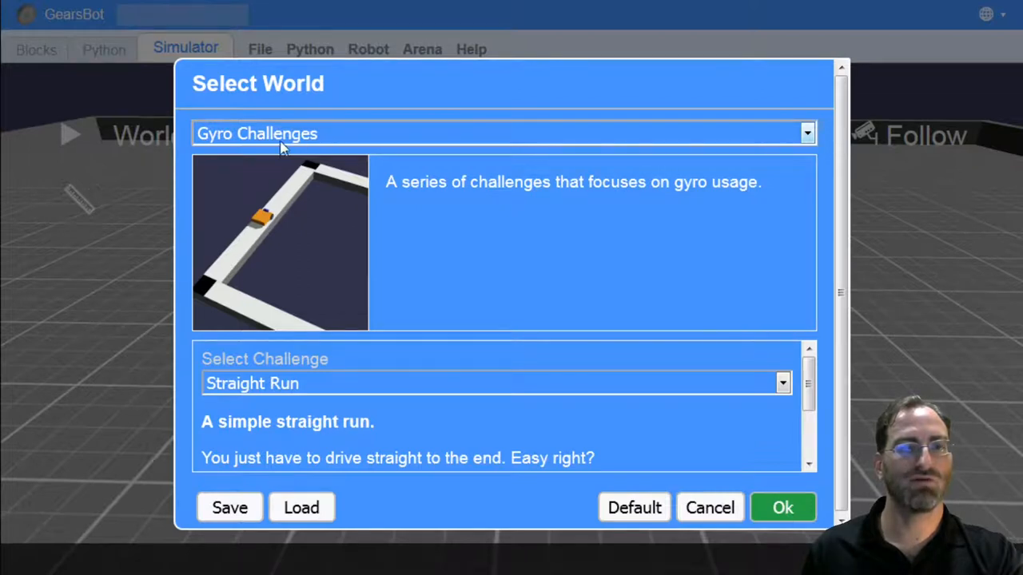
pyautogui.moveTo(298, 138)
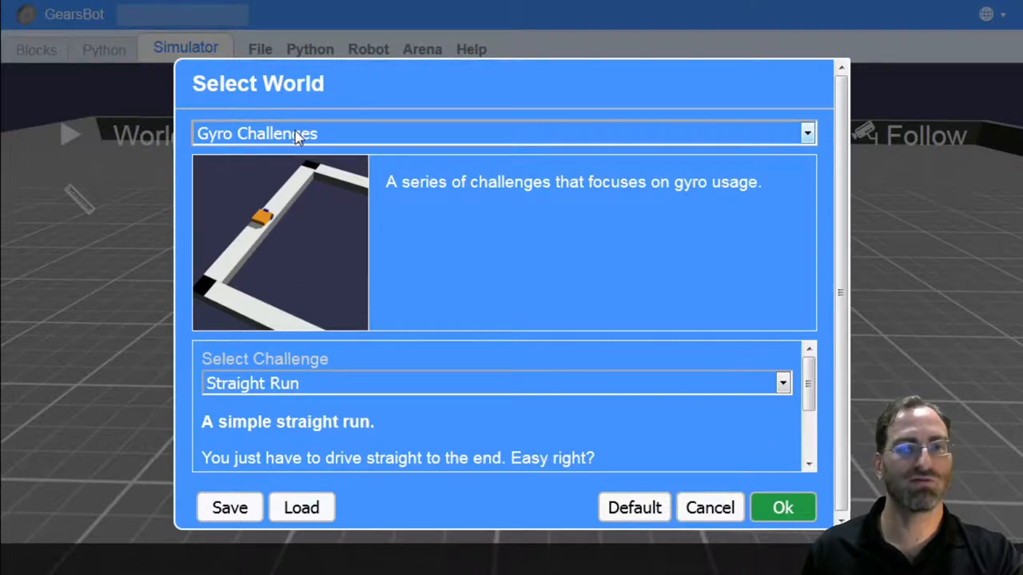
pyautogui.moveTo(307, 291)
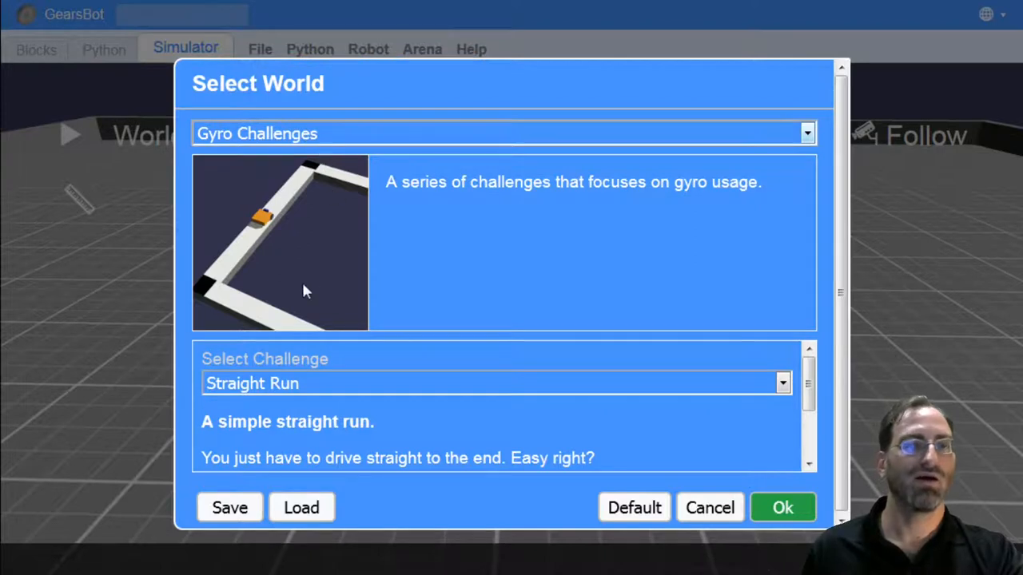
pyautogui.click(503, 134)
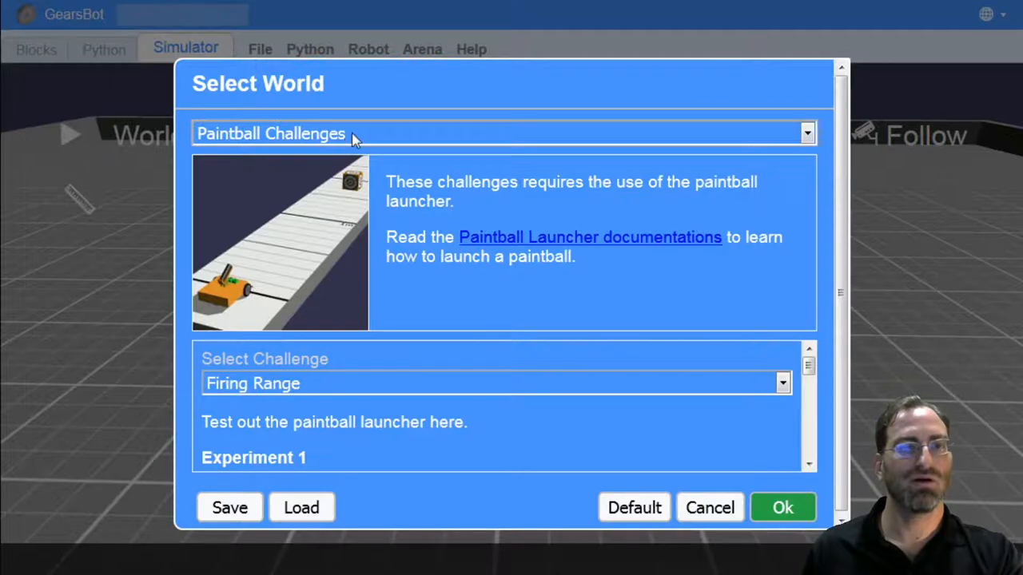
pyautogui.moveTo(291, 301)
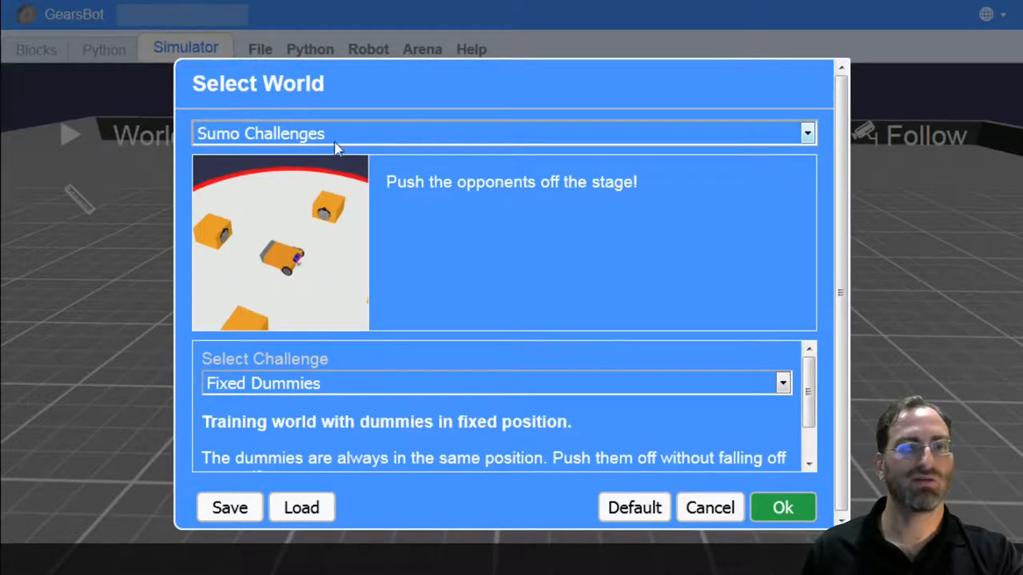
pyautogui.moveTo(284, 323)
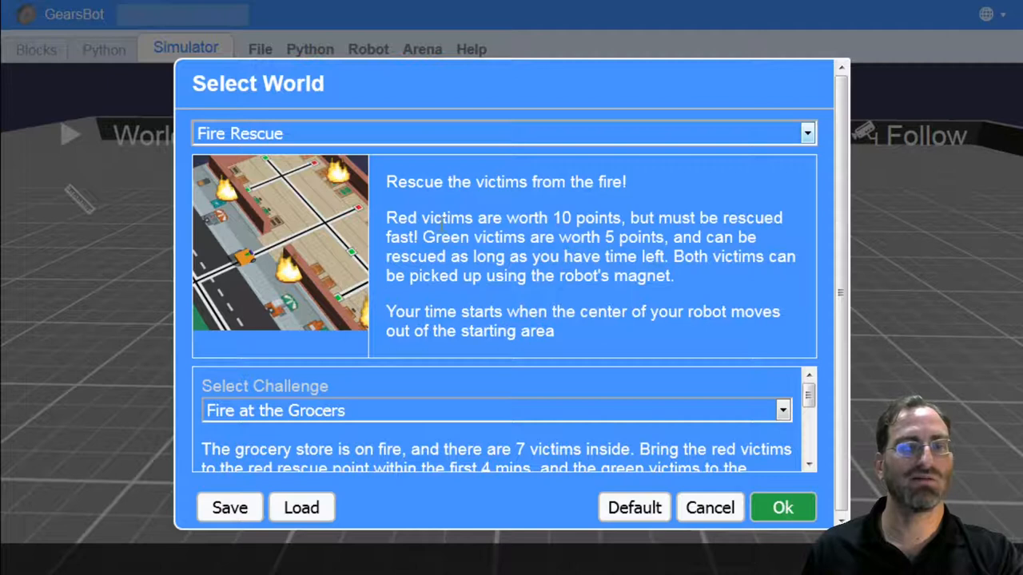
pyautogui.moveTo(240, 248)
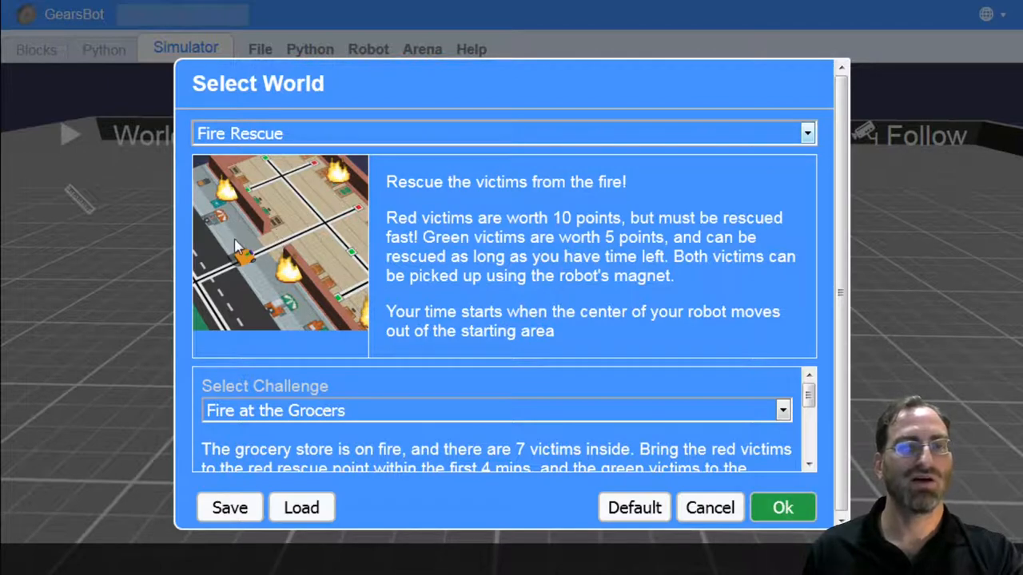
pyautogui.moveTo(312, 221)
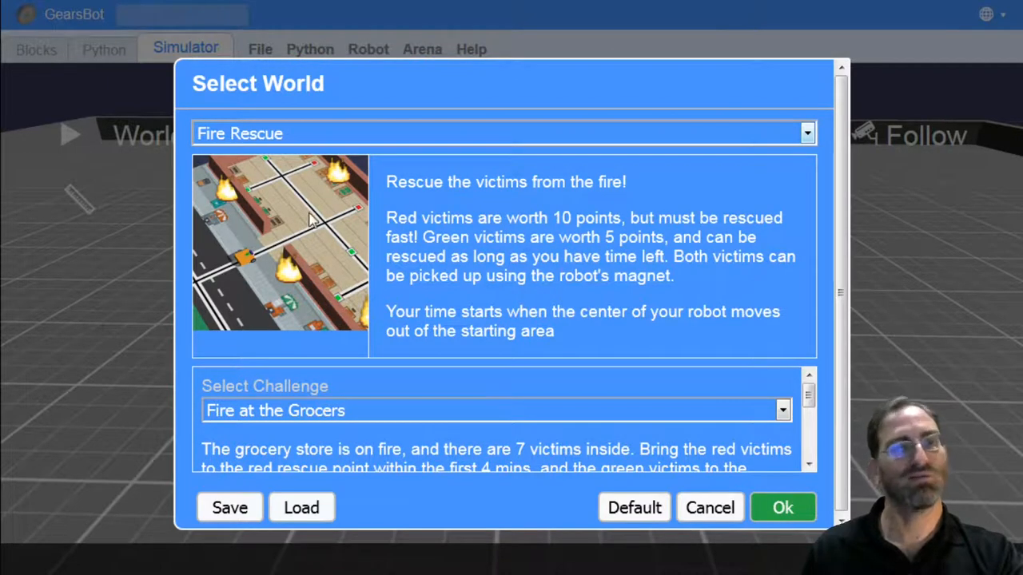
pyautogui.moveTo(364, 272)
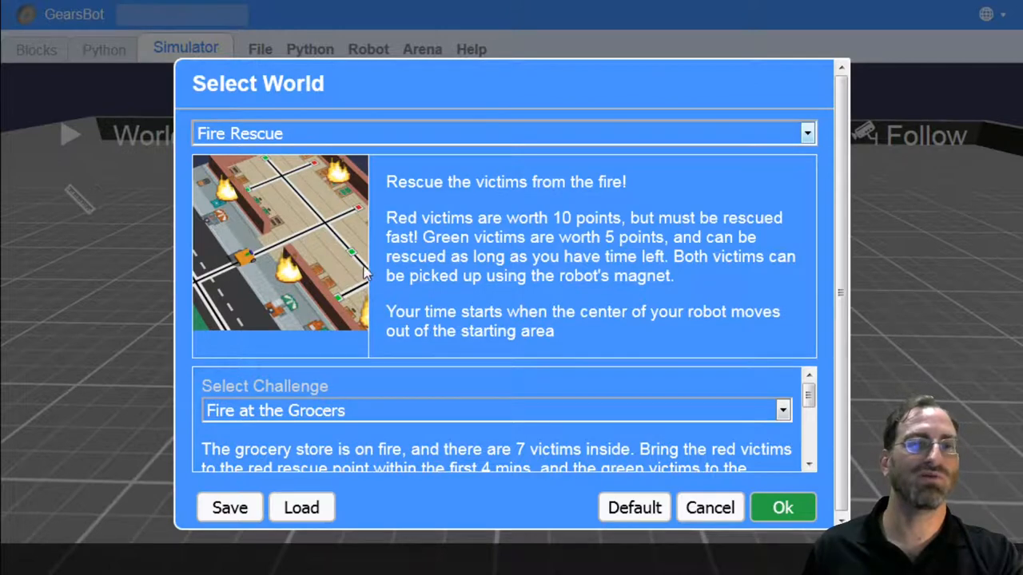
pyautogui.moveTo(295, 173)
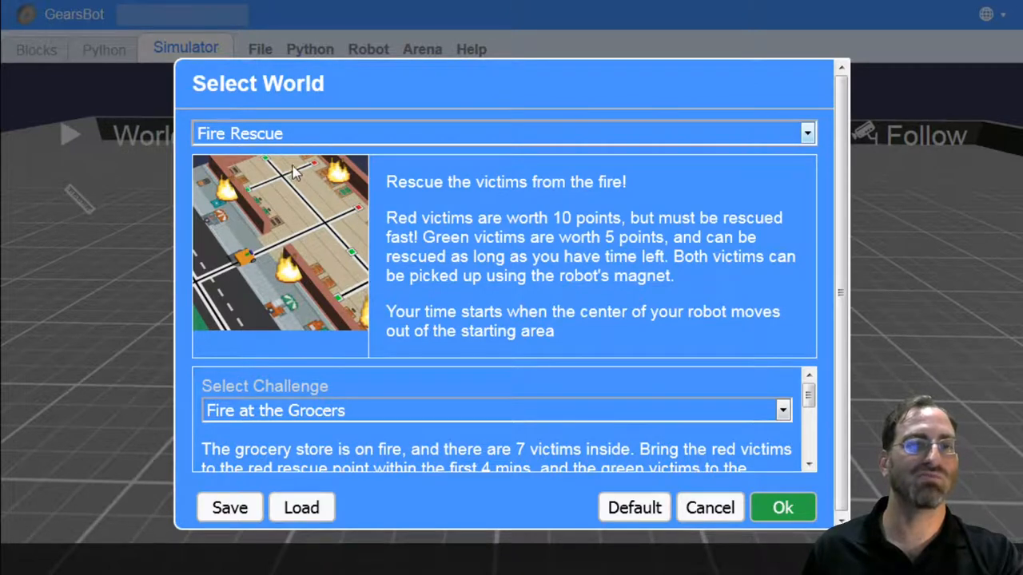
pyautogui.moveTo(236, 257)
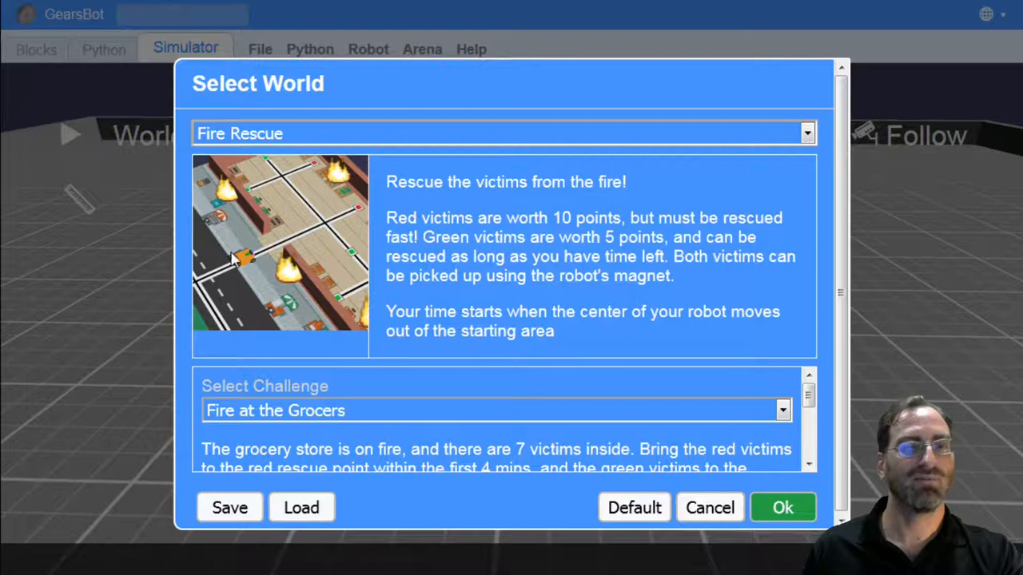
pyautogui.moveTo(312, 237)
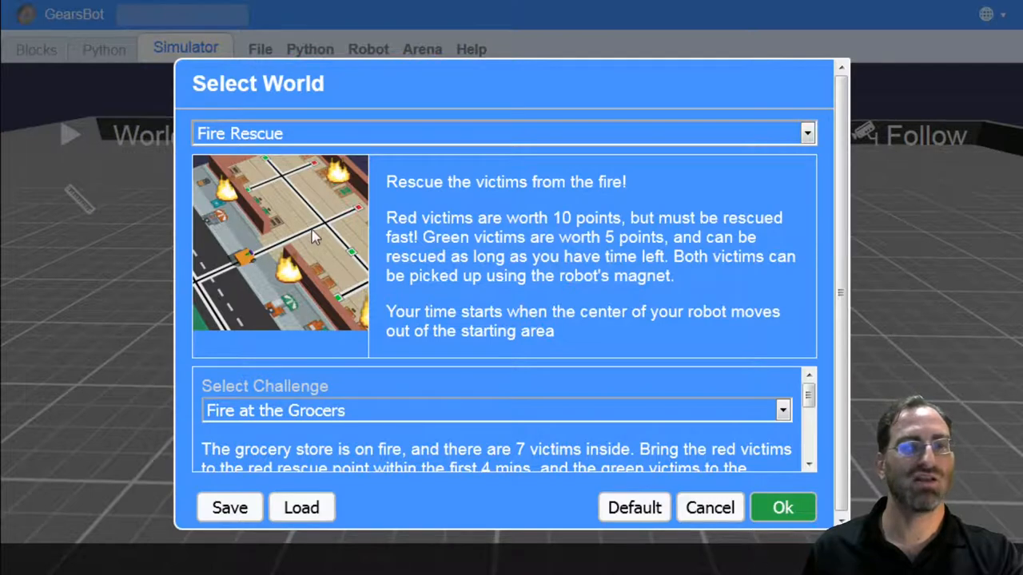
pyautogui.moveTo(272, 351)
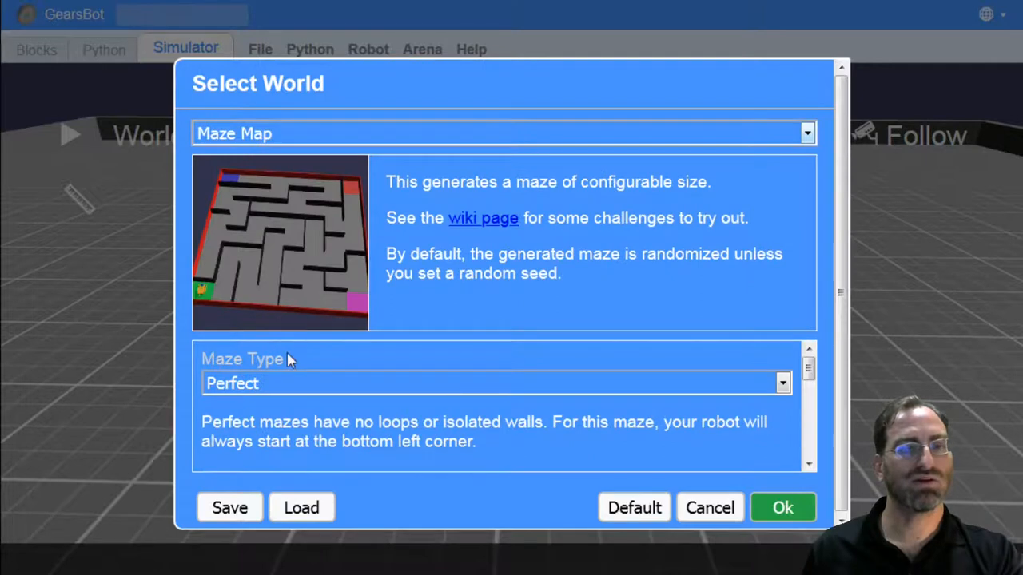
pyautogui.moveTo(313, 313)
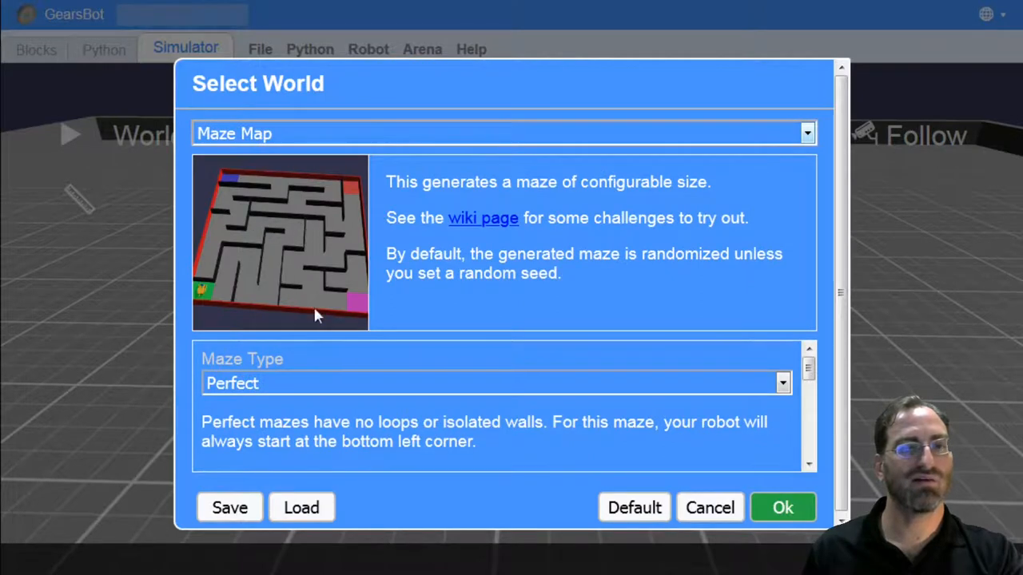
pyautogui.moveTo(288, 264)
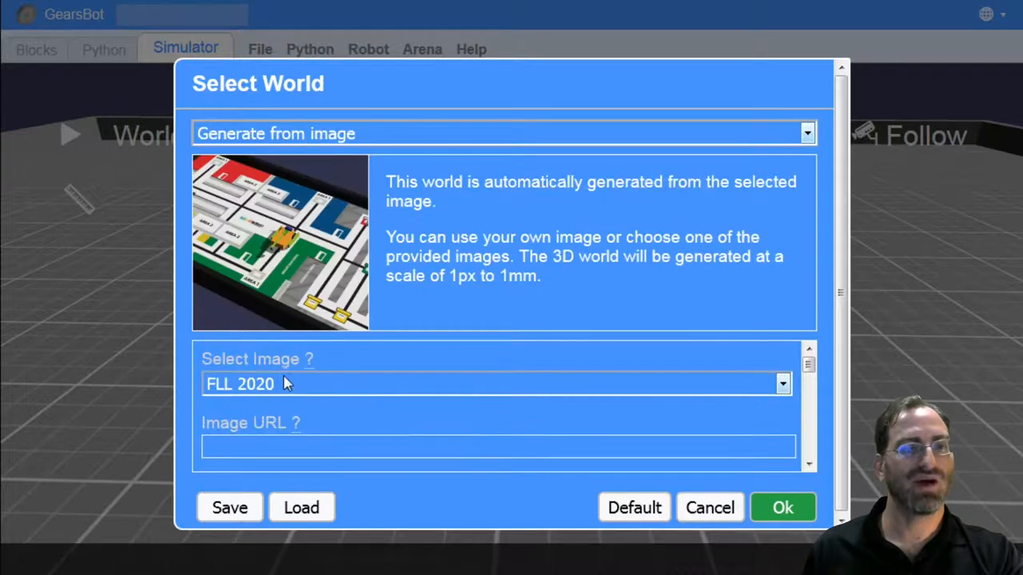
pyautogui.moveTo(307, 264)
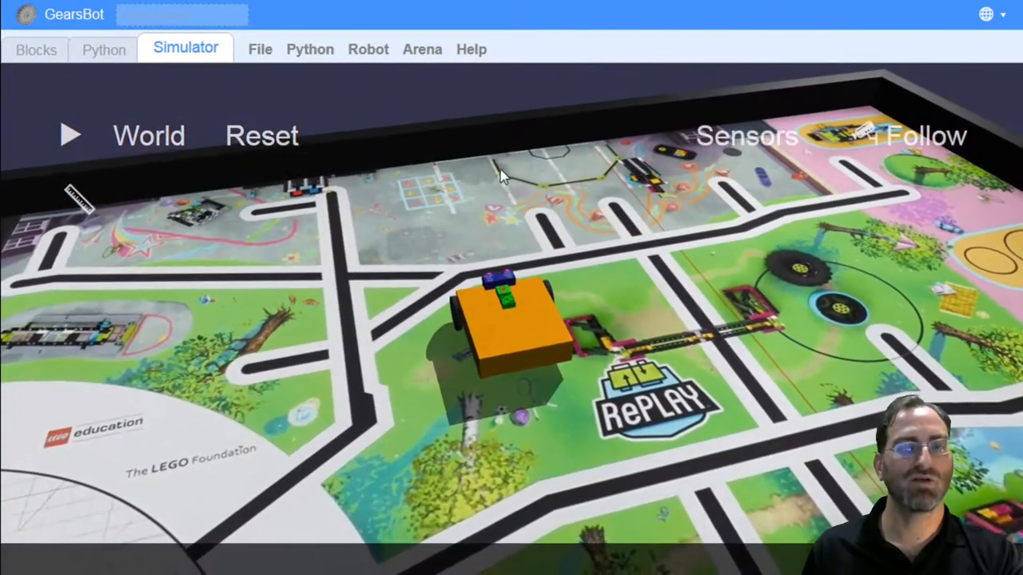
pyautogui.moveTo(496, 238)
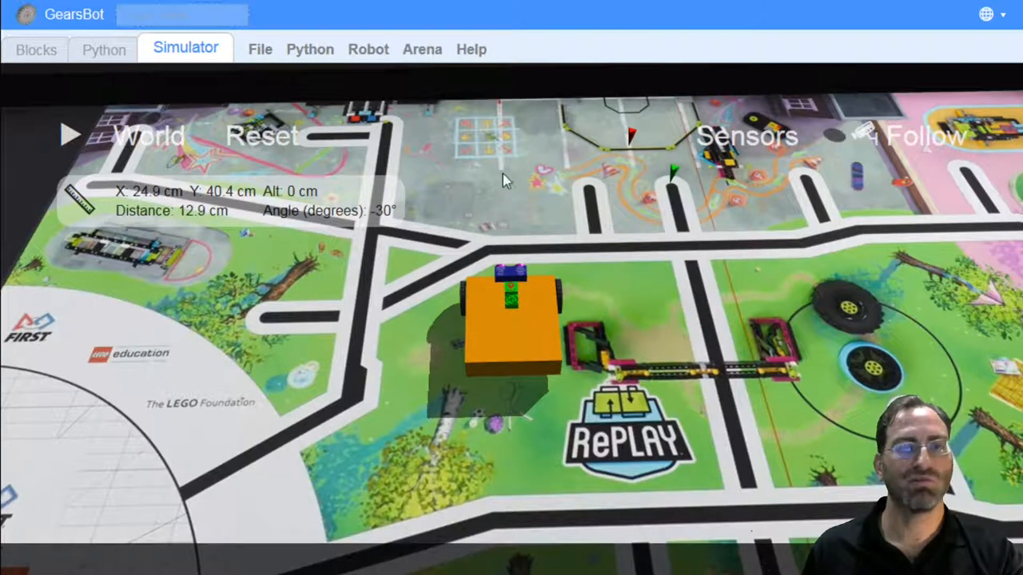
pyautogui.moveTo(238, 71)
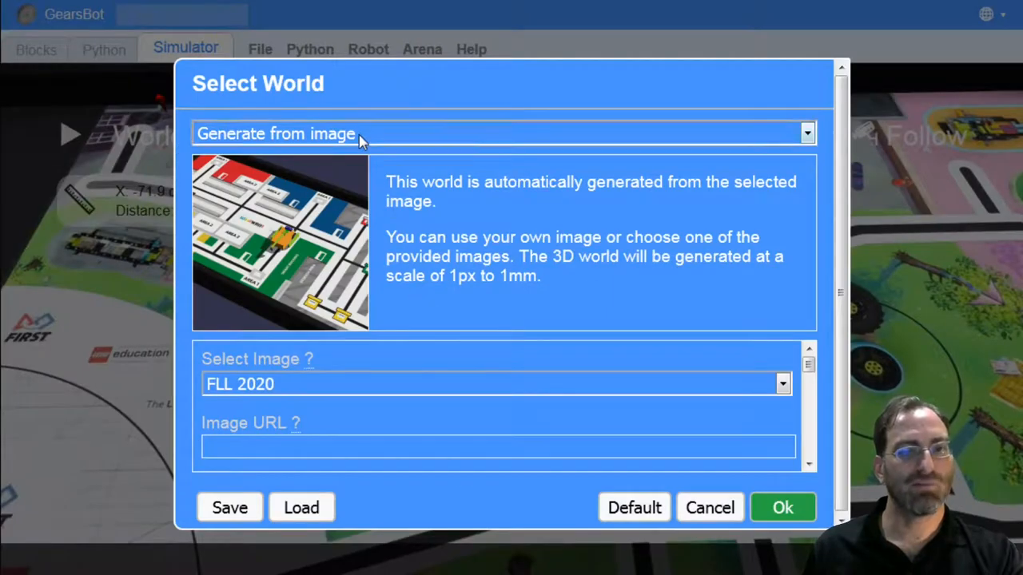
# Pick Line Following Challenges from the world list and scroll through its settings.
pyautogui.click(504, 135)
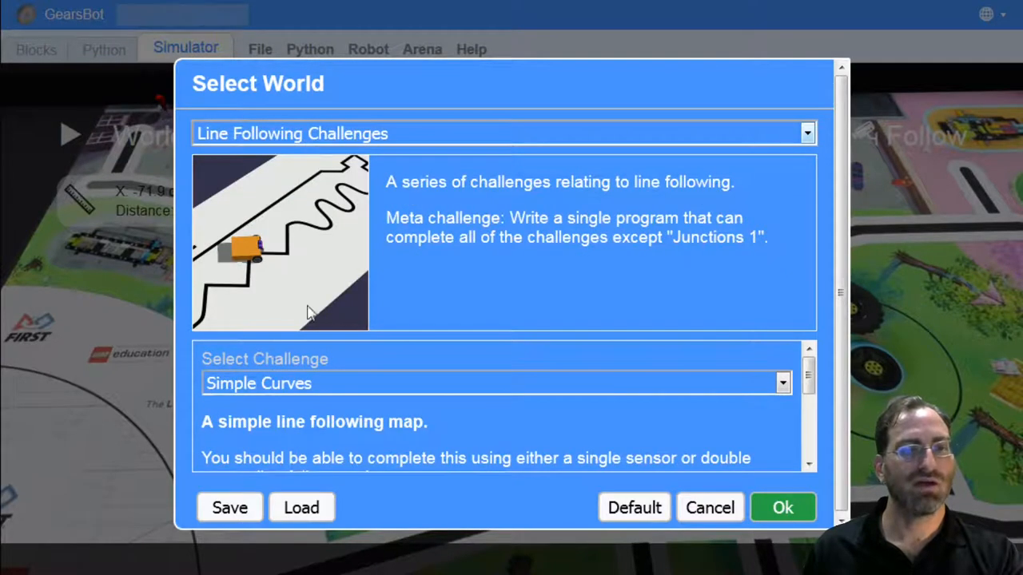
pyautogui.moveTo(254, 97)
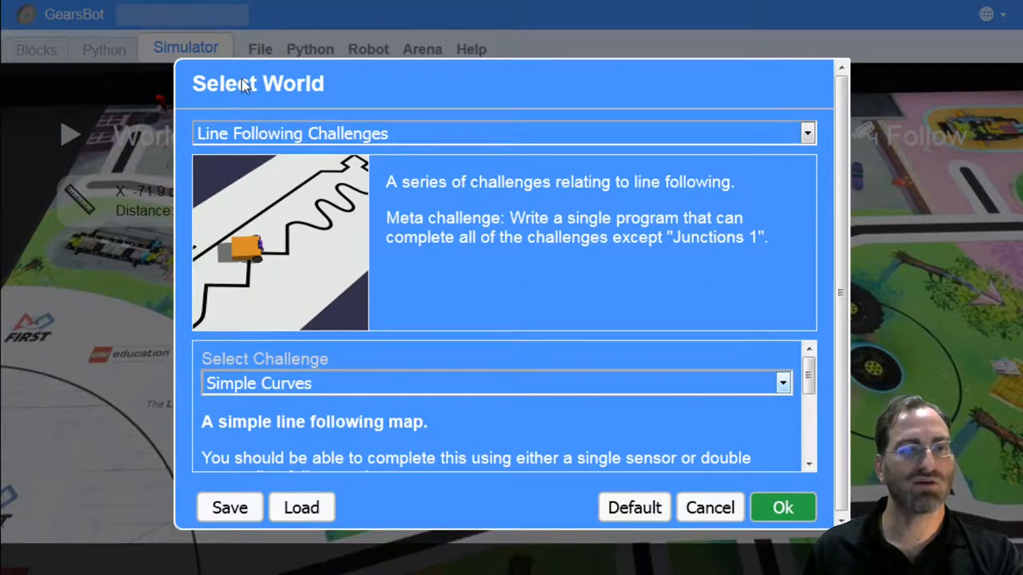
pyautogui.moveTo(236, 360)
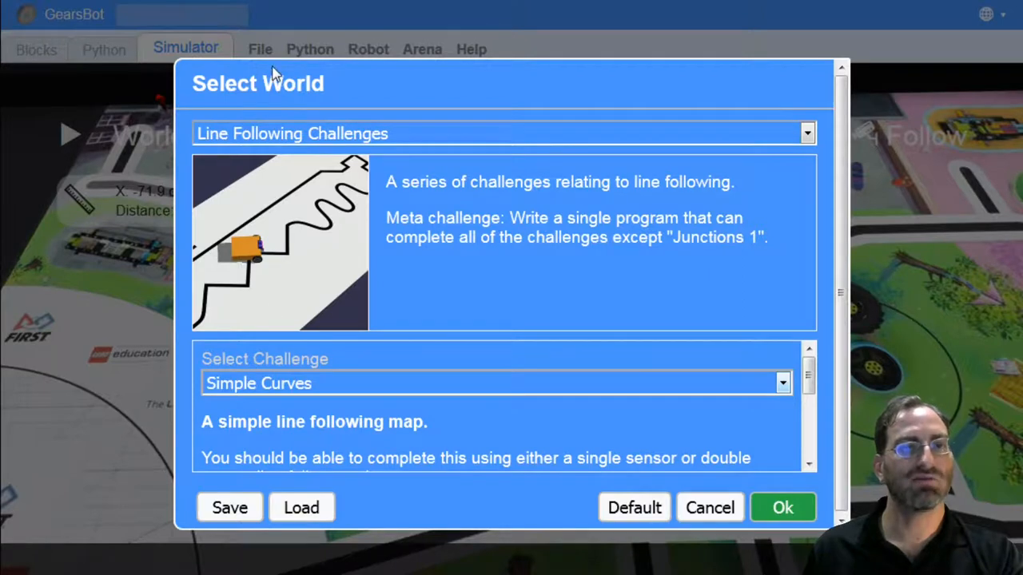
pyautogui.scroll(-3)
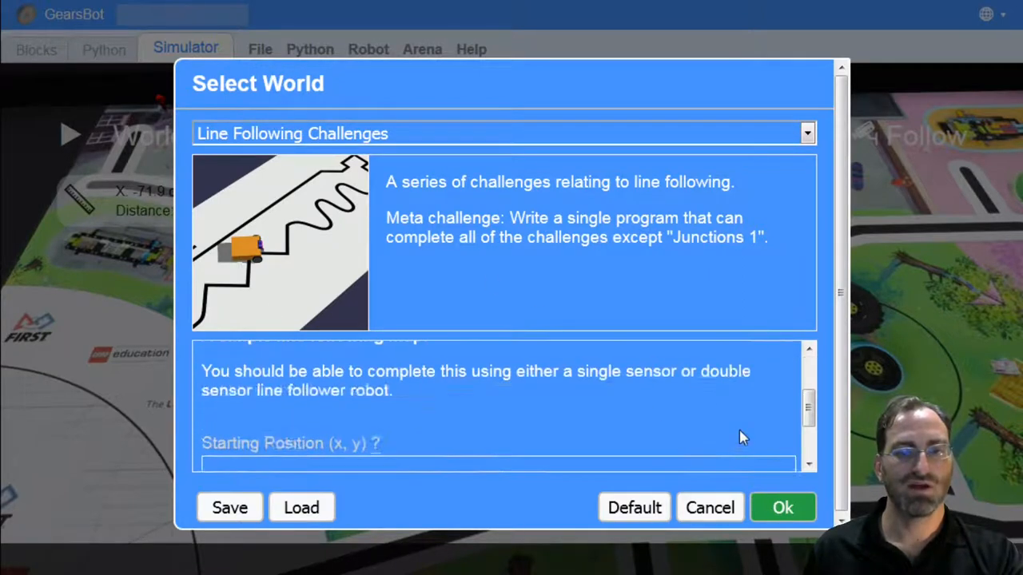
pyautogui.scroll(-3)
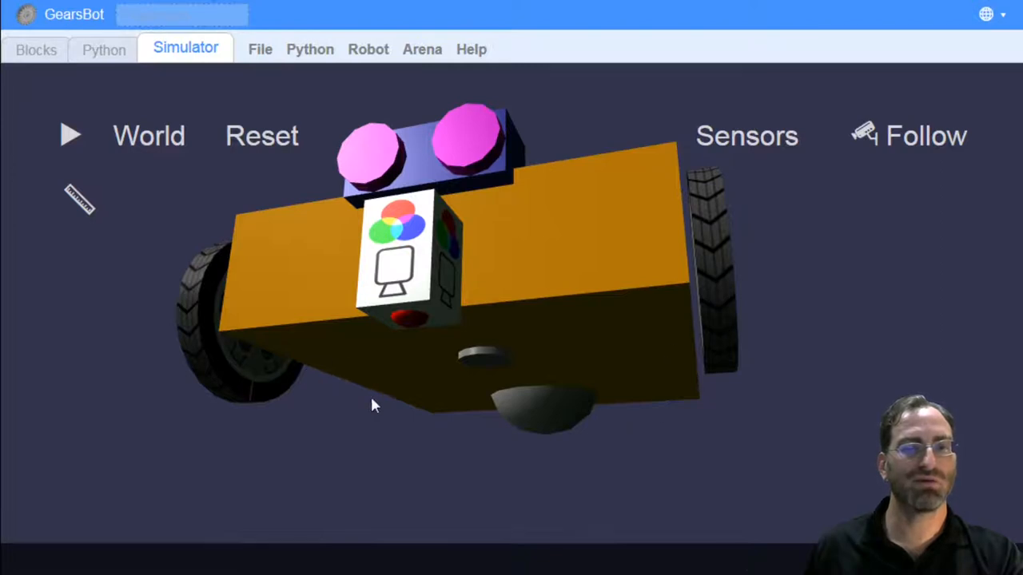
pyautogui.moveTo(542, 438)
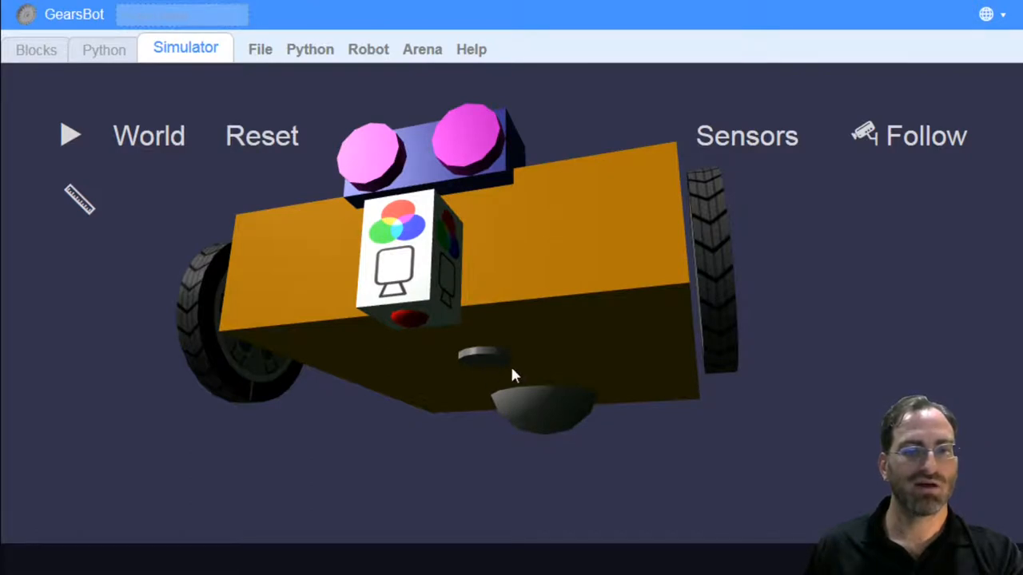
pyautogui.moveTo(454, 345)
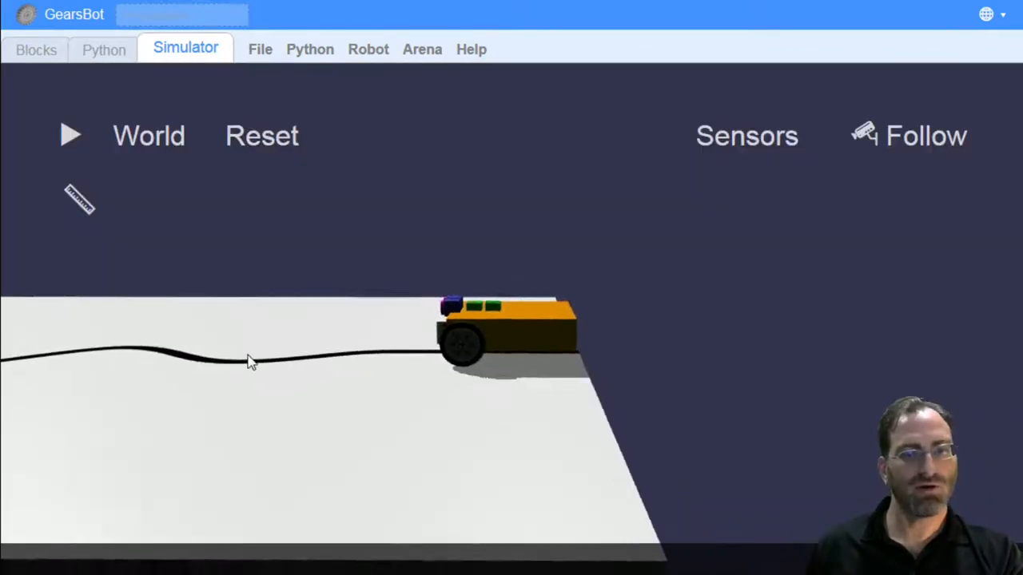
# Cycle through the Follow, Top and Arc camera views to survey the robot and the whole winding black line.
pyautogui.click(924, 134)
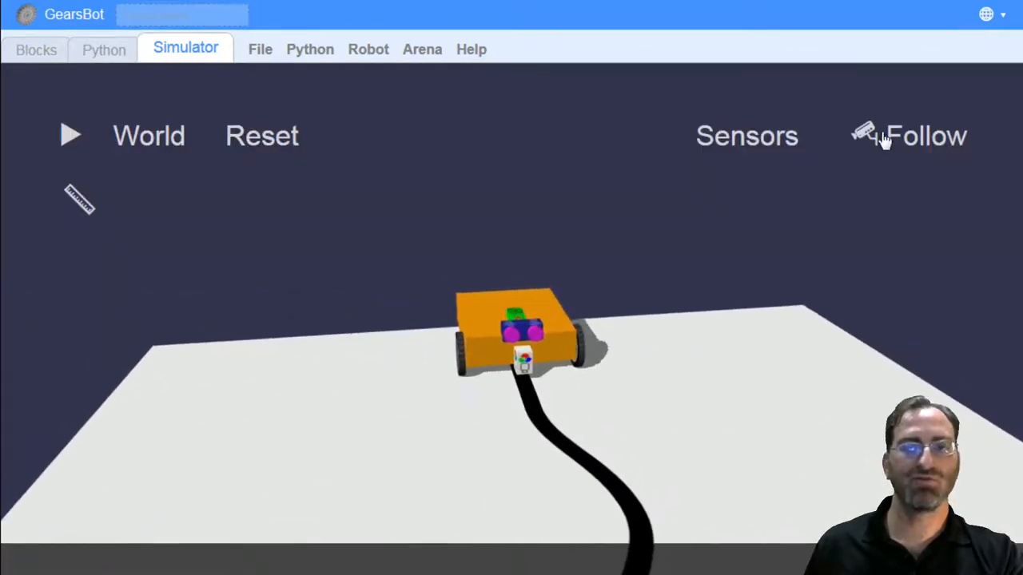
pyautogui.click(908, 136)
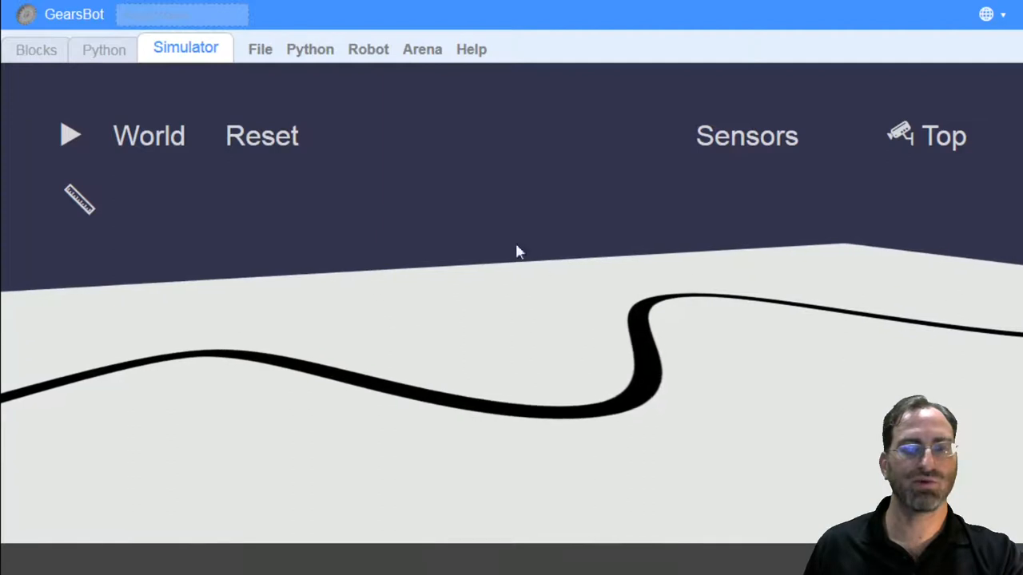
pyautogui.click(943, 136)
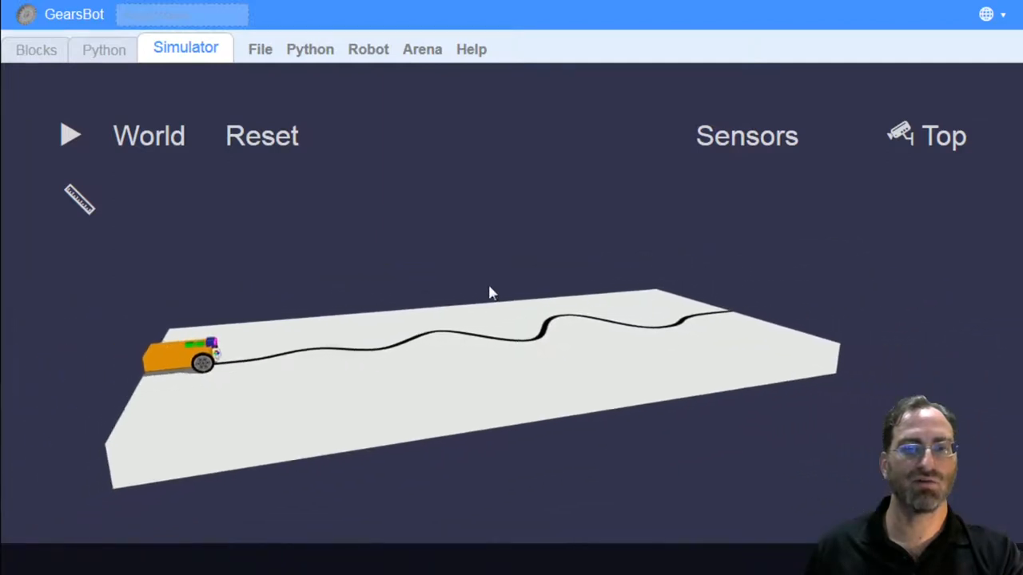
pyautogui.click(927, 136)
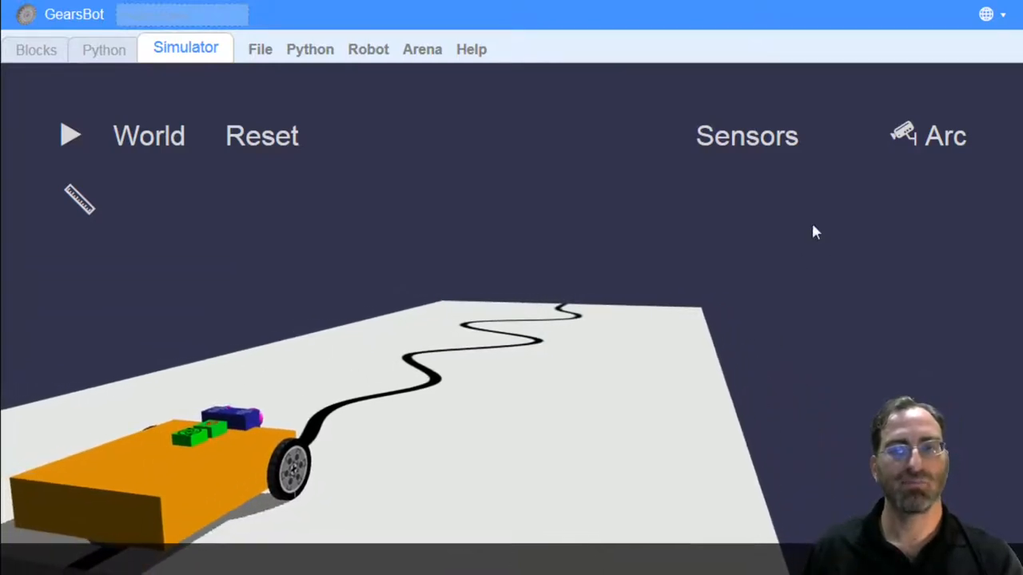
pyautogui.click(927, 136)
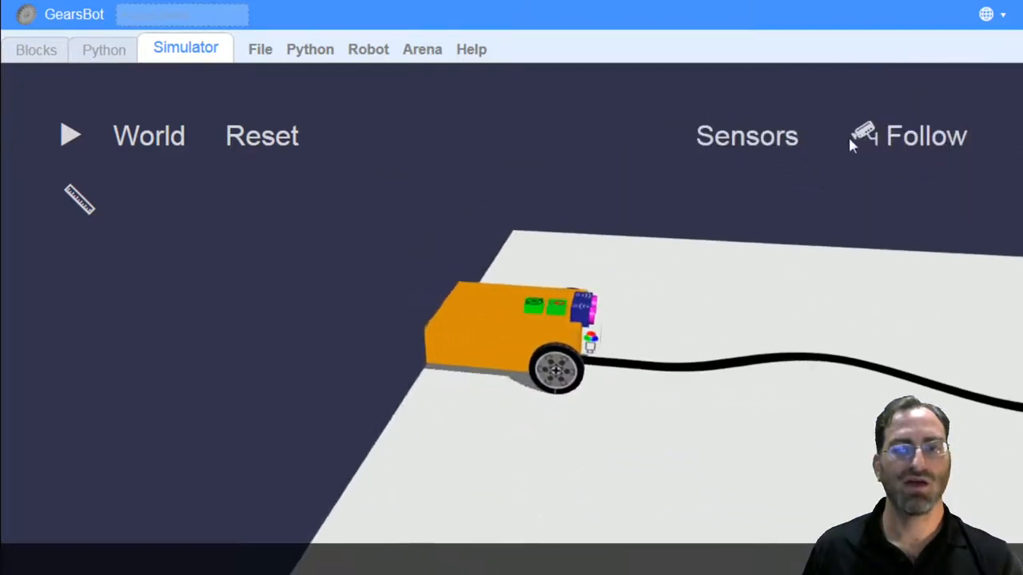
pyautogui.click(925, 136)
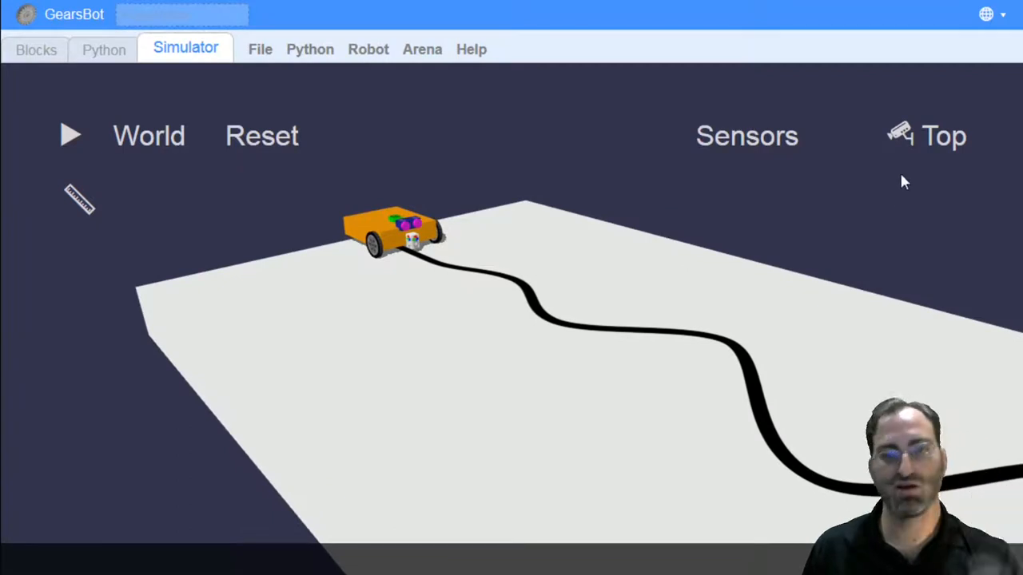
pyautogui.moveTo(929, 147)
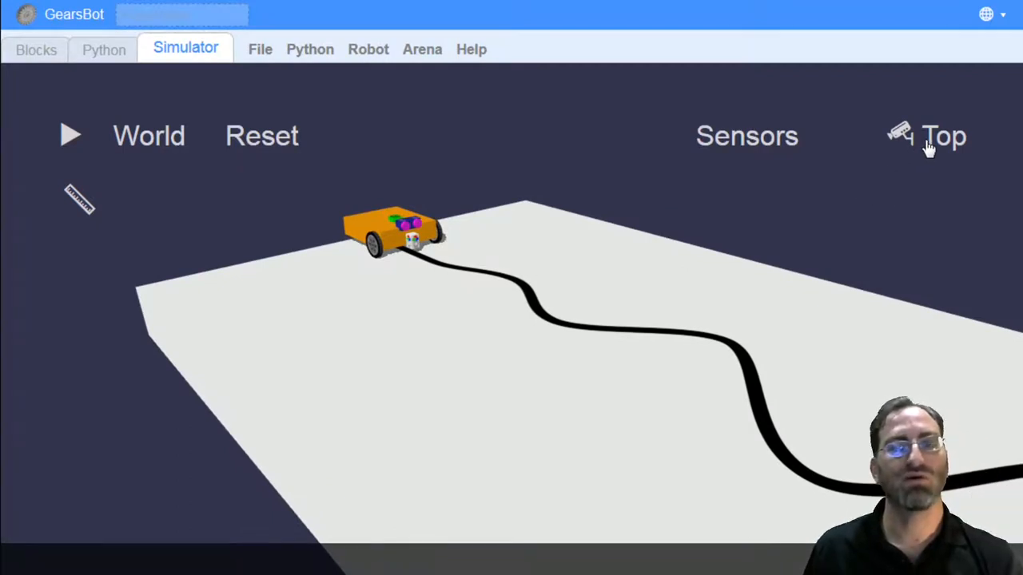
pyautogui.click(943, 136)
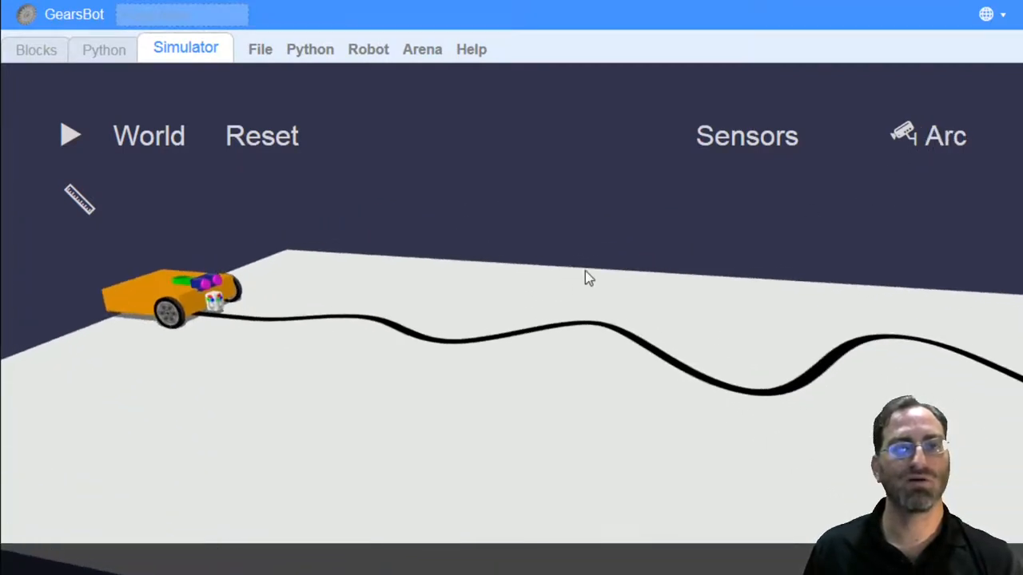
pyautogui.click(927, 136)
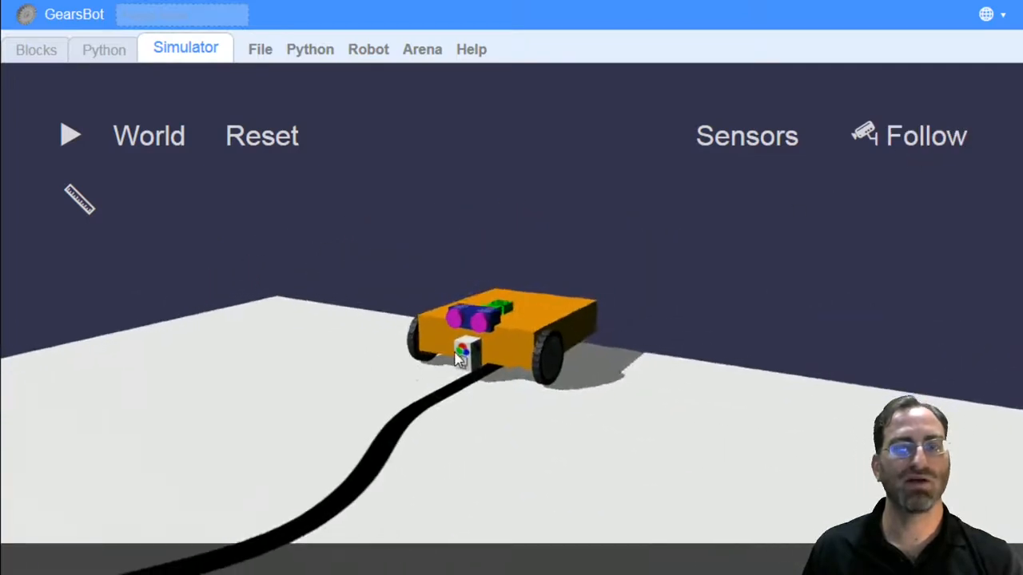
pyautogui.click(924, 136)
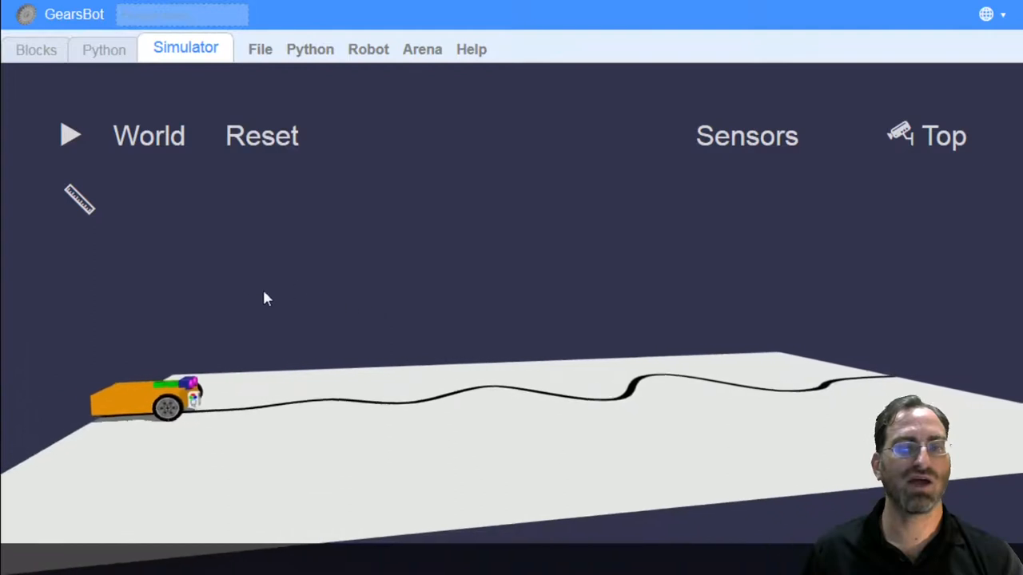
pyautogui.click(943, 134)
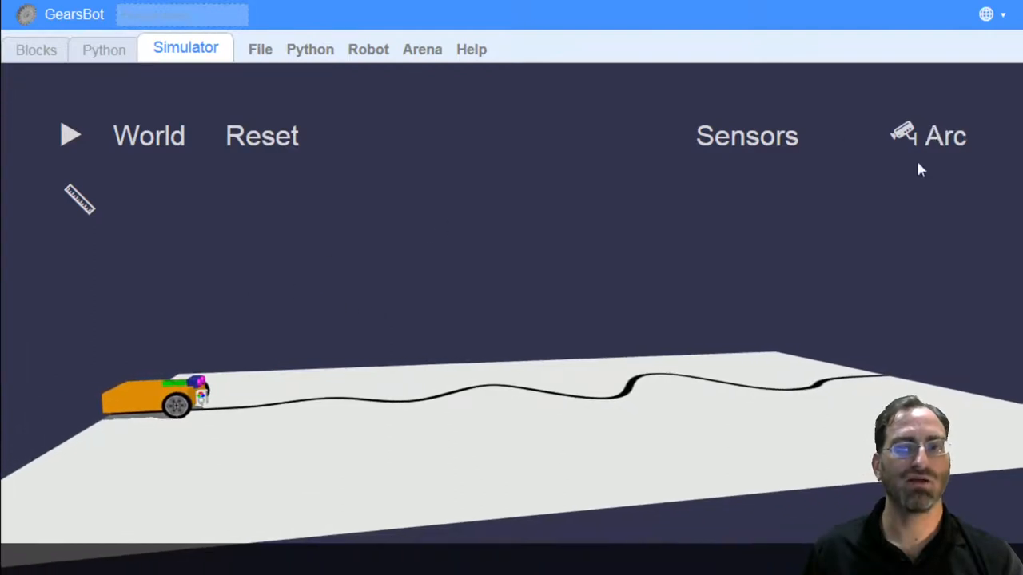
pyautogui.click(927, 136)
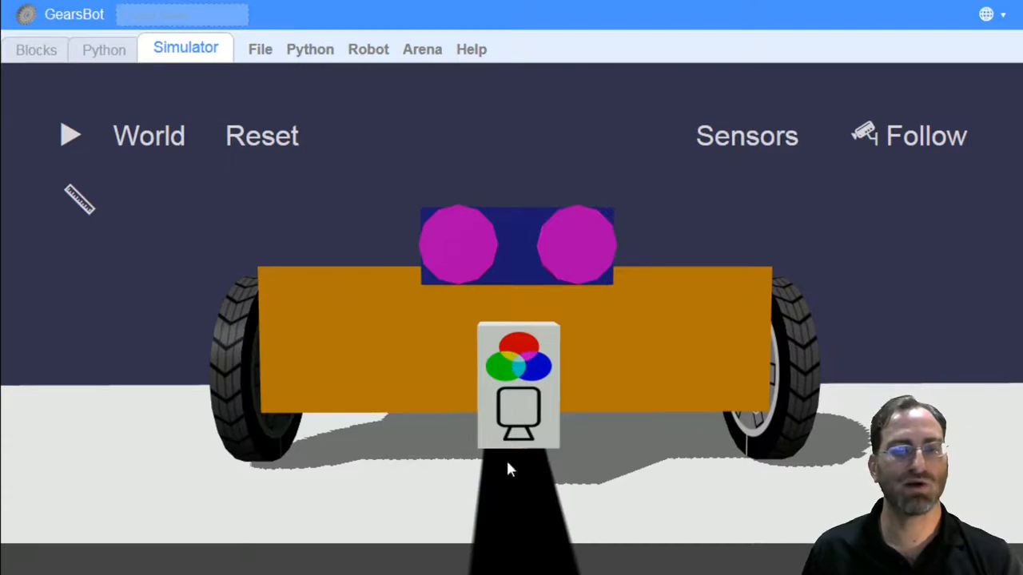
pyautogui.moveTo(524, 454)
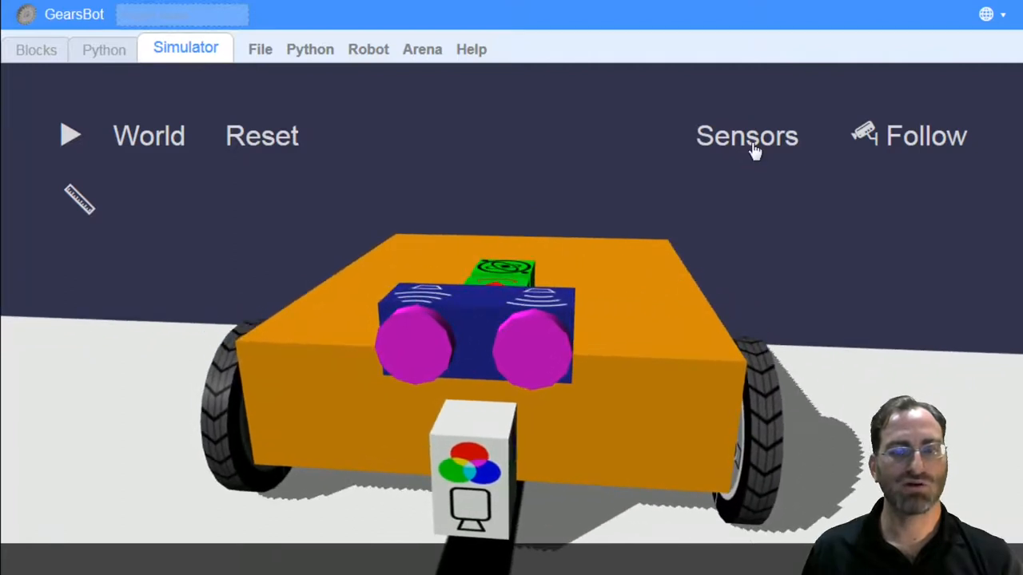
# Show the sensor readout panel with the colour sensor's red, green, blue and intensity values.
pyautogui.click(747, 135)
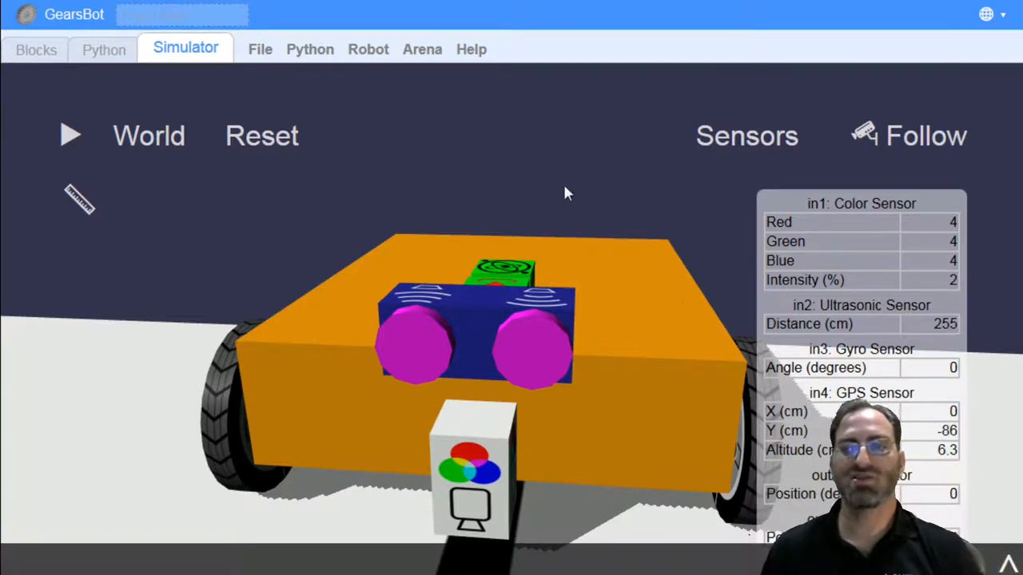
pyautogui.moveTo(818, 230)
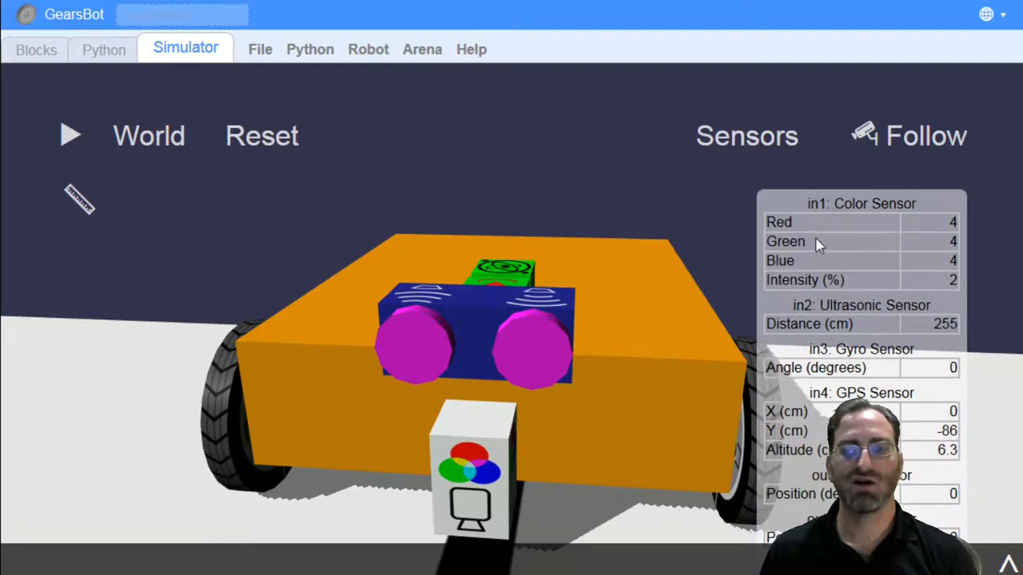
pyautogui.moveTo(796, 220)
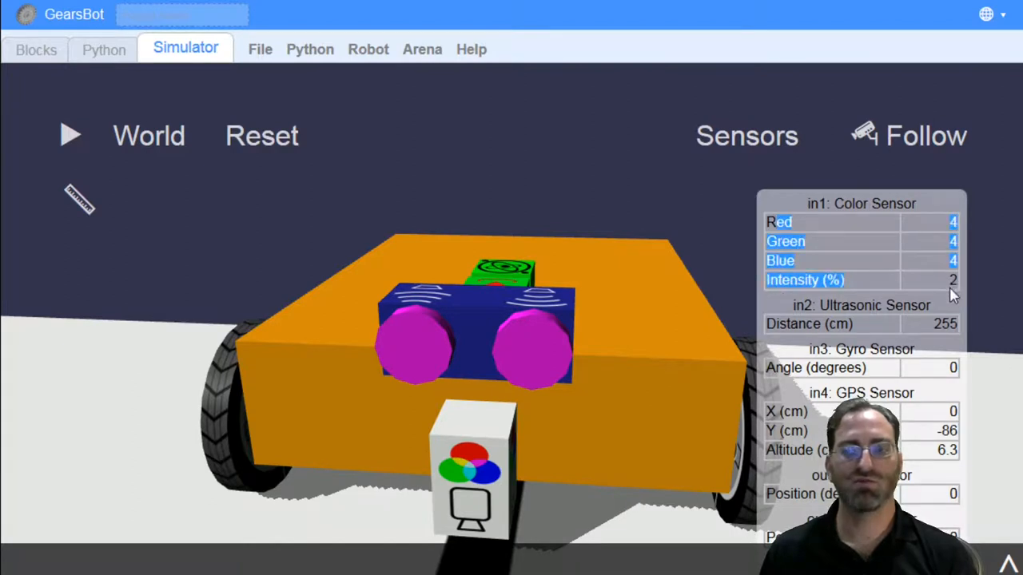
pyautogui.moveTo(923, 227)
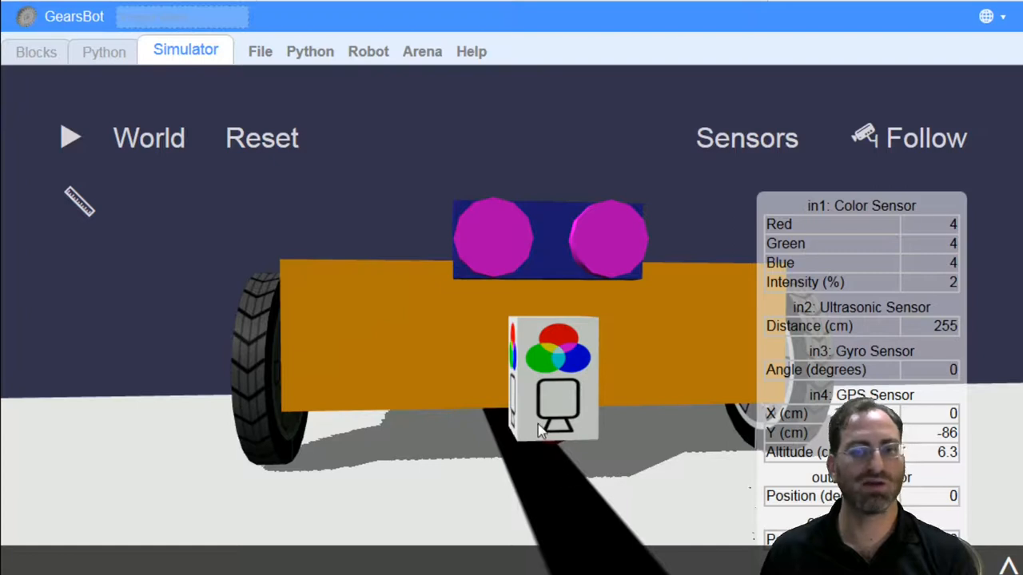
pyautogui.moveTo(1003, 287)
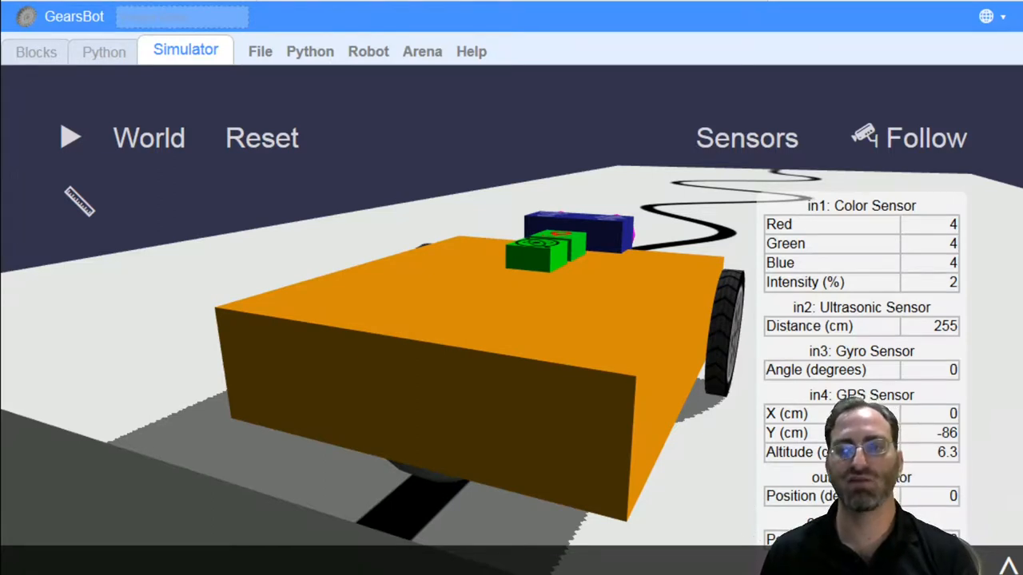
pyautogui.moveTo(658, 380)
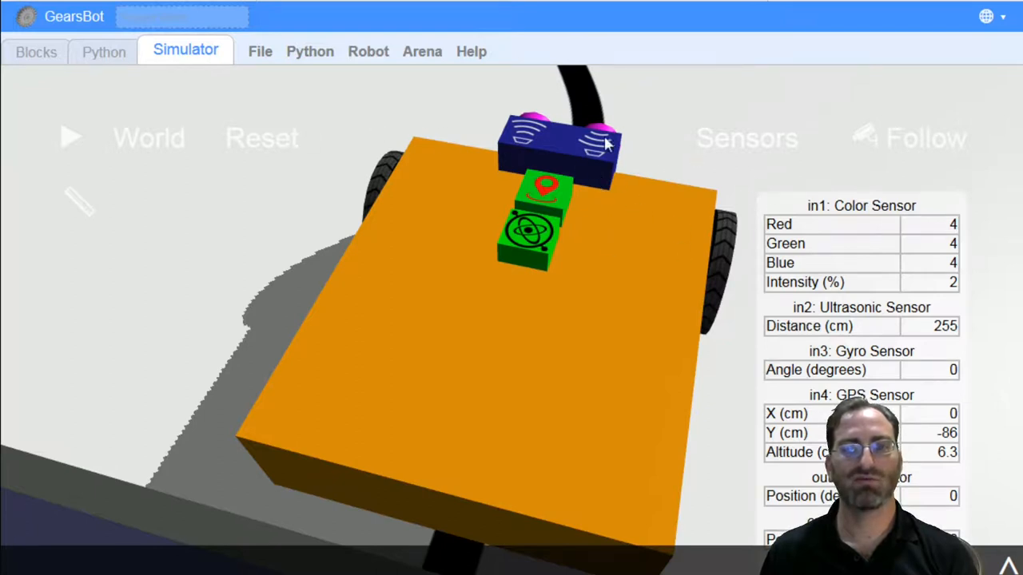
pyautogui.moveTo(670, 312)
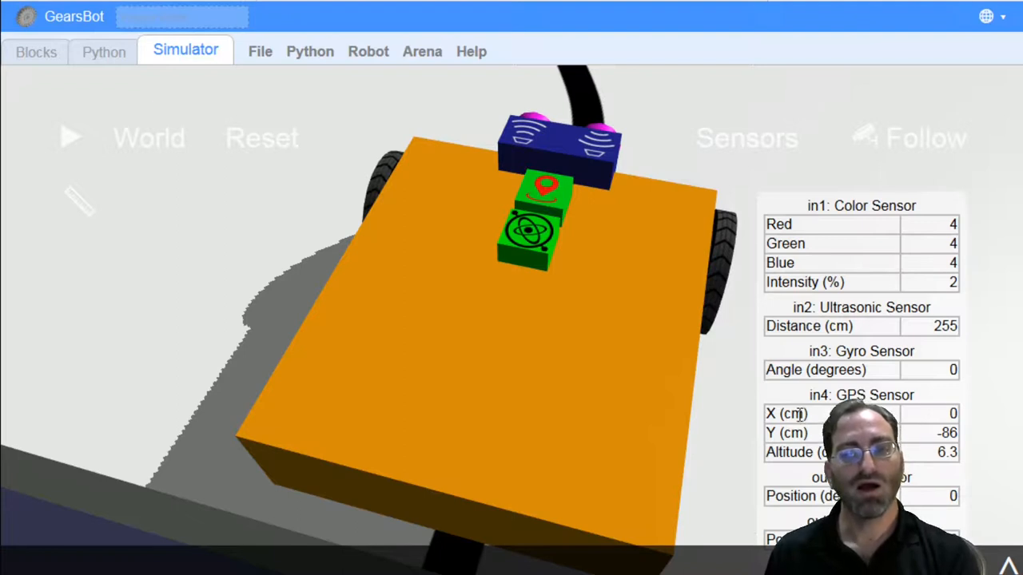
pyautogui.moveTo(668, 278)
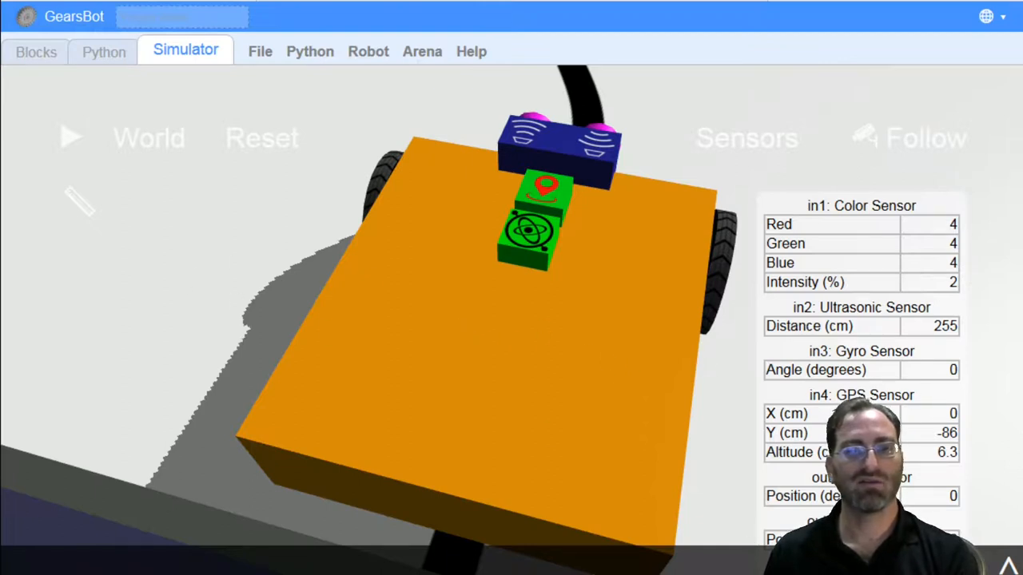
pyautogui.moveTo(573, 275)
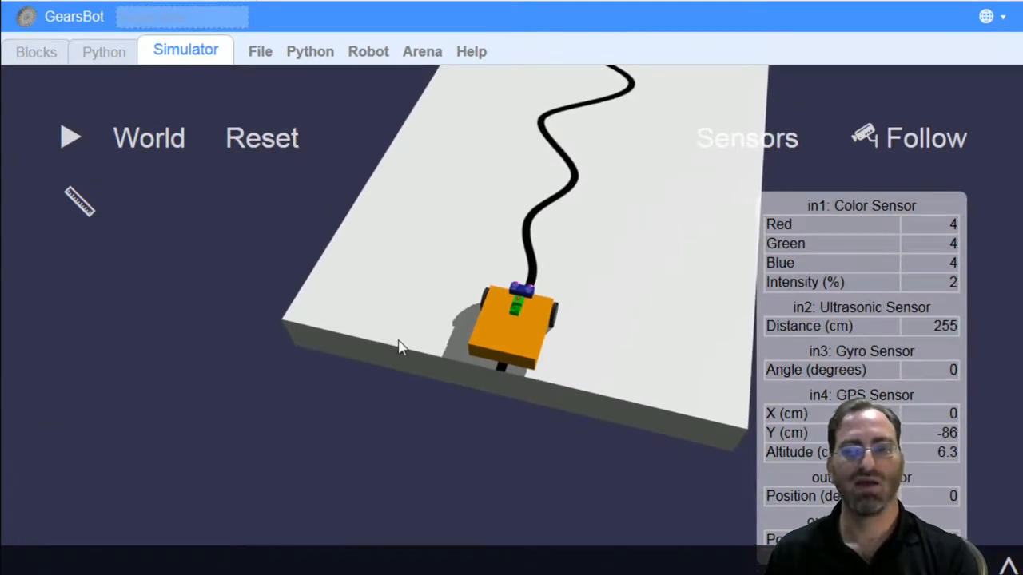
pyautogui.moveTo(403, 343)
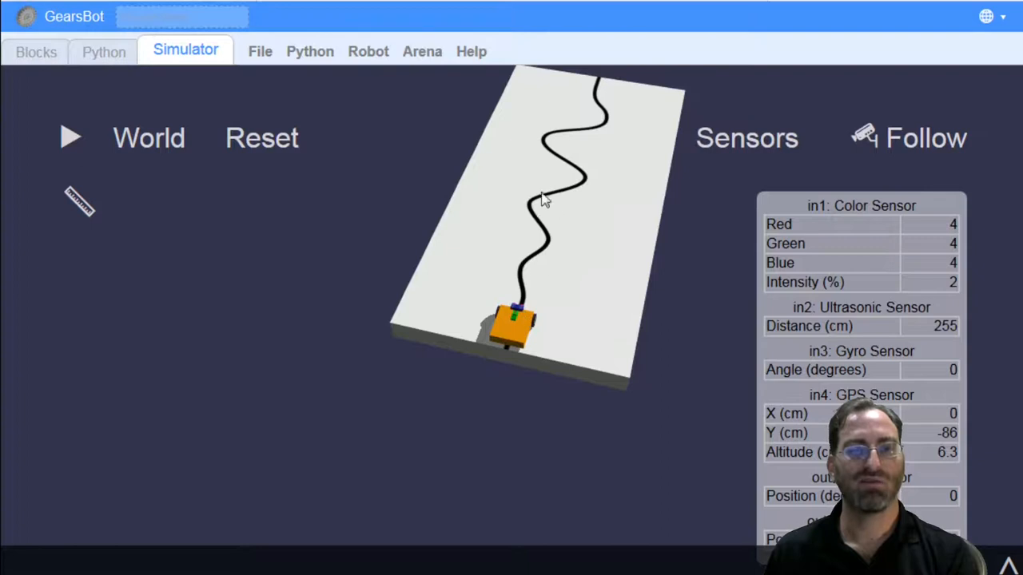
pyautogui.moveTo(627, 86)
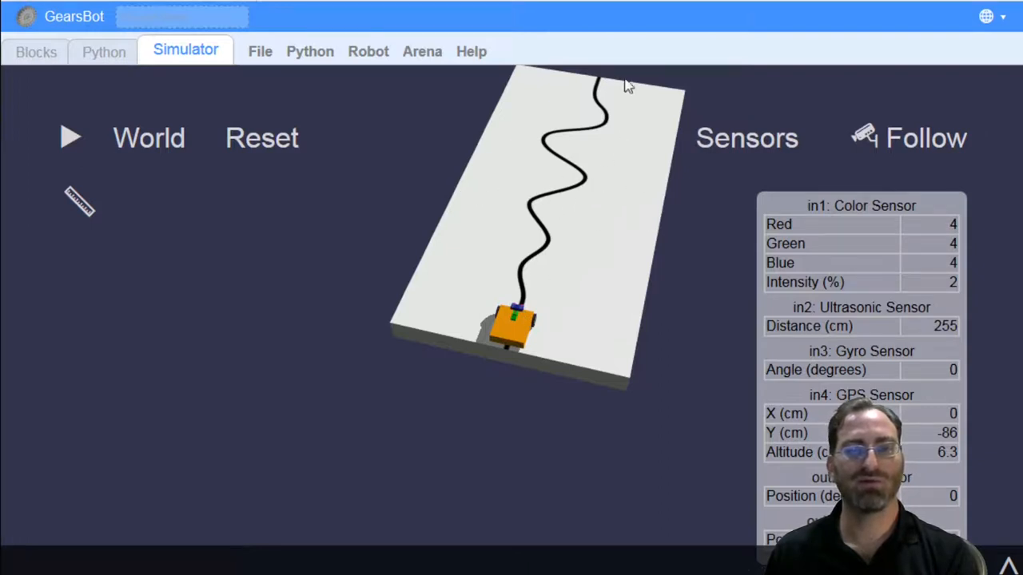
pyautogui.moveTo(703, 145)
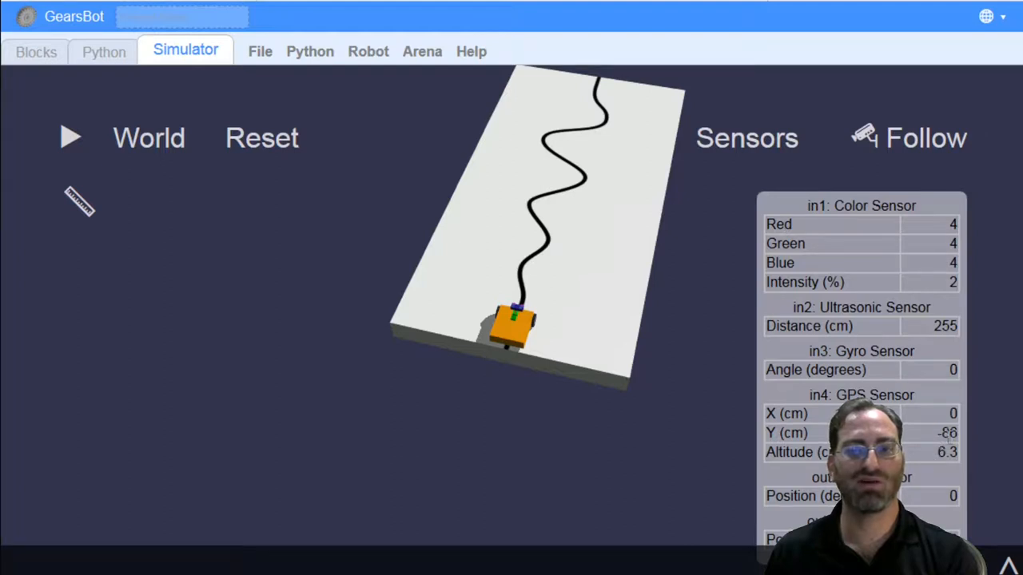
pyautogui.moveTo(608, 89)
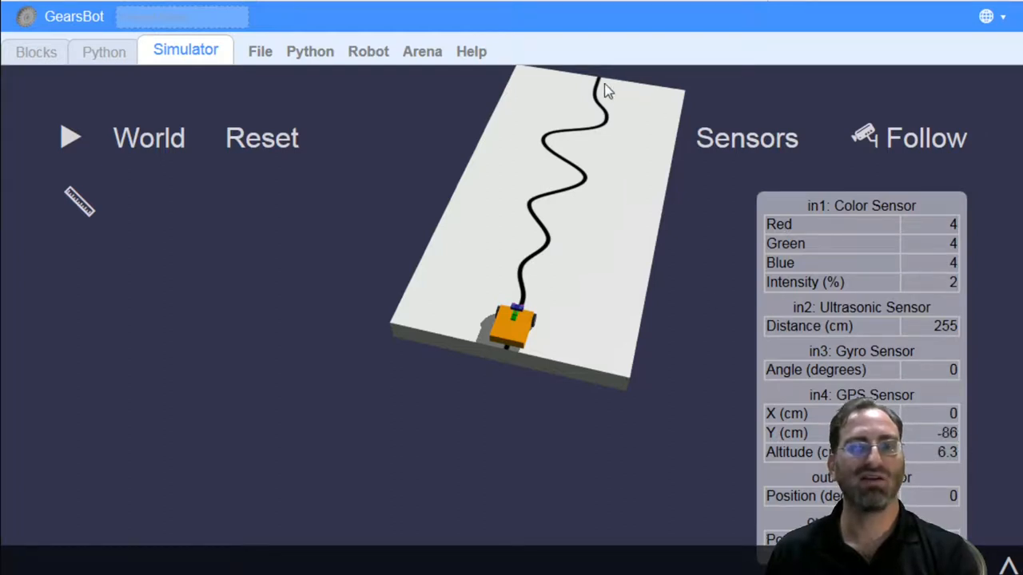
pyautogui.moveTo(588, 86)
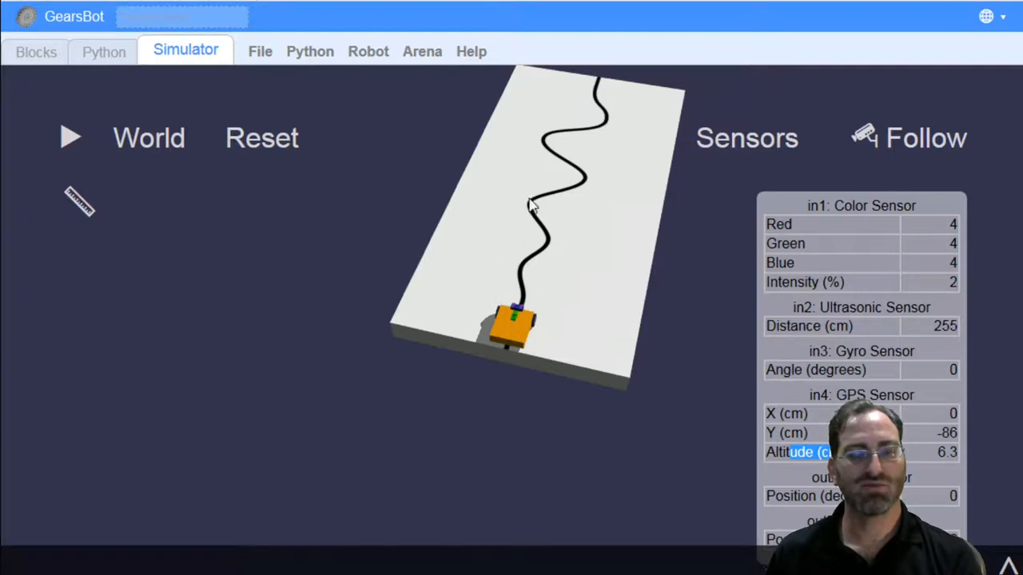
pyautogui.moveTo(621, 125)
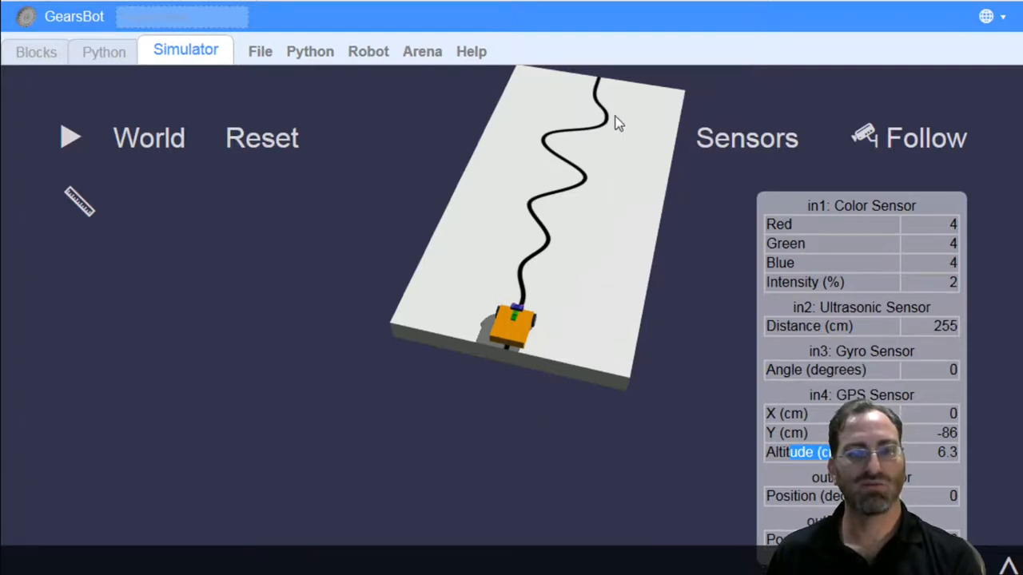
pyautogui.moveTo(622, 271)
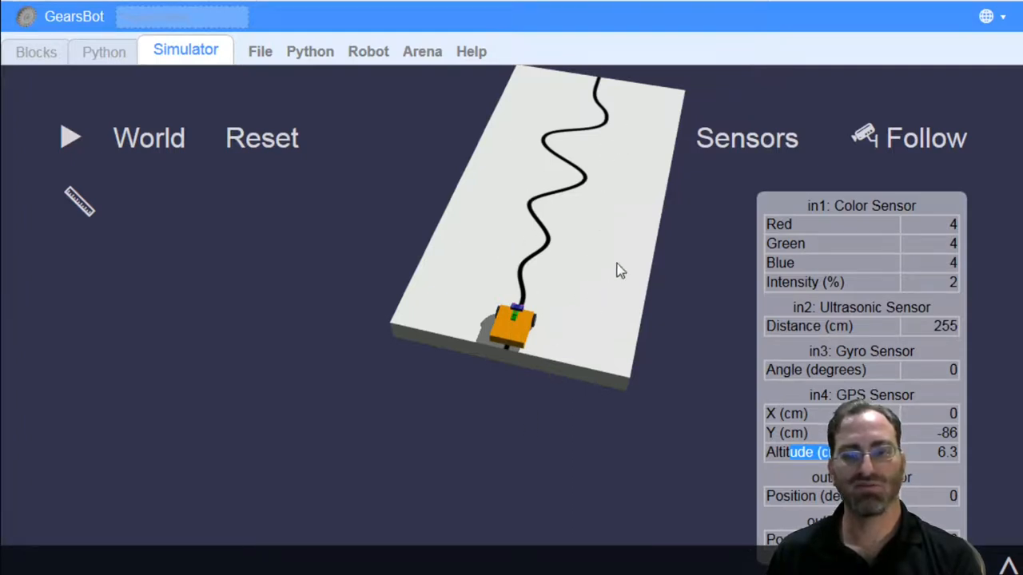
pyautogui.moveTo(584, 331)
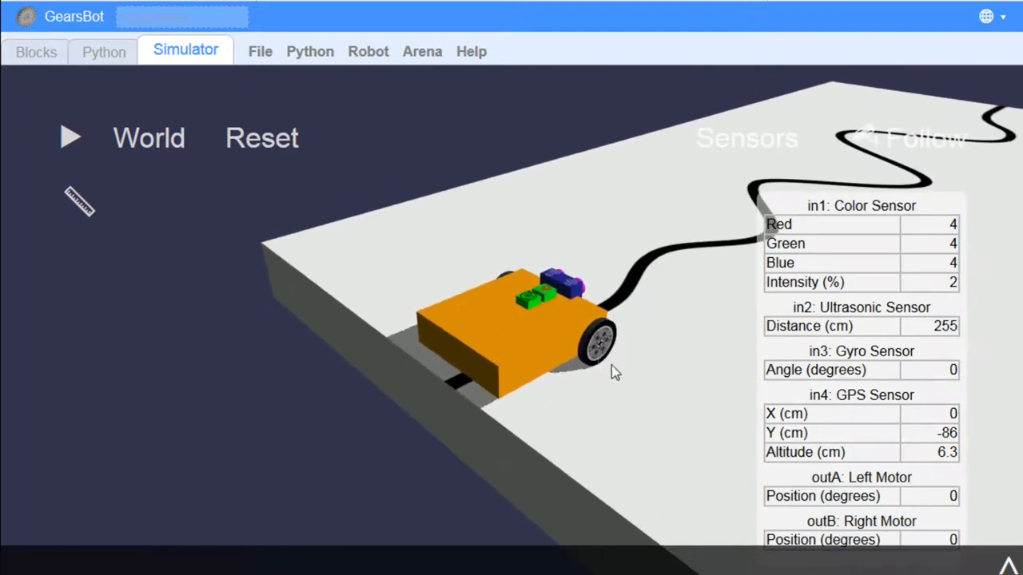
pyautogui.moveTo(616, 331)
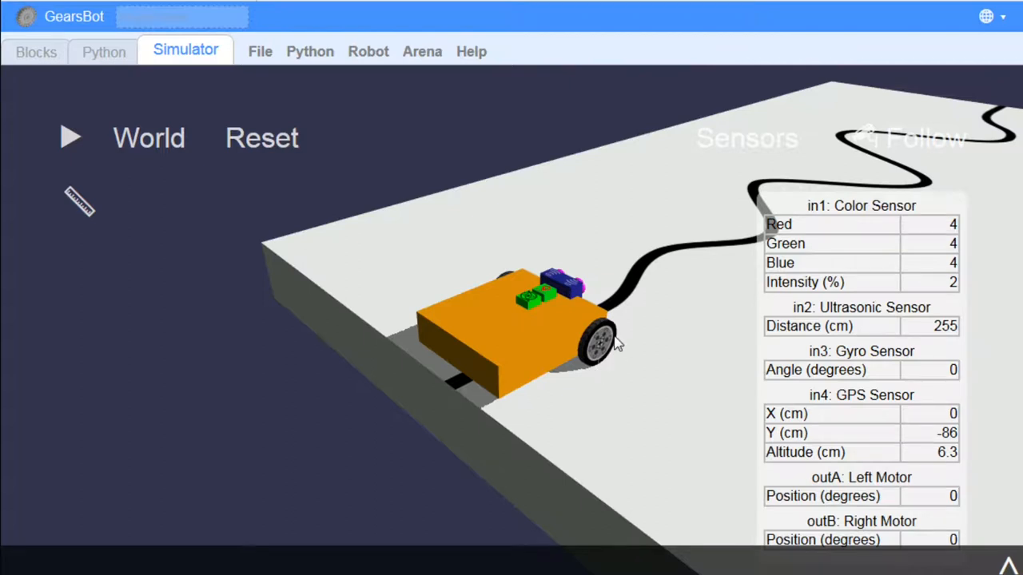
pyautogui.moveTo(636, 348)
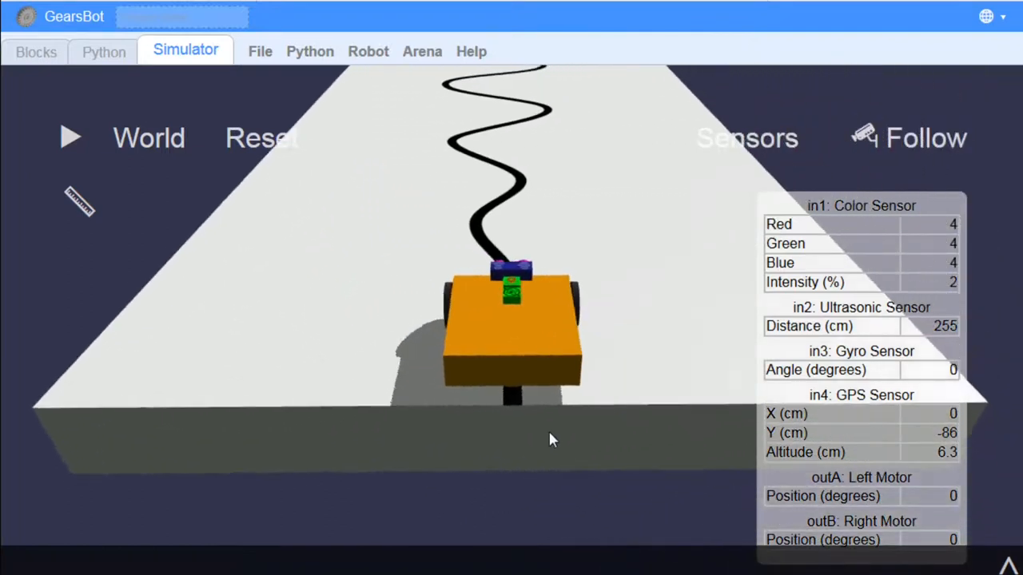
# Hide the sensor readout so the robot and track are unobstructed.
pyautogui.click(746, 138)
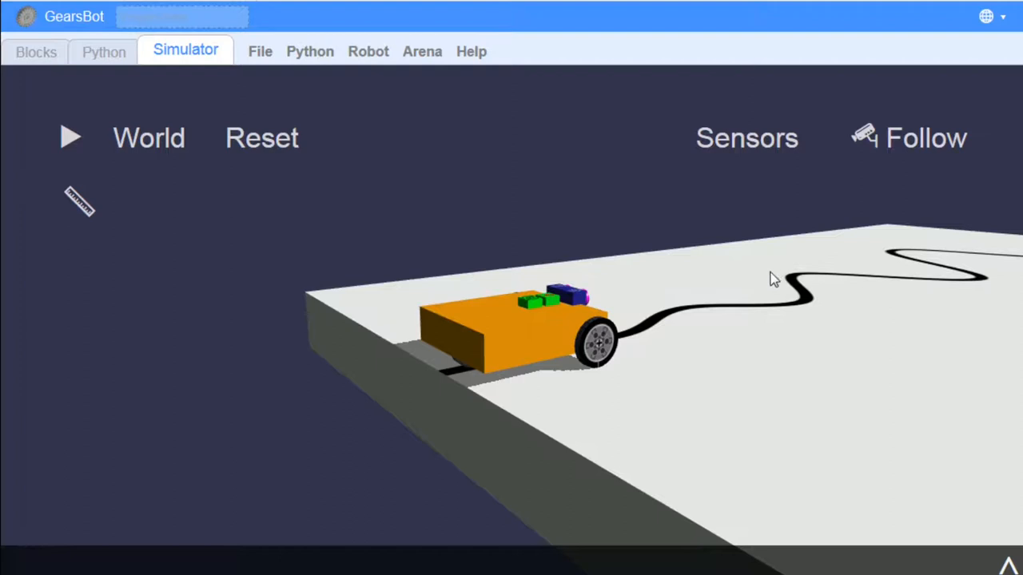
pyautogui.moveTo(716, 275)
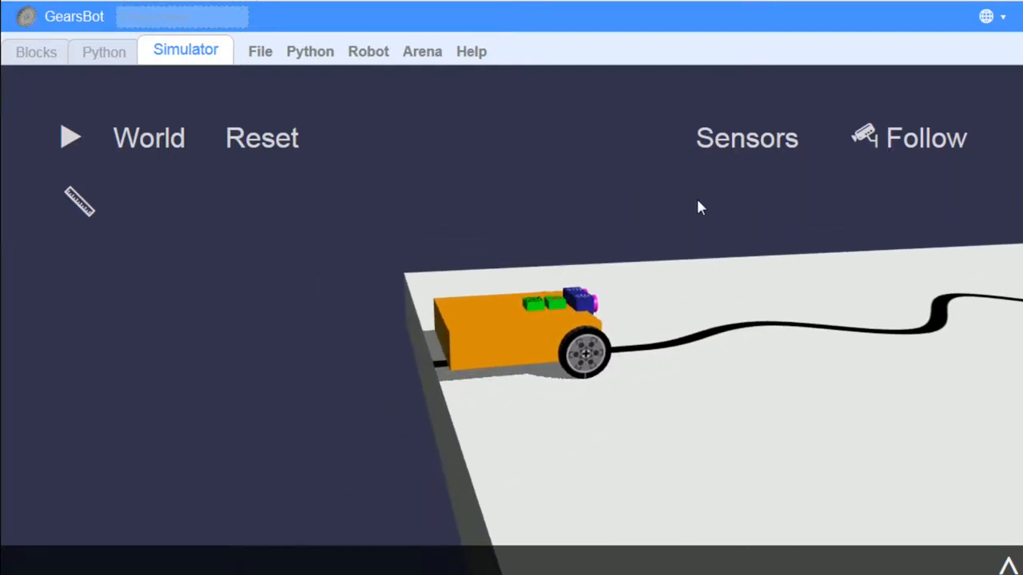
pyautogui.moveTo(429, 257)
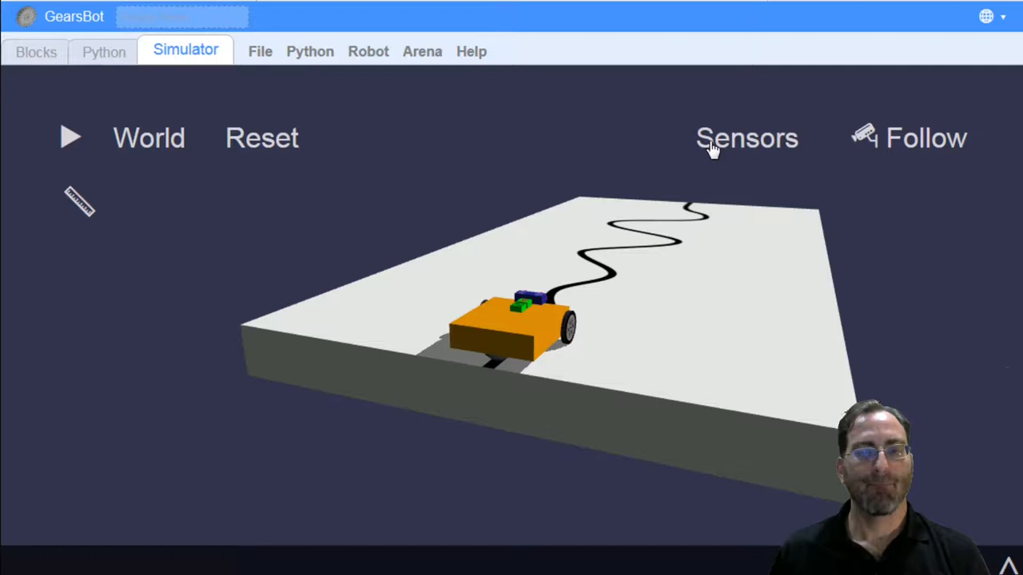
pyautogui.moveTo(665, 240)
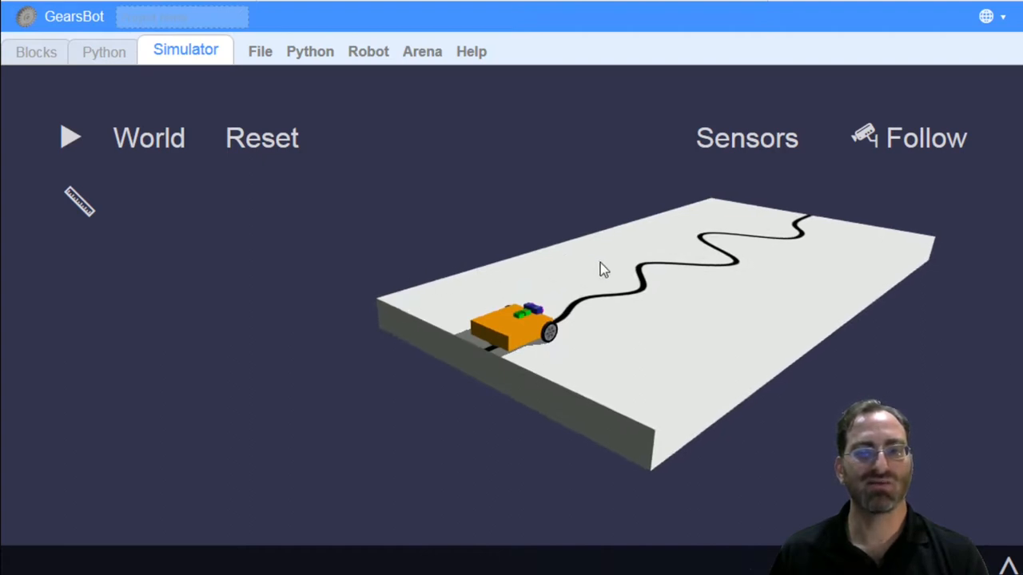
# Set the camera to Top view, start the run, and check the block program still holds only When Started.
pyautogui.click(908, 137)
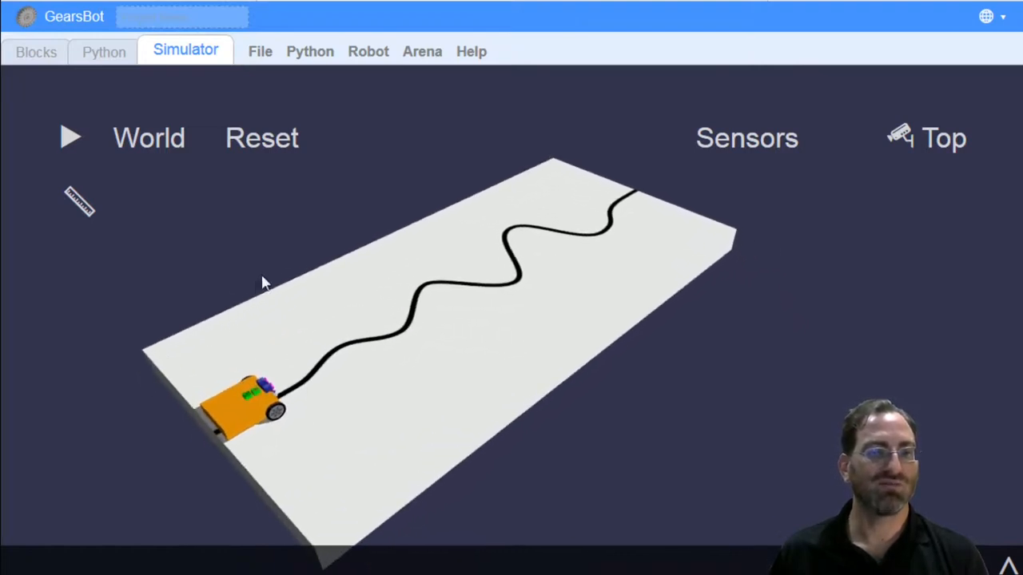
pyautogui.moveTo(280, 275)
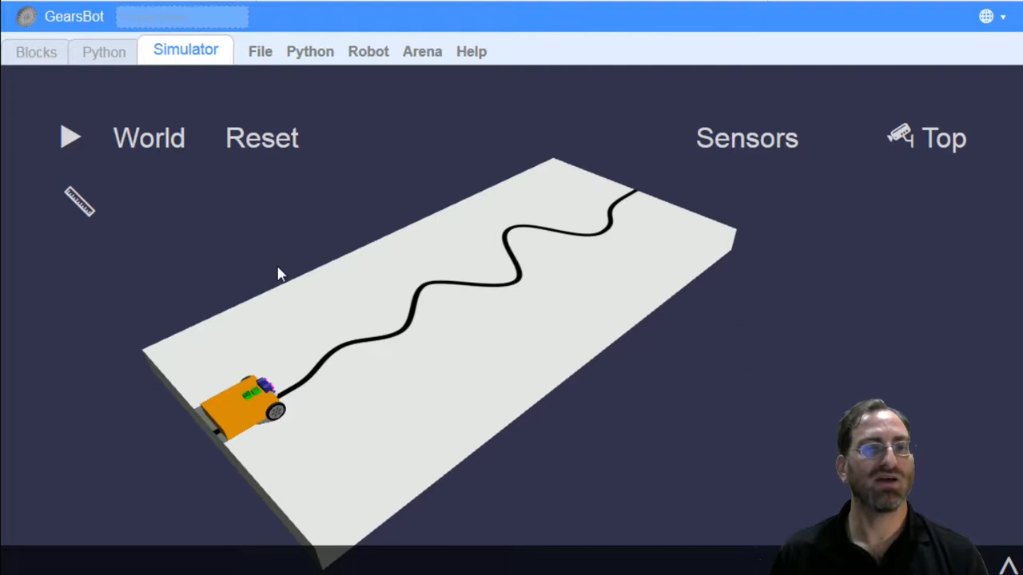
pyautogui.moveTo(264, 259)
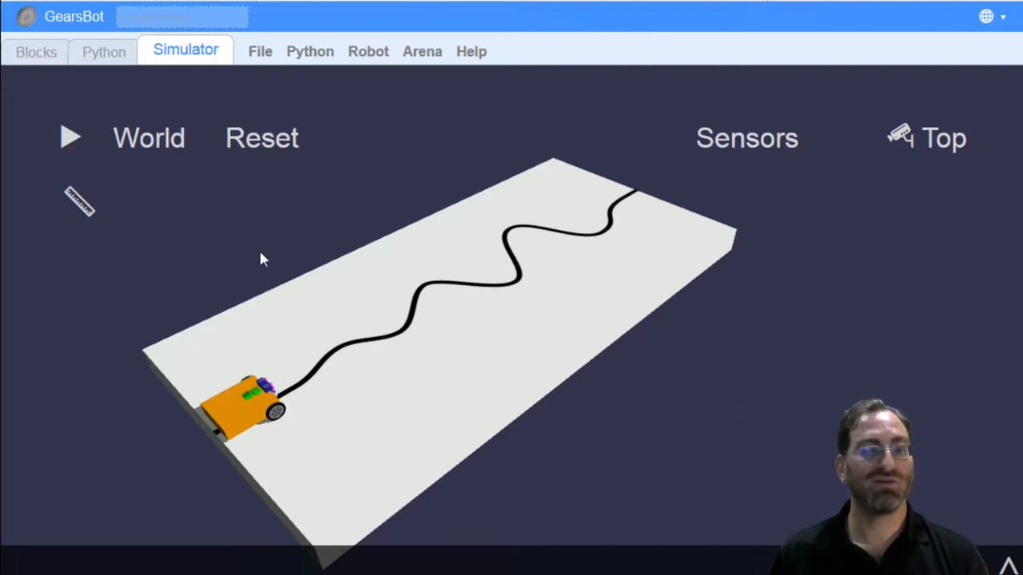
pyautogui.moveTo(259, 262)
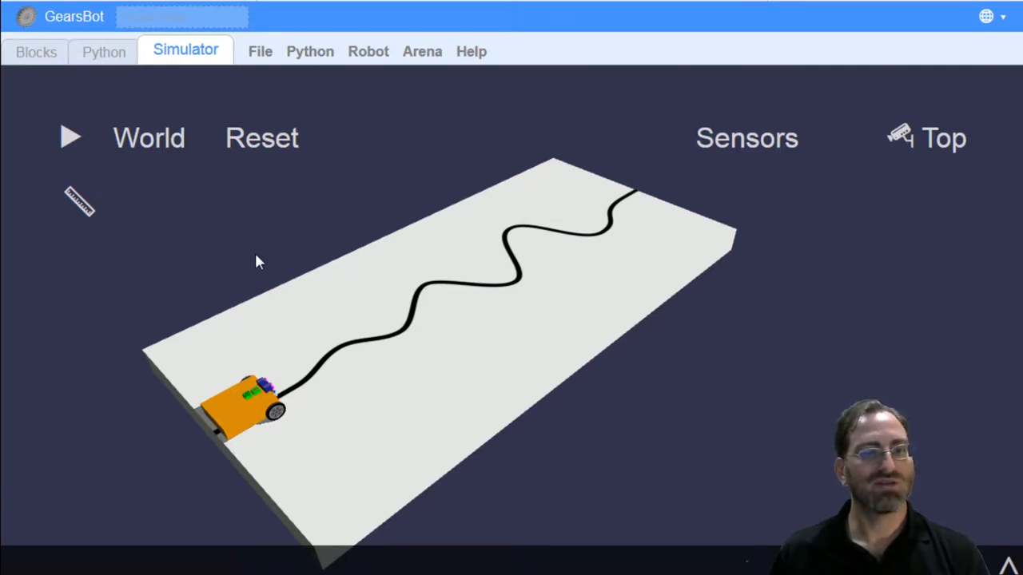
pyautogui.moveTo(215, 327)
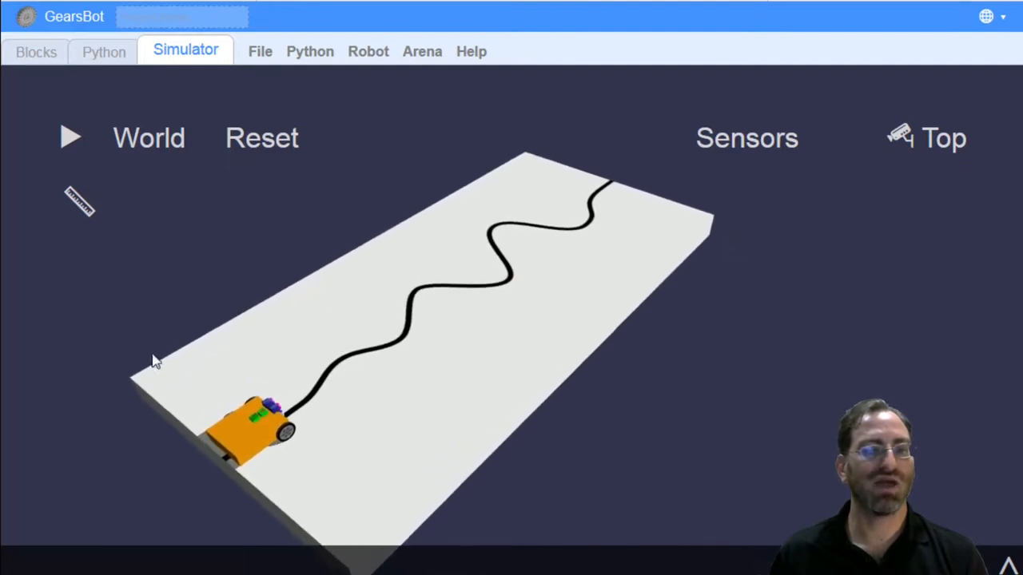
pyautogui.moveTo(416, 215)
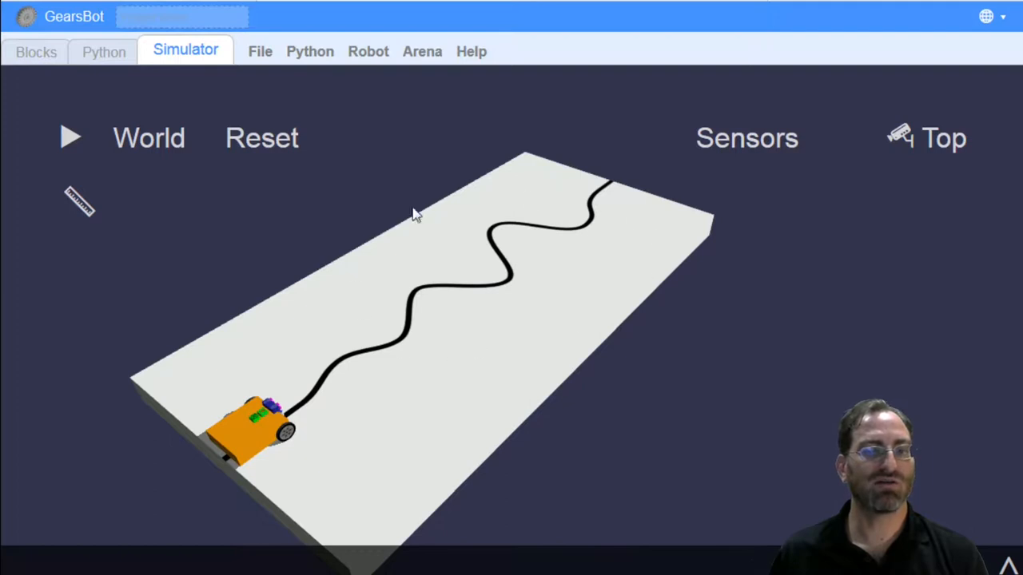
pyautogui.moveTo(88, 168)
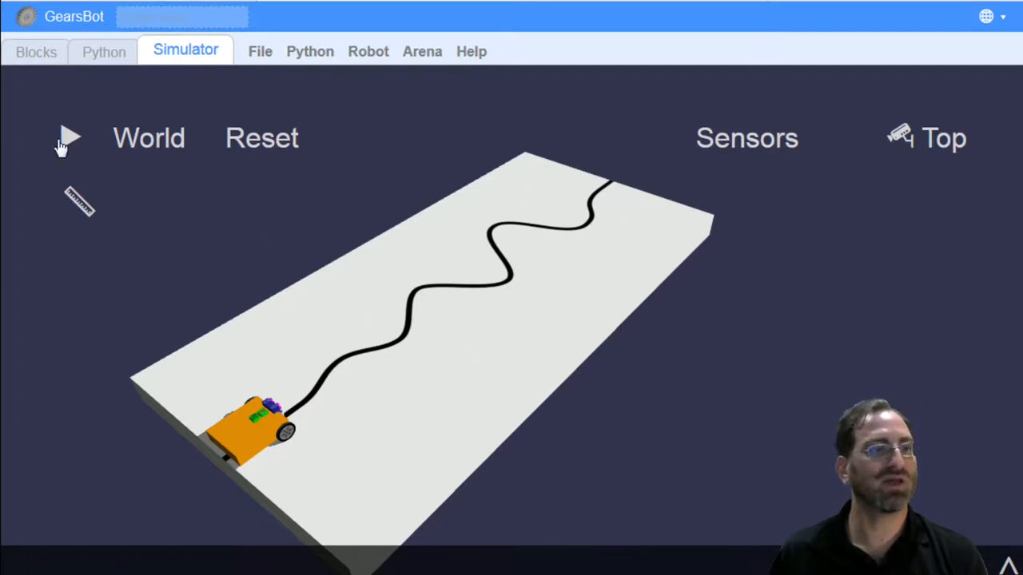
pyautogui.moveTo(83, 131)
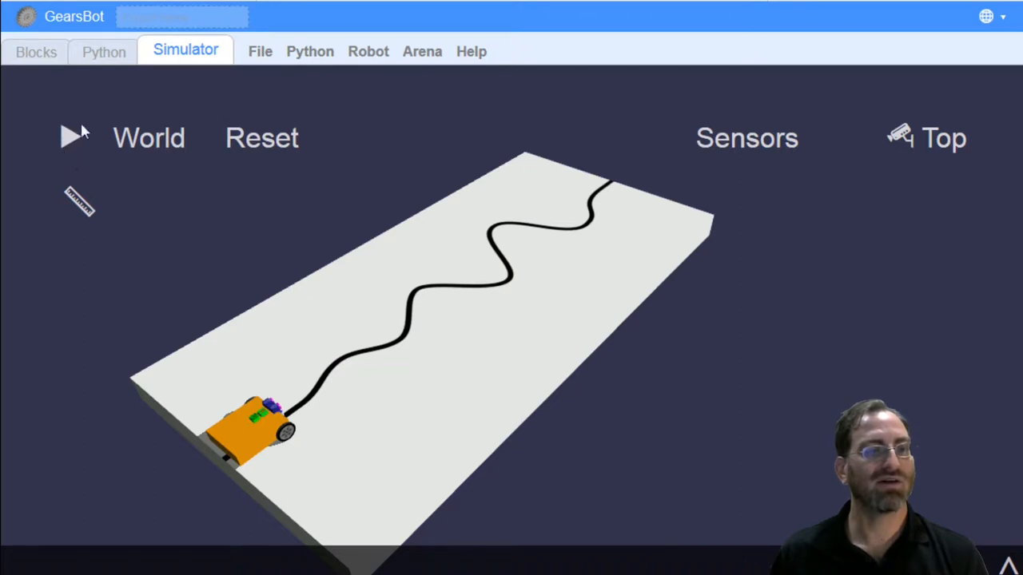
pyautogui.click(35, 49)
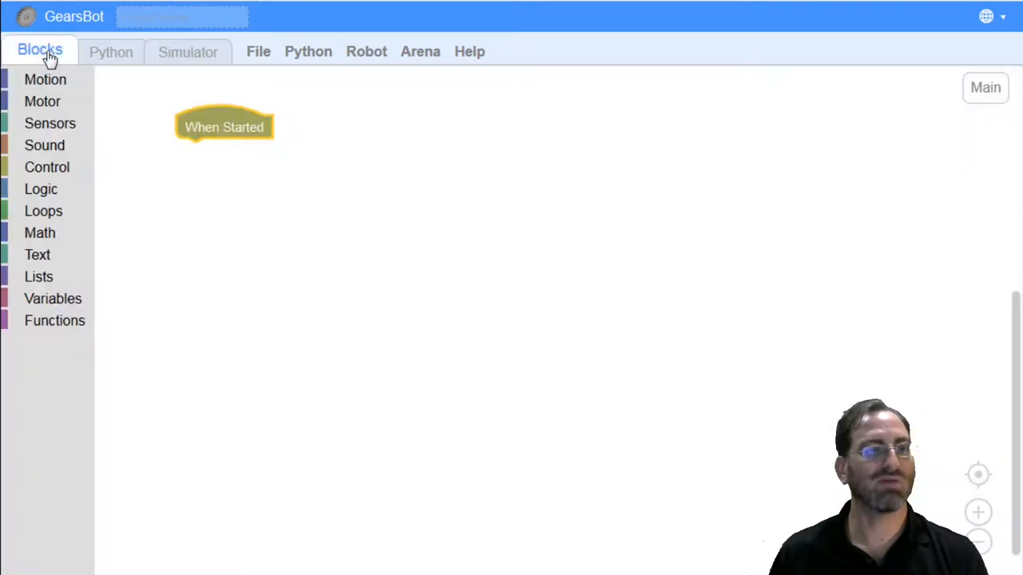
pyautogui.click(187, 51)
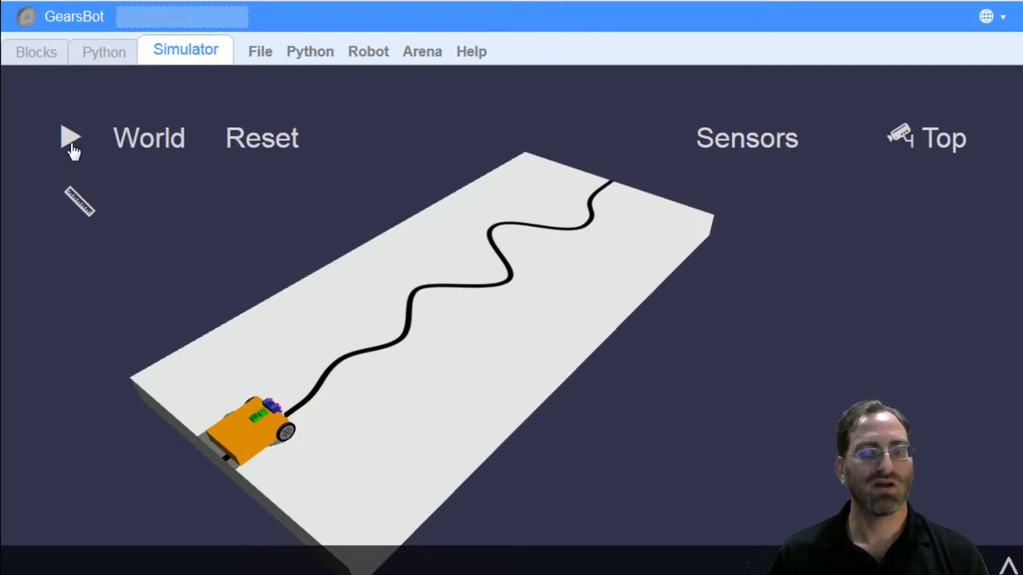
pyautogui.click(35, 50)
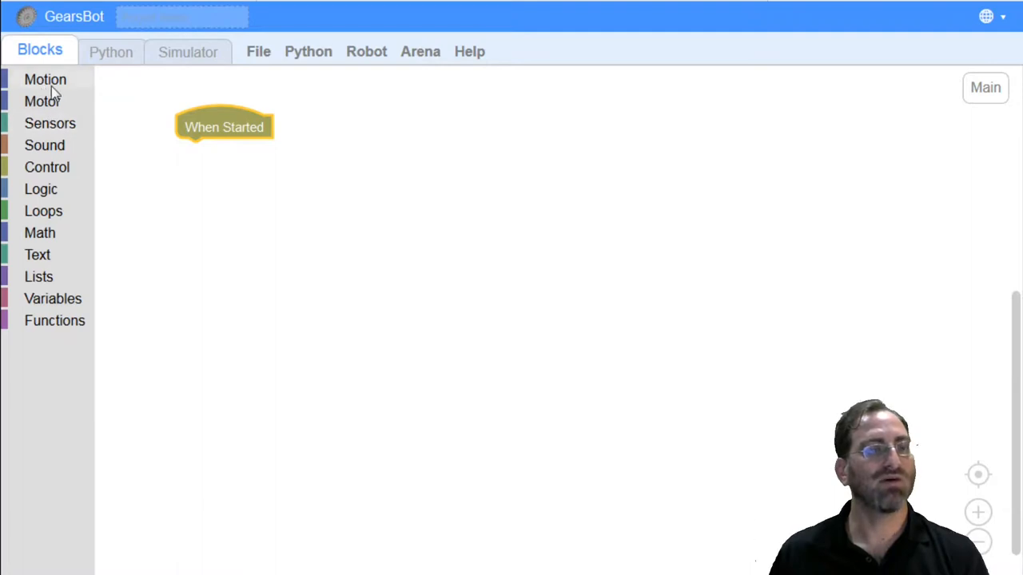
# Show the Motor category's run, stop, speed and position blocks.
pyautogui.click(42, 100)
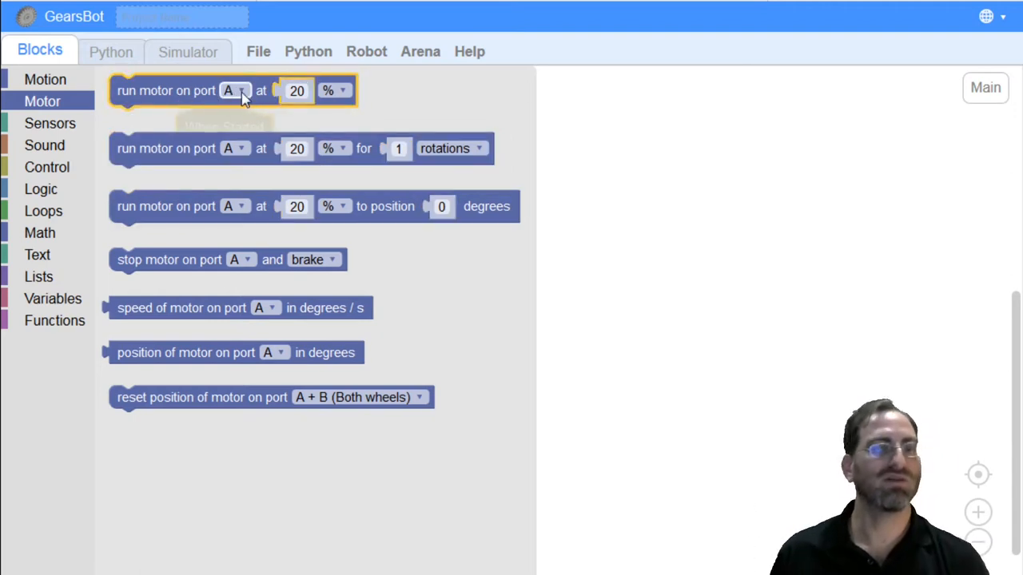
pyautogui.moveTo(243, 94)
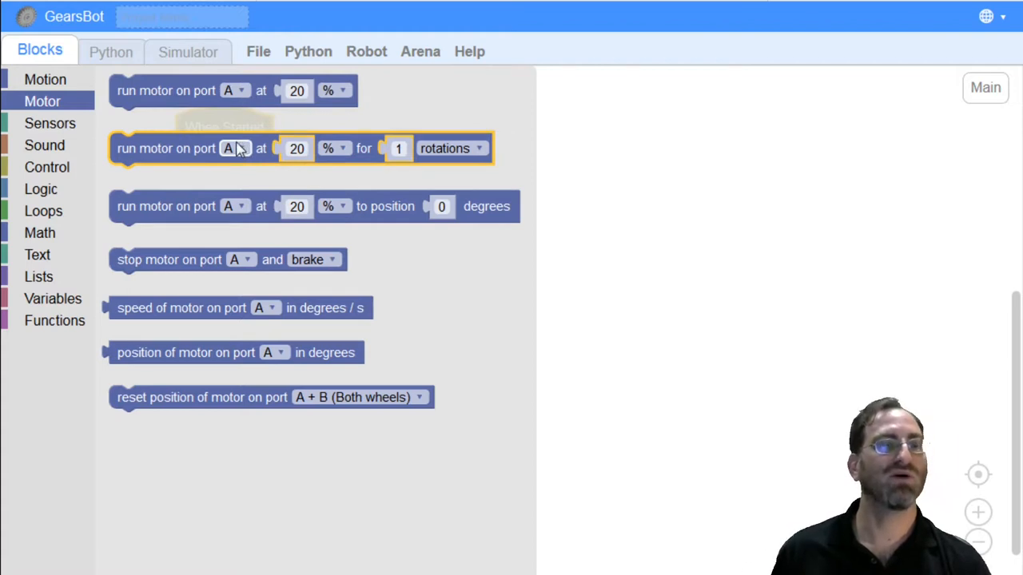
pyautogui.moveTo(233, 152)
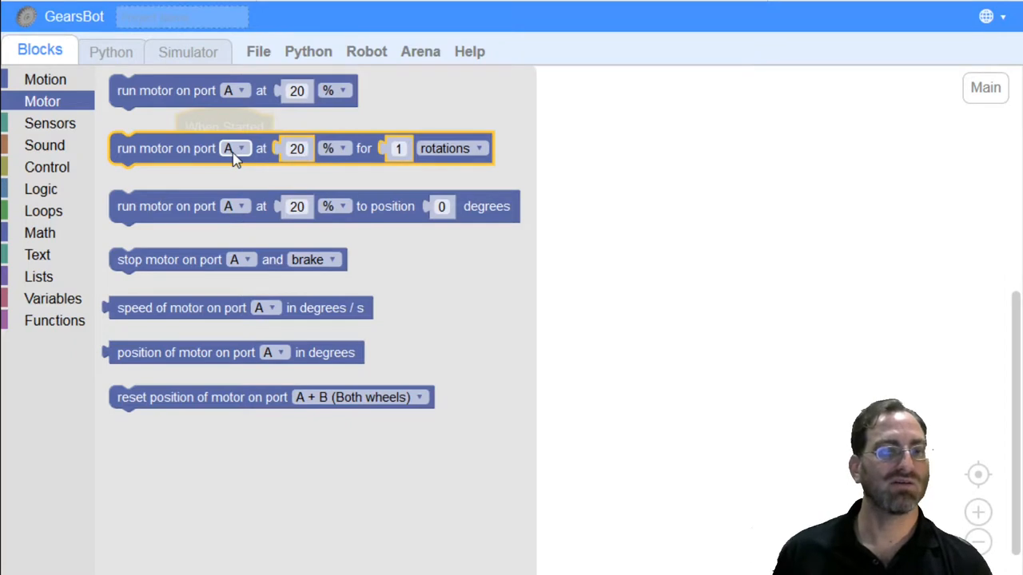
pyautogui.moveTo(471, 52)
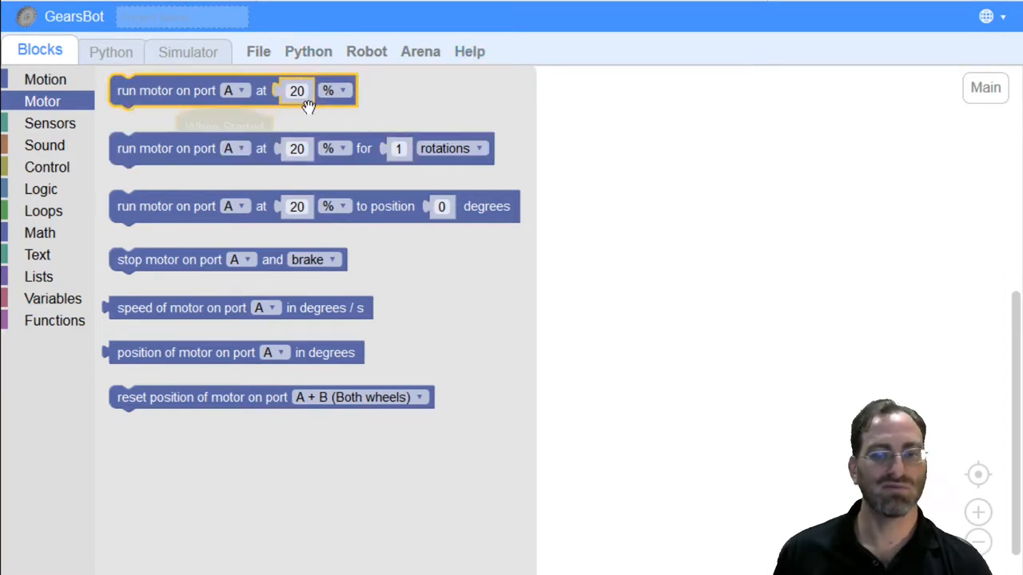
pyautogui.moveTo(470, 51)
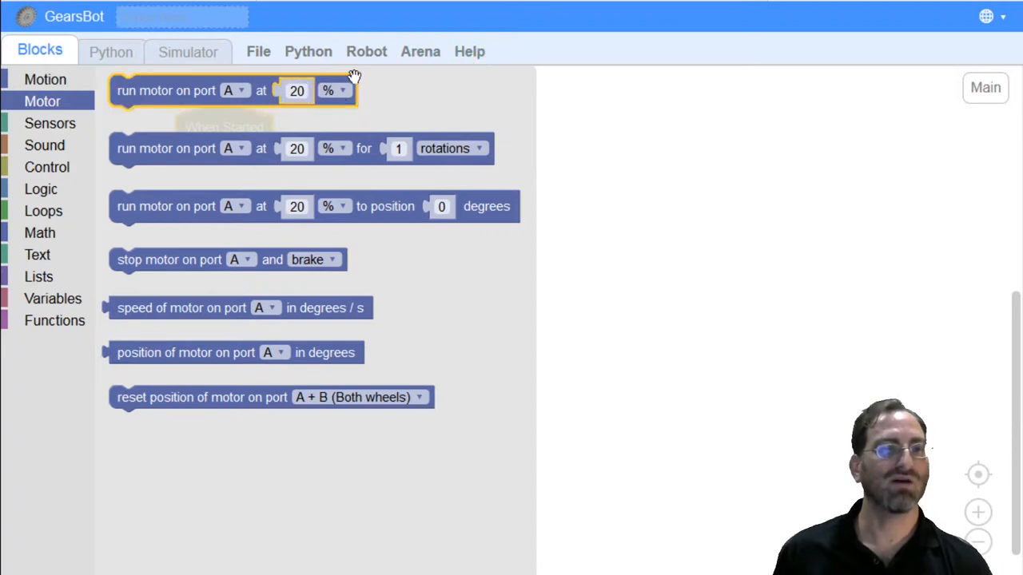
pyautogui.moveTo(297, 89)
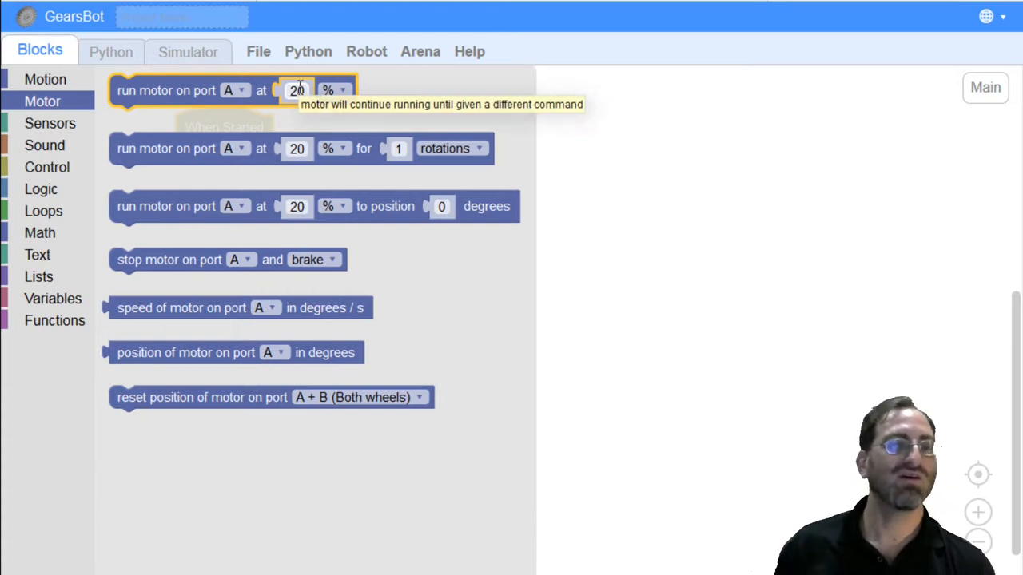
pyautogui.moveTo(344, 128)
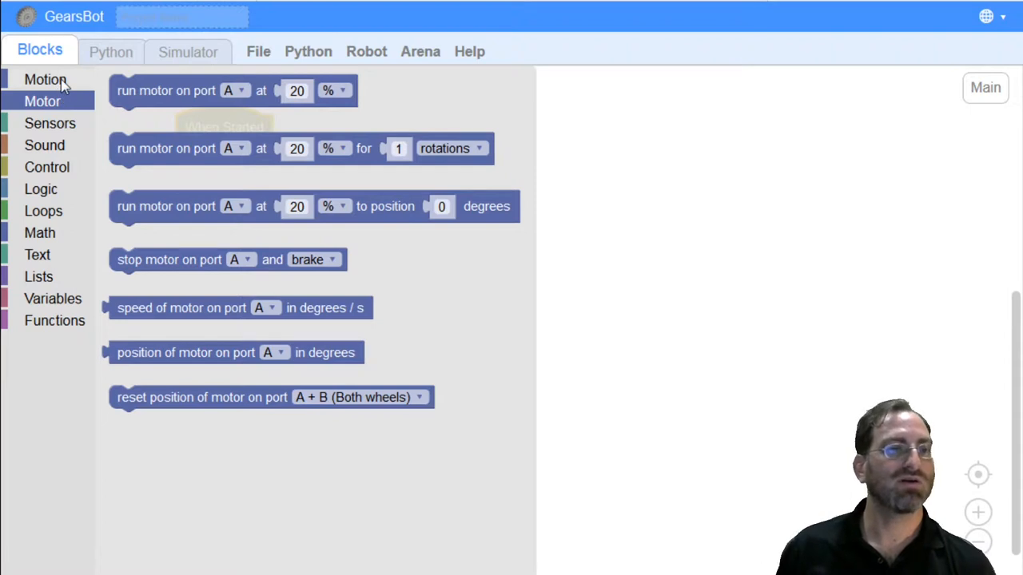
# Bring a steering-move block (direction 0, speed 20%) from the Motion category into the workspace.
pyautogui.click(45, 79)
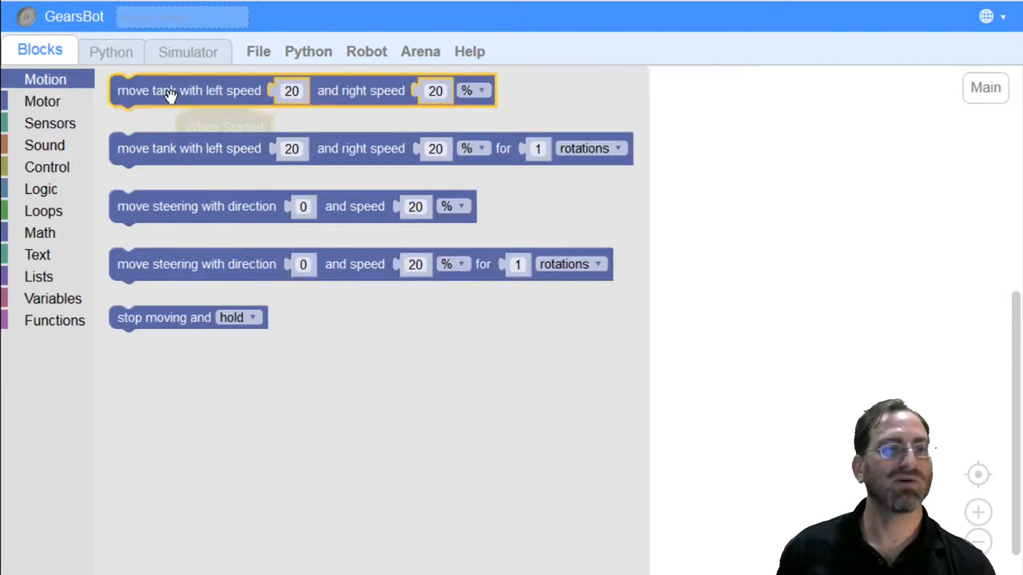
pyautogui.moveTo(179, 92)
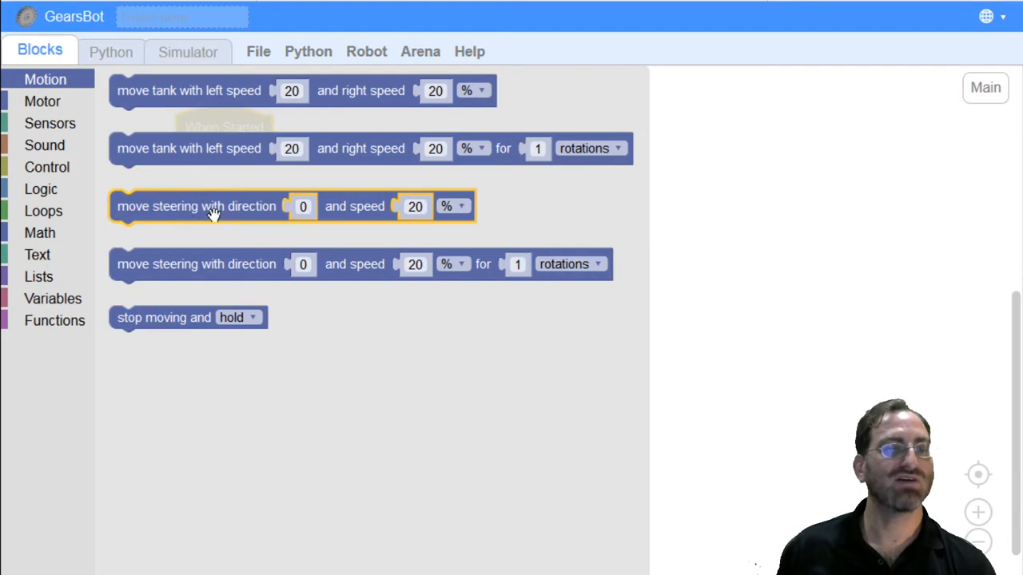
pyautogui.moveTo(195, 217)
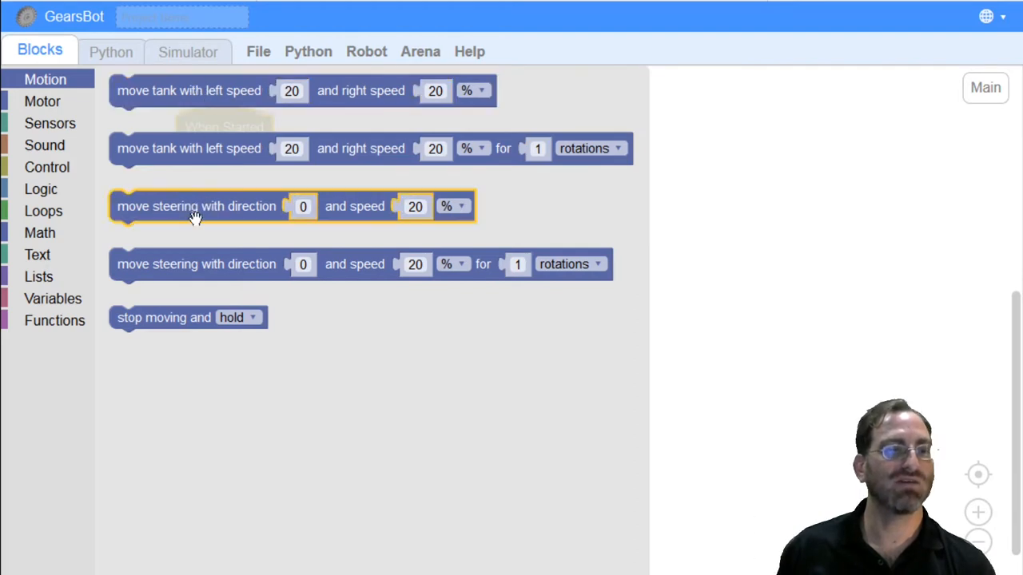
pyautogui.moveTo(188, 211)
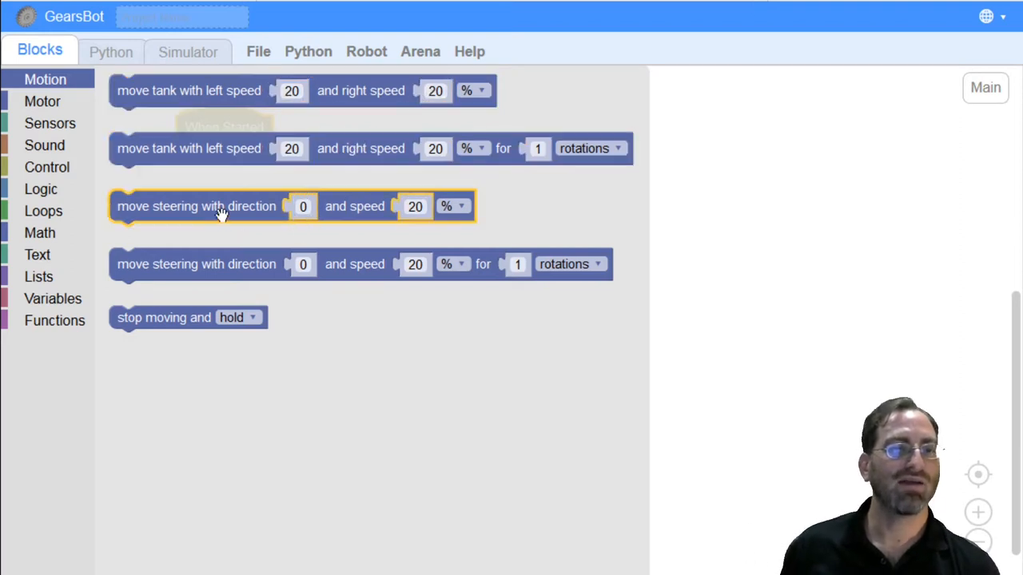
pyautogui.click(304, 207)
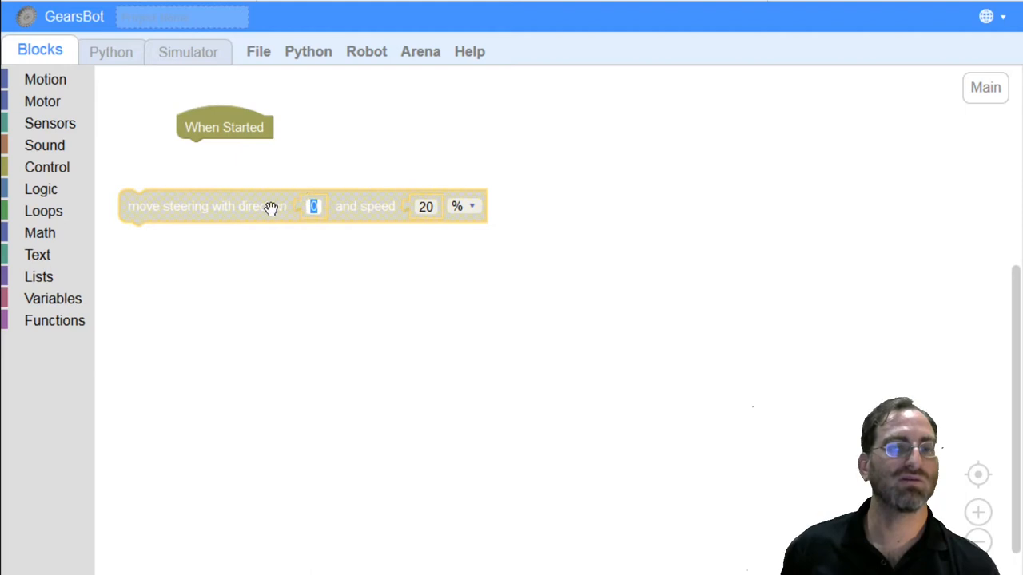
pyautogui.moveTo(364, 237)
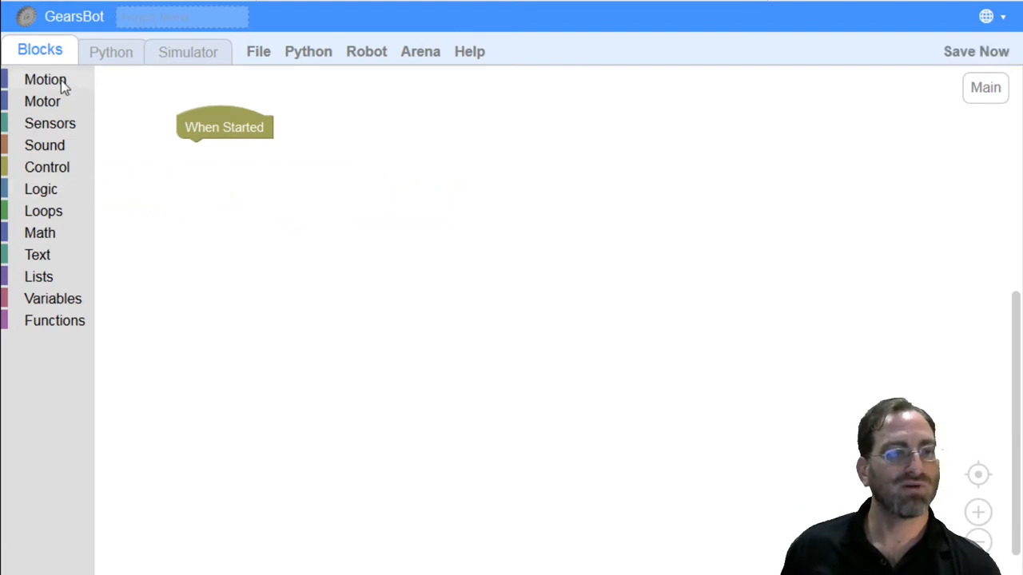
# Attach a 20/20% tank-move block under When Started and pick up the rotation-limited tank-move block.
pyautogui.click(45, 80)
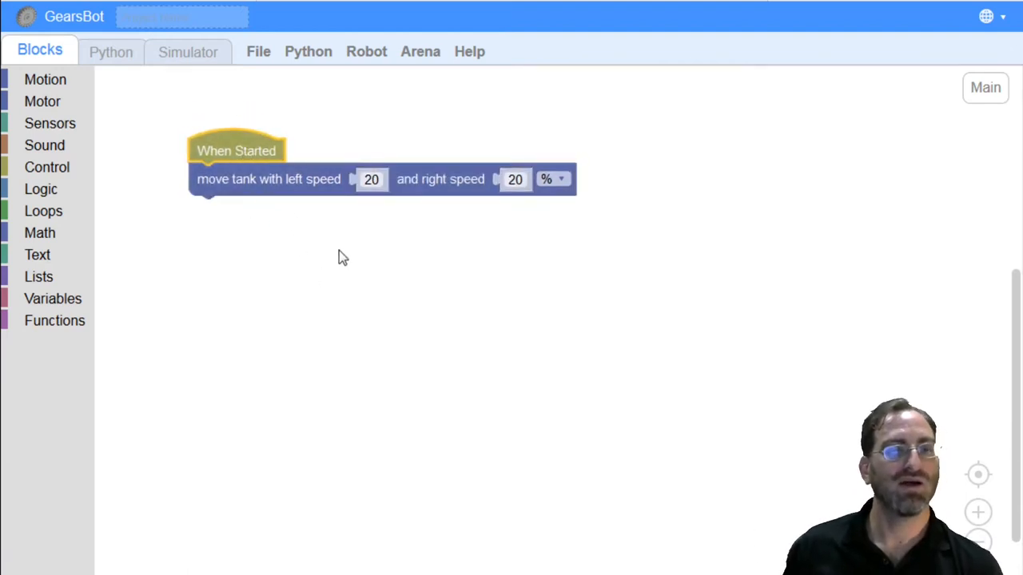
pyautogui.moveTo(281, 250)
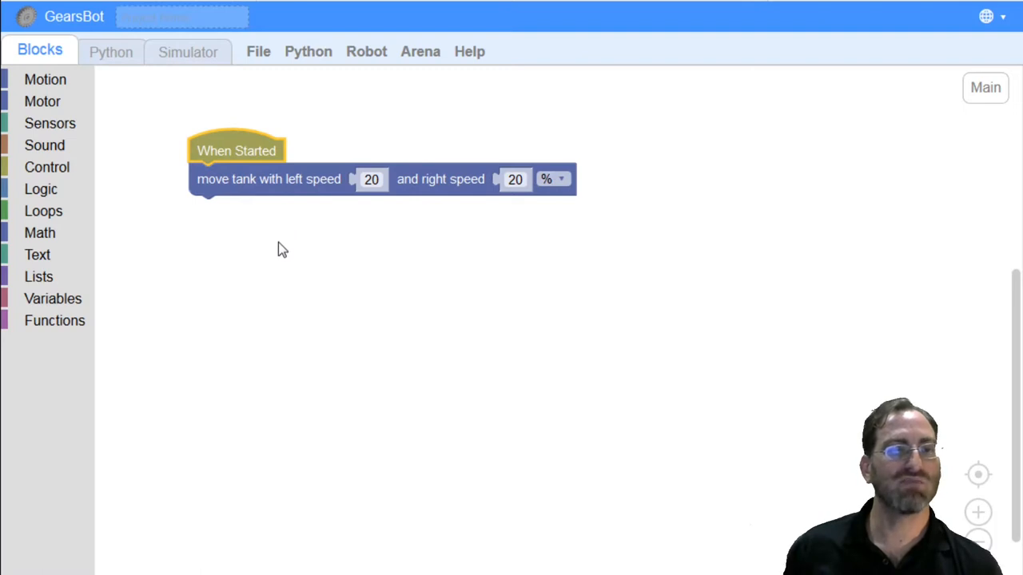
pyautogui.moveTo(323, 190)
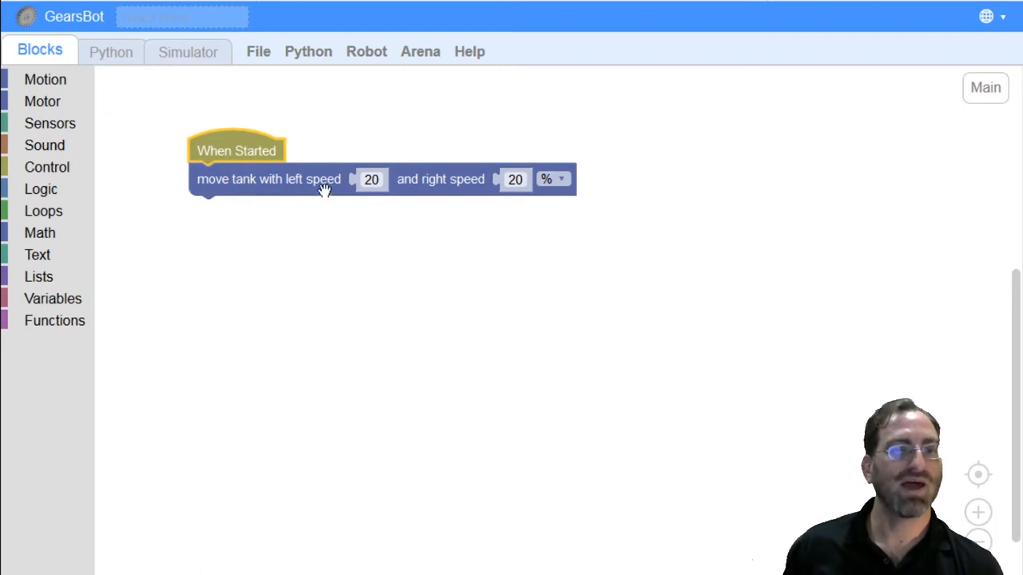
pyautogui.moveTo(232, 178)
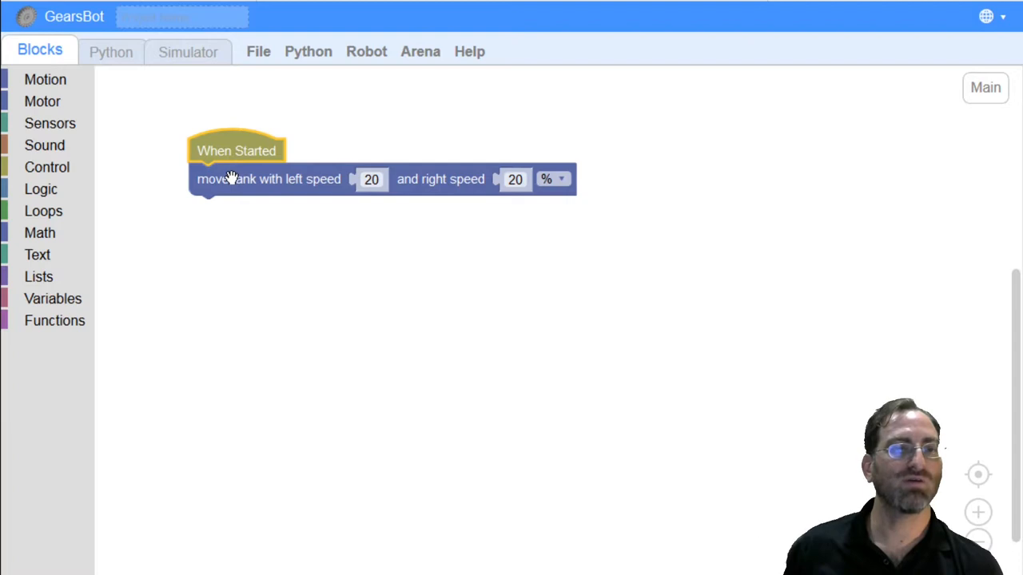
pyautogui.moveTo(495, 221)
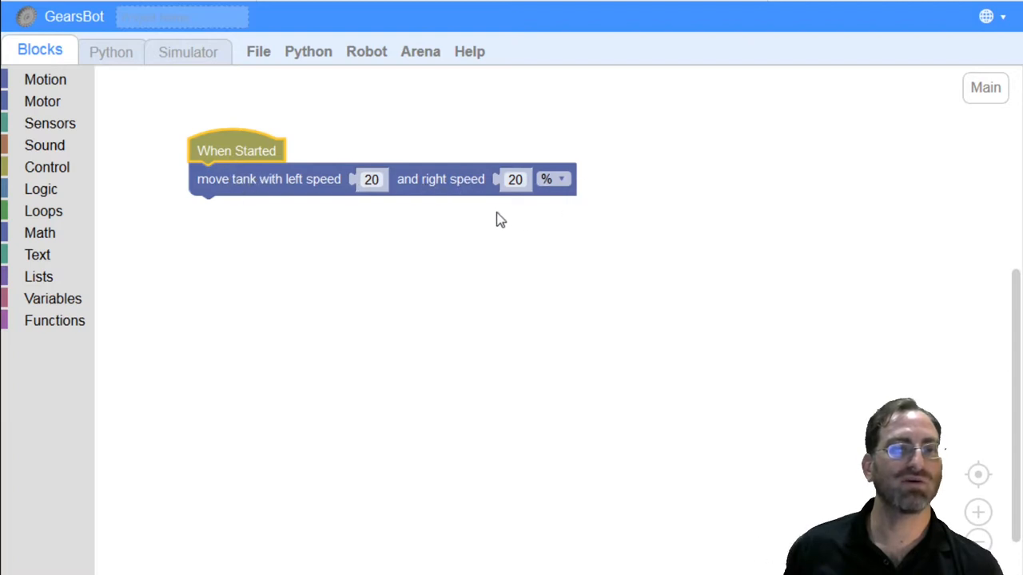
pyautogui.moveTo(515, 184)
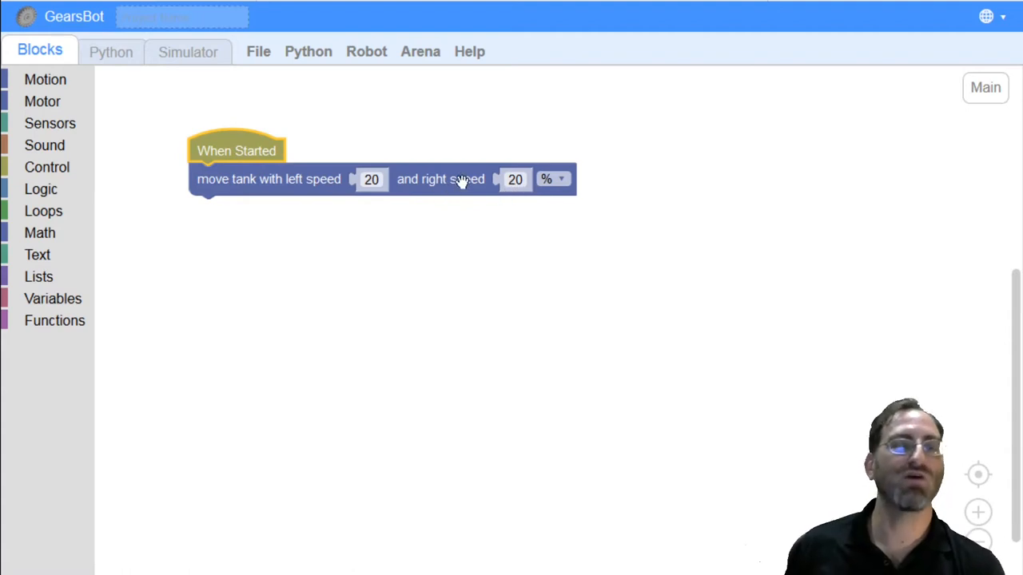
pyautogui.click(44, 79)
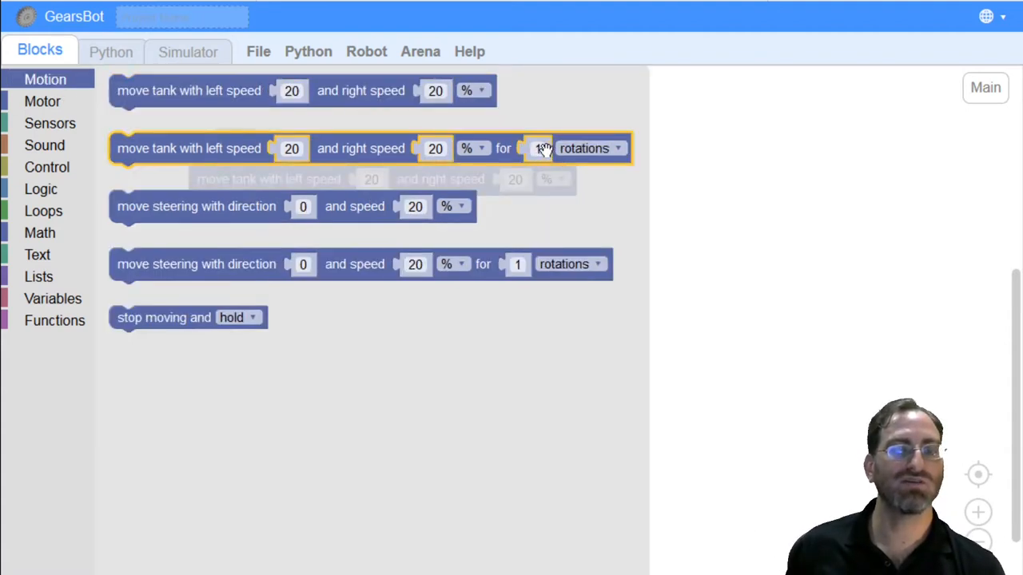
pyautogui.click(591, 147)
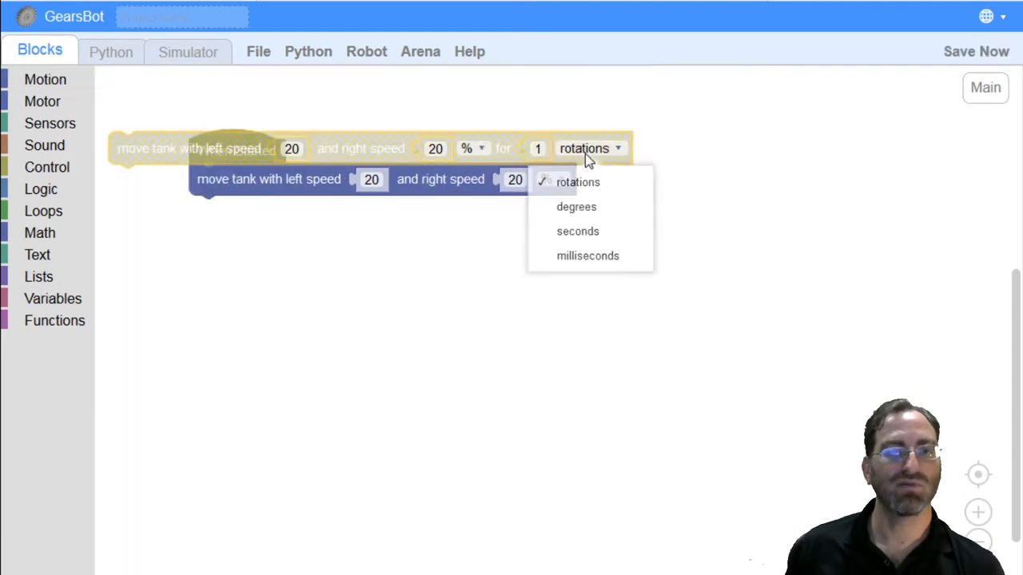
pyautogui.moveTo(578, 237)
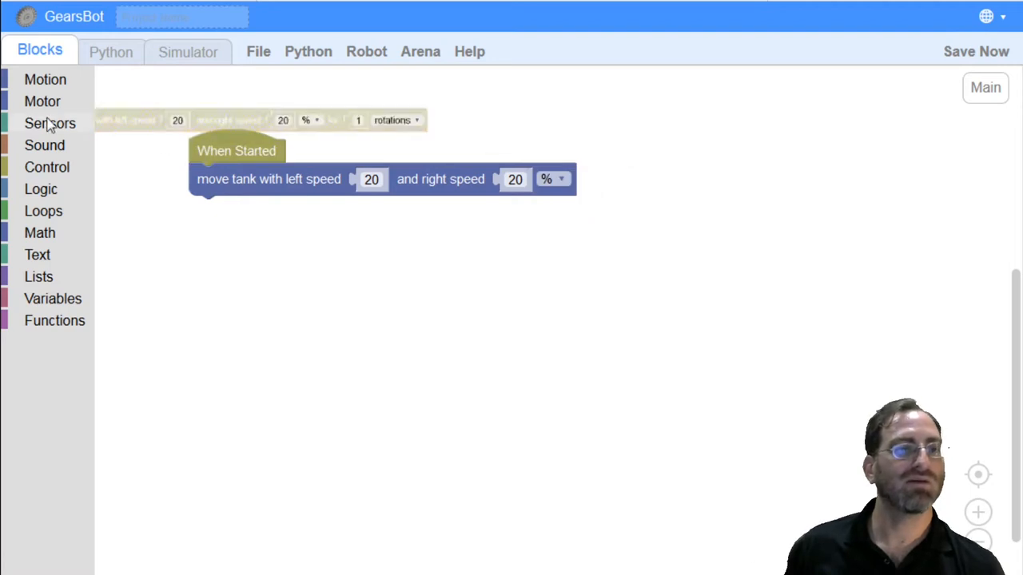
# Run the program in the Simulator so the robot drives off the wavy track, then turn the camera across the track.
pyautogui.click(187, 51)
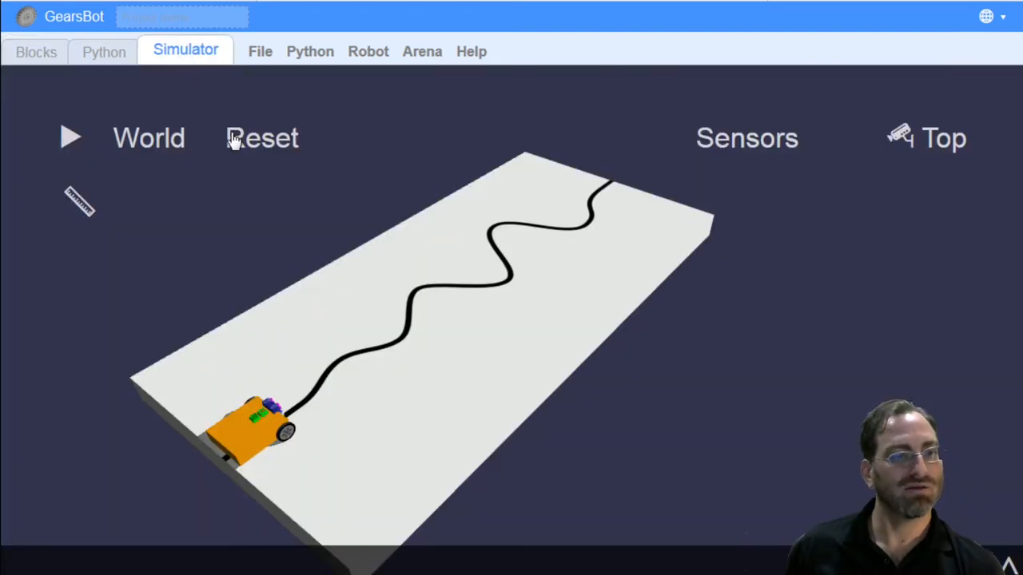
pyautogui.click(70, 138)
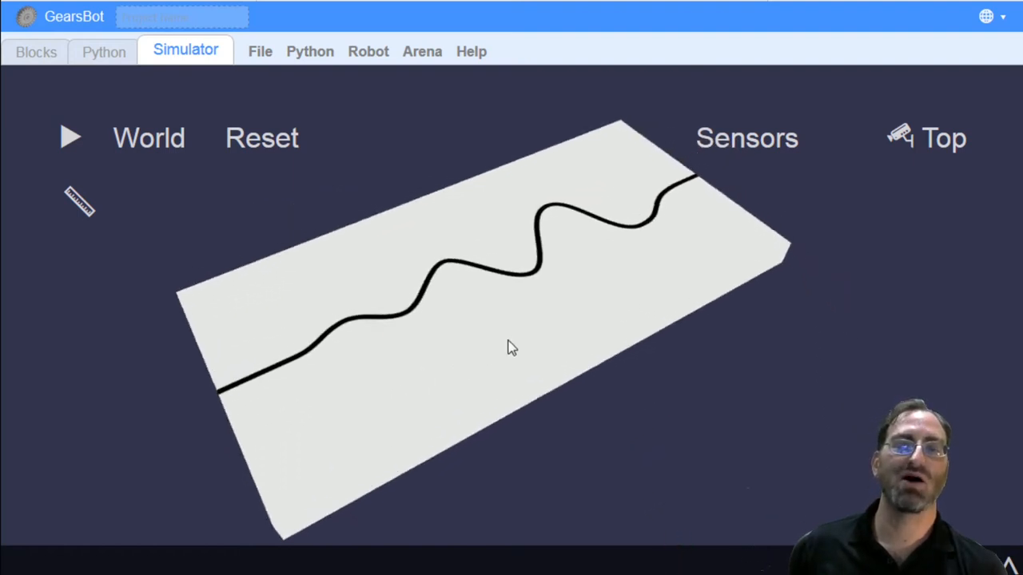
pyautogui.moveTo(511, 349); pyautogui.dragTo(499, 297)
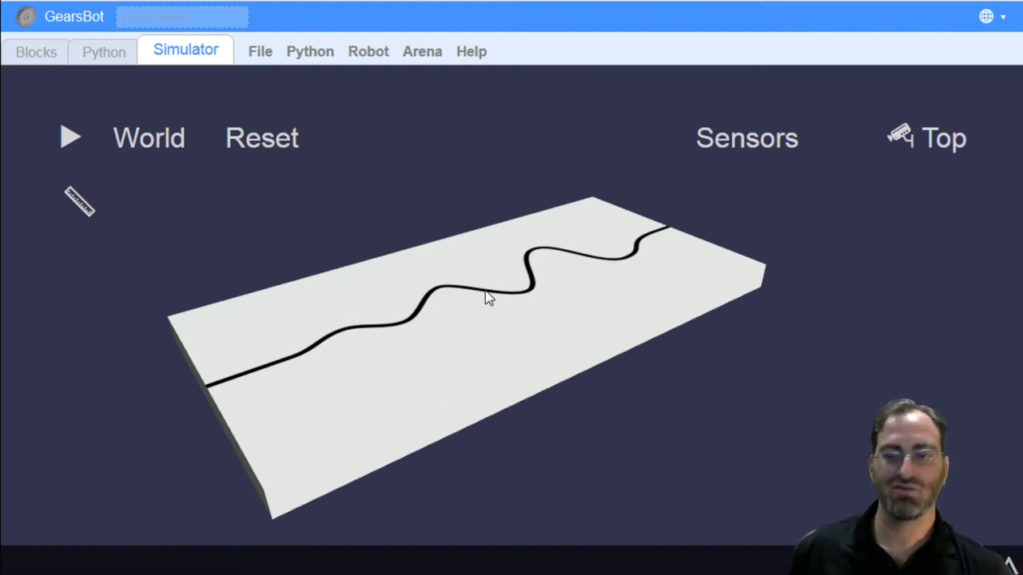
pyautogui.moveTo(383, 281)
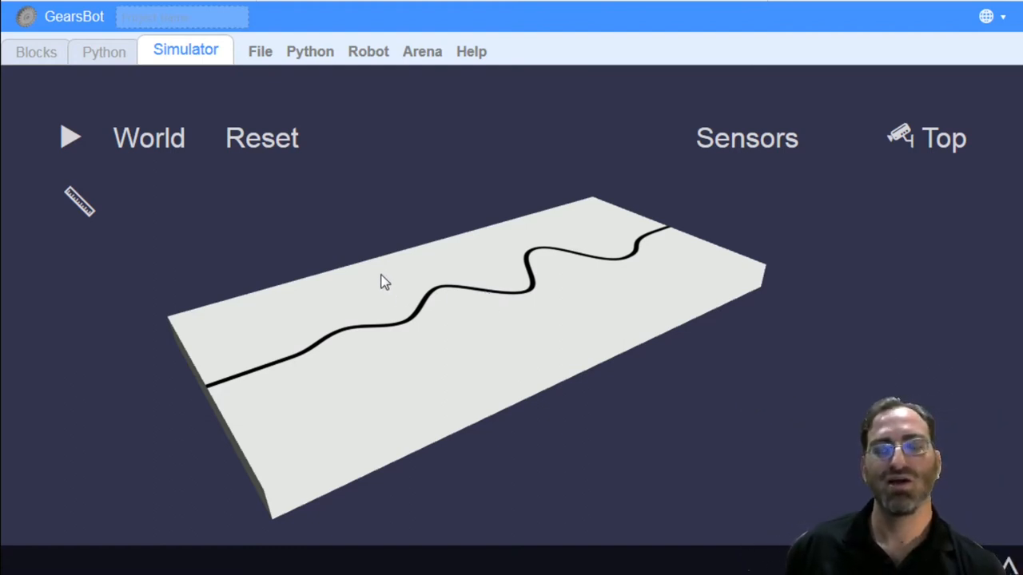
# Reset the robot to the start, show the Sensors panel and run it again with live color readings.
pyautogui.click(943, 137)
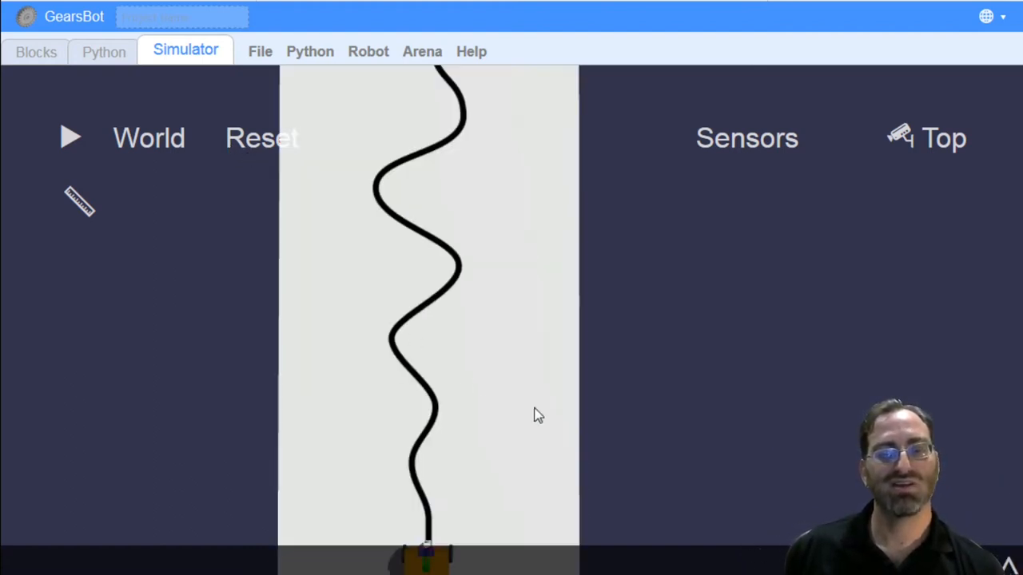
pyautogui.click(943, 137)
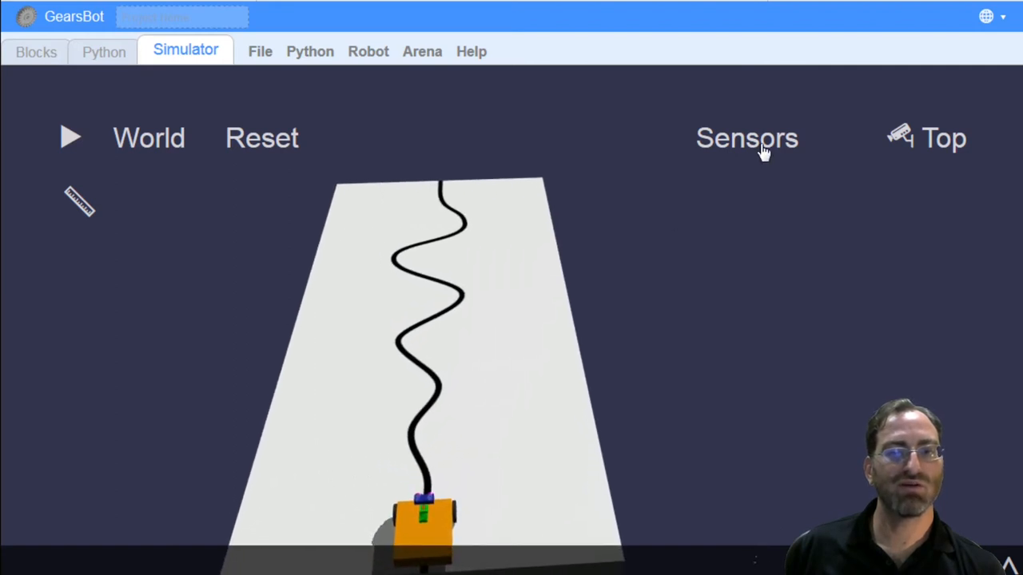
pyautogui.click(746, 137)
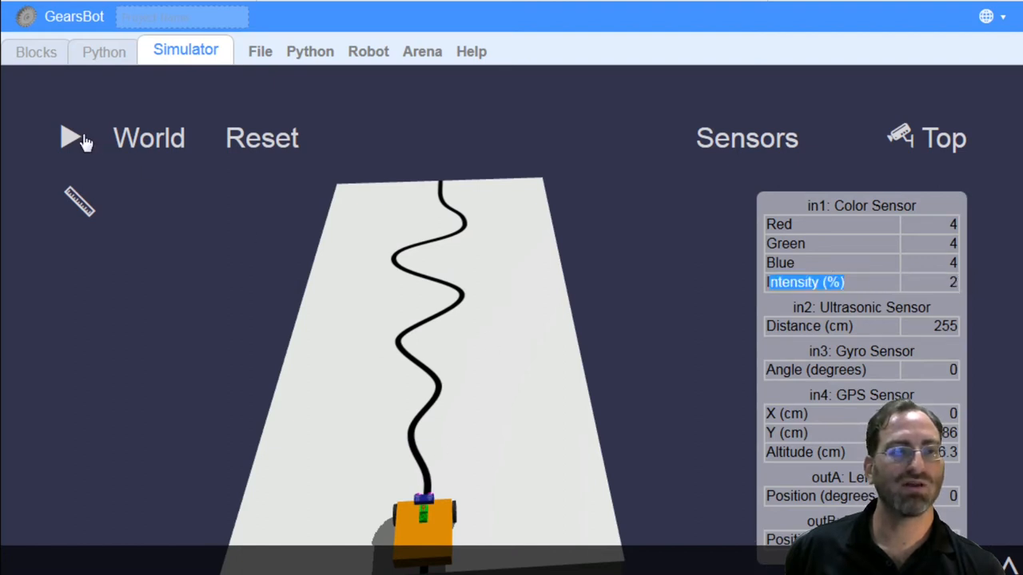
pyautogui.click(70, 137)
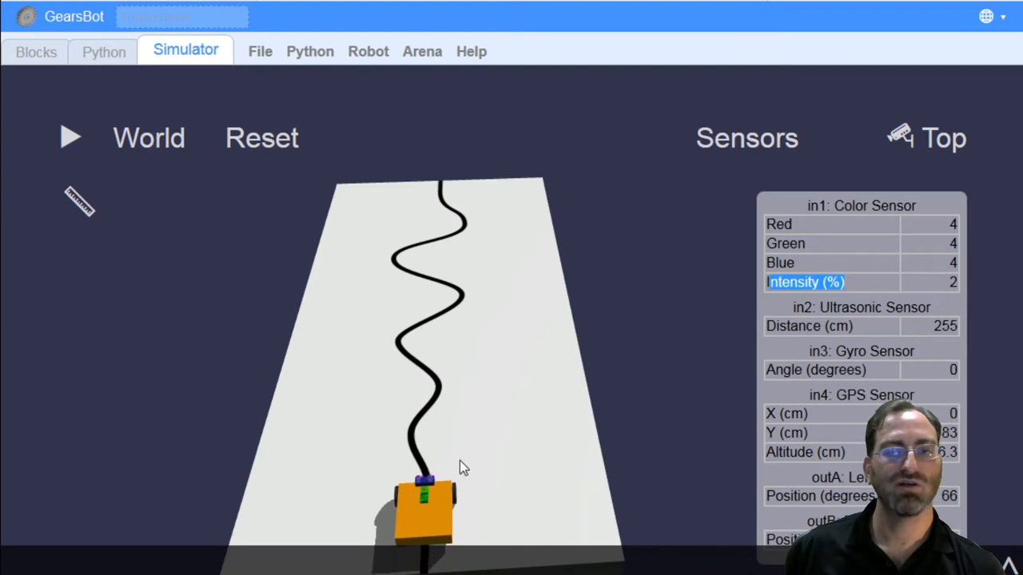
pyautogui.click(71, 138)
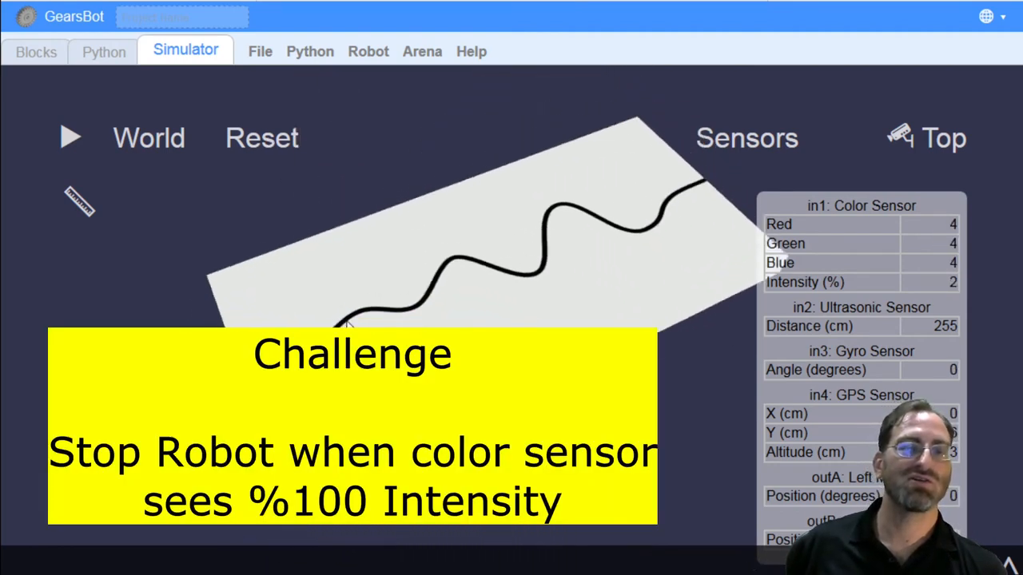
# Reset the robot back to its starting position at the beginning of the line.
pyautogui.click(71, 137)
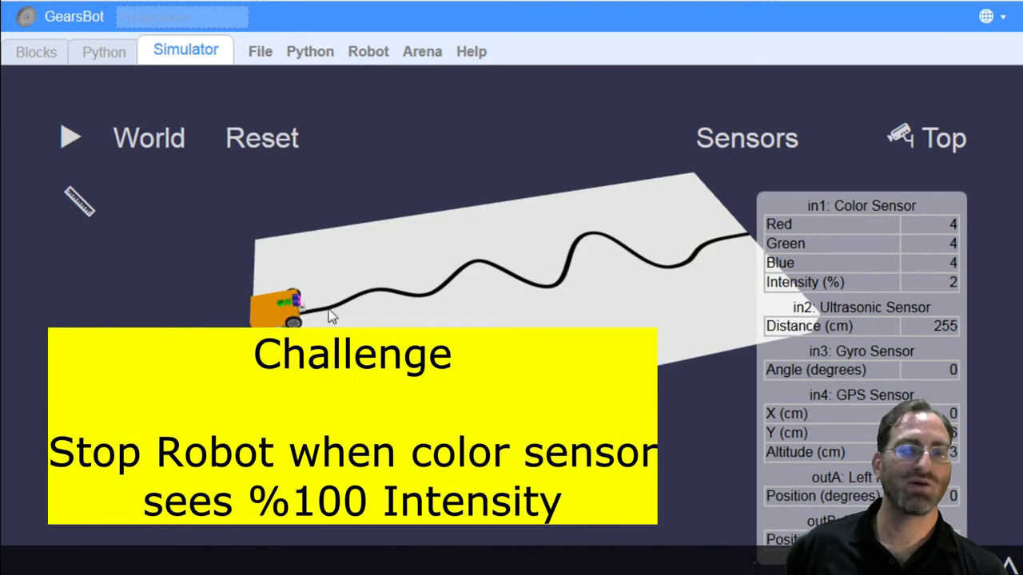
pyautogui.moveTo(384, 311)
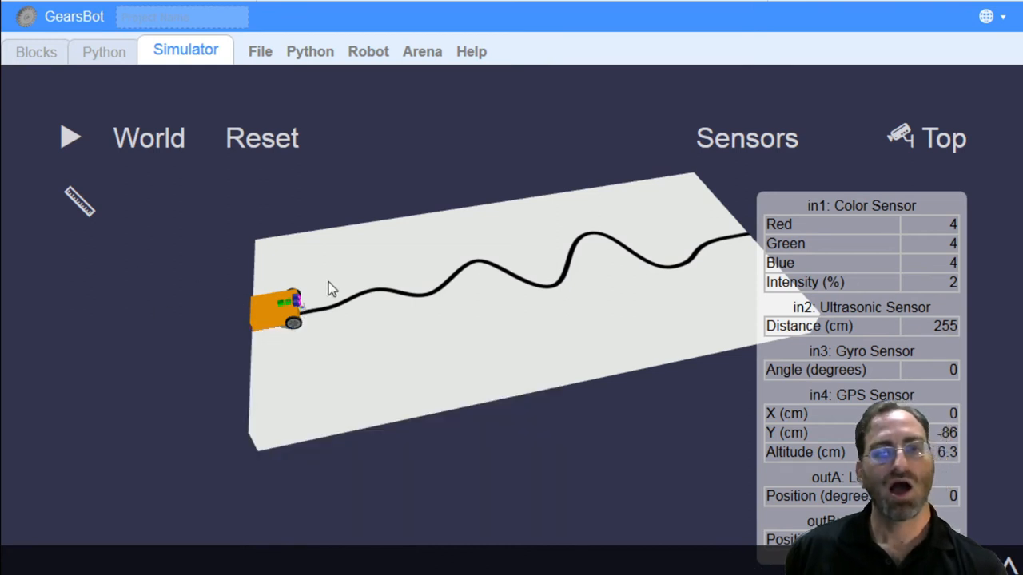
pyautogui.moveTo(291, 269)
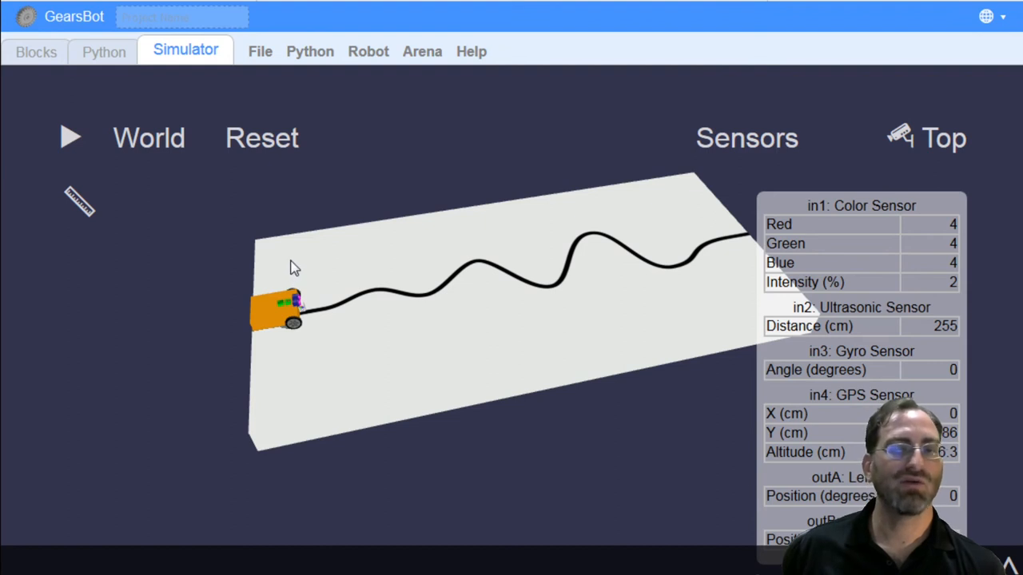
pyautogui.moveTo(287, 253)
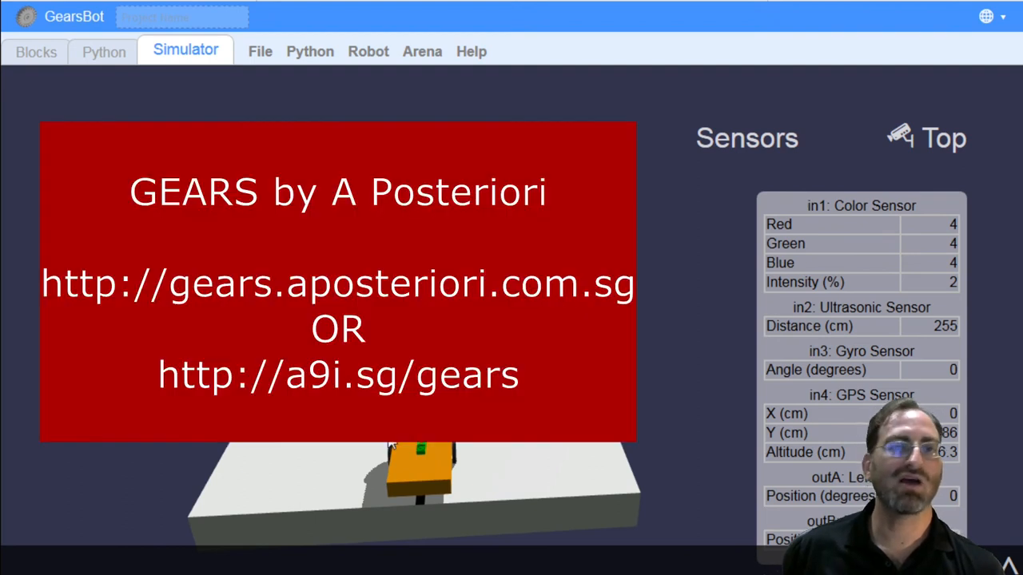
pyautogui.moveTo(476, 447)
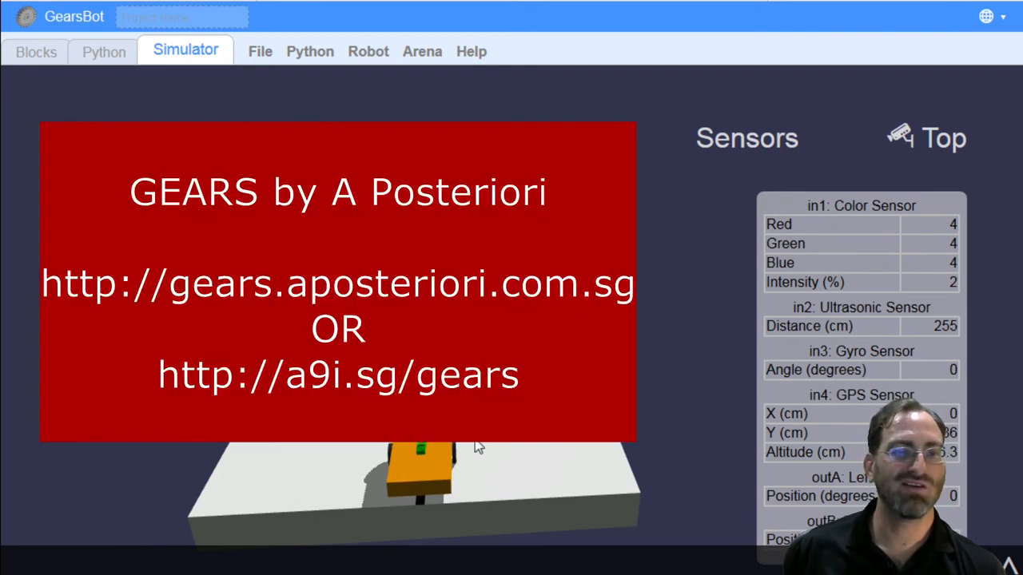